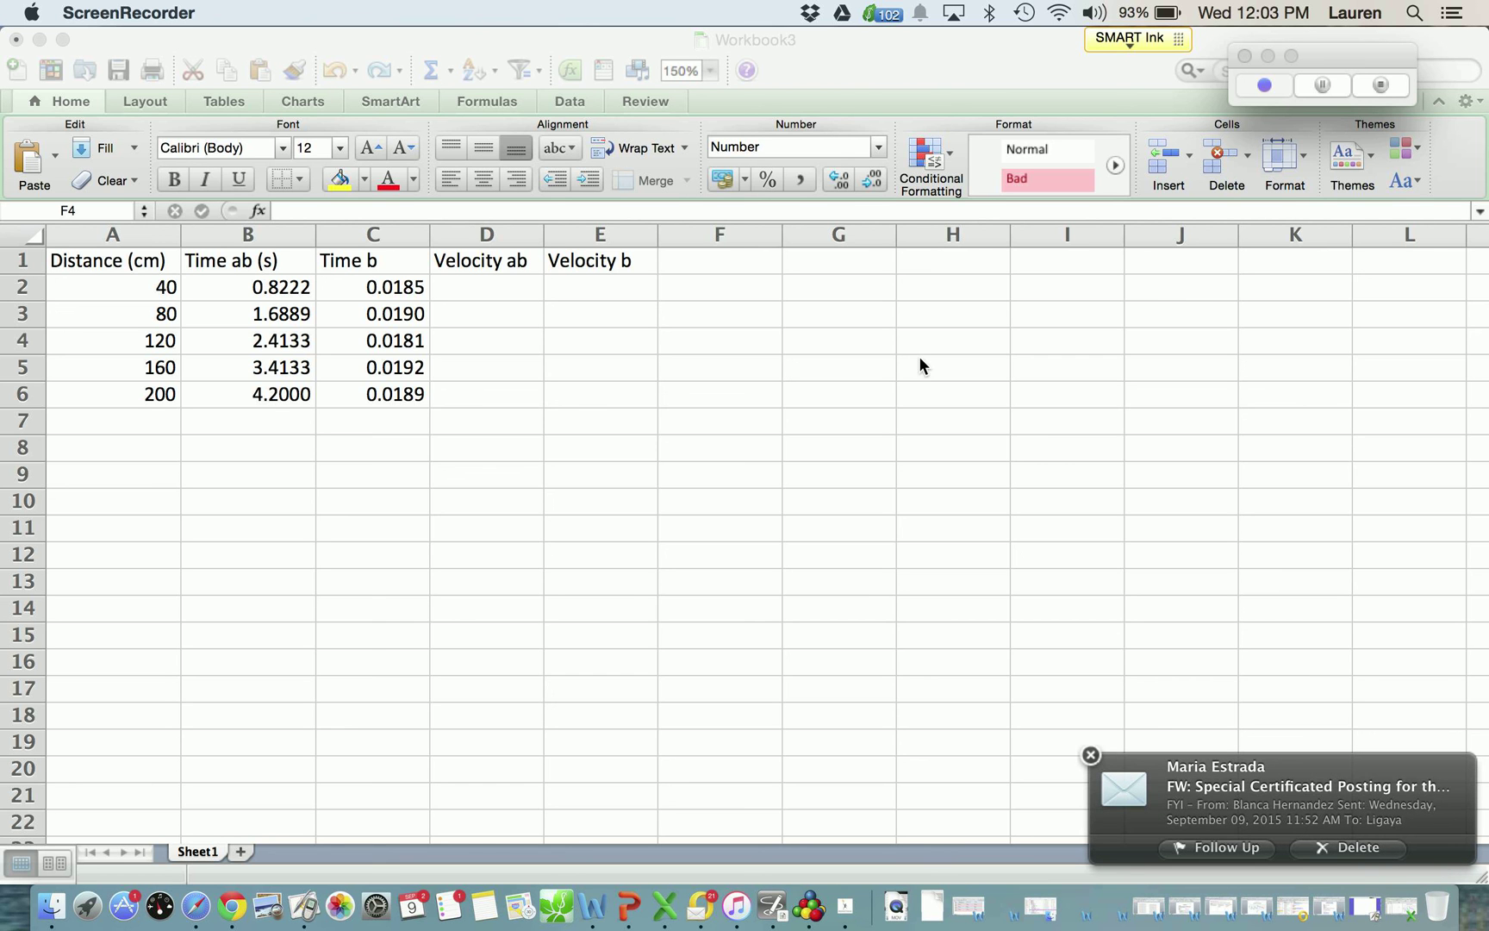
{"action": "mouse_move", "coordinate": [1097, 783]}
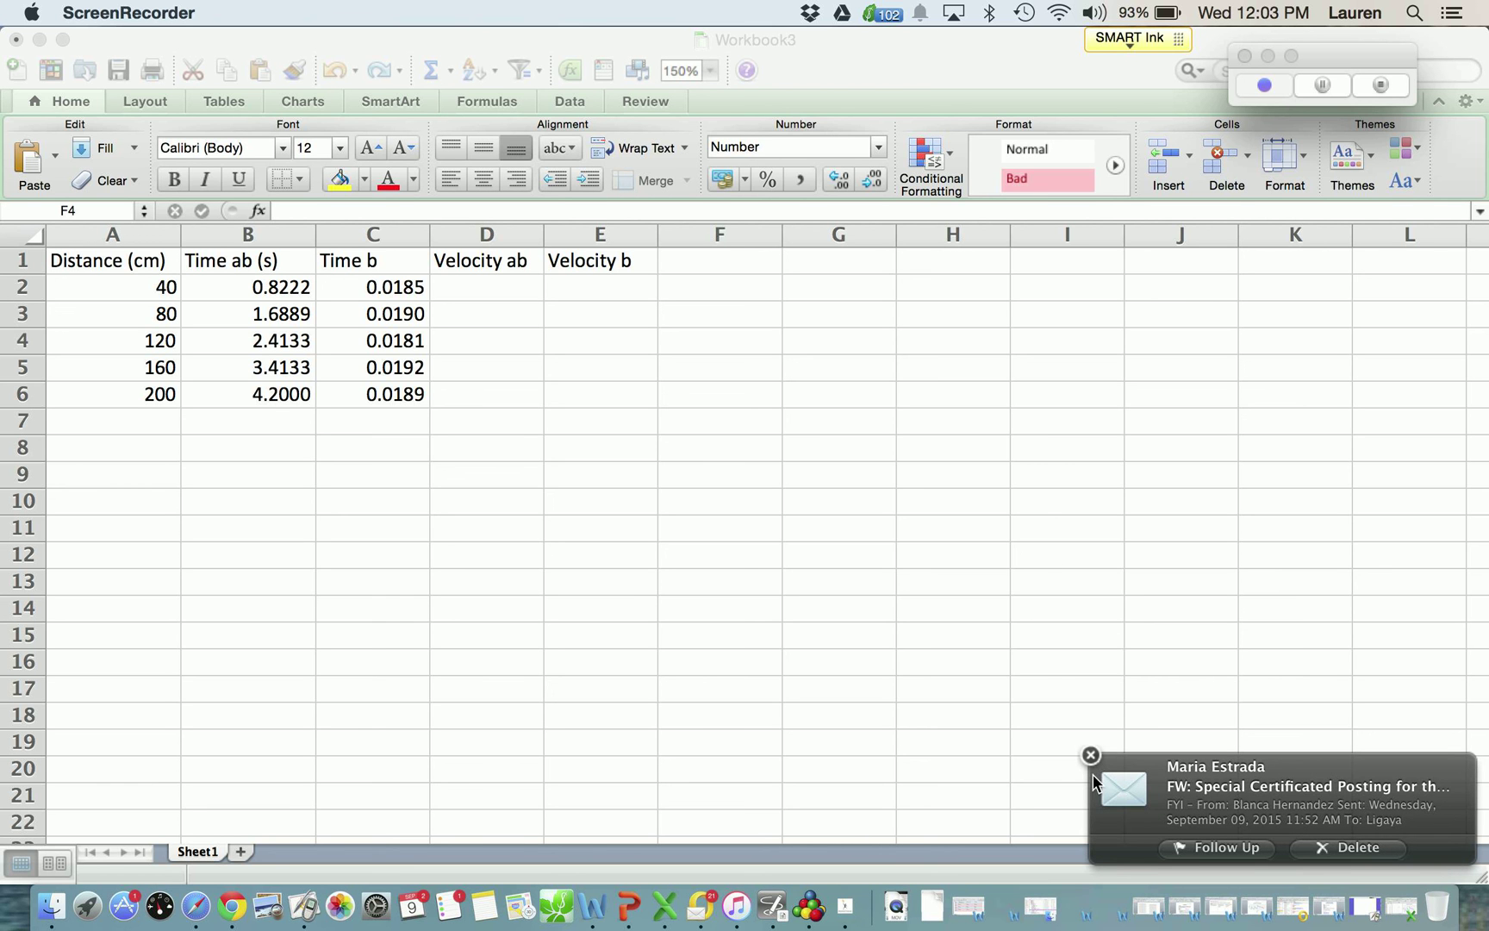
- Enter the velocity formula =A2/B2 in cell D2
{"action": "left_click", "coordinate": [1090, 754]}
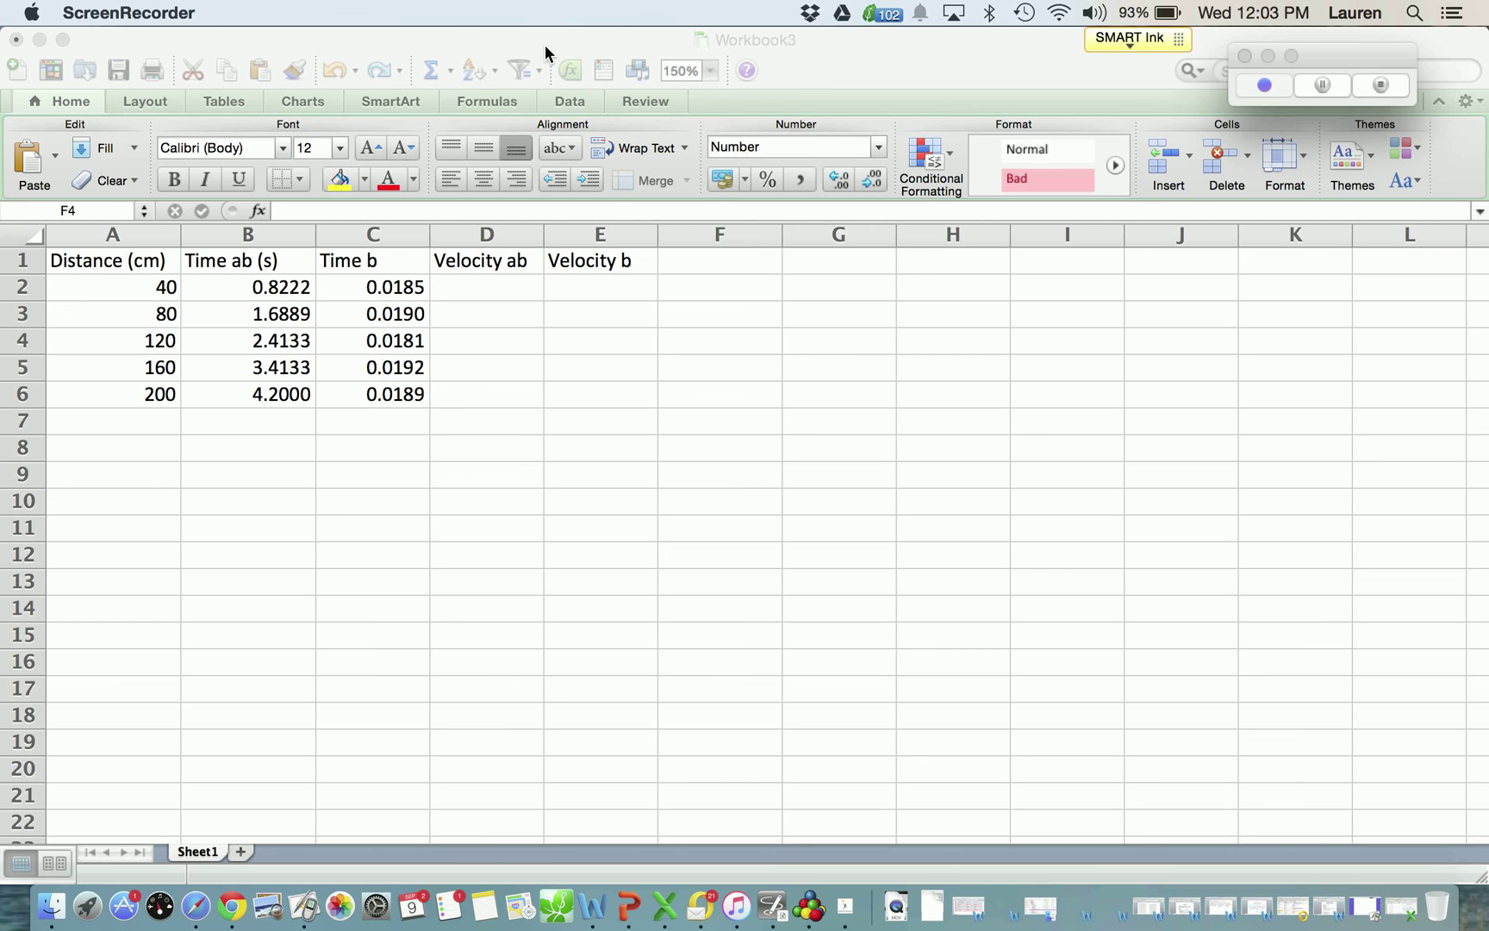
{"action": "left_click", "coordinate": [719, 340]}
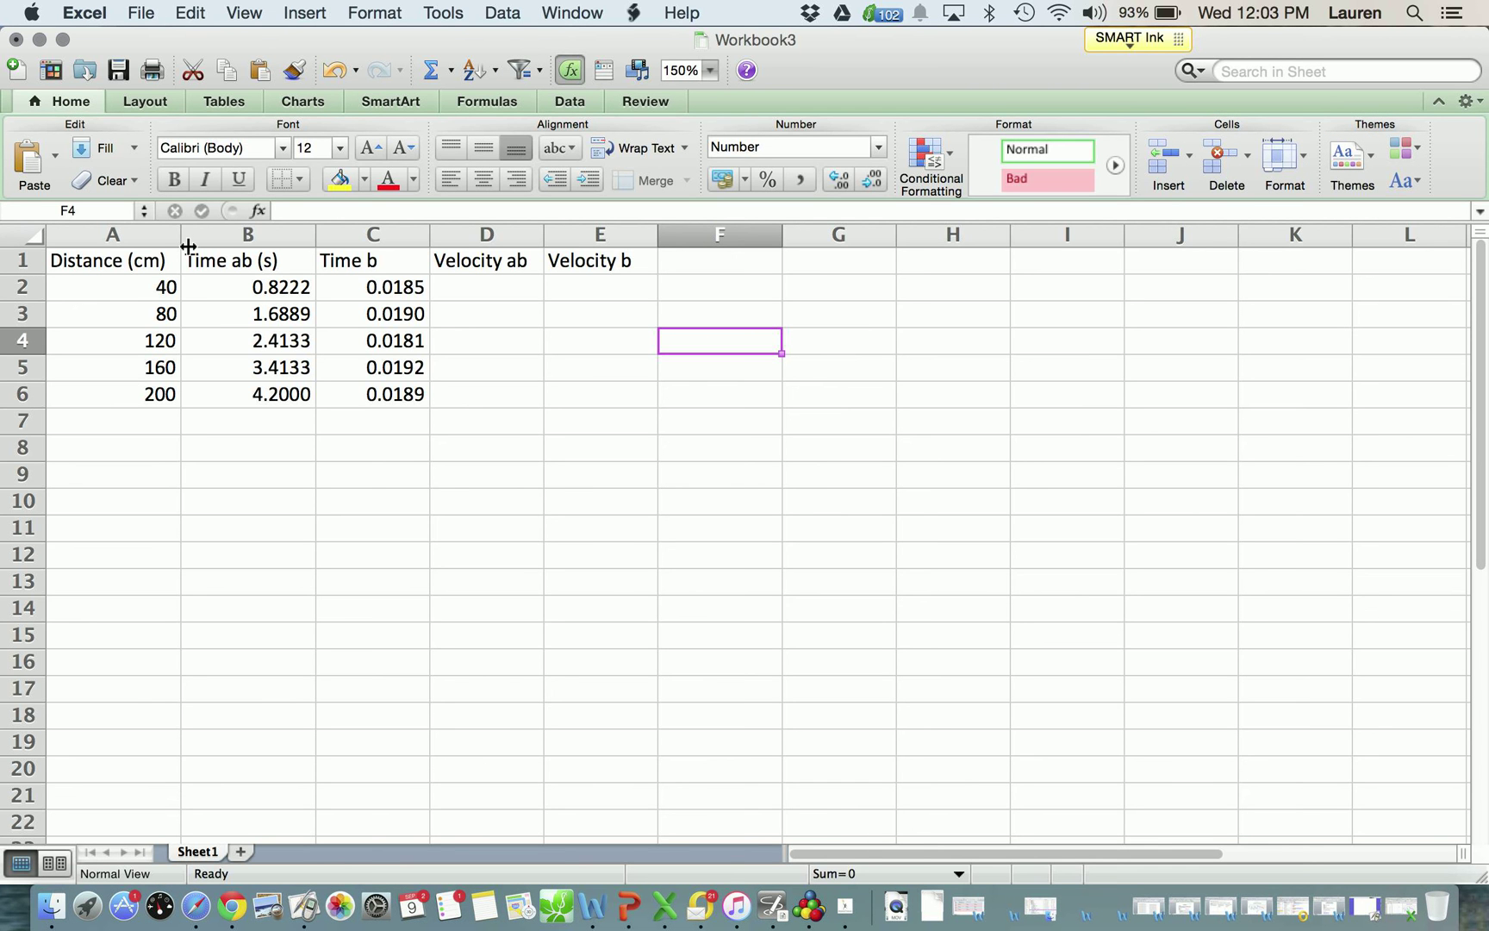
{"action": "mouse_move", "coordinate": [146, 287]}
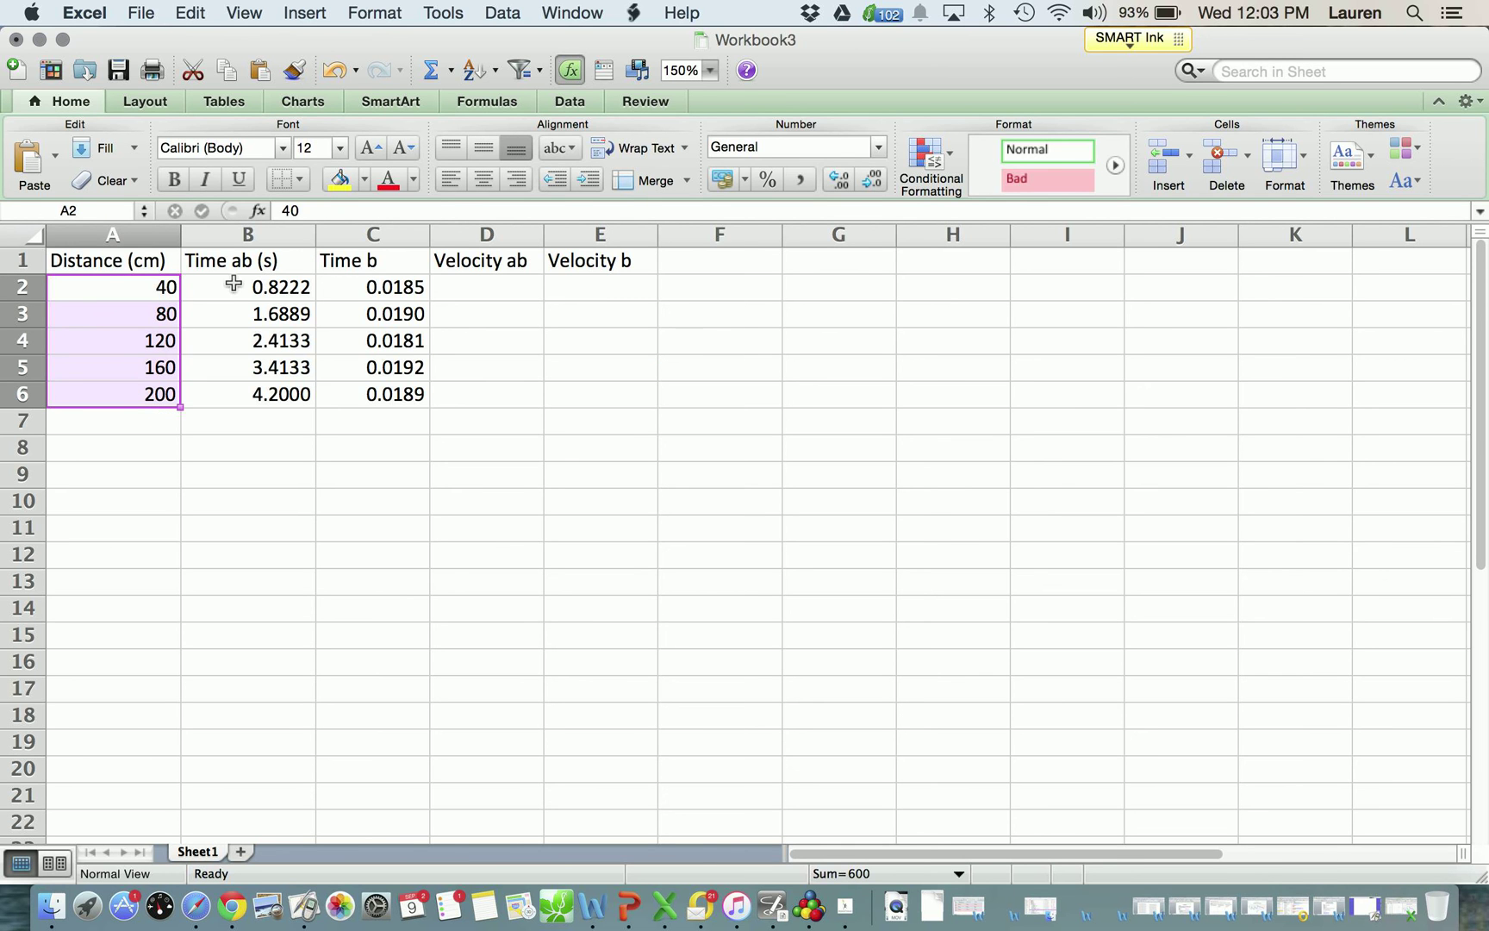
{"action": "left_click", "coordinate": [247, 287]}
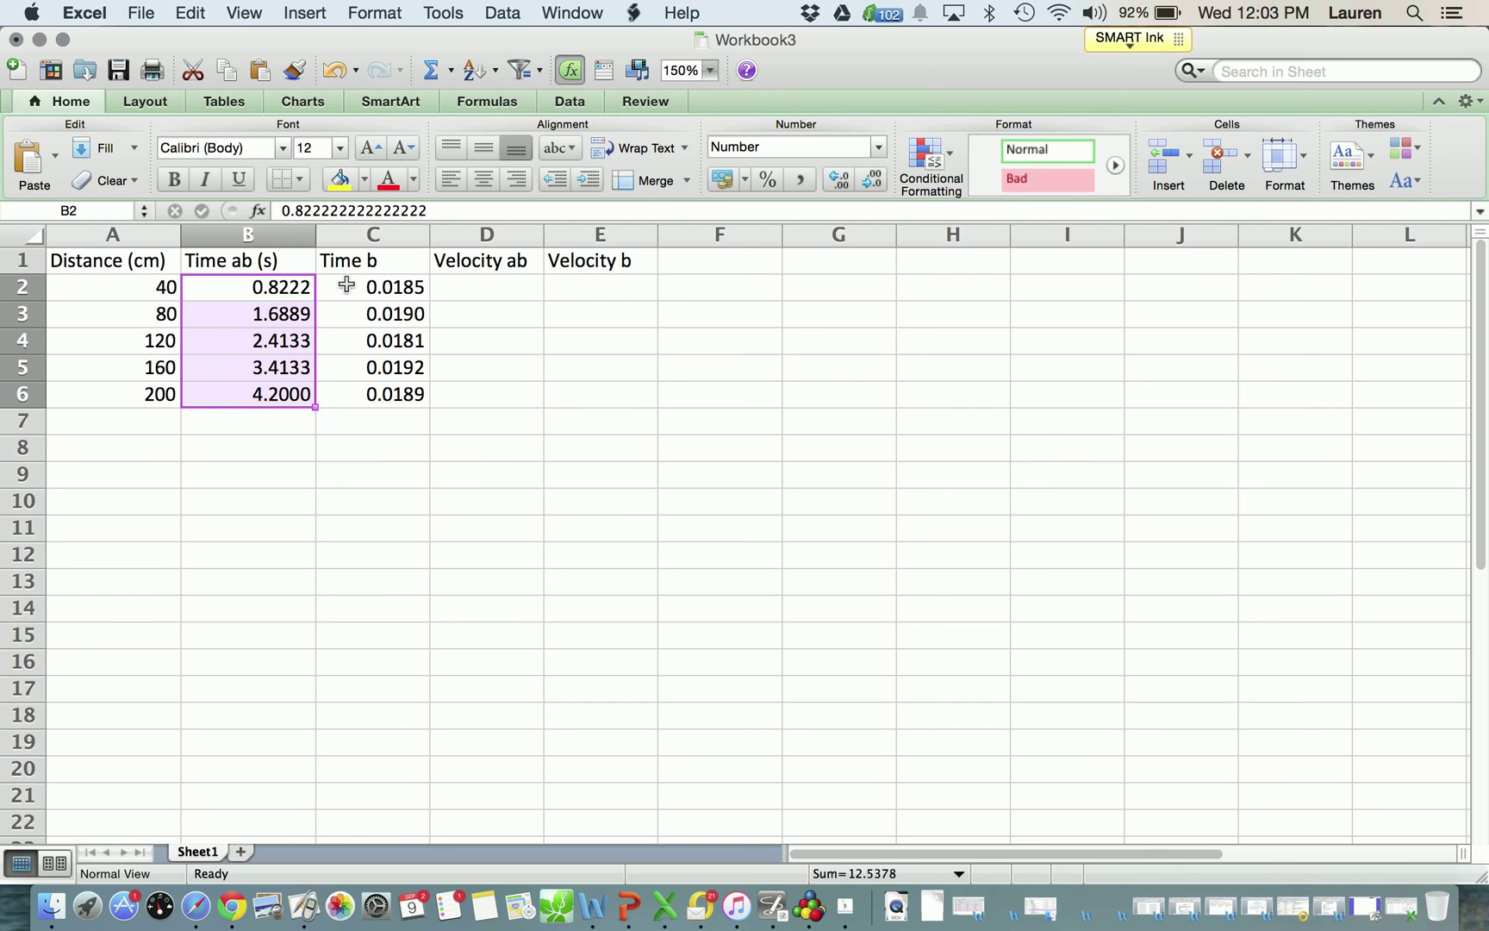
{"action": "left_click", "coordinate": [373, 286]}
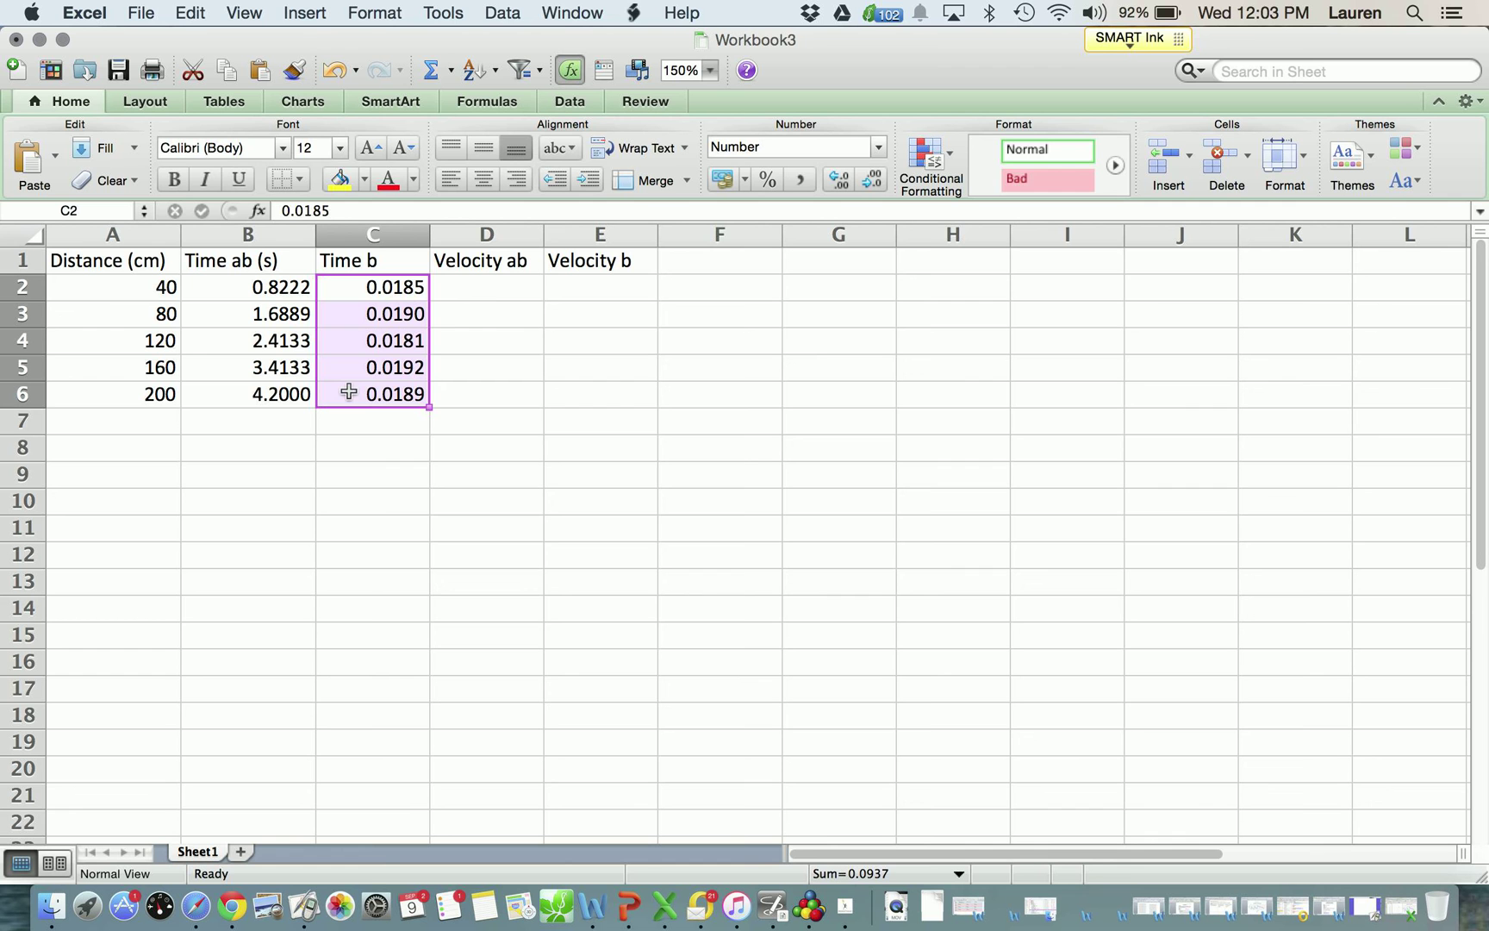
{"action": "left_click", "coordinate": [486, 286]}
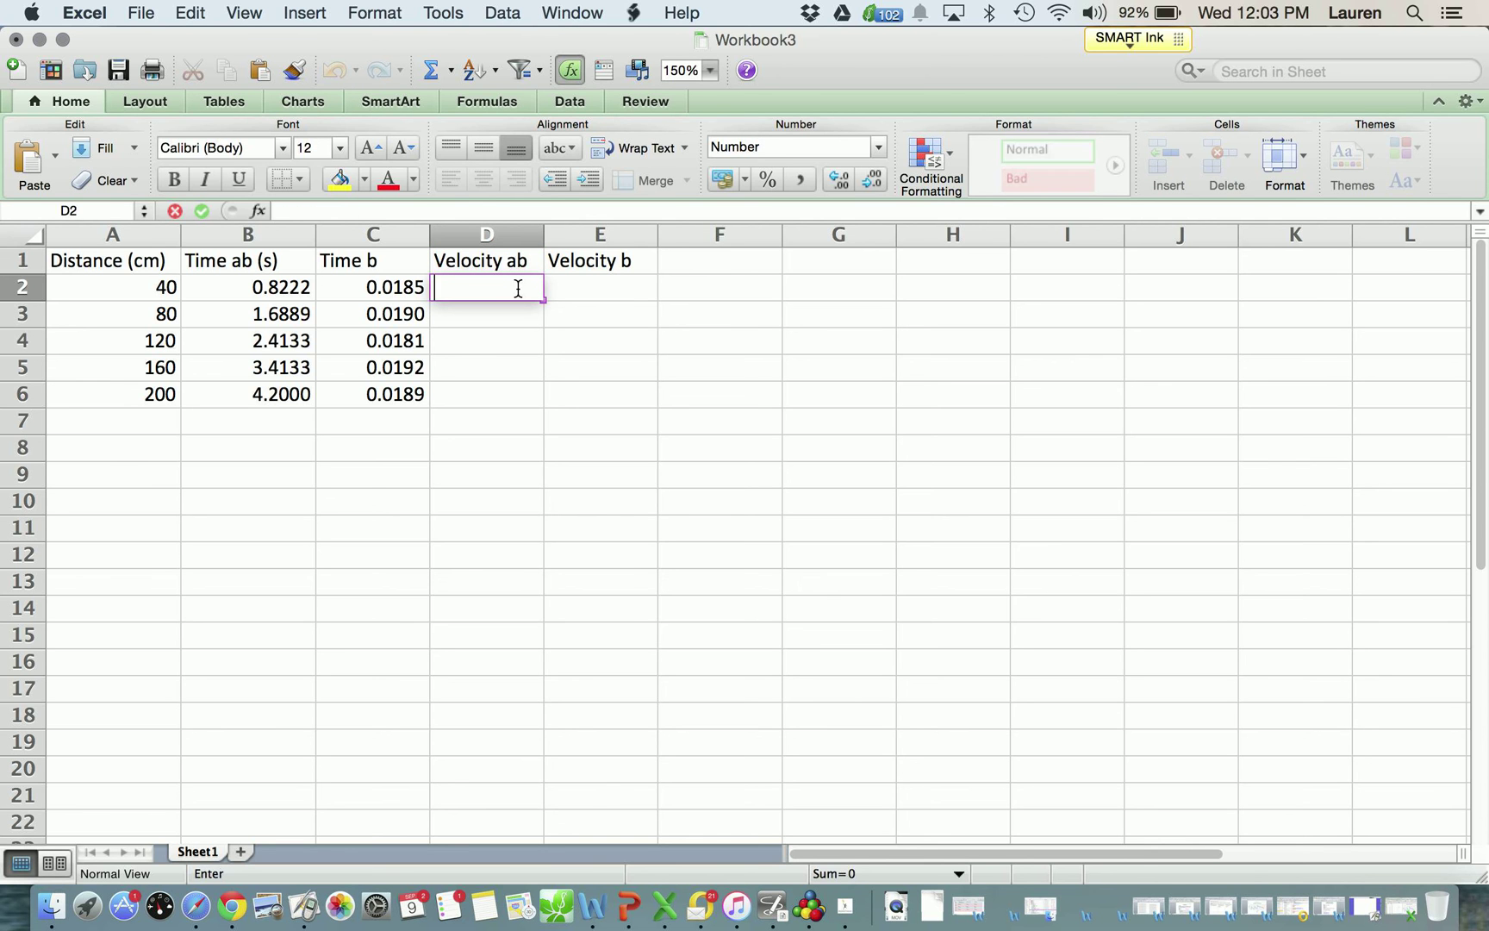
{"action": "type", "text": "="}
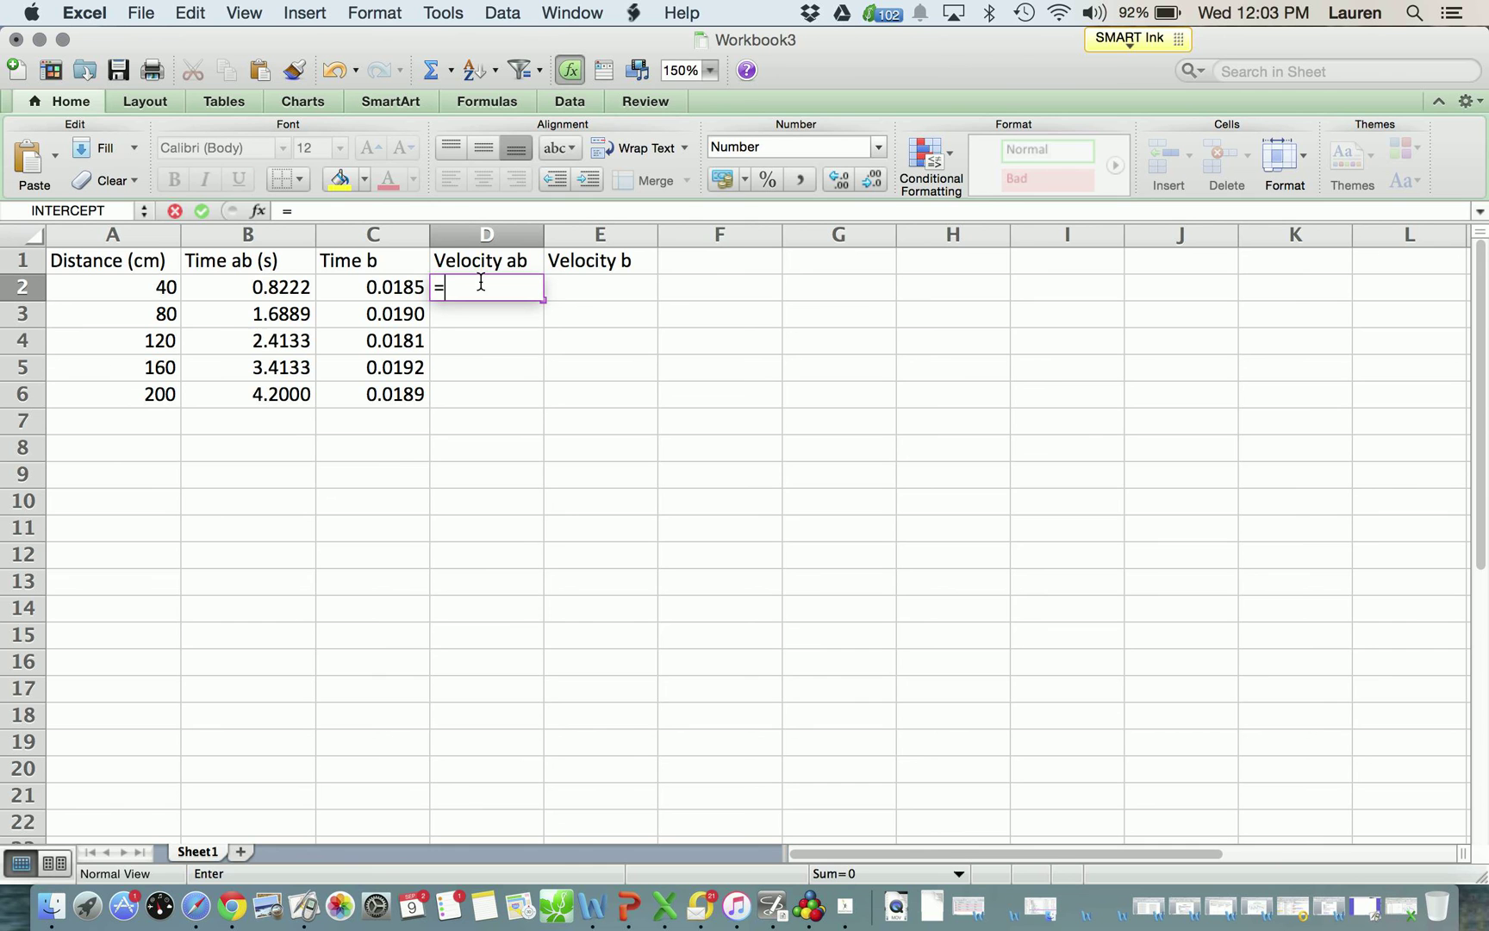
{"action": "left_click", "coordinate": [111, 287]}
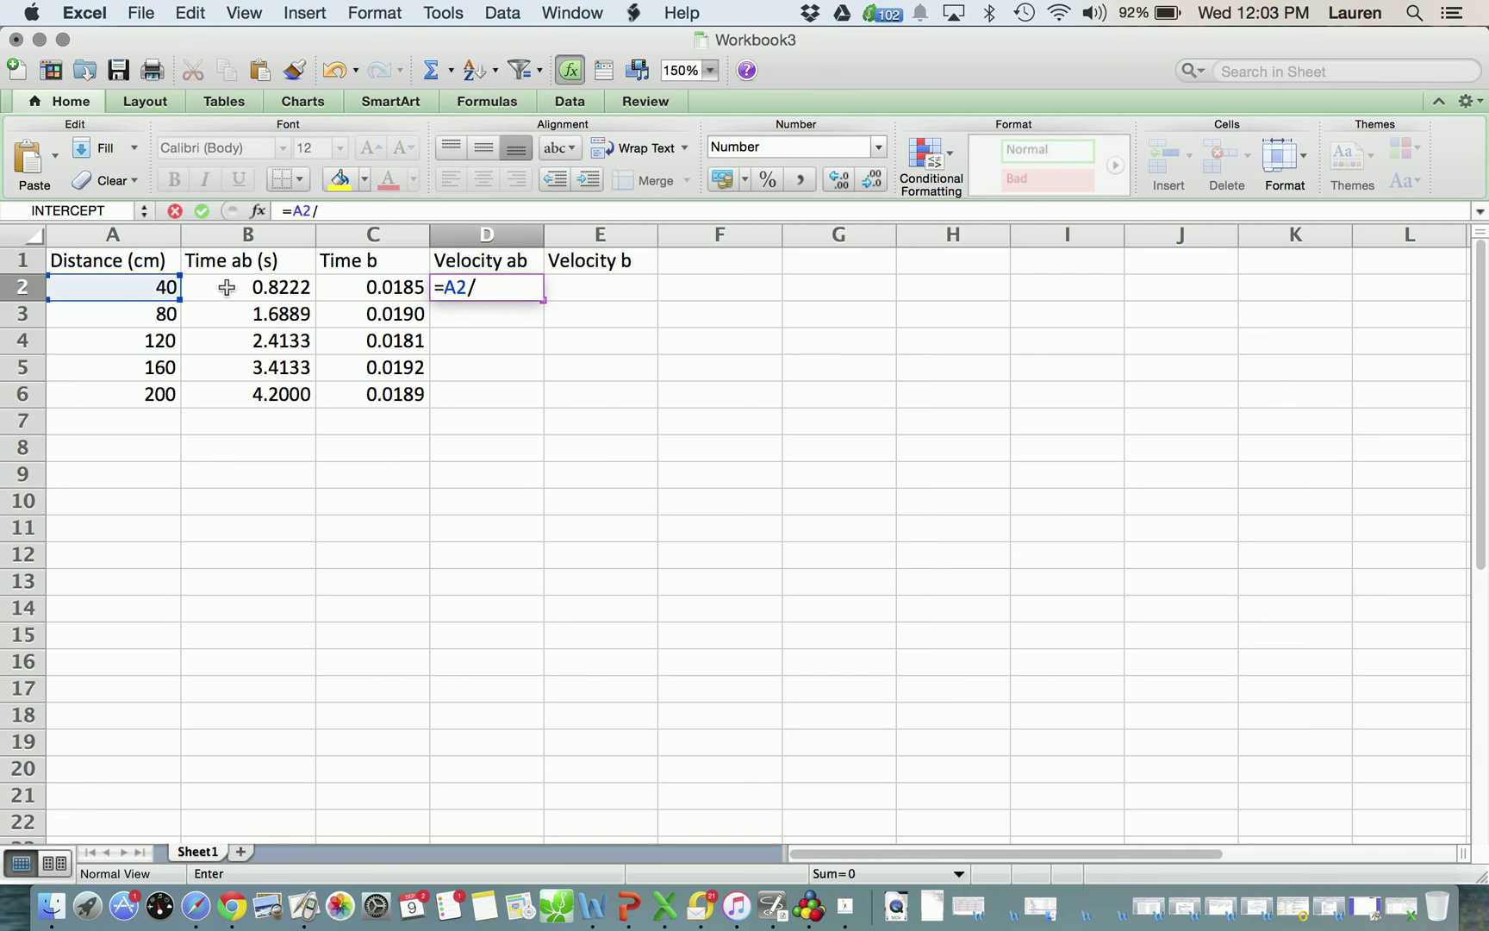
{"action": "type", "text": "B2"}
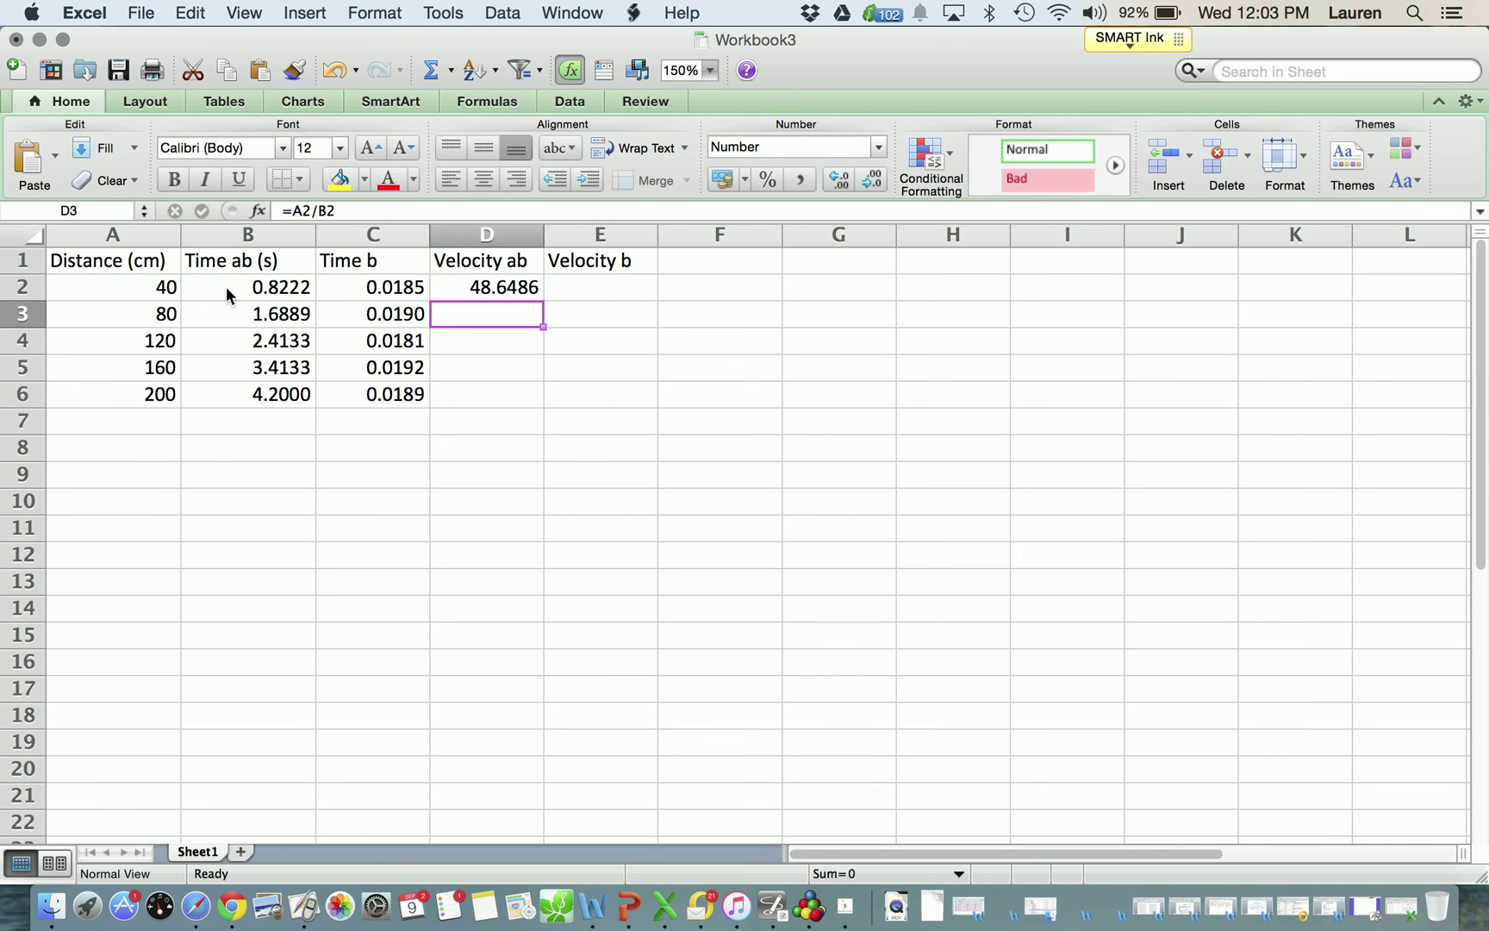
- Enter the row 3 velocity formula and fill it down through D6
{"action": "left_click", "coordinate": [486, 287]}
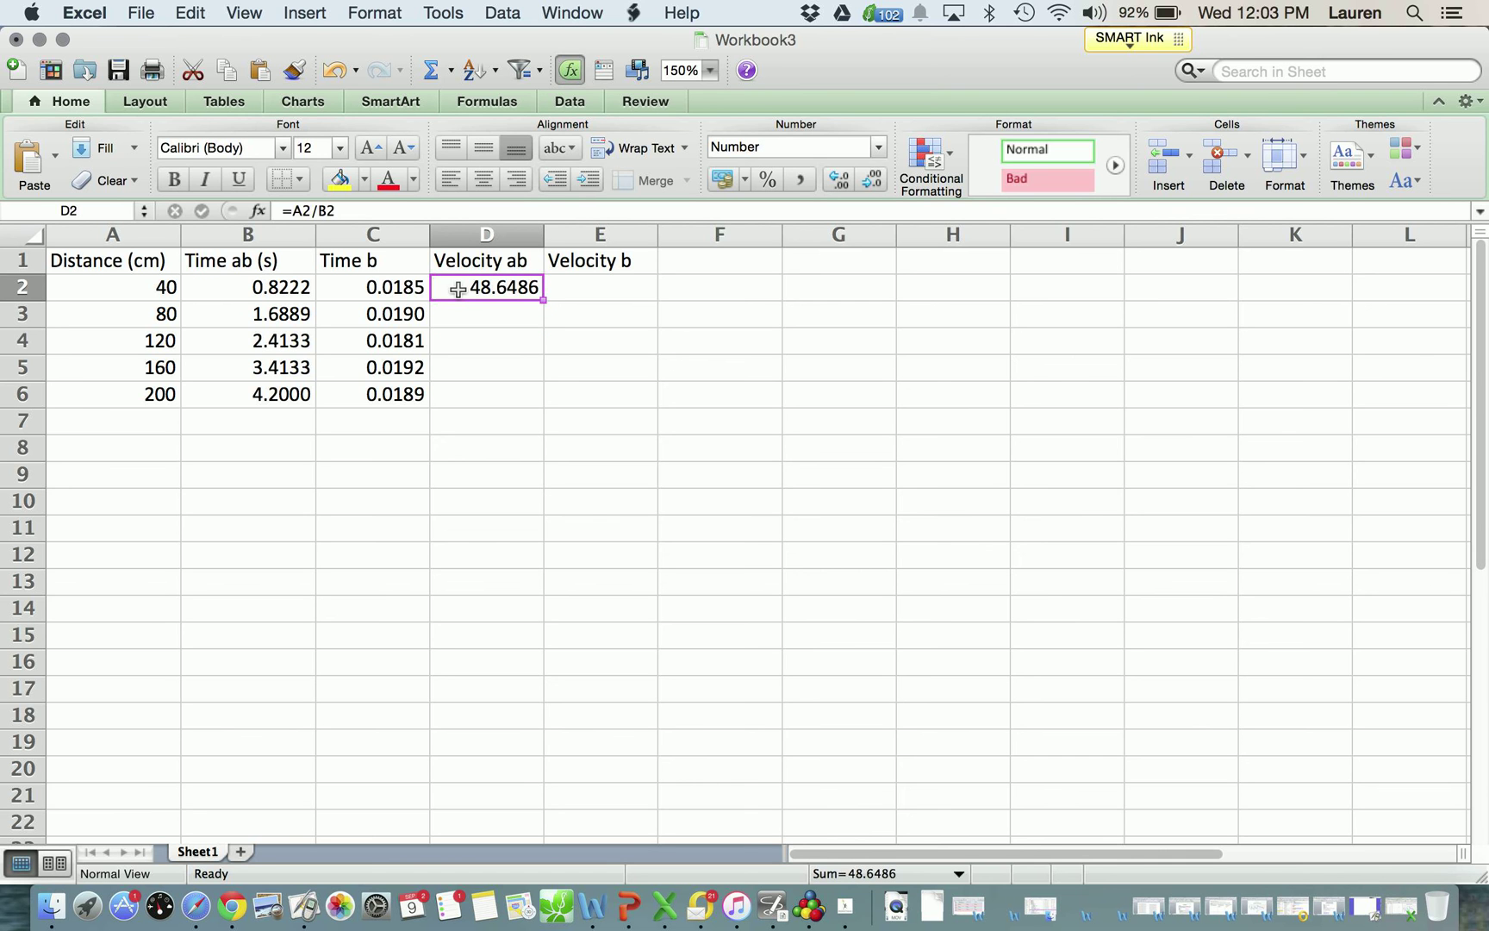
{"action": "type", "text": "="}
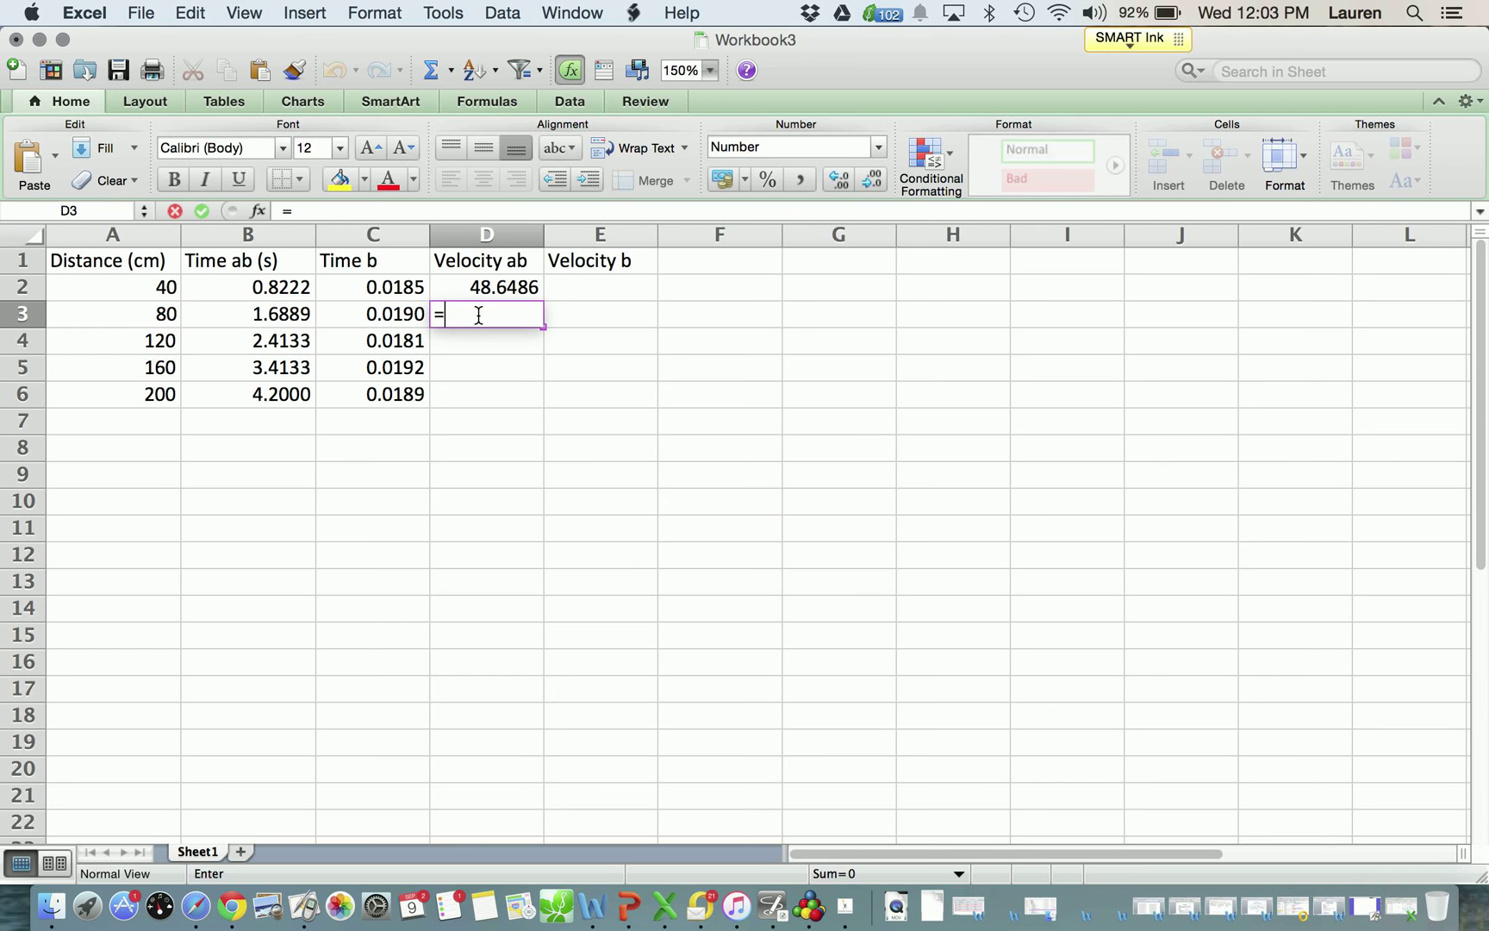
{"action": "left_click", "coordinate": [112, 314]}
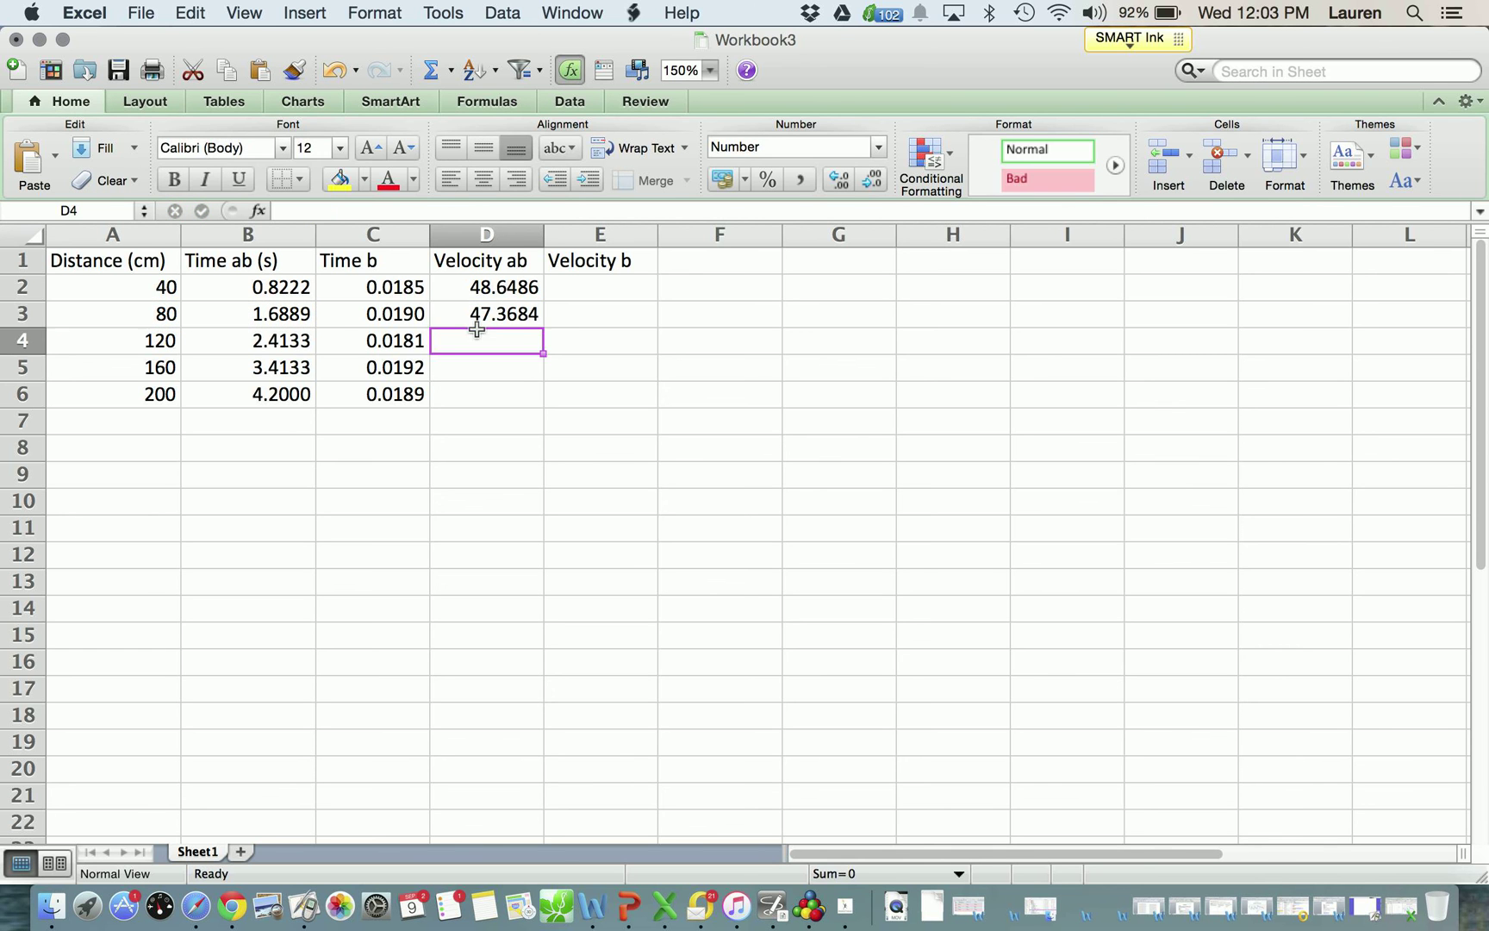
{"action": "left_click", "coordinate": [485, 314]}
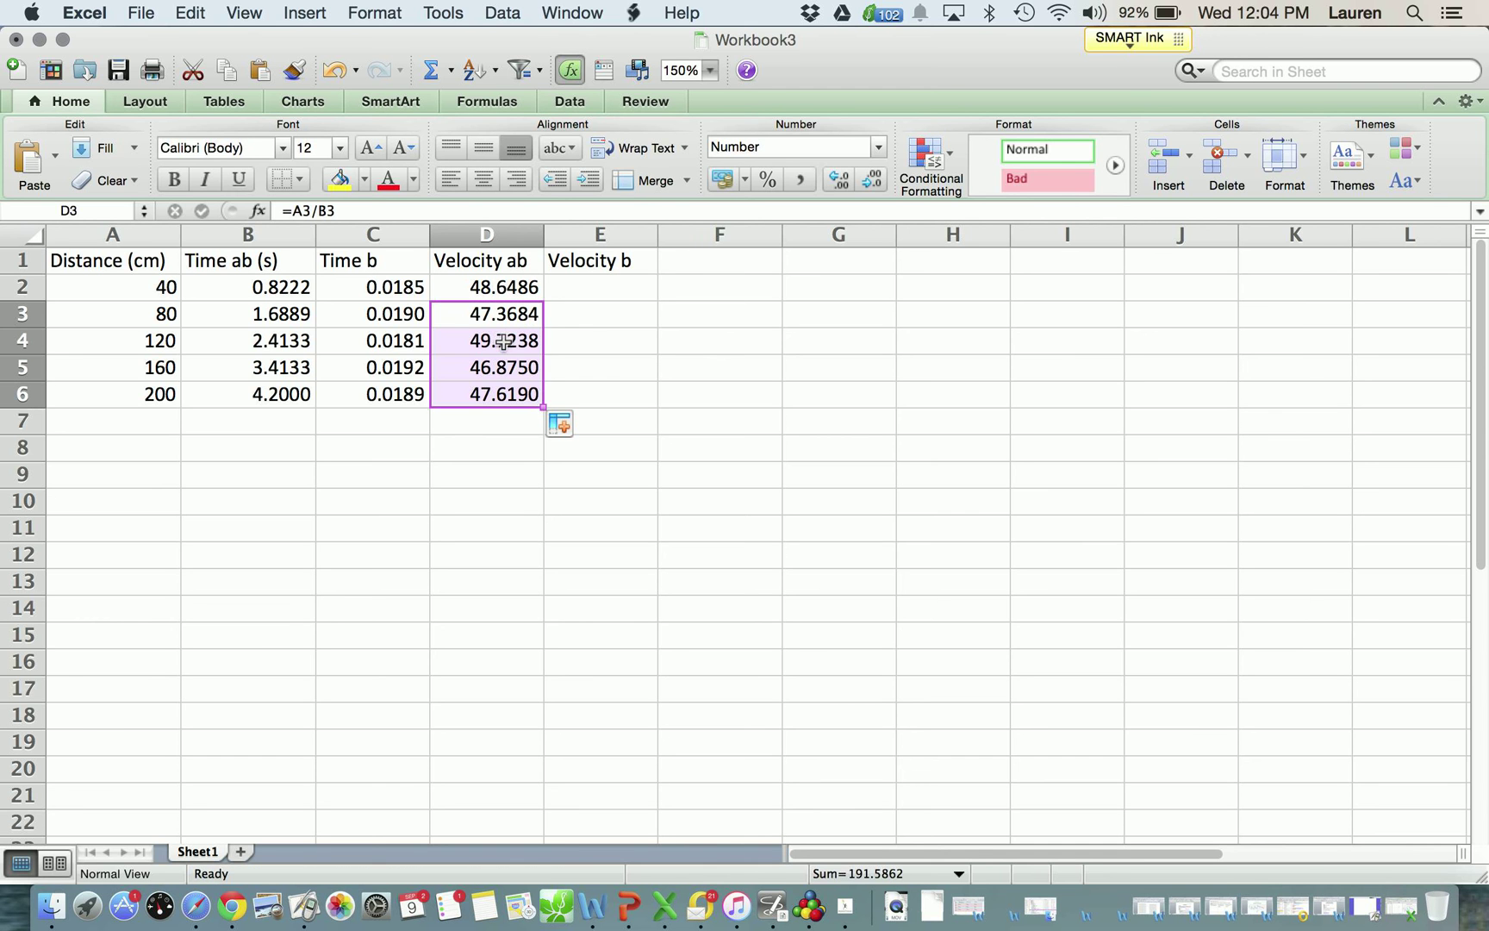
{"action": "double_click", "coordinate": [486, 340]}
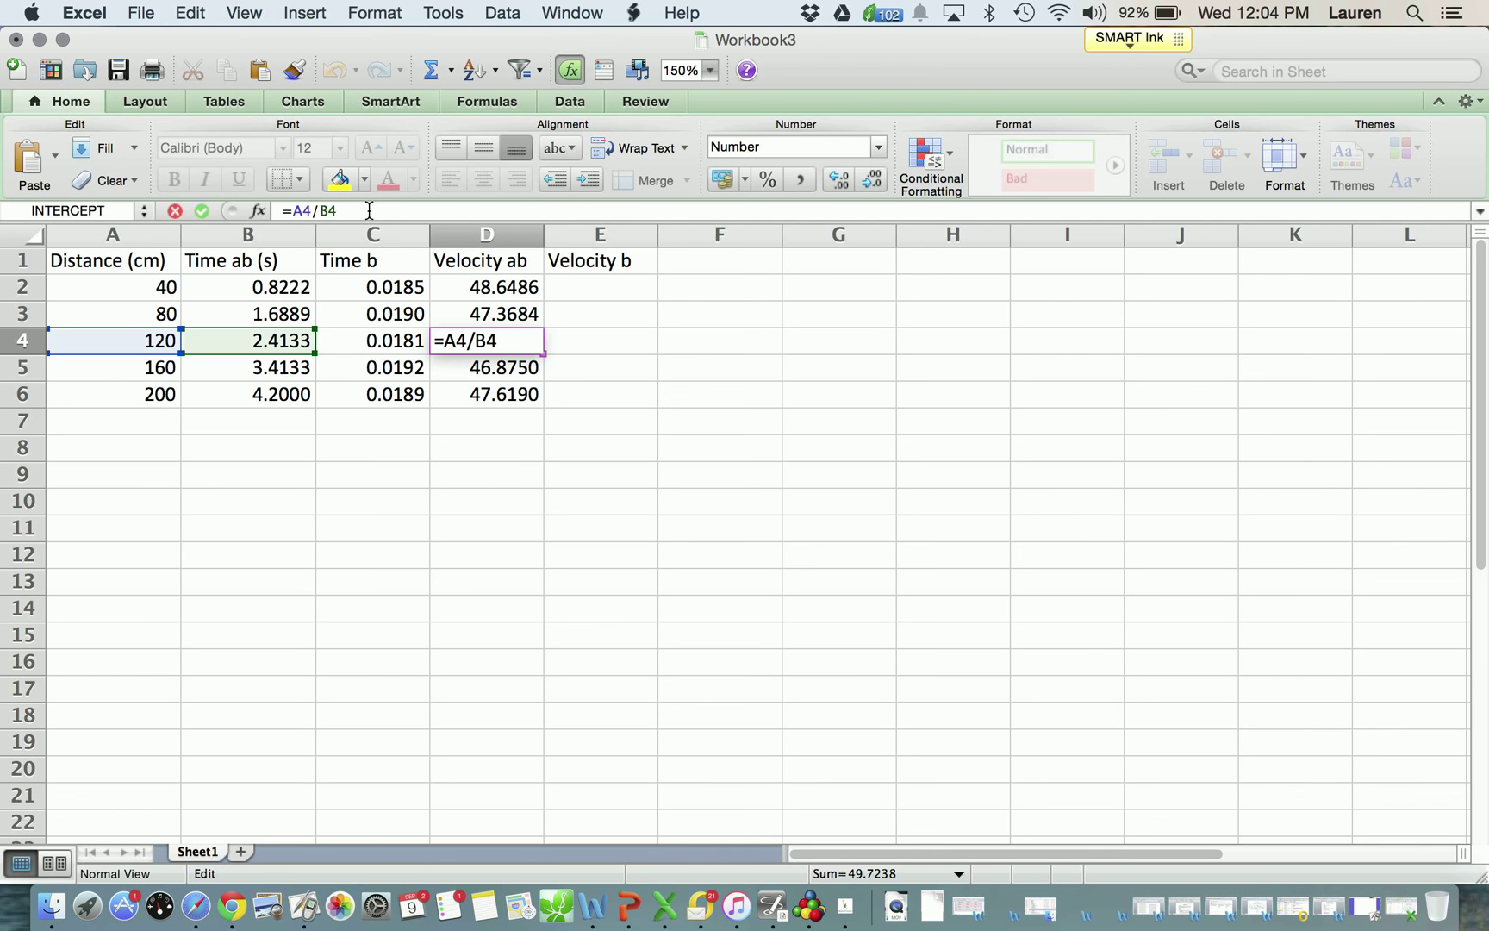
{"action": "key", "text": "Return"}
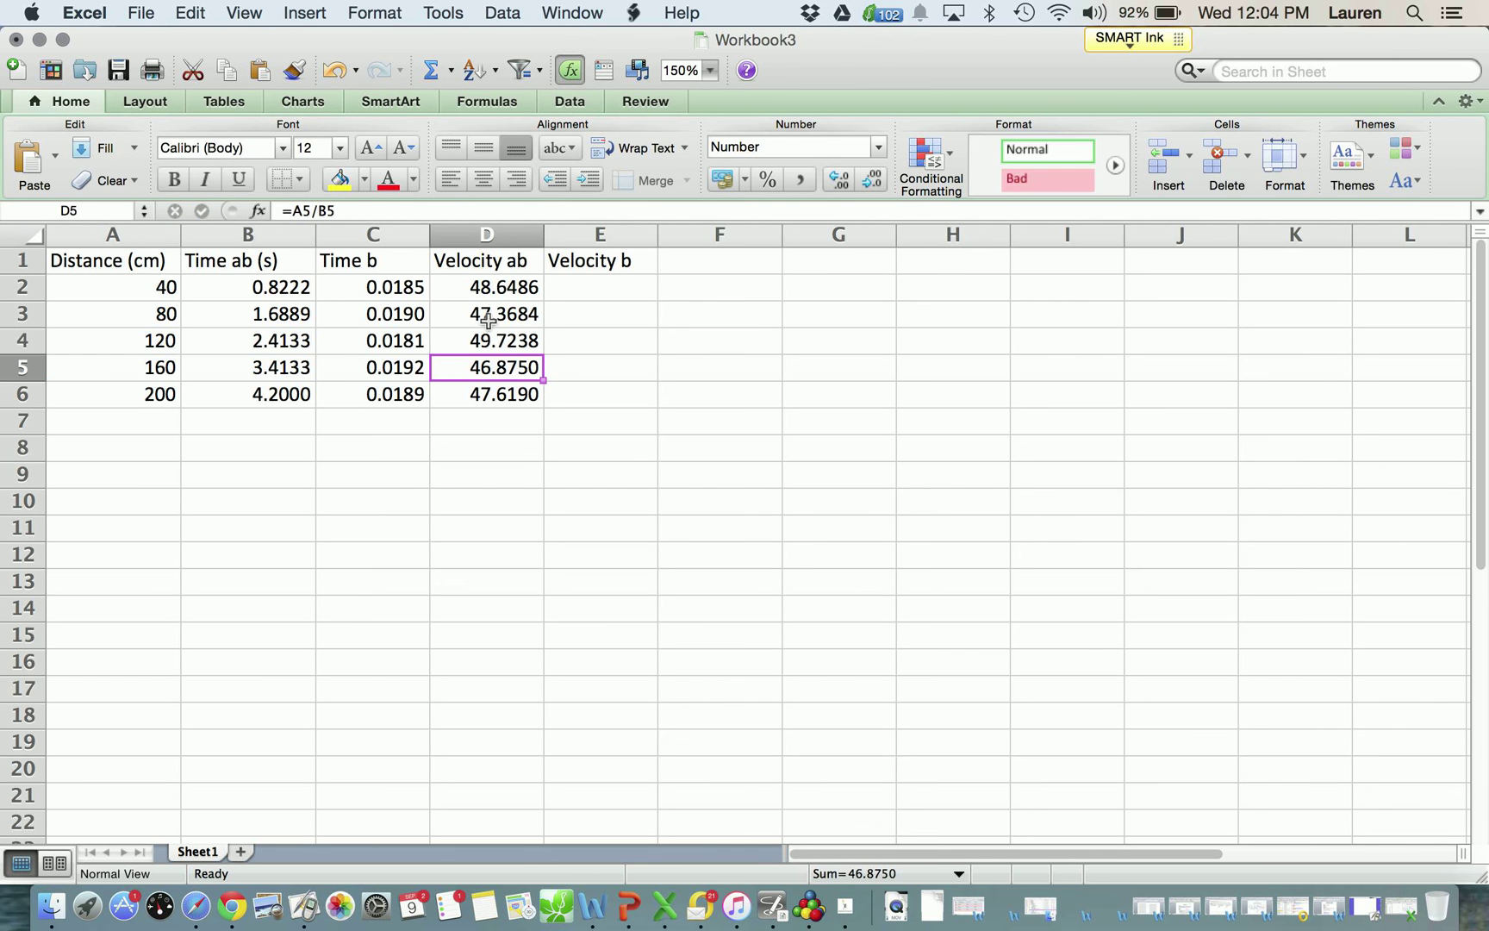
{"action": "double_click", "coordinate": [486, 367]}
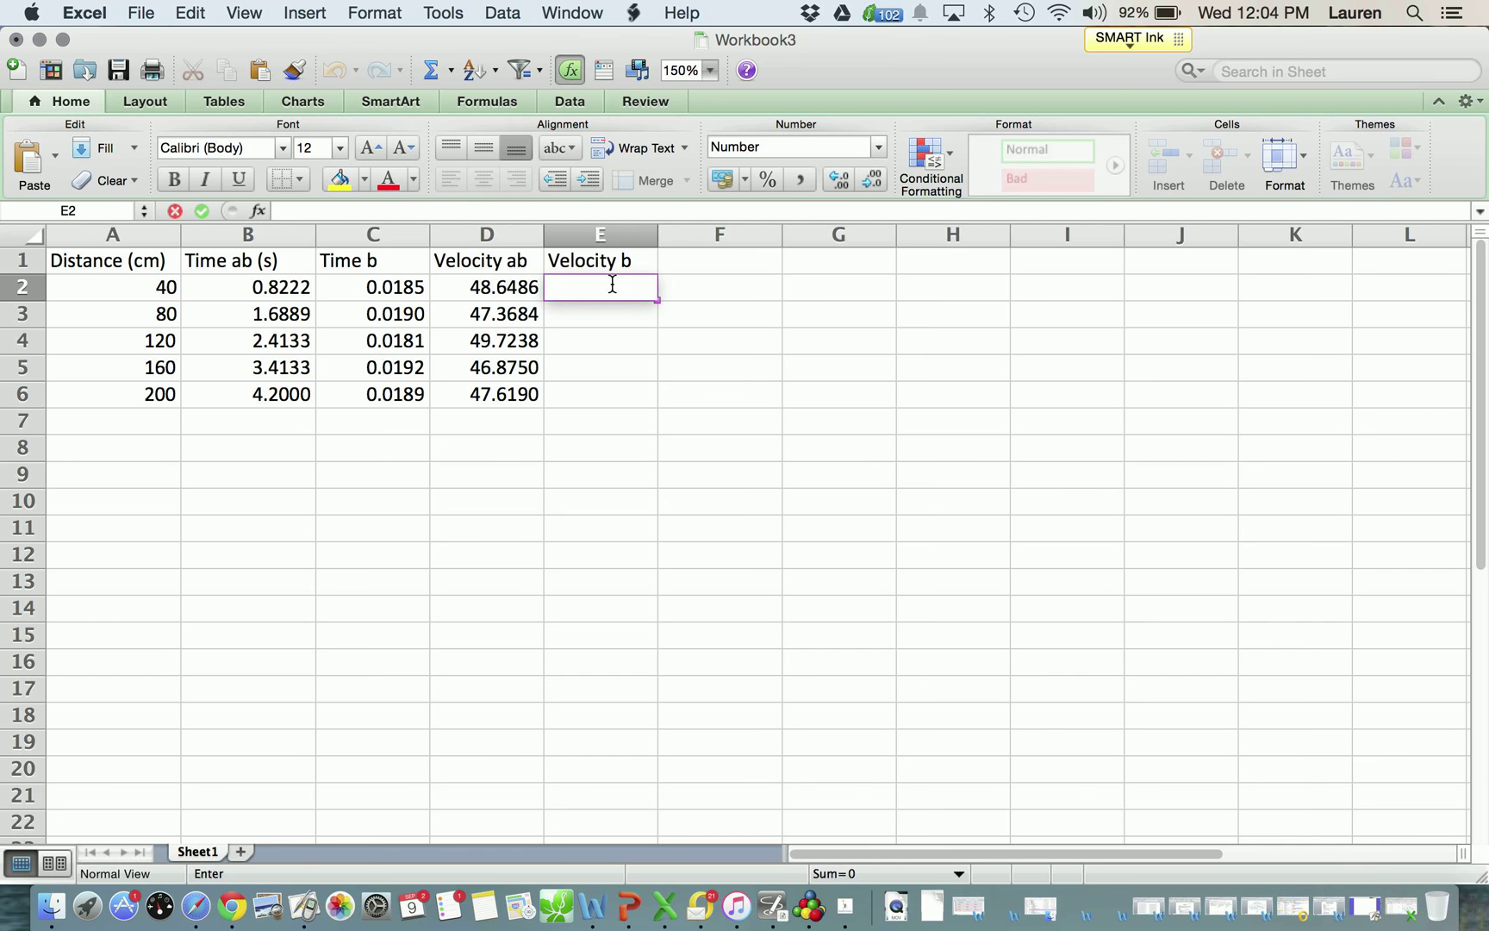
- Enter =0.9/C2 in E2 and fill it down through E6
{"action": "type", "text": "="}
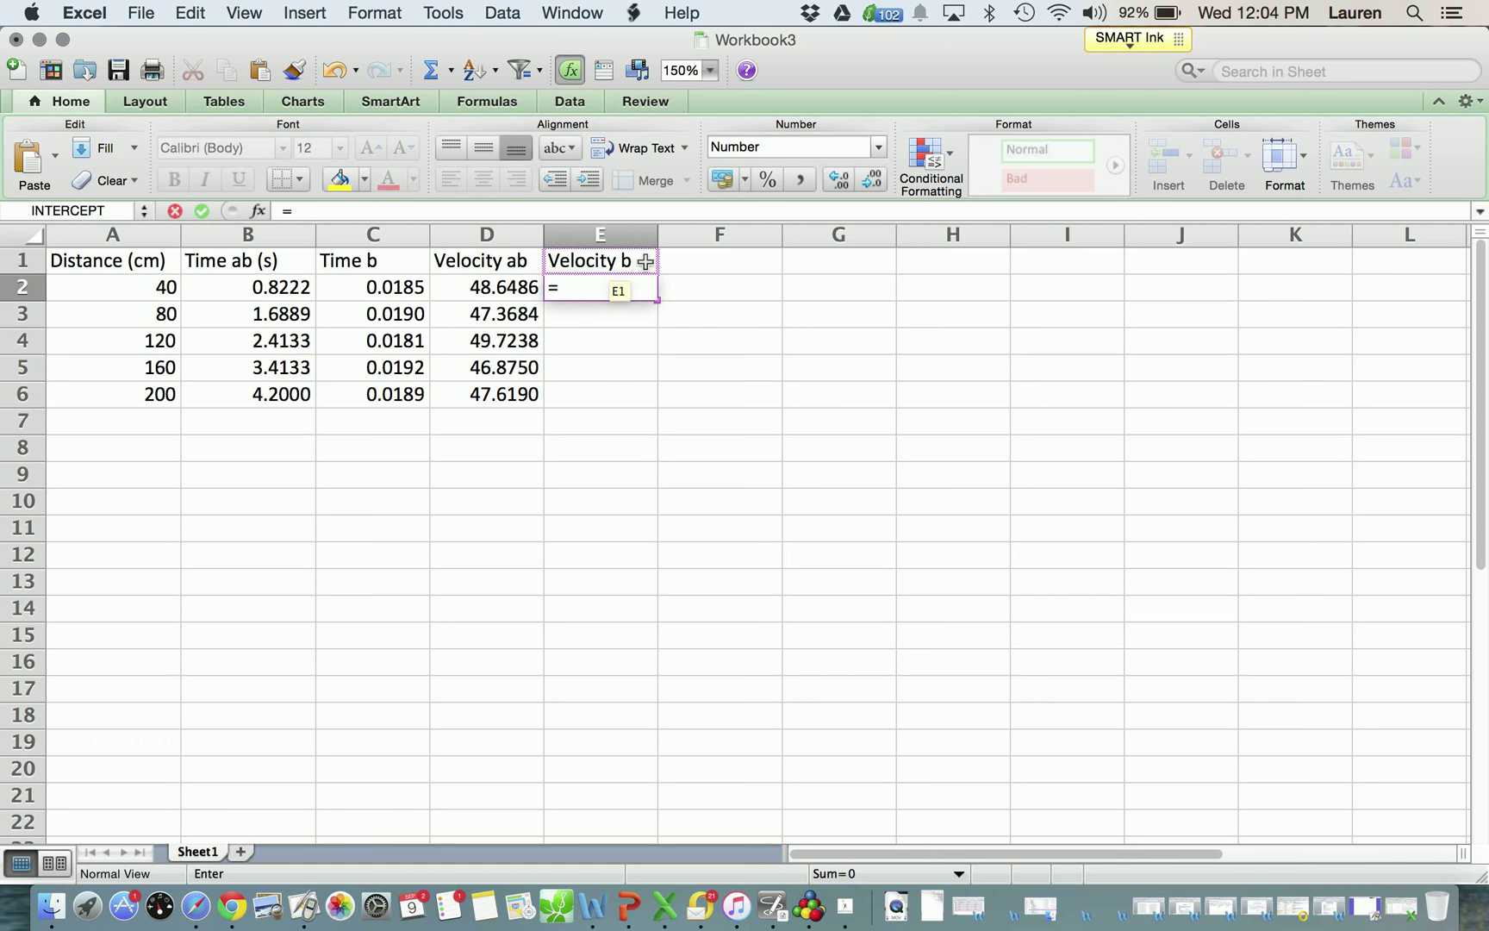
{"action": "type", "text": "0."}
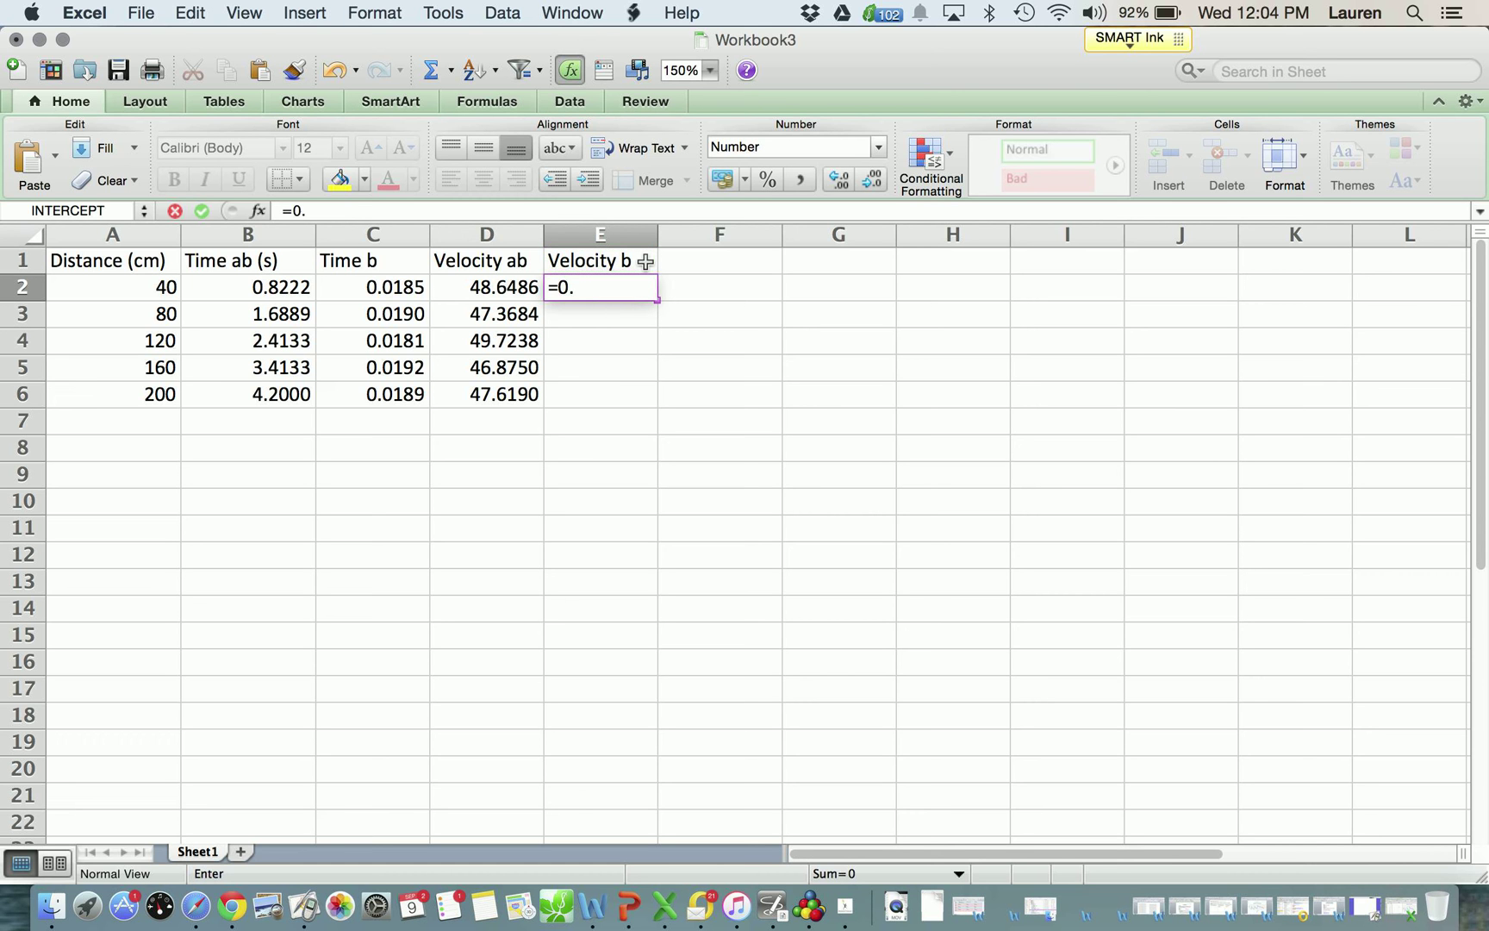
{"action": "type", "text": "9"}
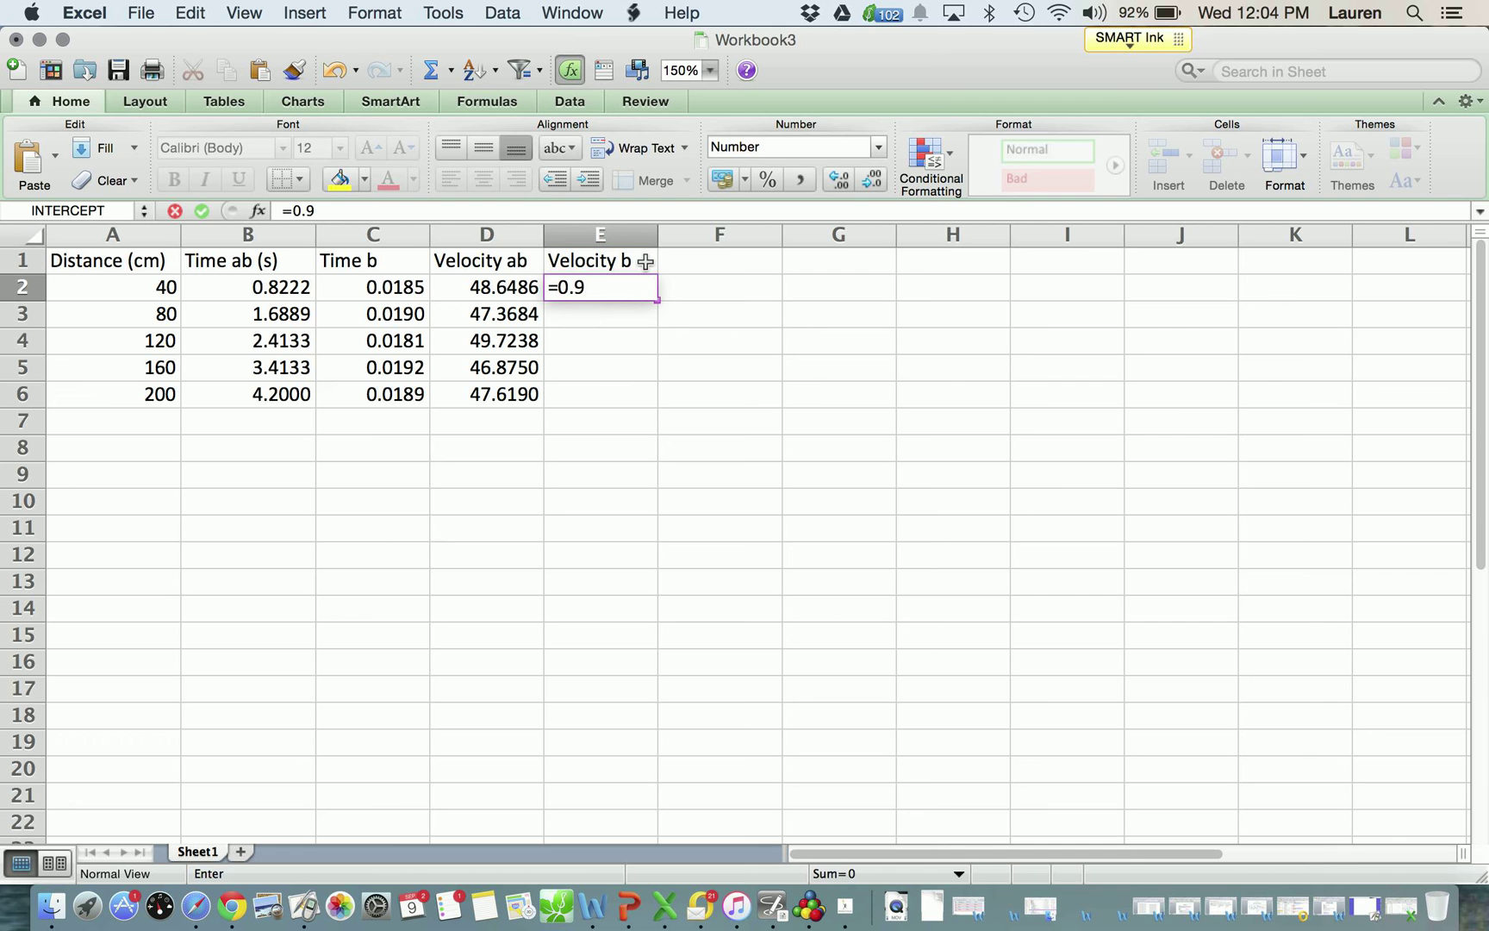
{"action": "type", "text": "/"}
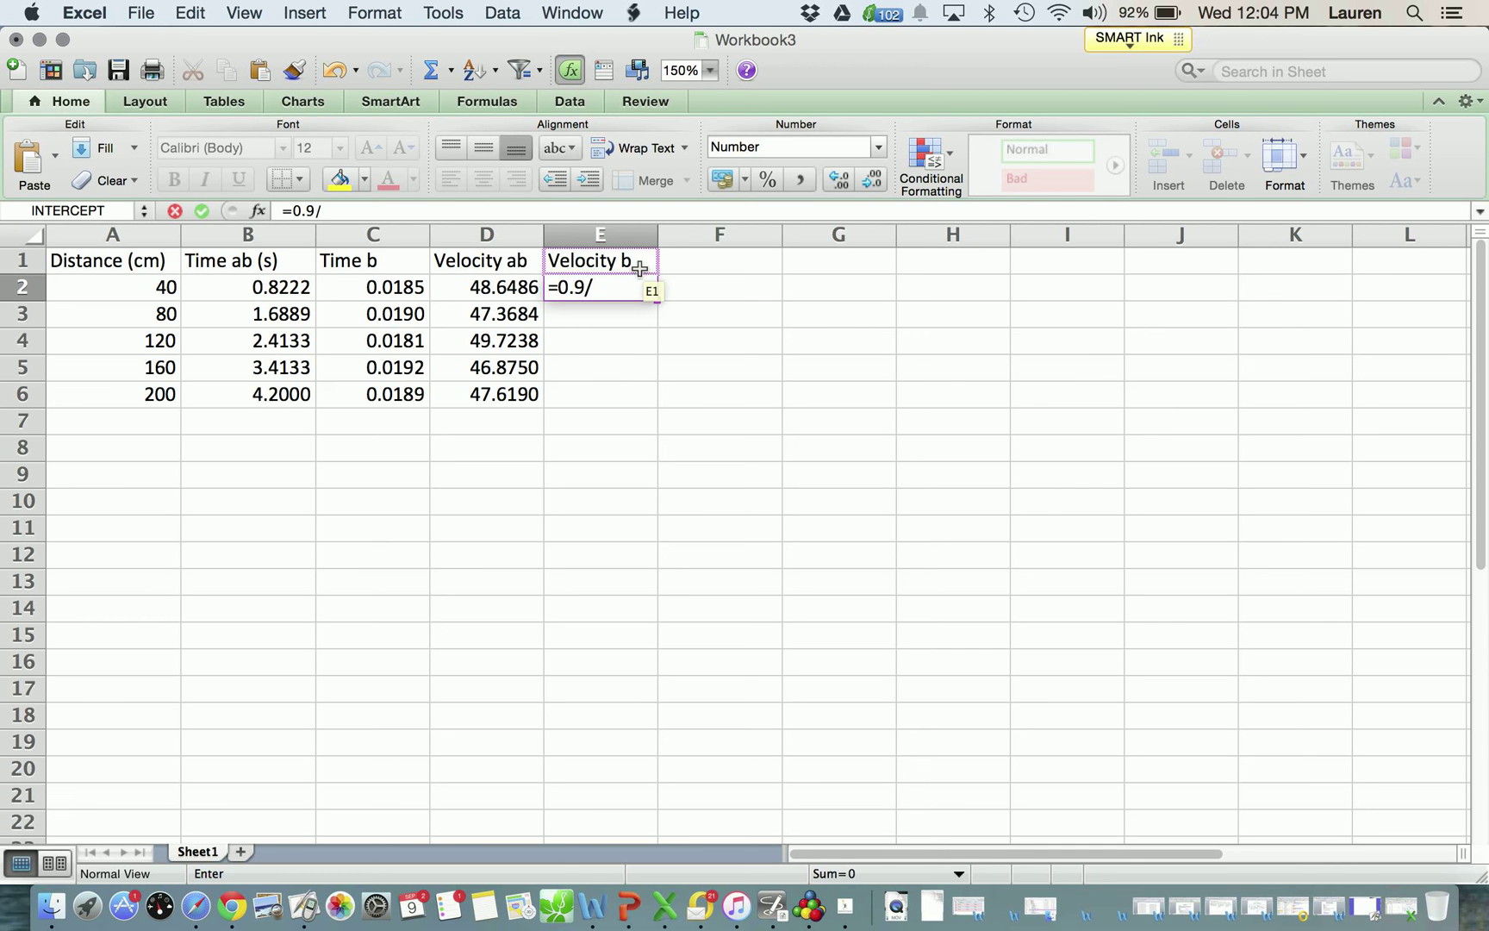
{"action": "left_click", "coordinate": [372, 287]}
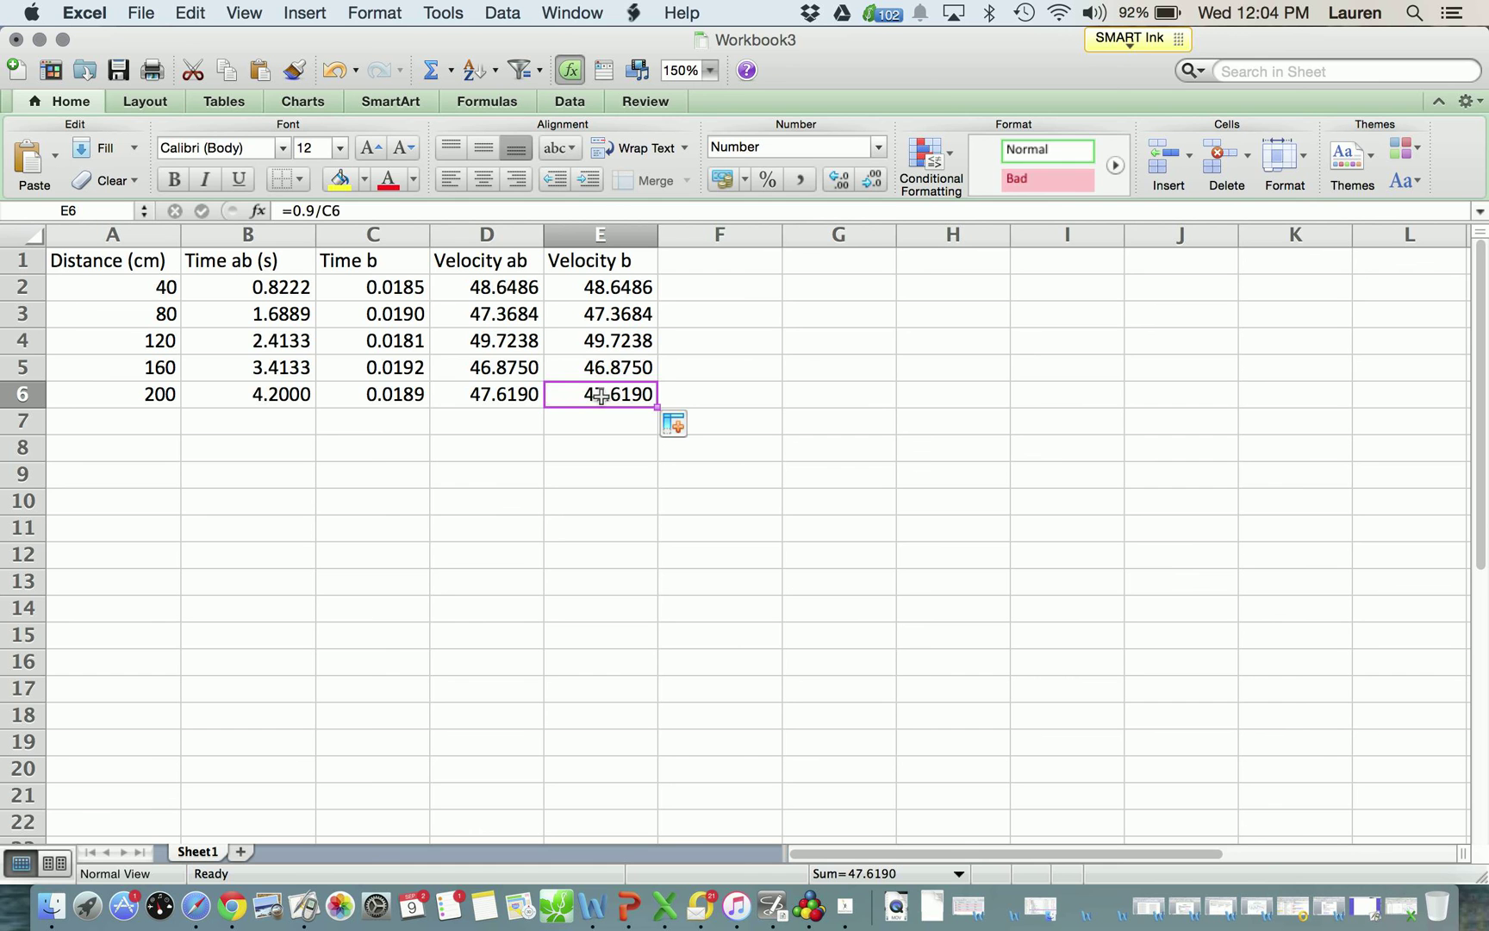
{"action": "double_click", "coordinate": [599, 392]}
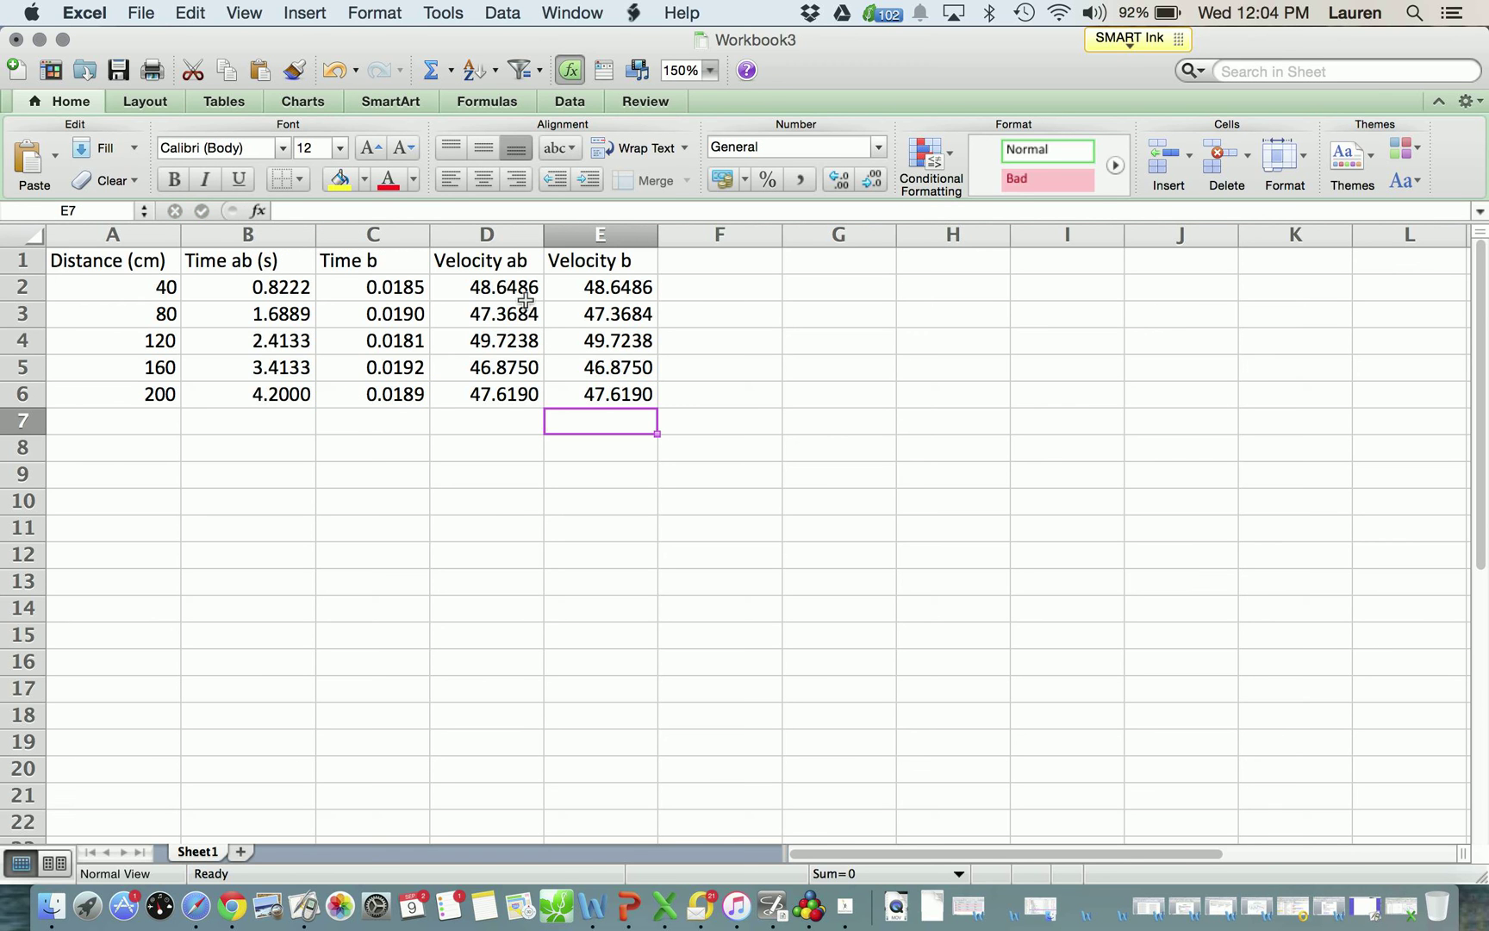
{"action": "mouse_move", "coordinate": [456, 278]}
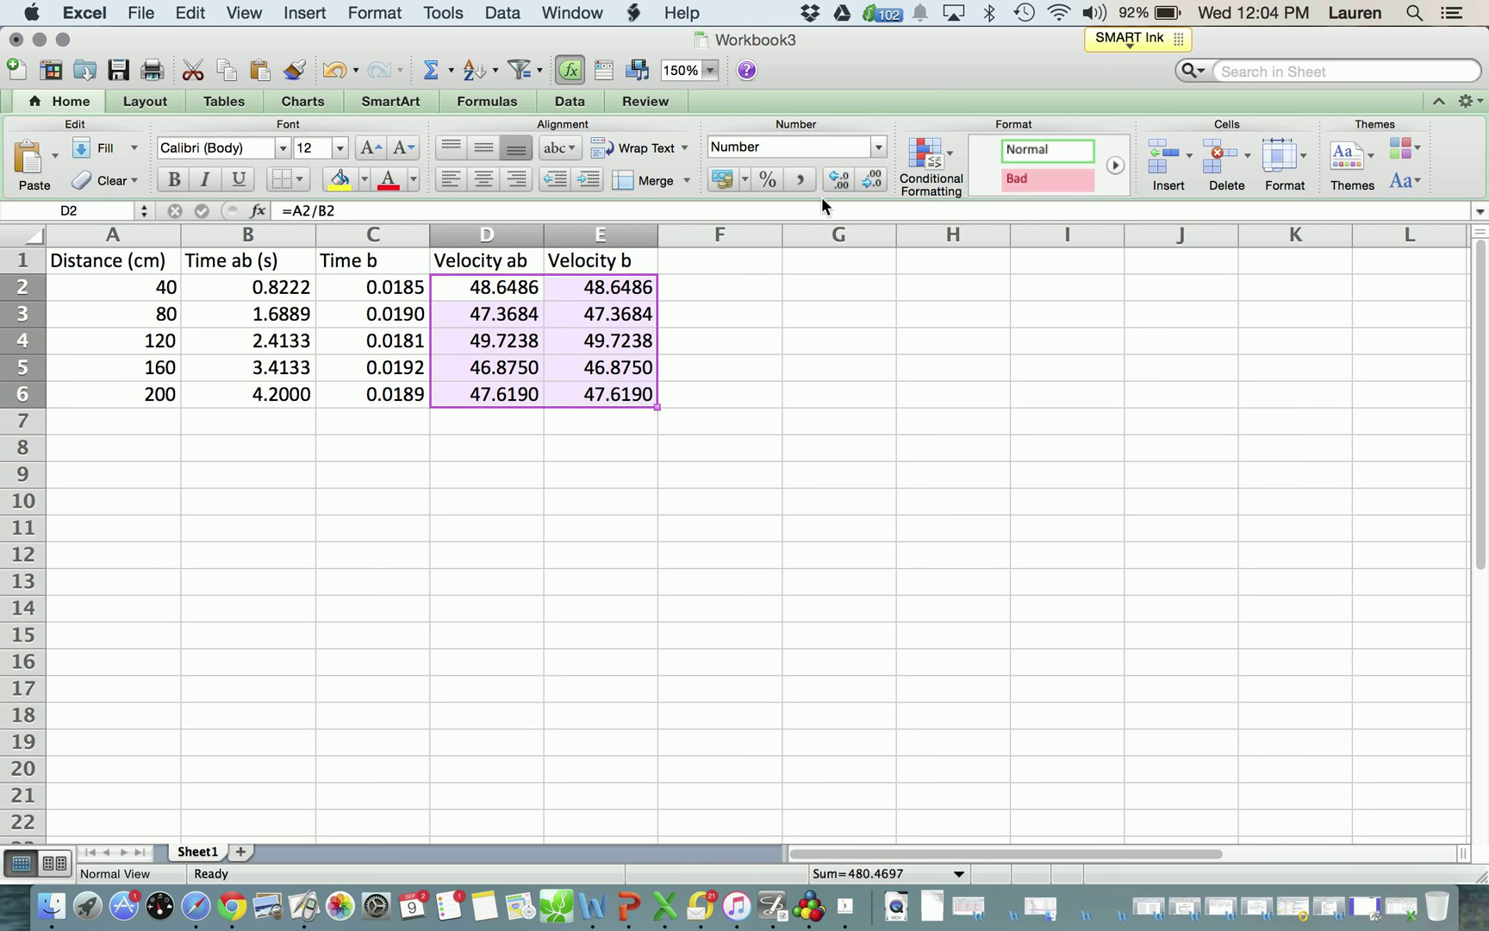
- Show the Velocity ab values in D2:D6 with two decimal places, e.g. 48.65
{"action": "left_click", "coordinate": [839, 179]}
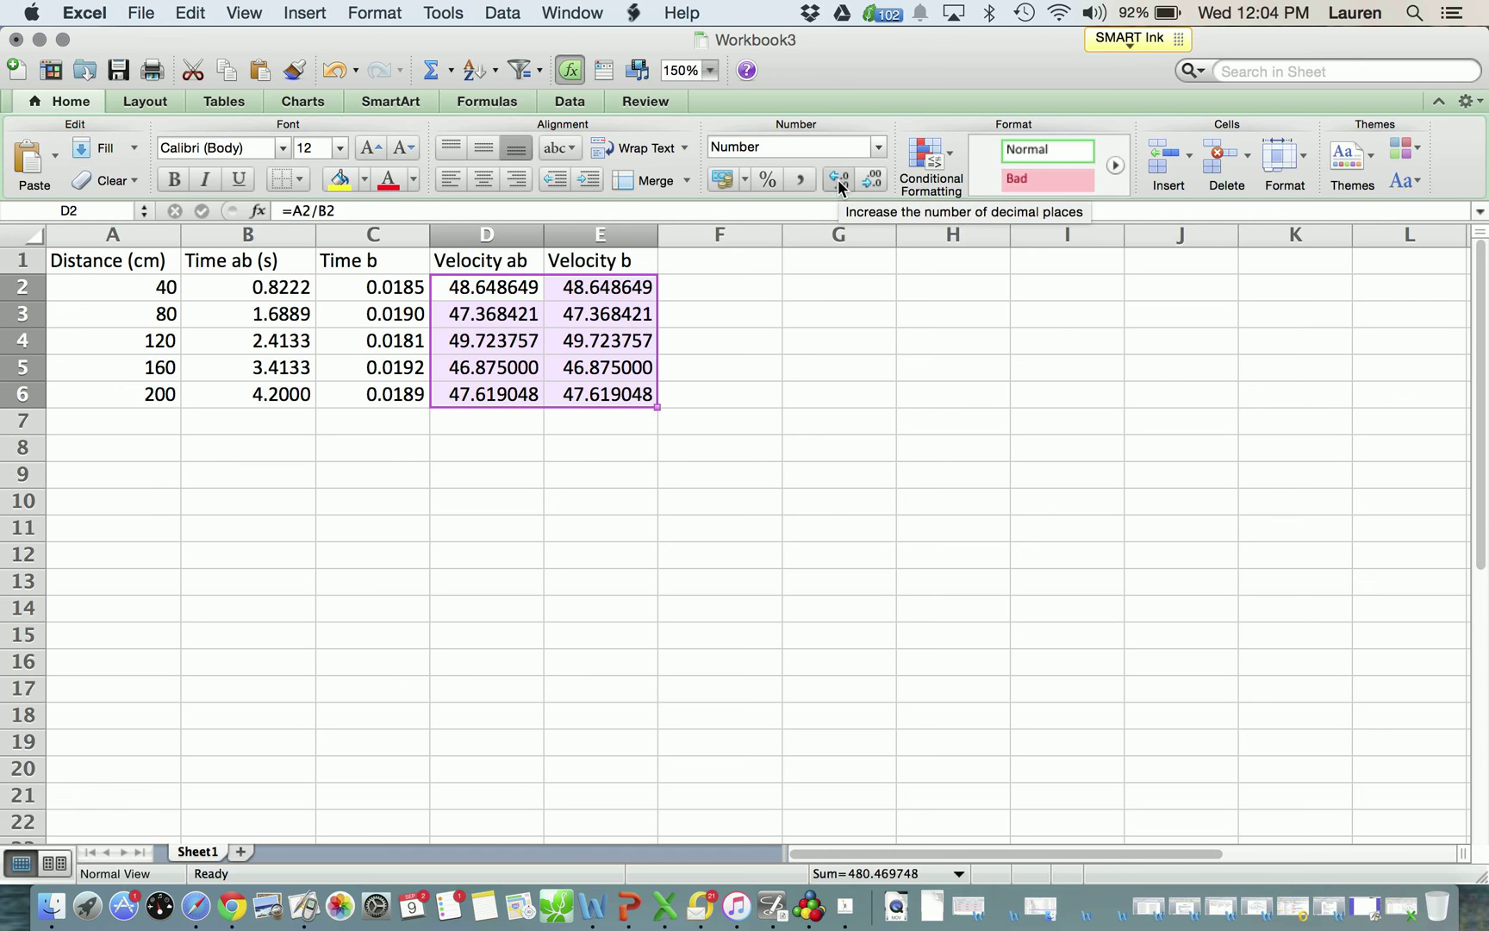
{"action": "left_click", "coordinate": [868, 180]}
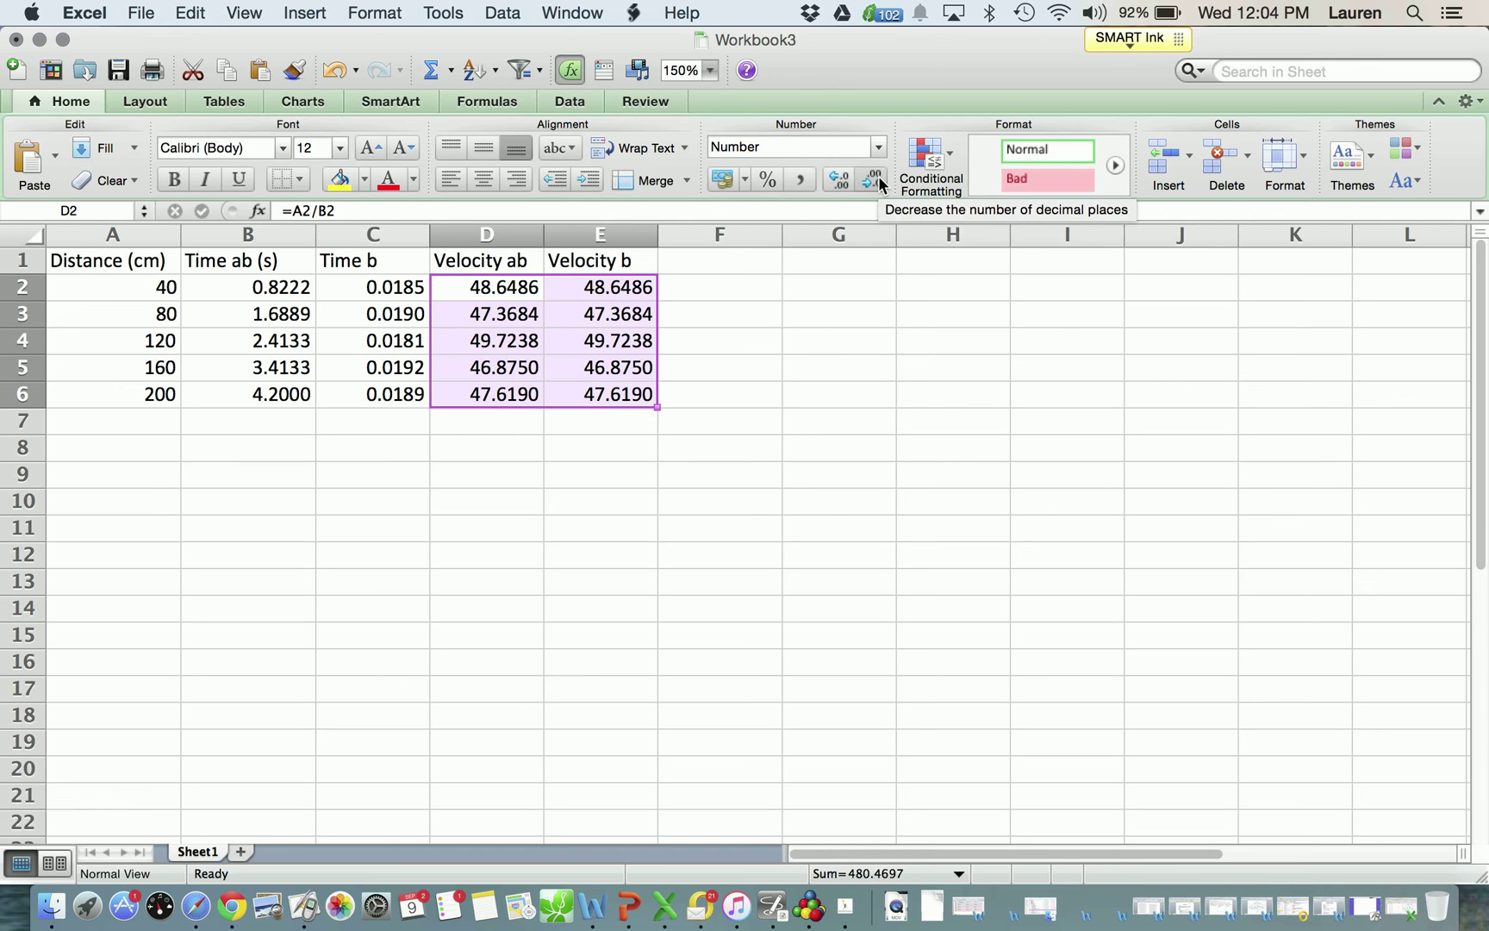
{"action": "left_click", "coordinate": [865, 180]}
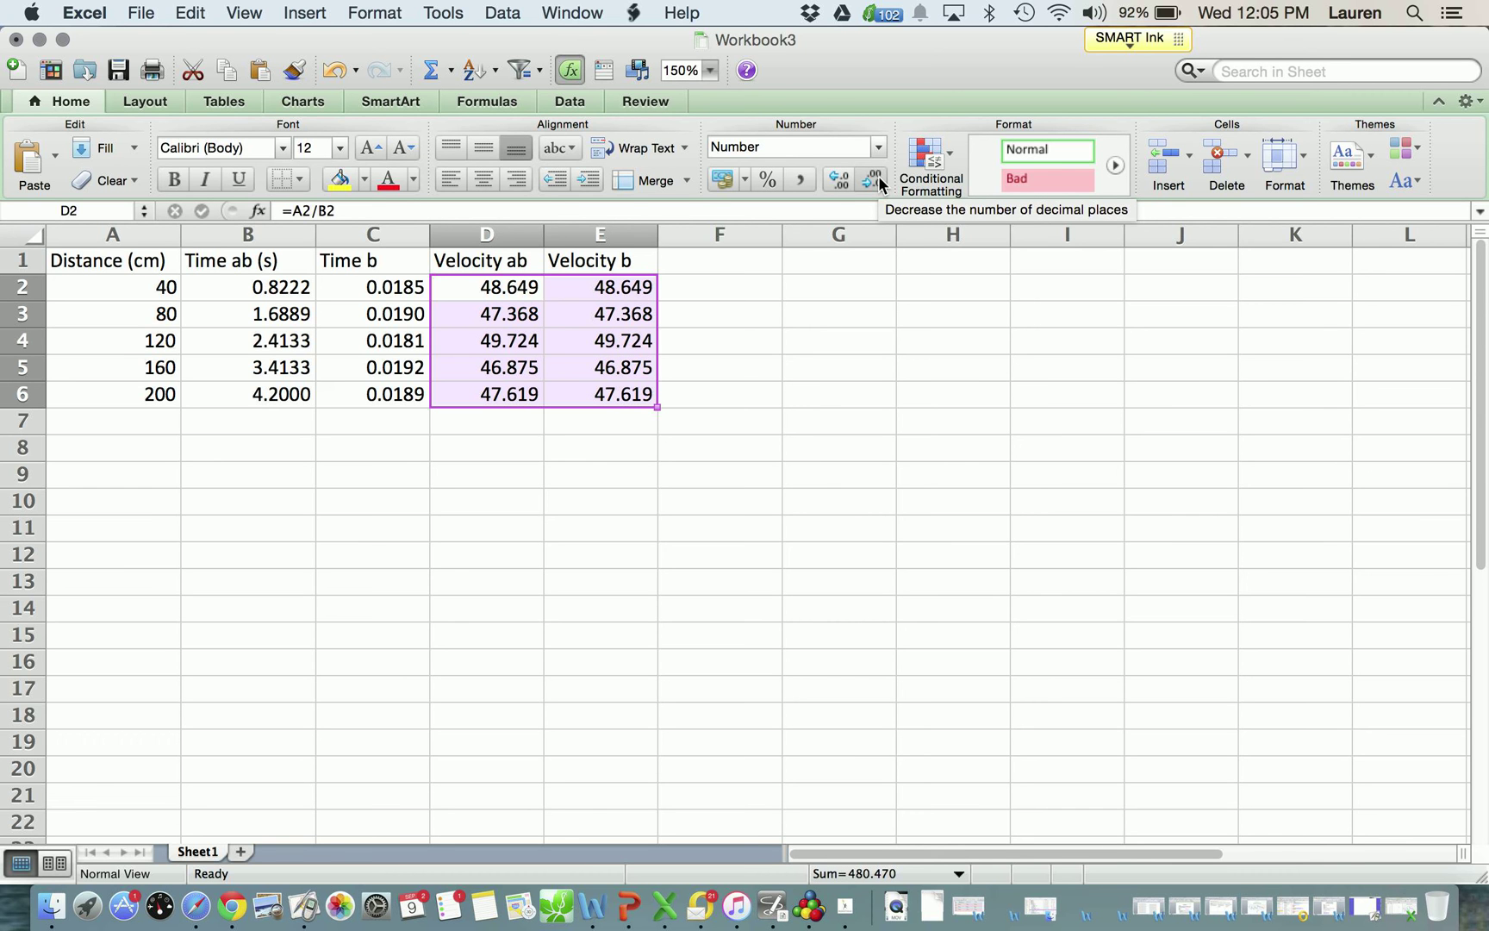
{"action": "left_click", "coordinate": [868, 180]}
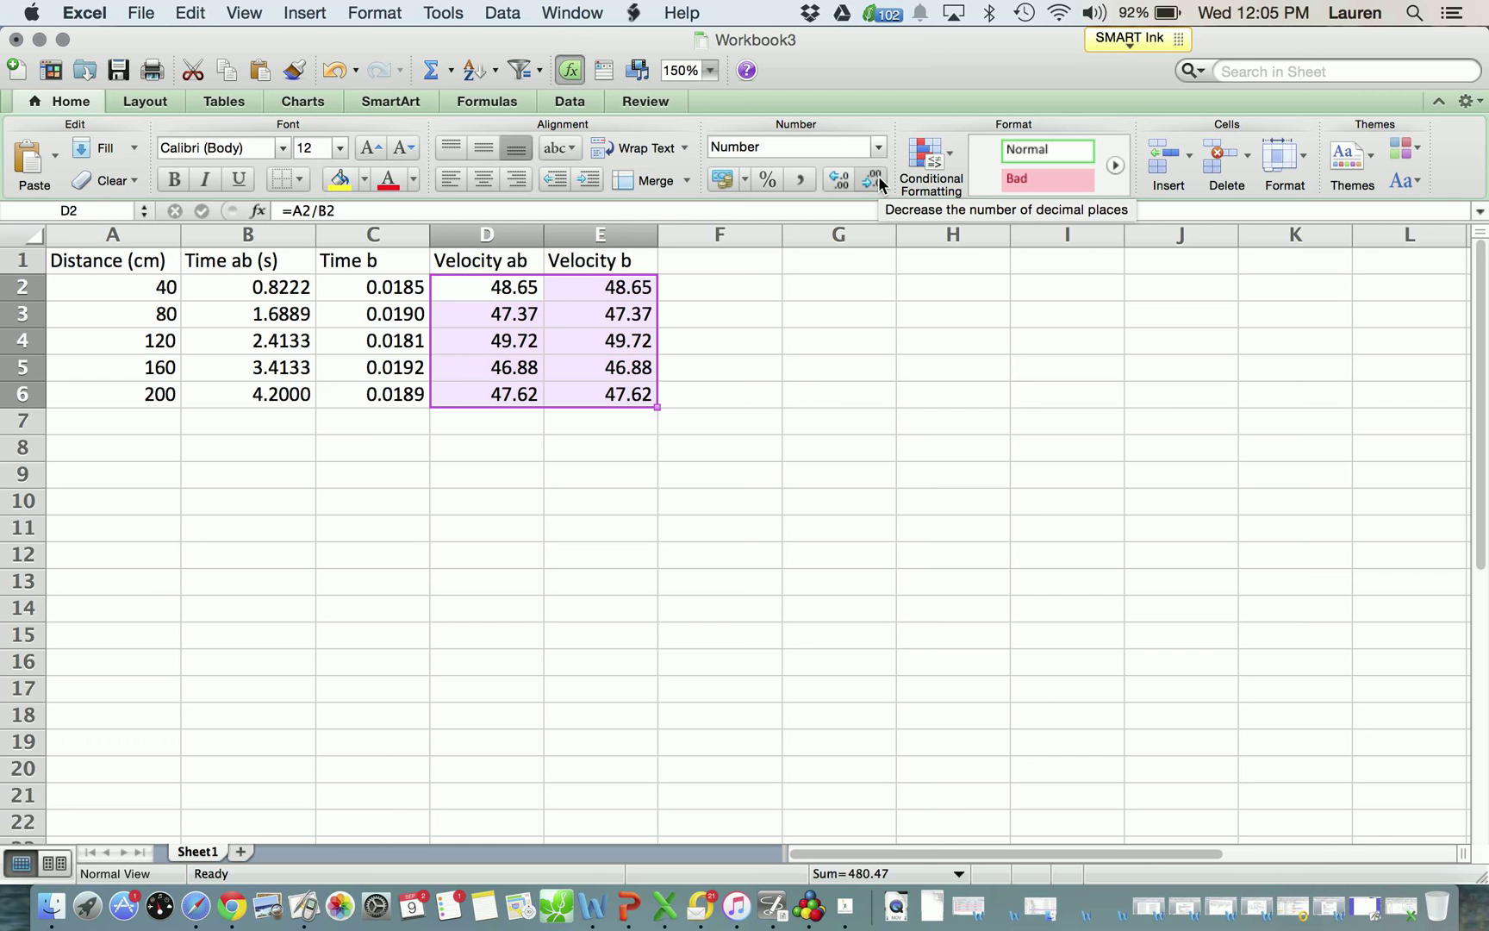
{"action": "left_click", "coordinate": [868, 179]}
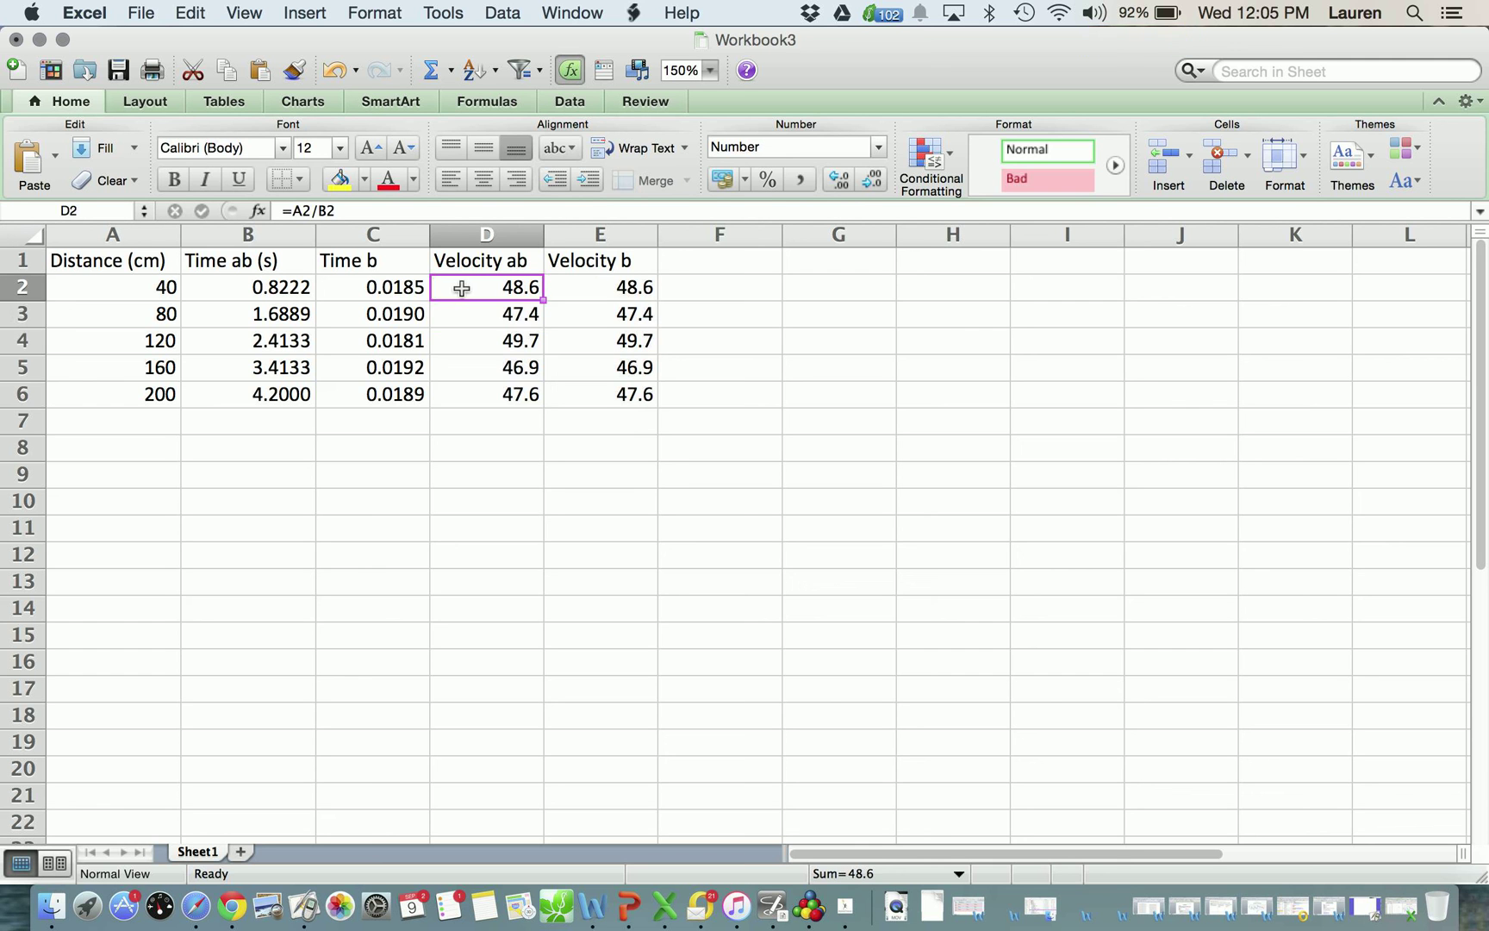
{"action": "left_click", "coordinate": [838, 180]}
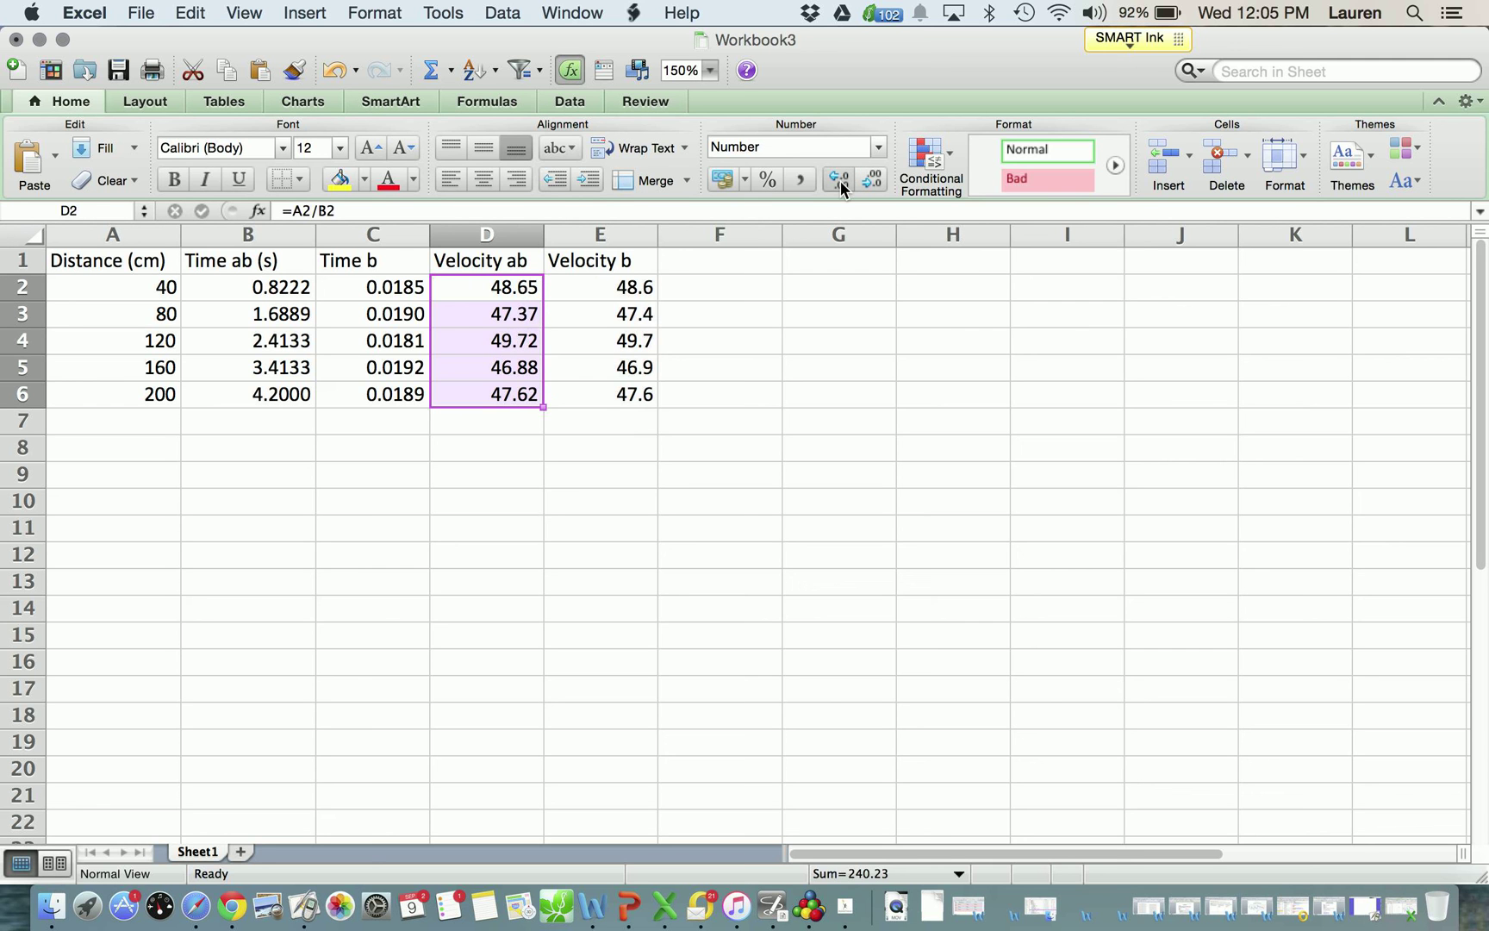
{"action": "left_click", "coordinate": [718, 448]}
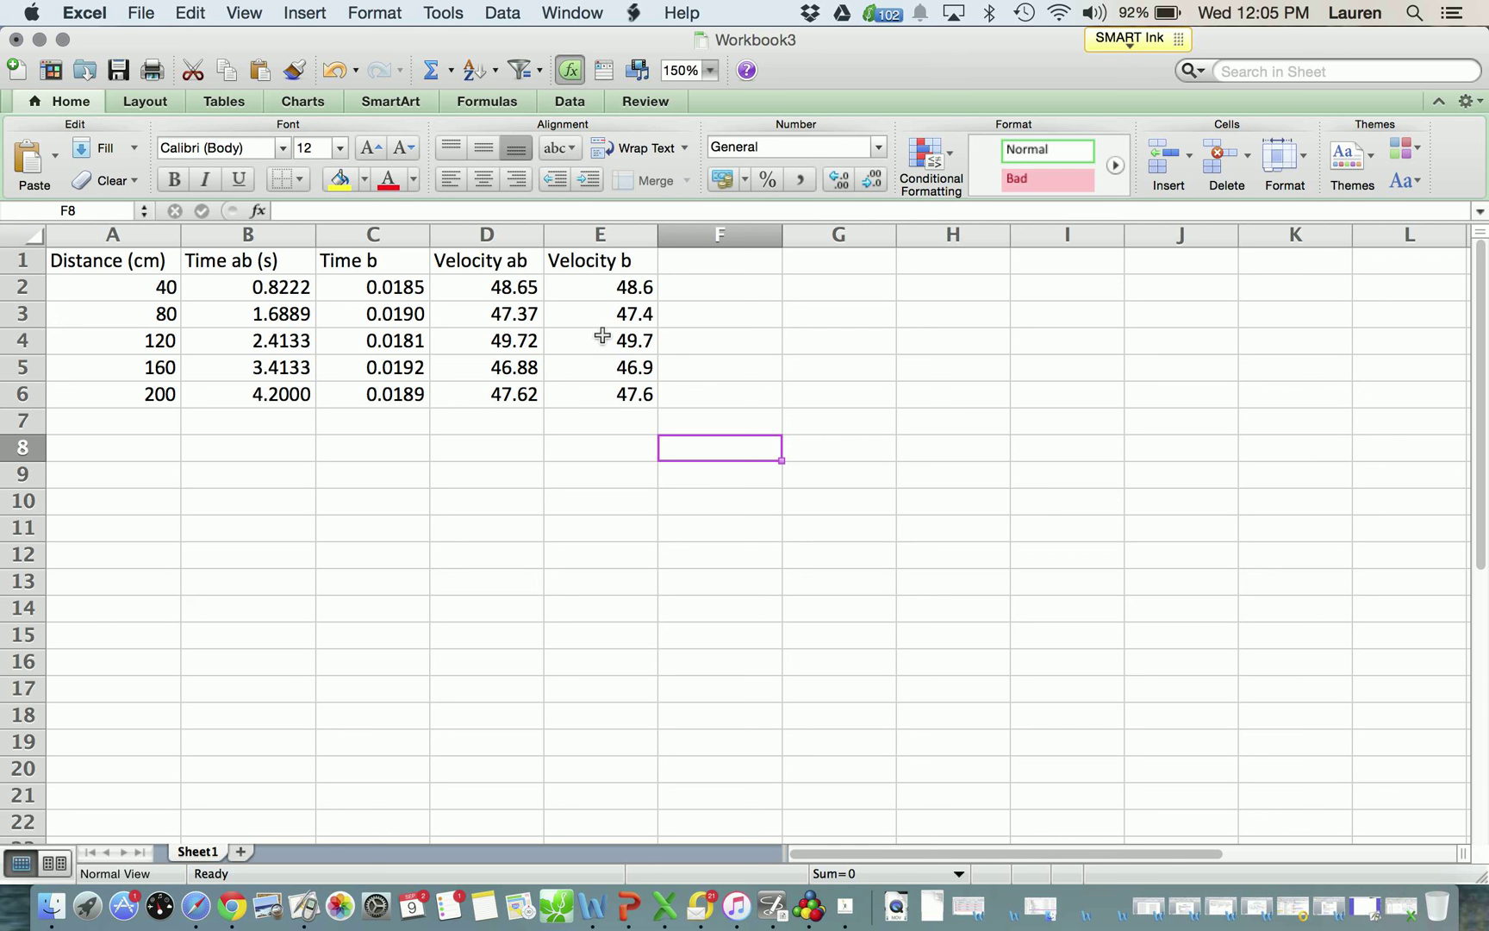
{"action": "mouse_move", "coordinate": [306, 669]}
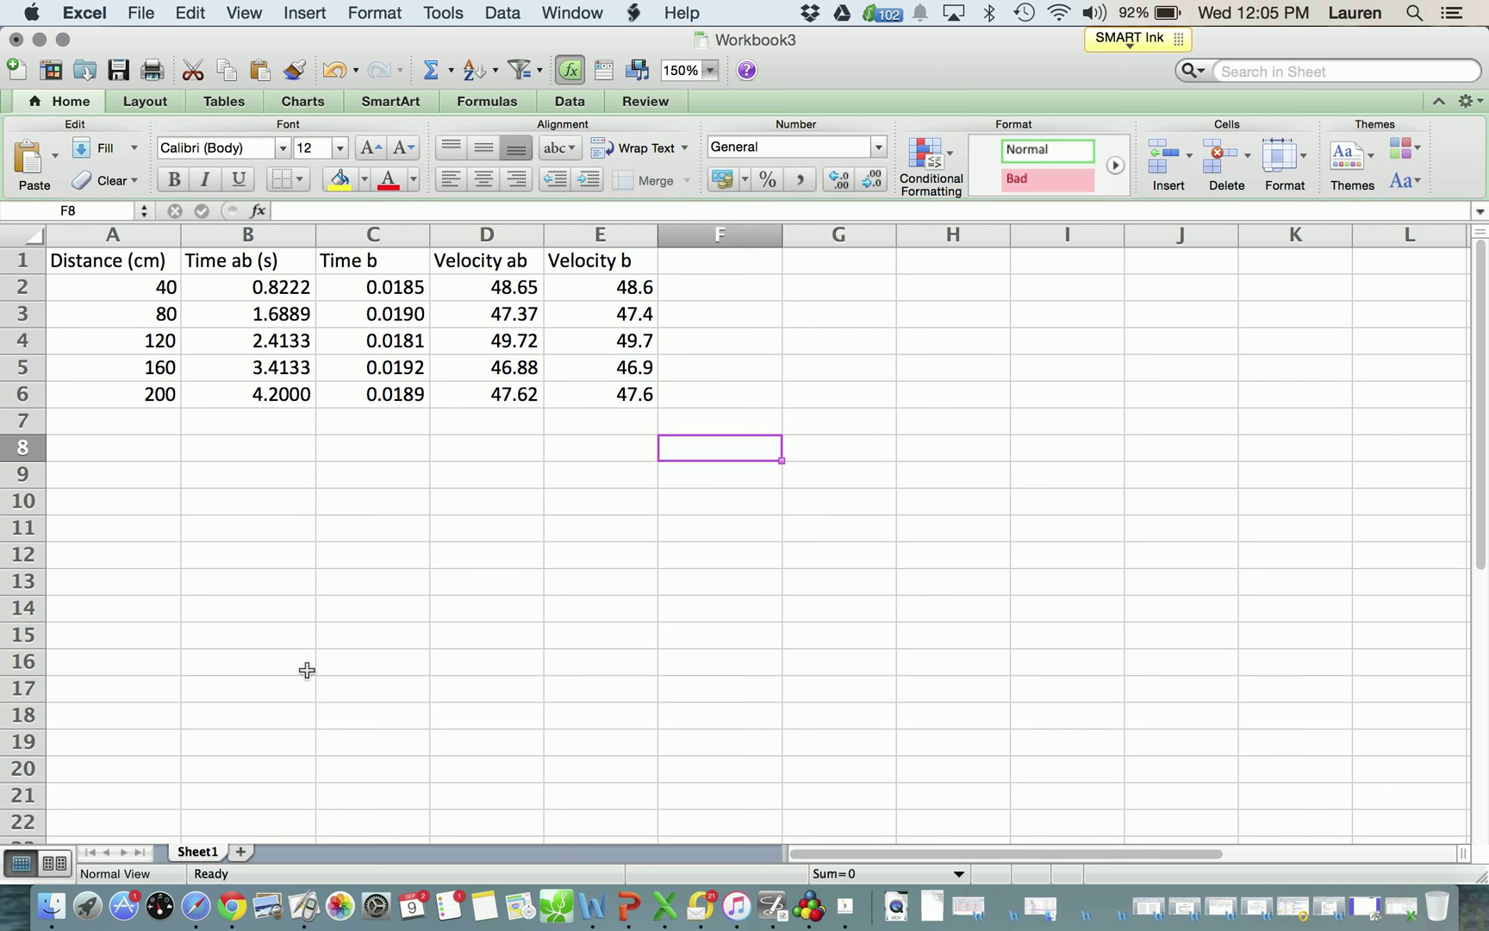
{"action": "mouse_move", "coordinate": [313, 560]}
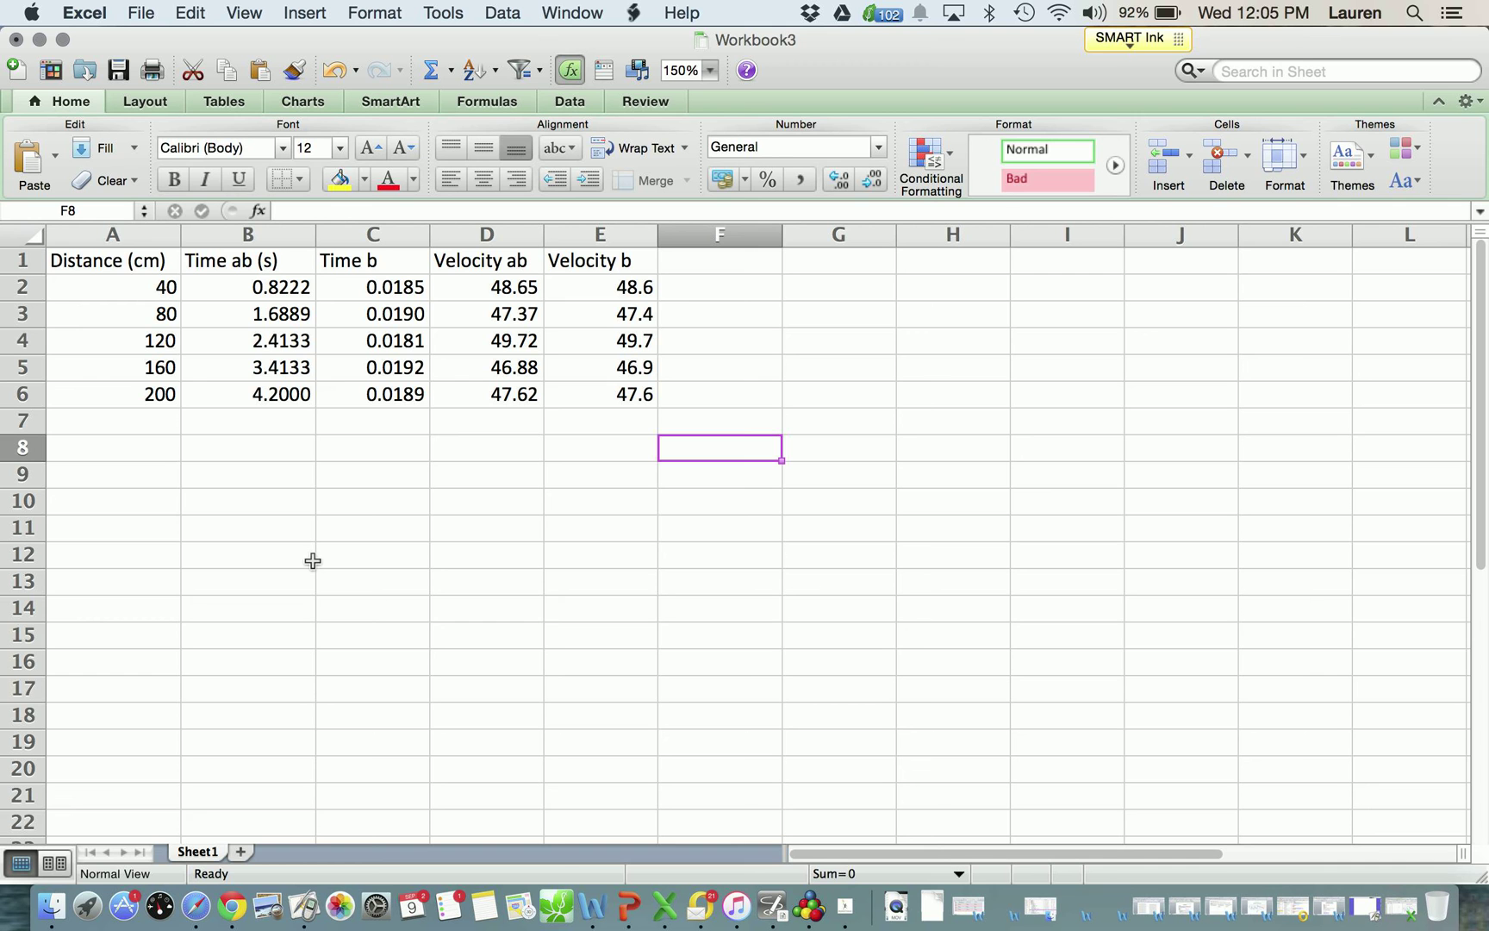
{"action": "mouse_move", "coordinate": [68, 281]}
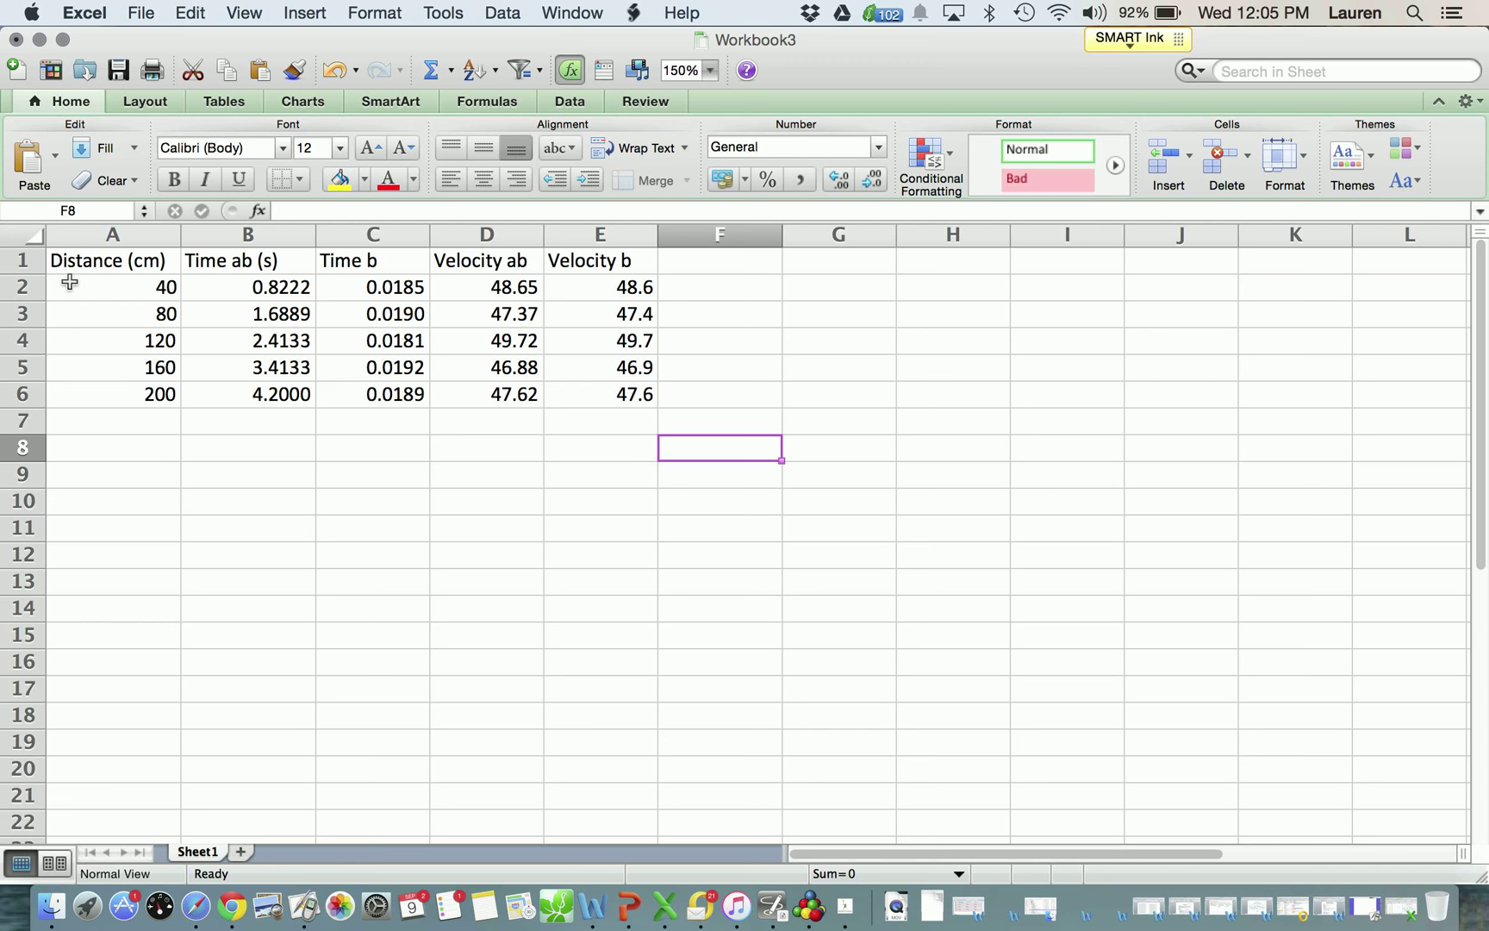
- Insert a Marked Scatter chart from the distance and time data in A2:B6
{"action": "left_click", "coordinate": [111, 287]}
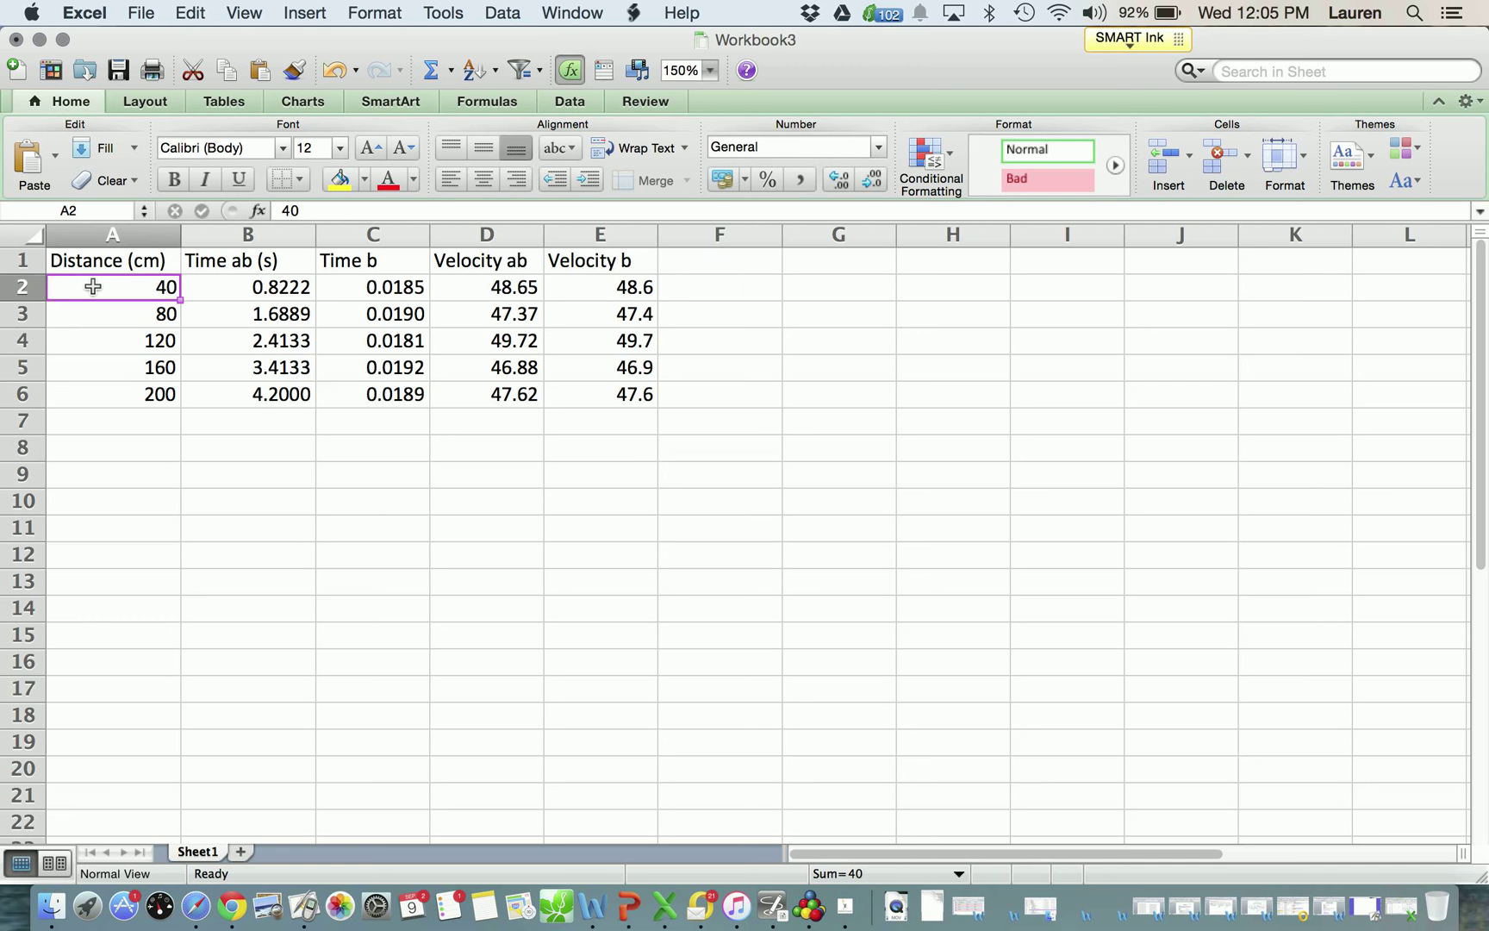
{"action": "left_click_drag", "start_coordinate": [92, 287], "coordinate": [228, 394]}
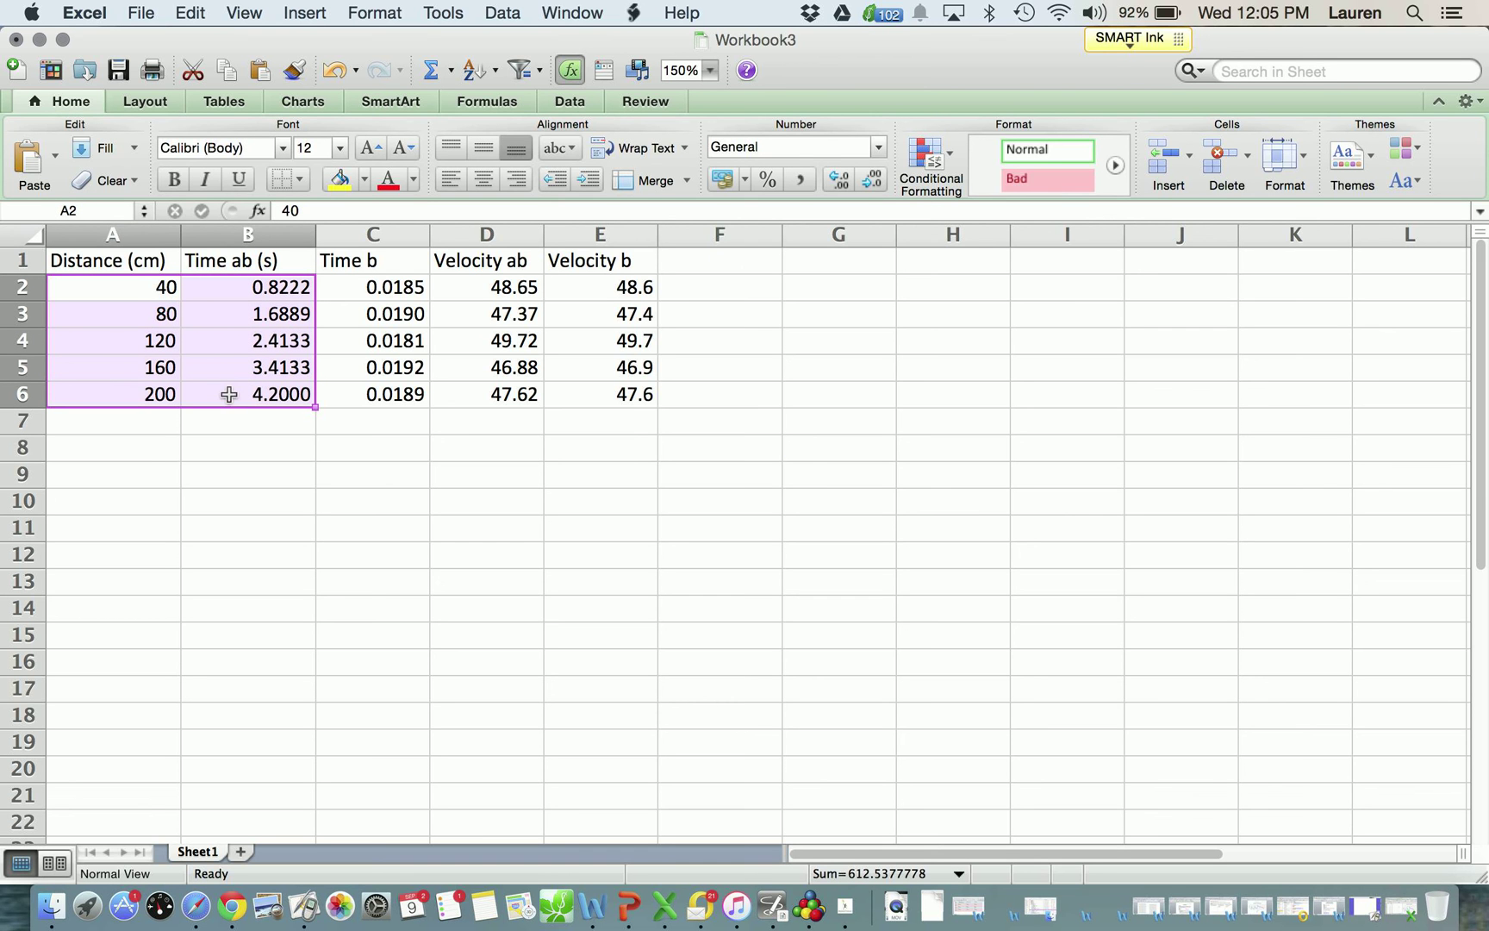
{"action": "mouse_move", "coordinate": [147, 452]}
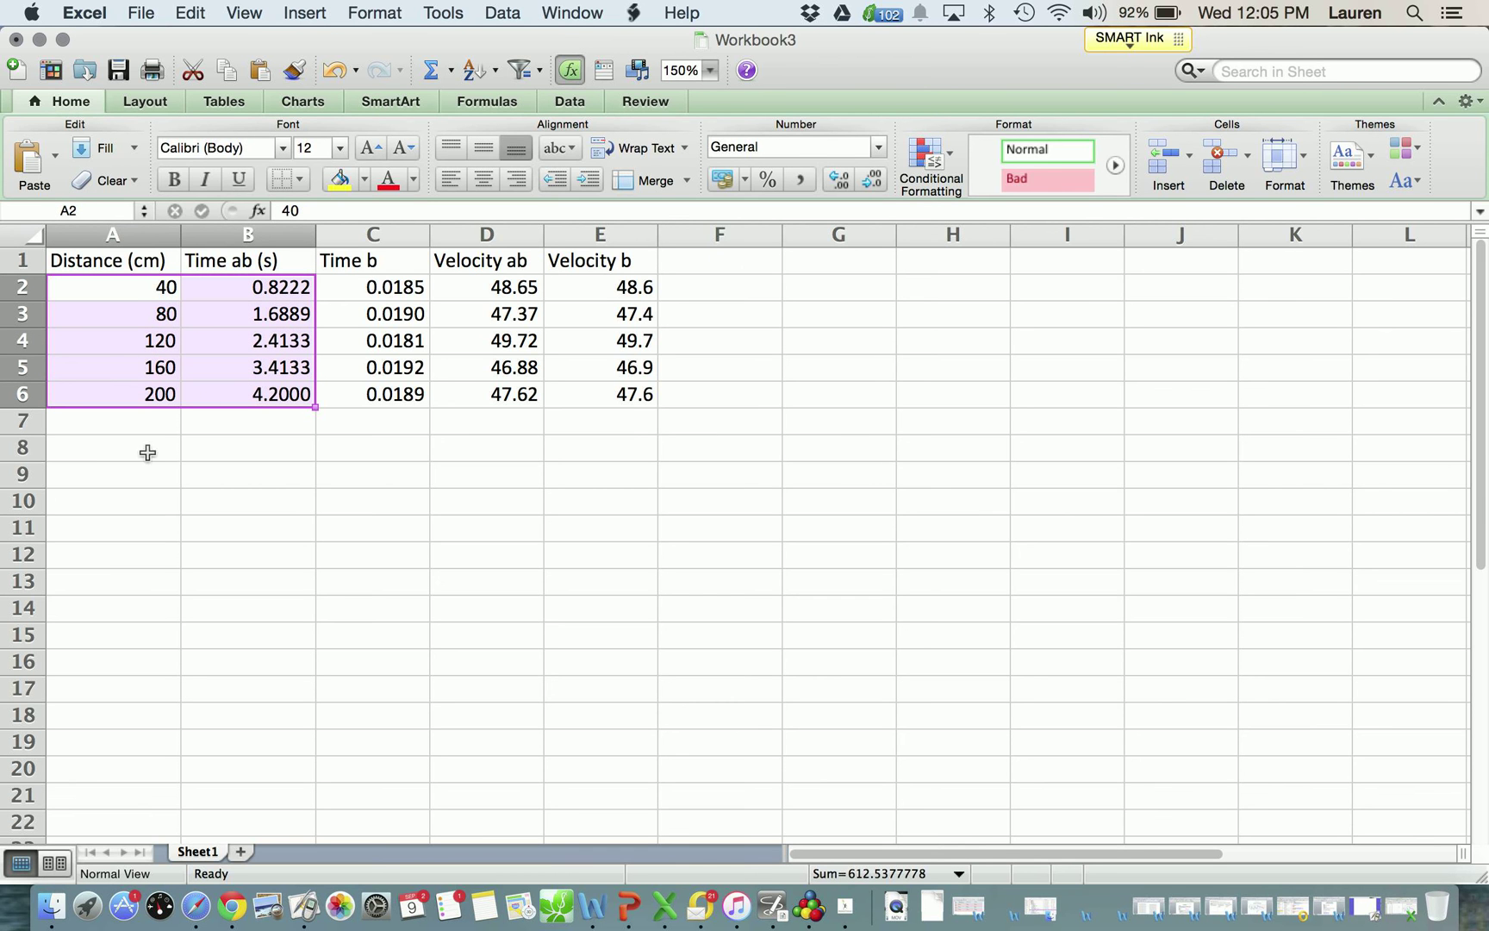
{"action": "mouse_move", "coordinate": [224, 360]}
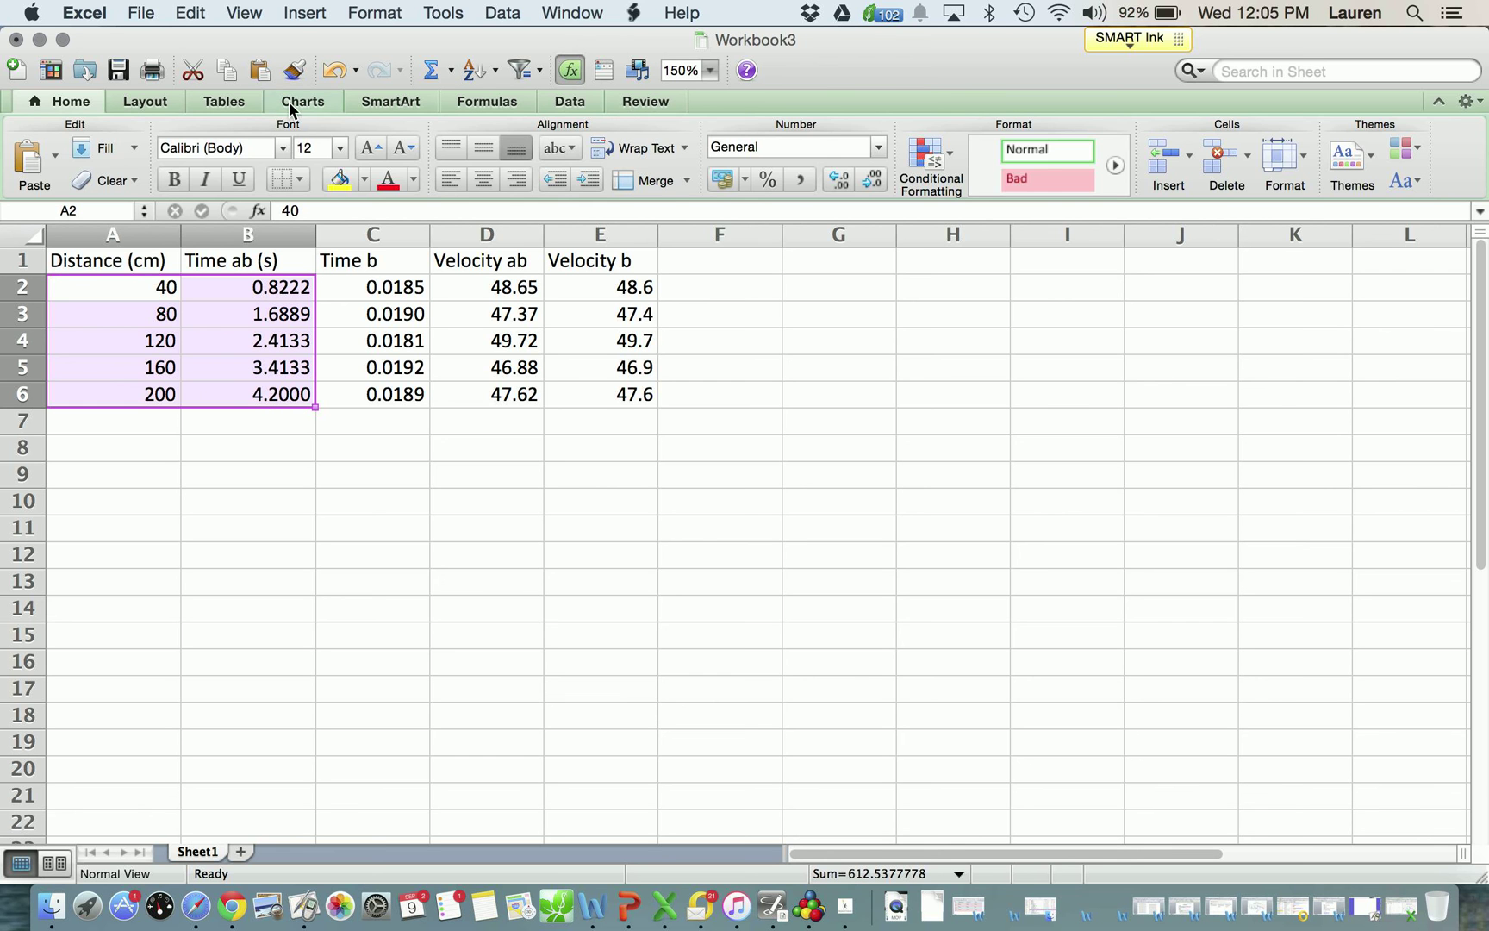
{"action": "left_click", "coordinate": [302, 100]}
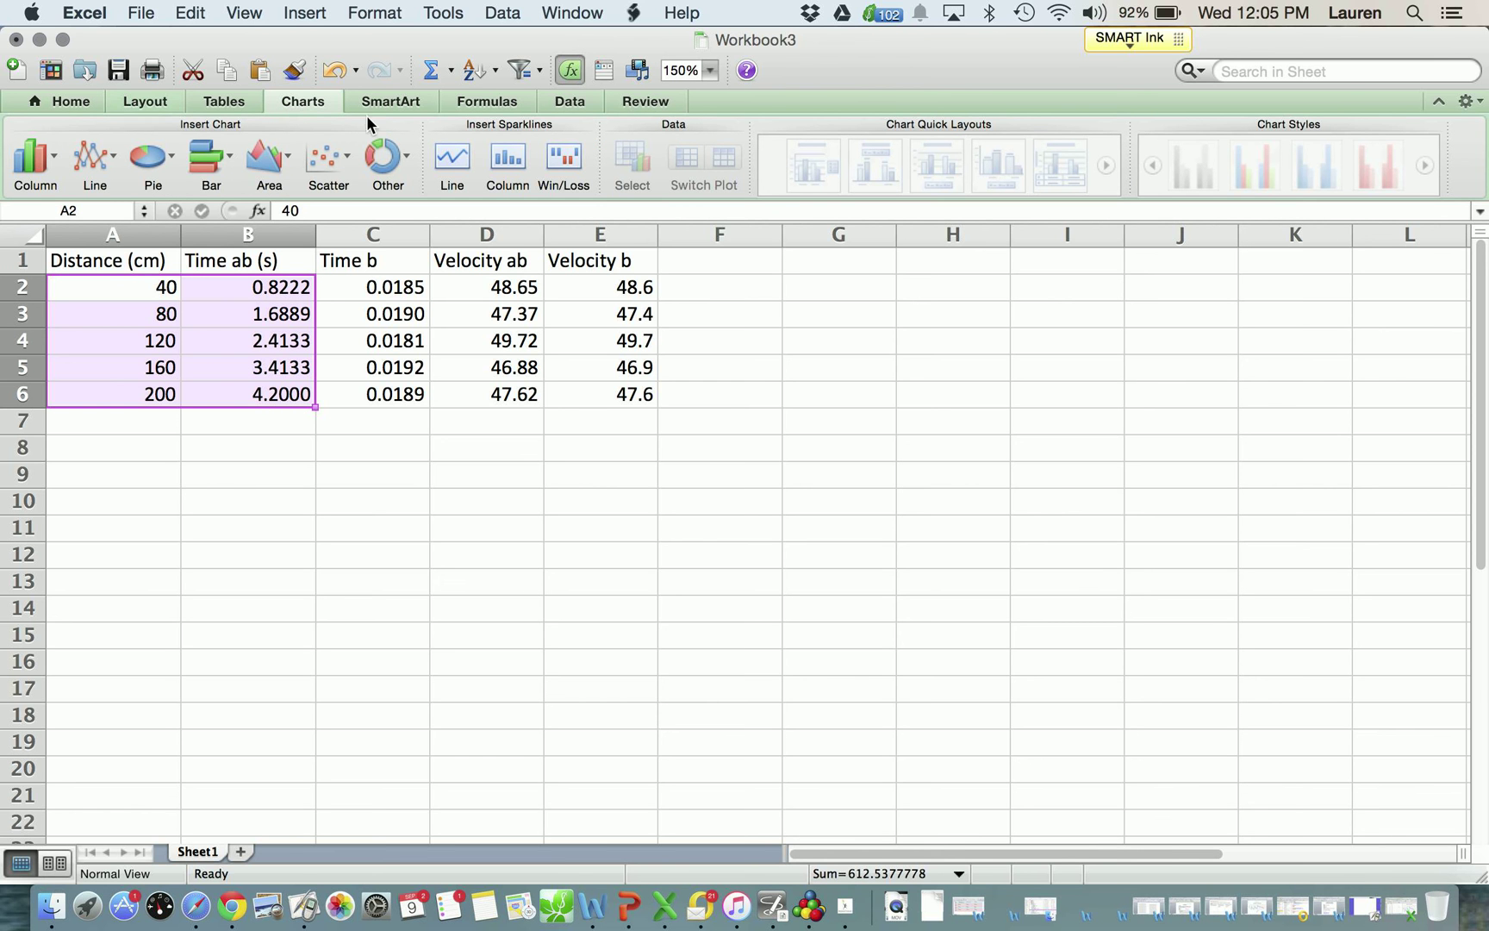
{"action": "left_click", "coordinate": [328, 160]}
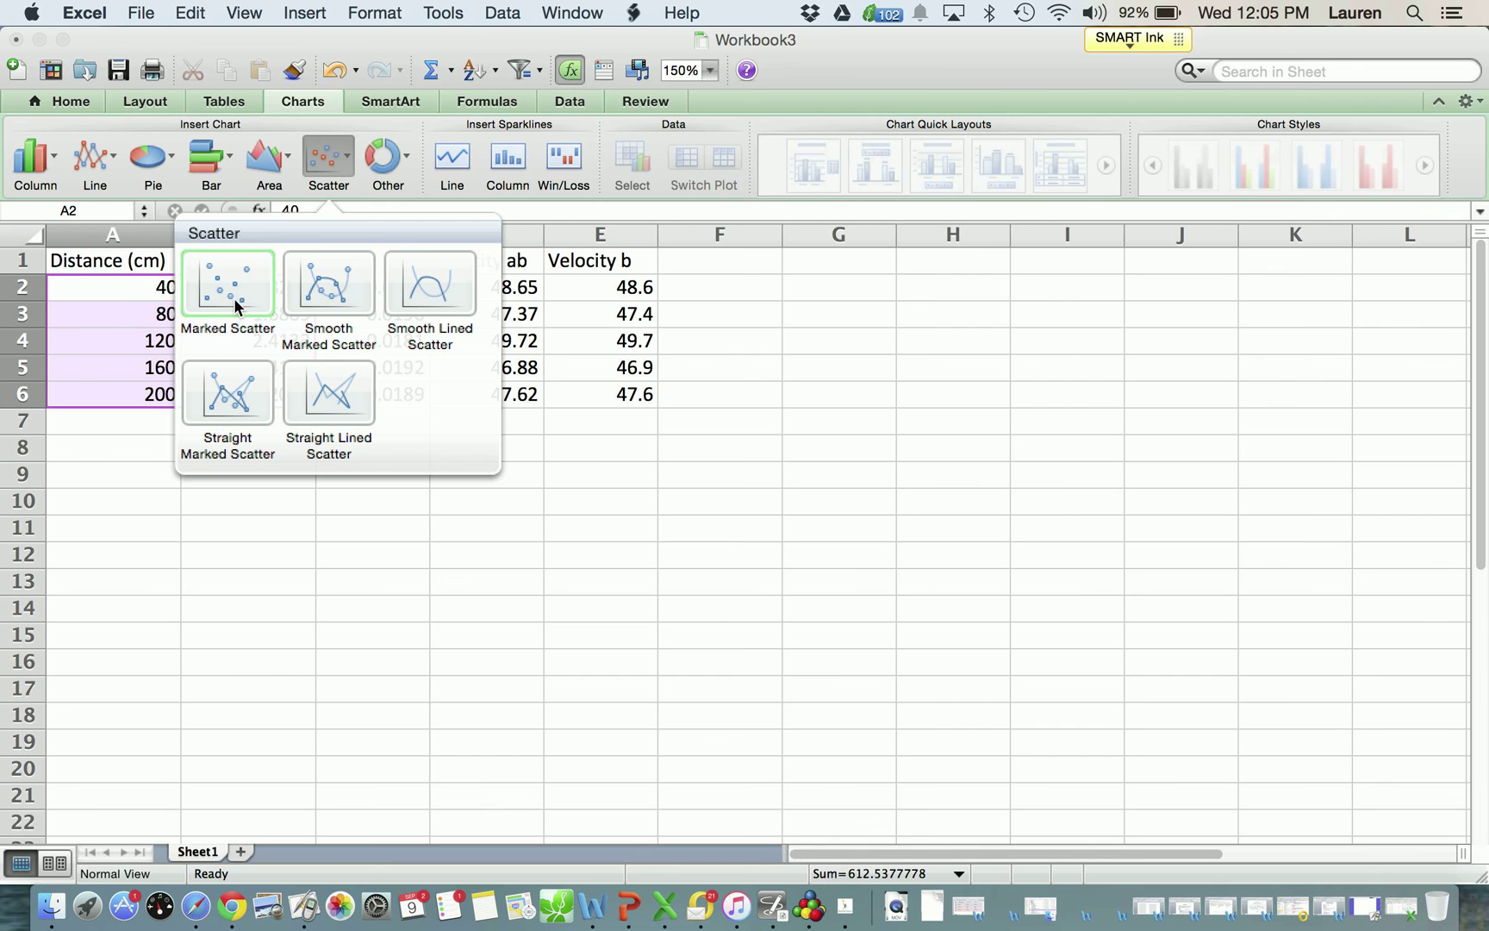
{"action": "mouse_move", "coordinate": [270, 382]}
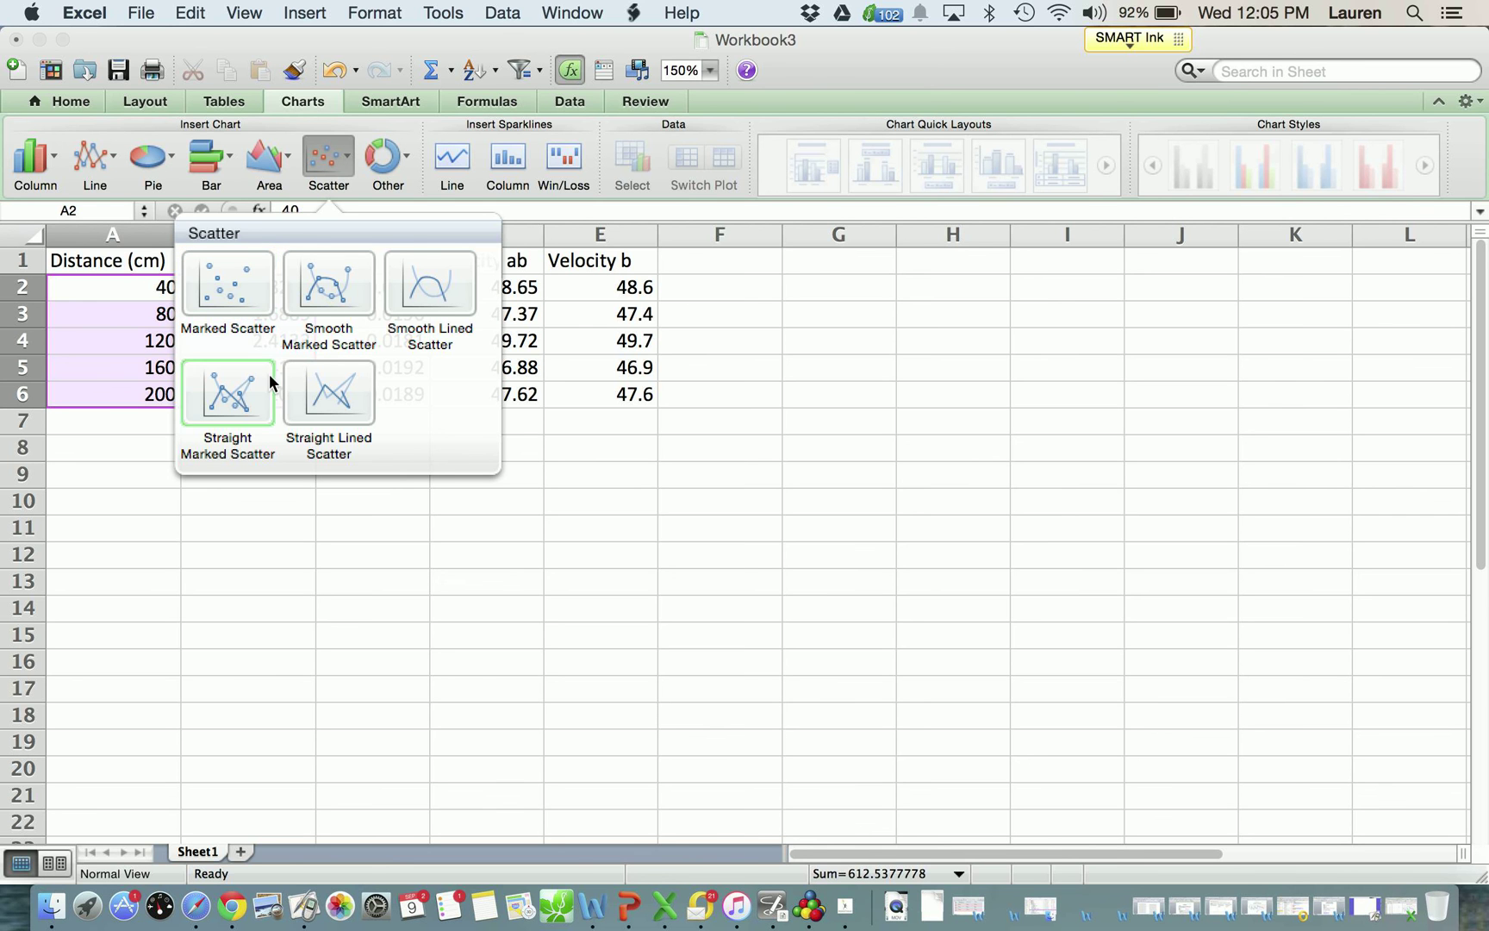
{"action": "mouse_move", "coordinate": [226, 282]}
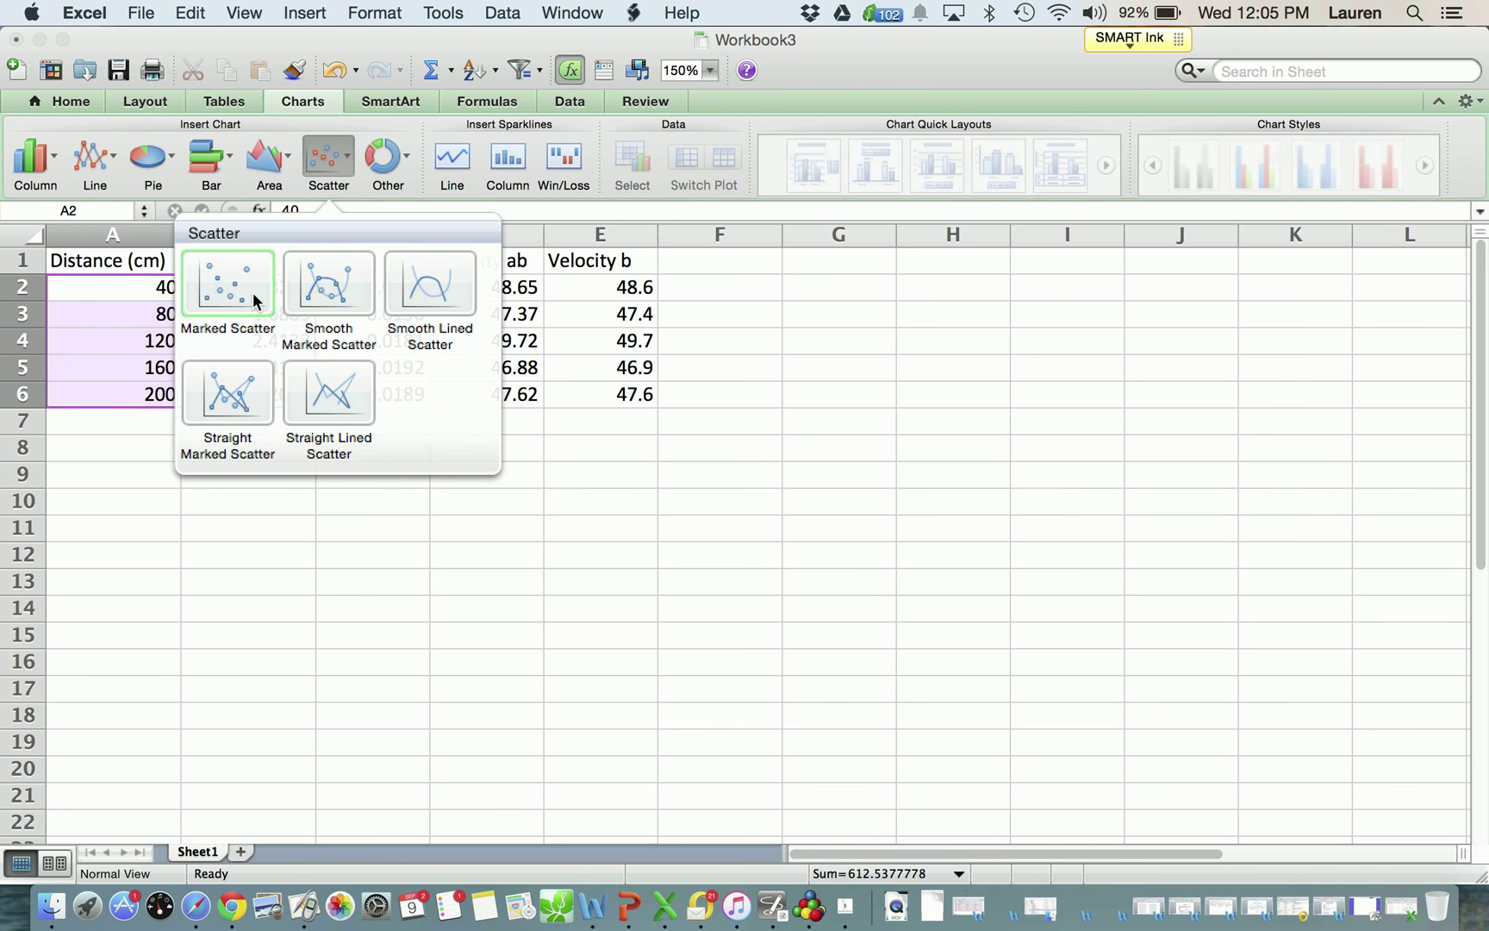
{"action": "mouse_move", "coordinate": [245, 294]}
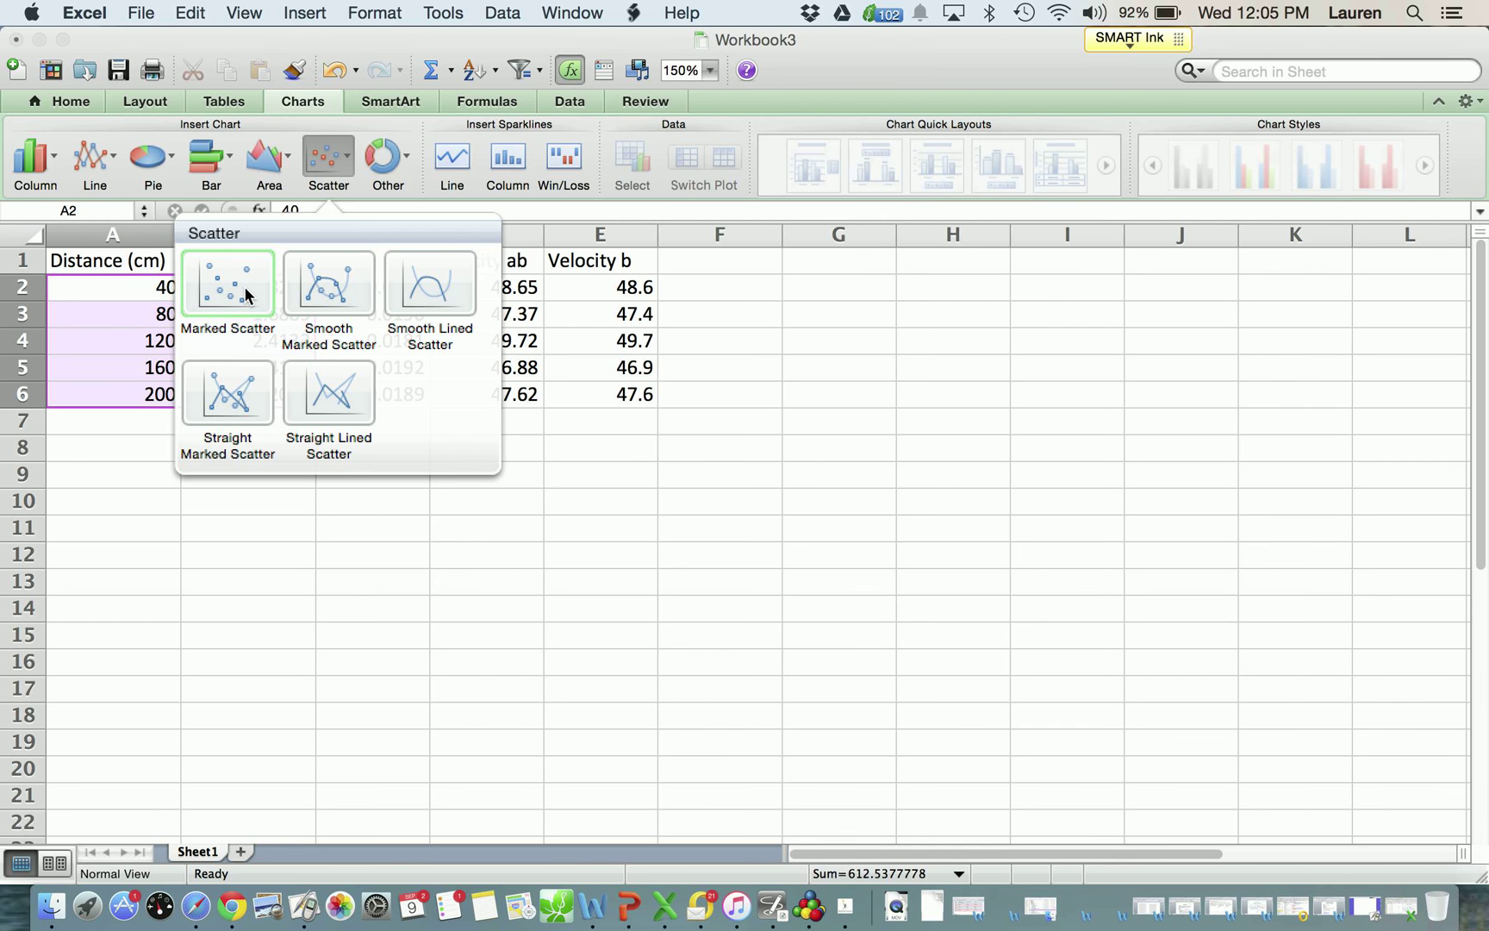
{"action": "left_click", "coordinate": [226, 282]}
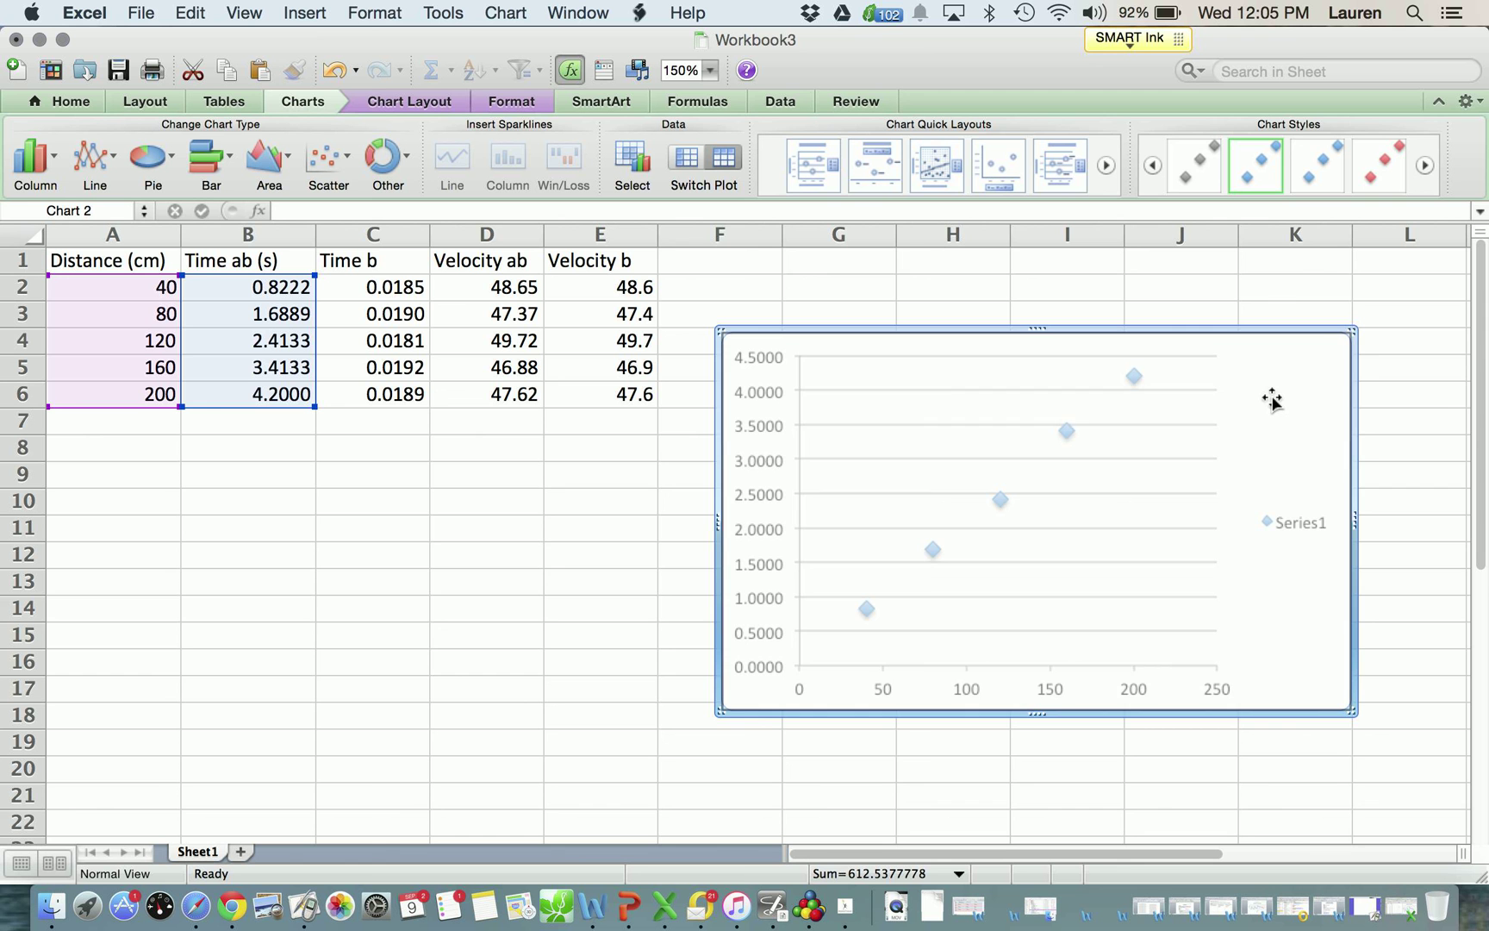
{"action": "mouse_move", "coordinate": [1037, 467]}
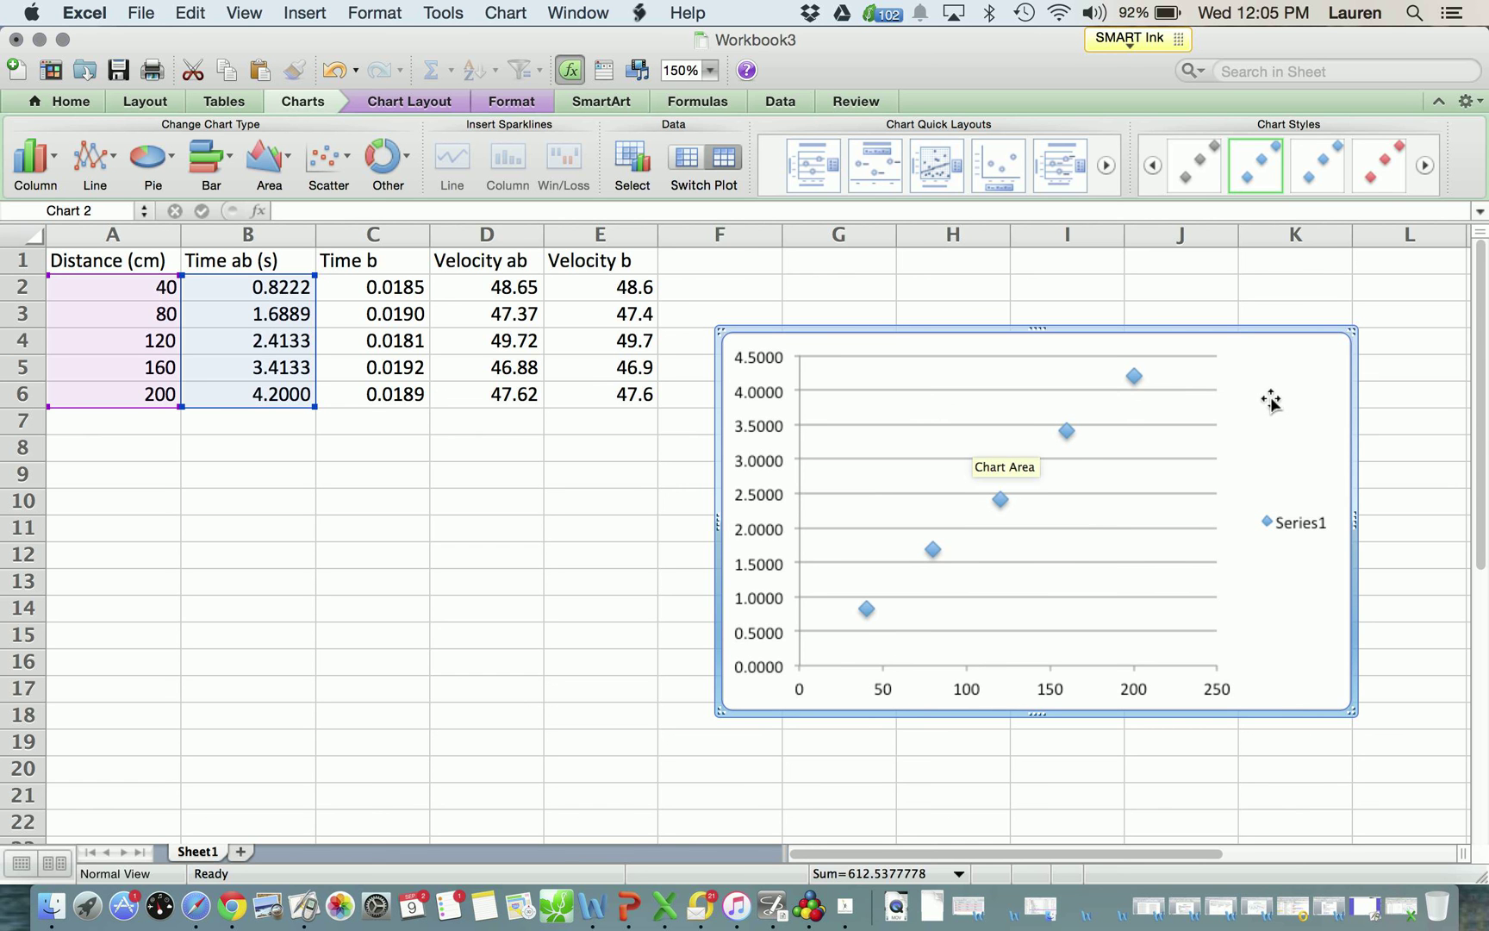
{"action": "mouse_move", "coordinate": [804, 588]}
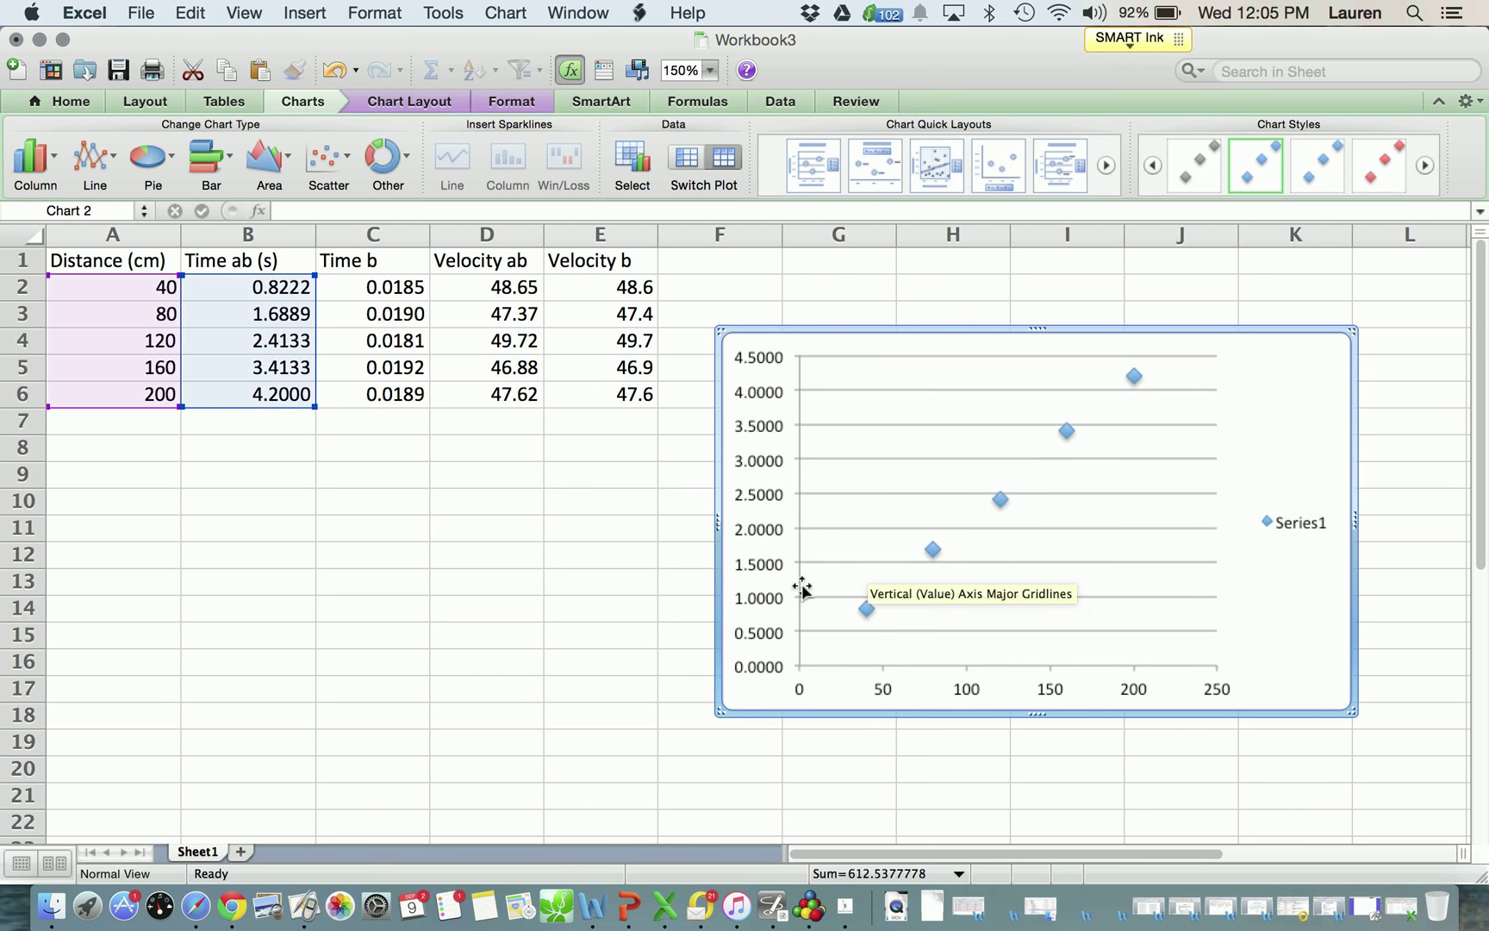
{"action": "mouse_move", "coordinate": [796, 686]}
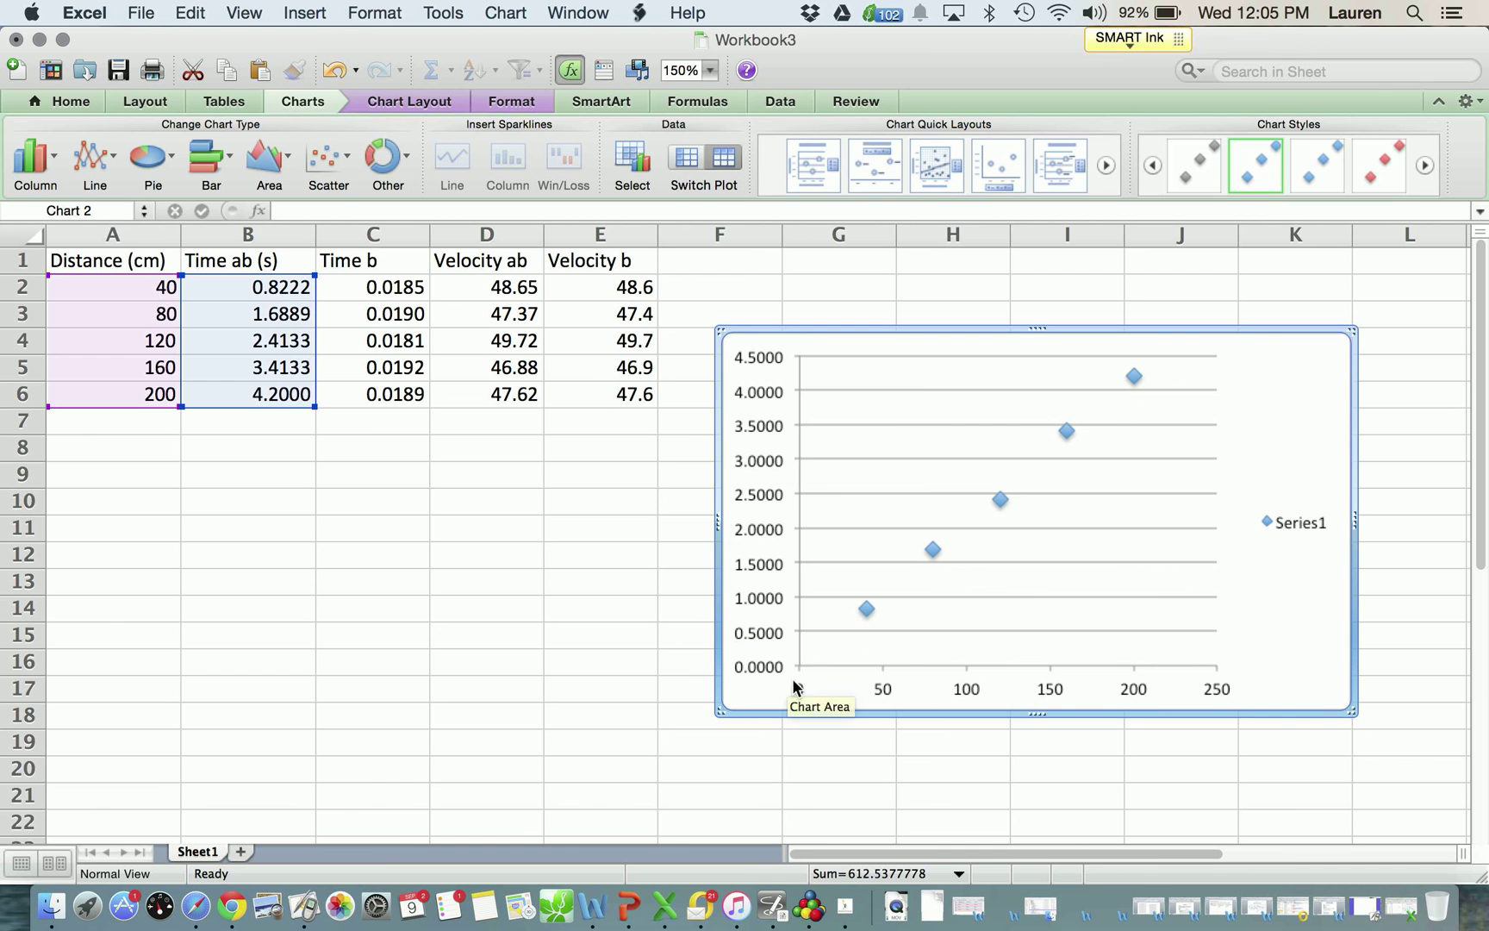
{"action": "mouse_move", "coordinate": [1203, 692]}
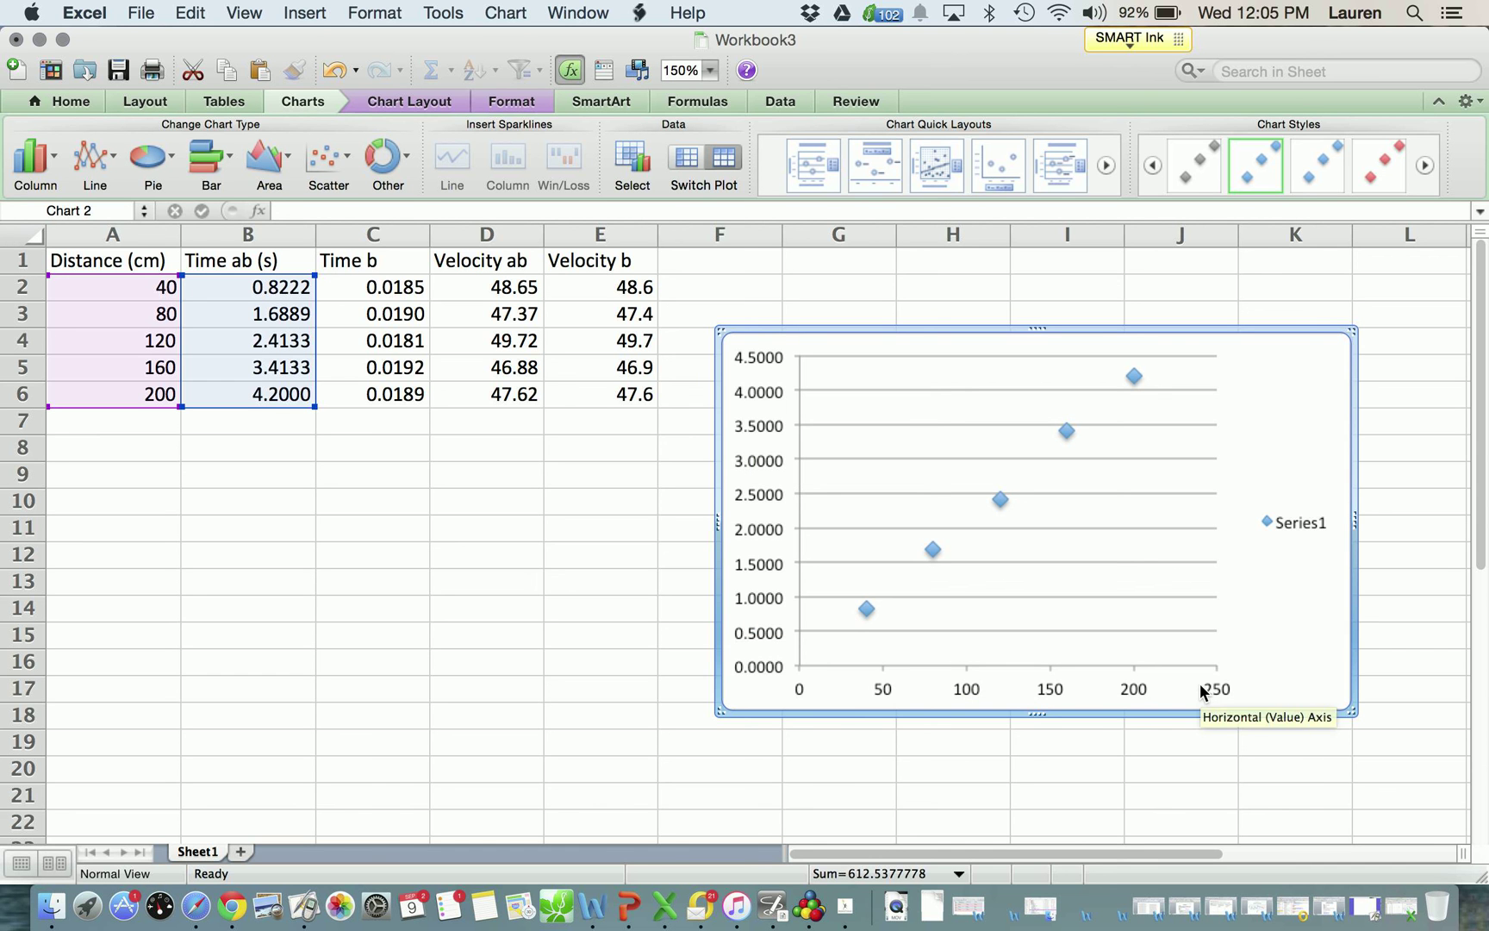
{"action": "left_click", "coordinate": [1301, 522]}
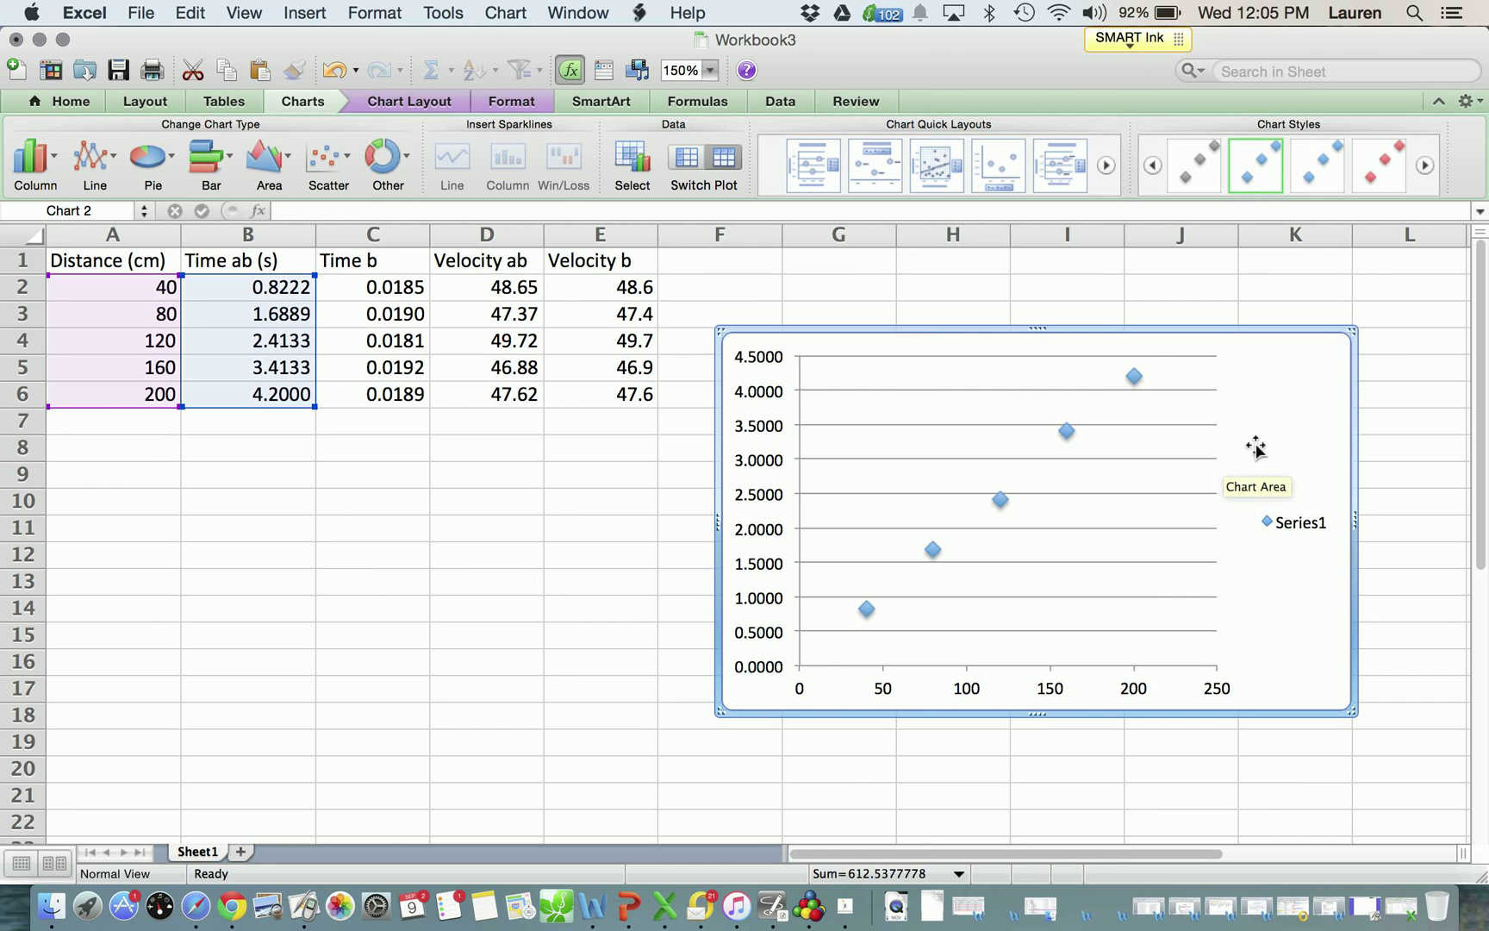
- Set the chart series X values to B2:B6 and Y values to A2:A6
{"action": "right_click", "coordinate": [1256, 447]}
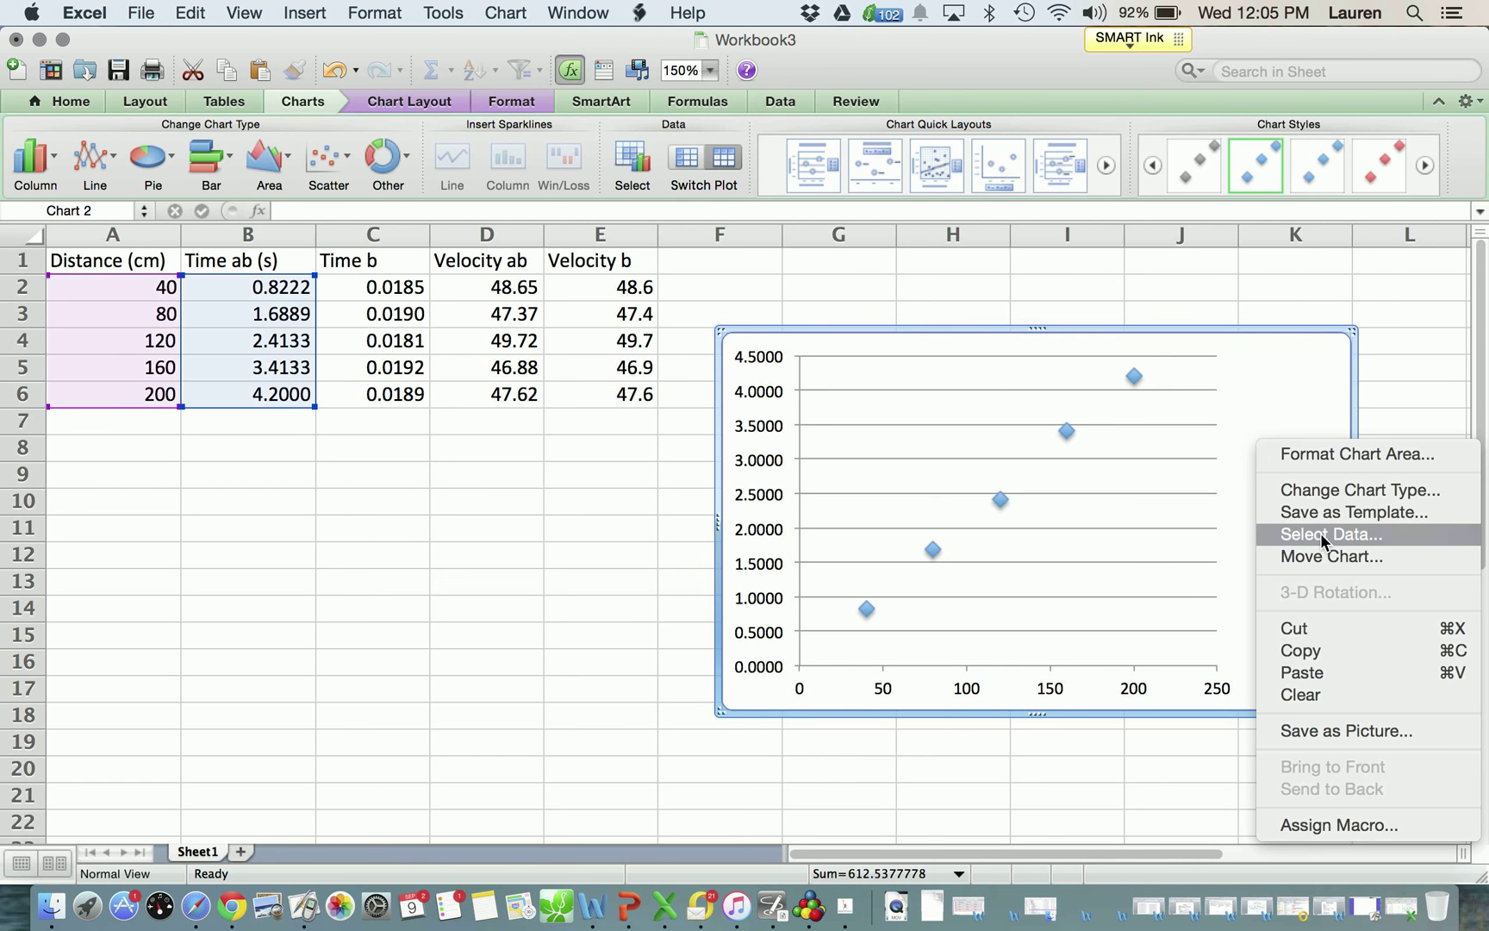
{"action": "left_click", "coordinate": [1330, 534]}
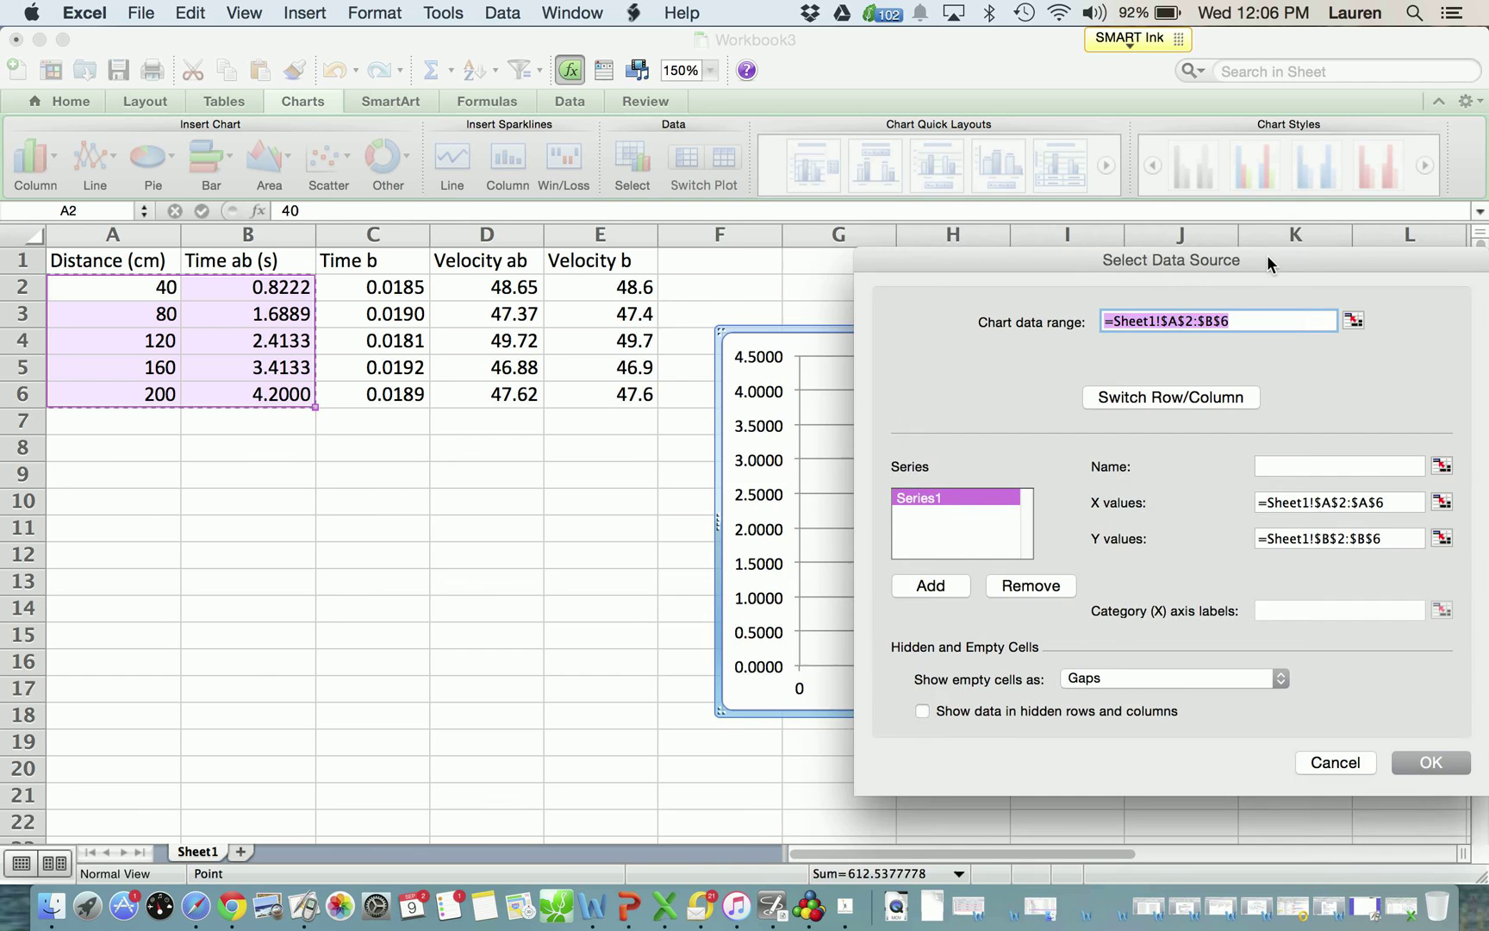
{"action": "left_click_drag", "start_coordinate": [1171, 259], "coordinate": [997, 225]}
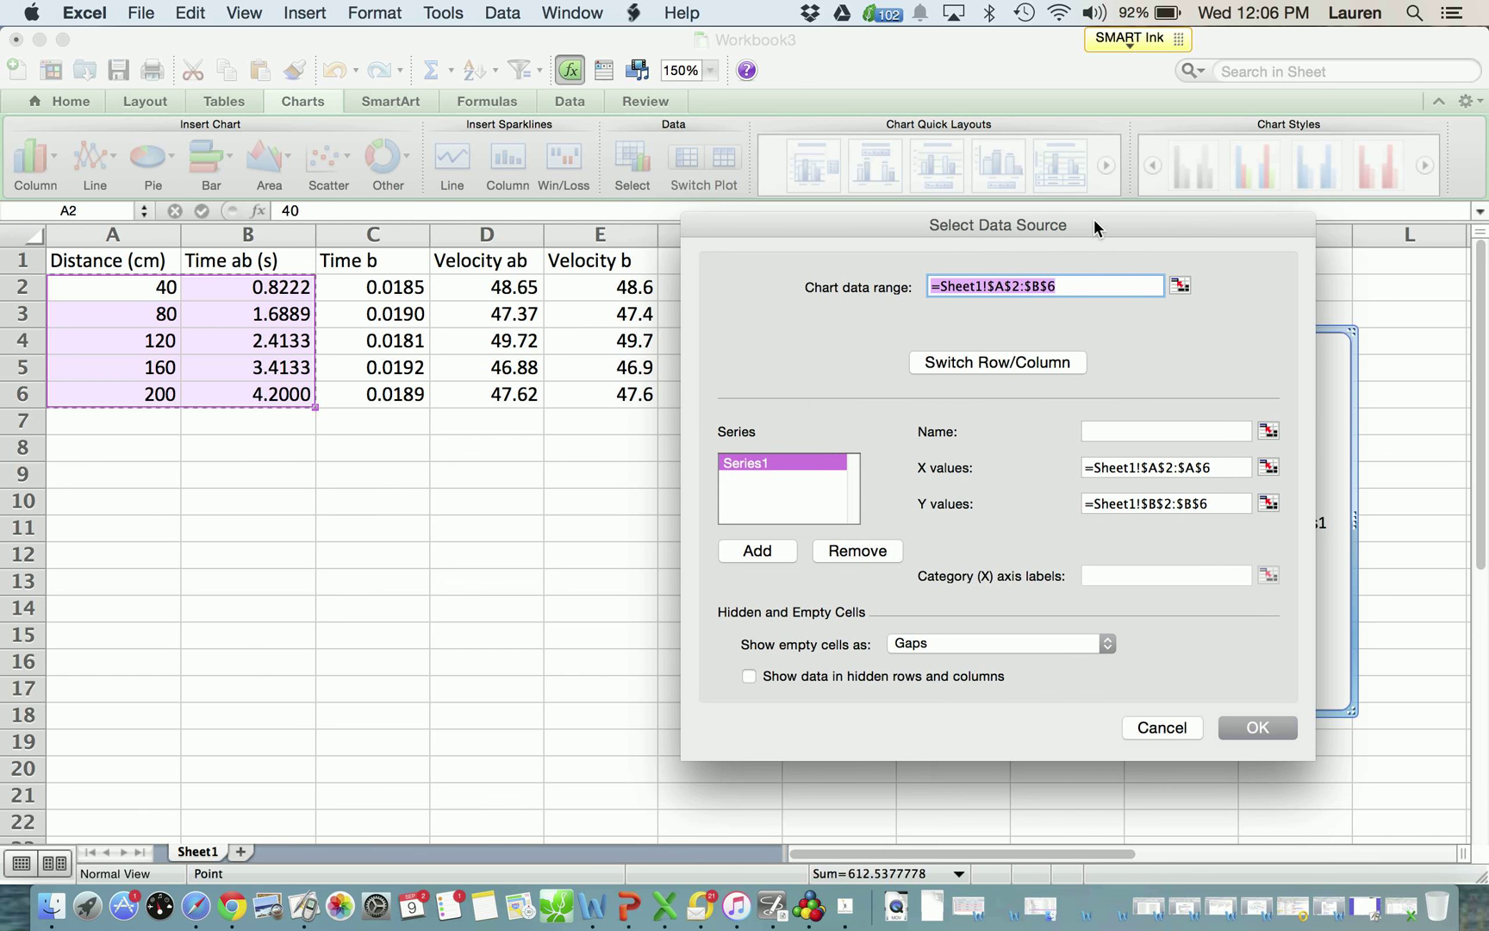
{"action": "mouse_move", "coordinate": [921, 473]}
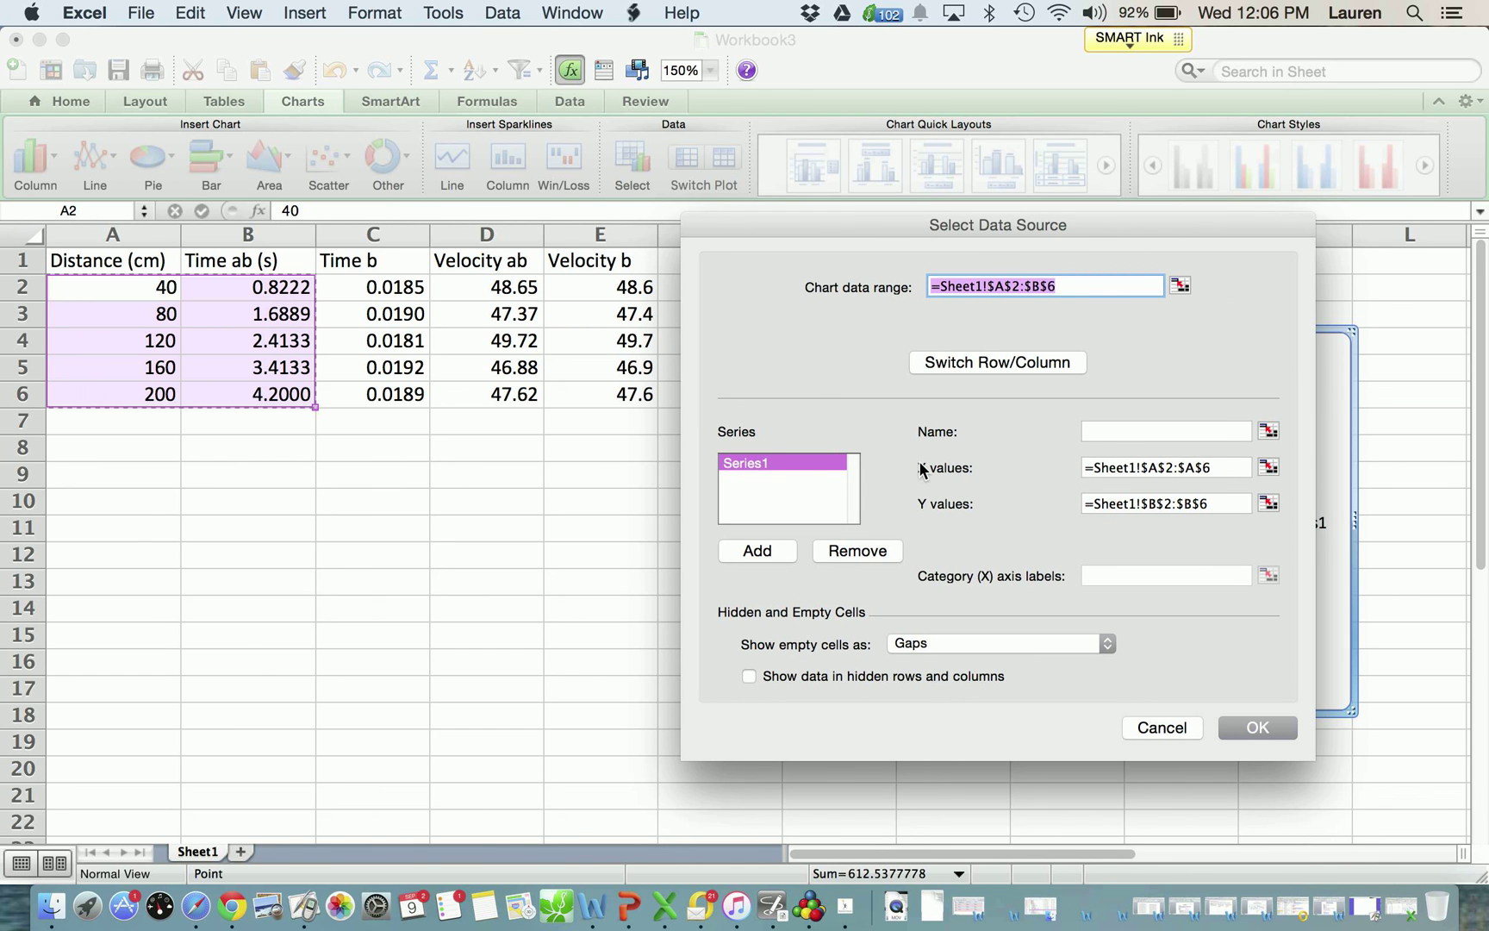
{"action": "mouse_move", "coordinate": [1213, 497]}
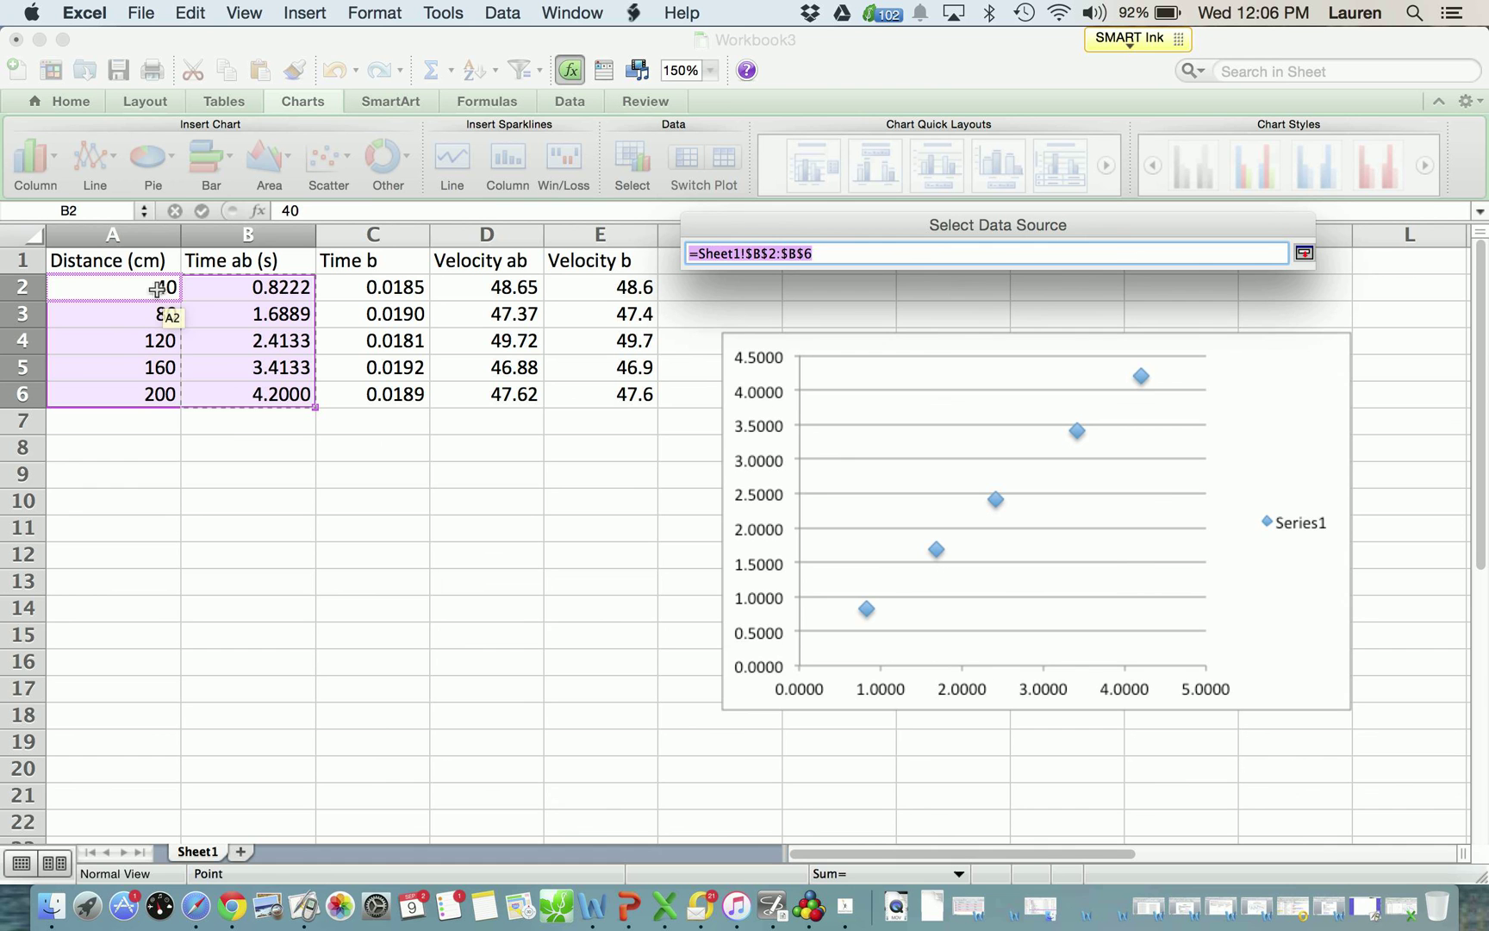
{"action": "left_click_drag", "start_coordinate": [111, 287], "coordinate": [112, 393]}
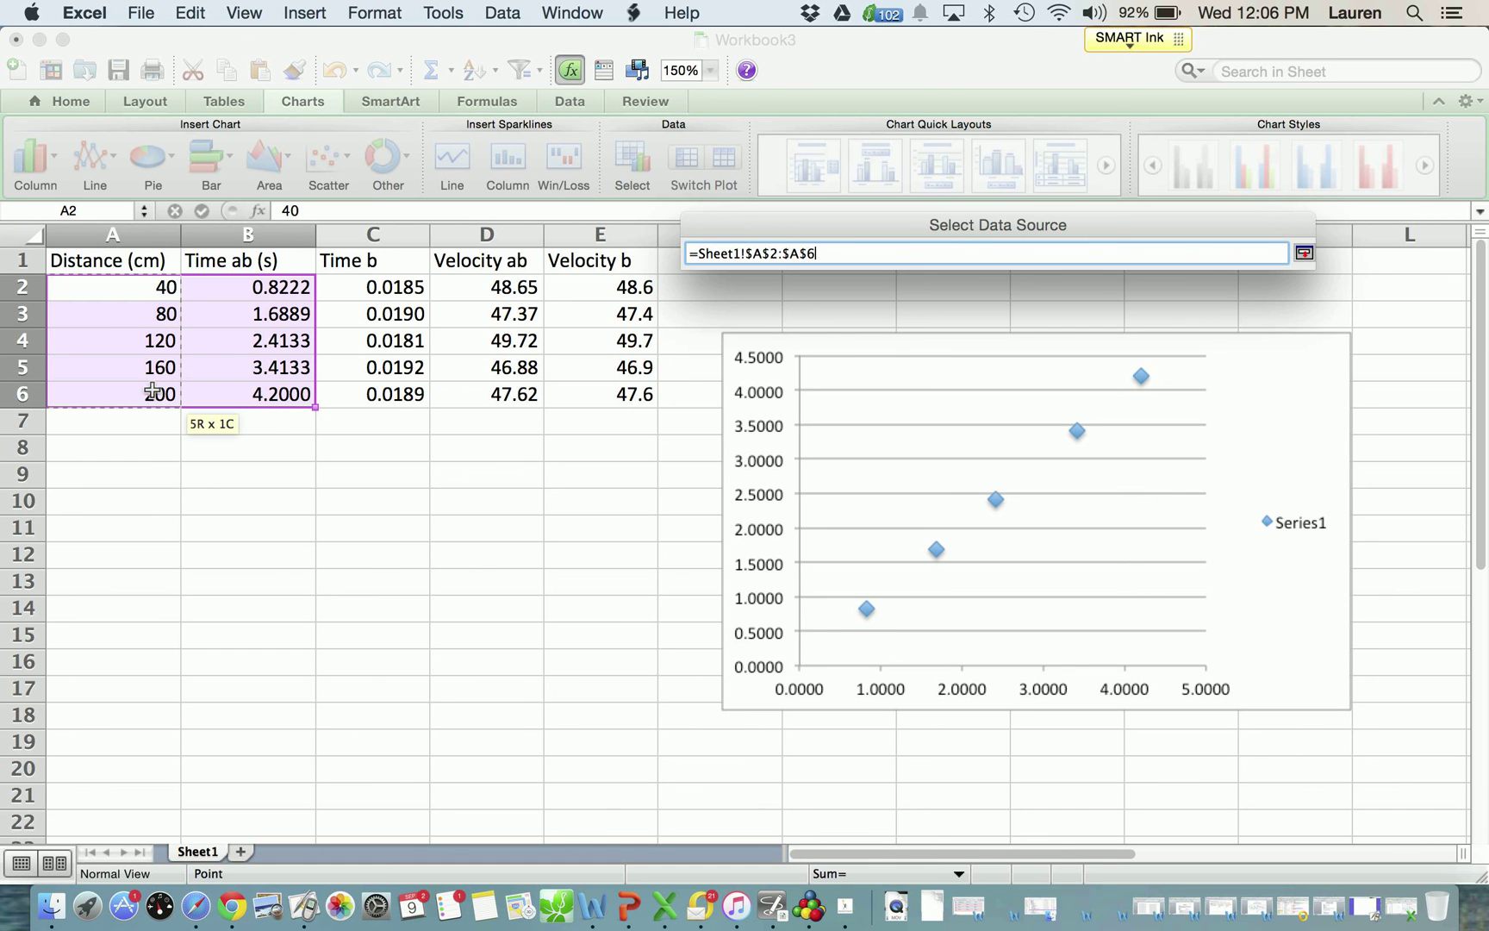
{"action": "left_click", "coordinate": [1304, 252]}
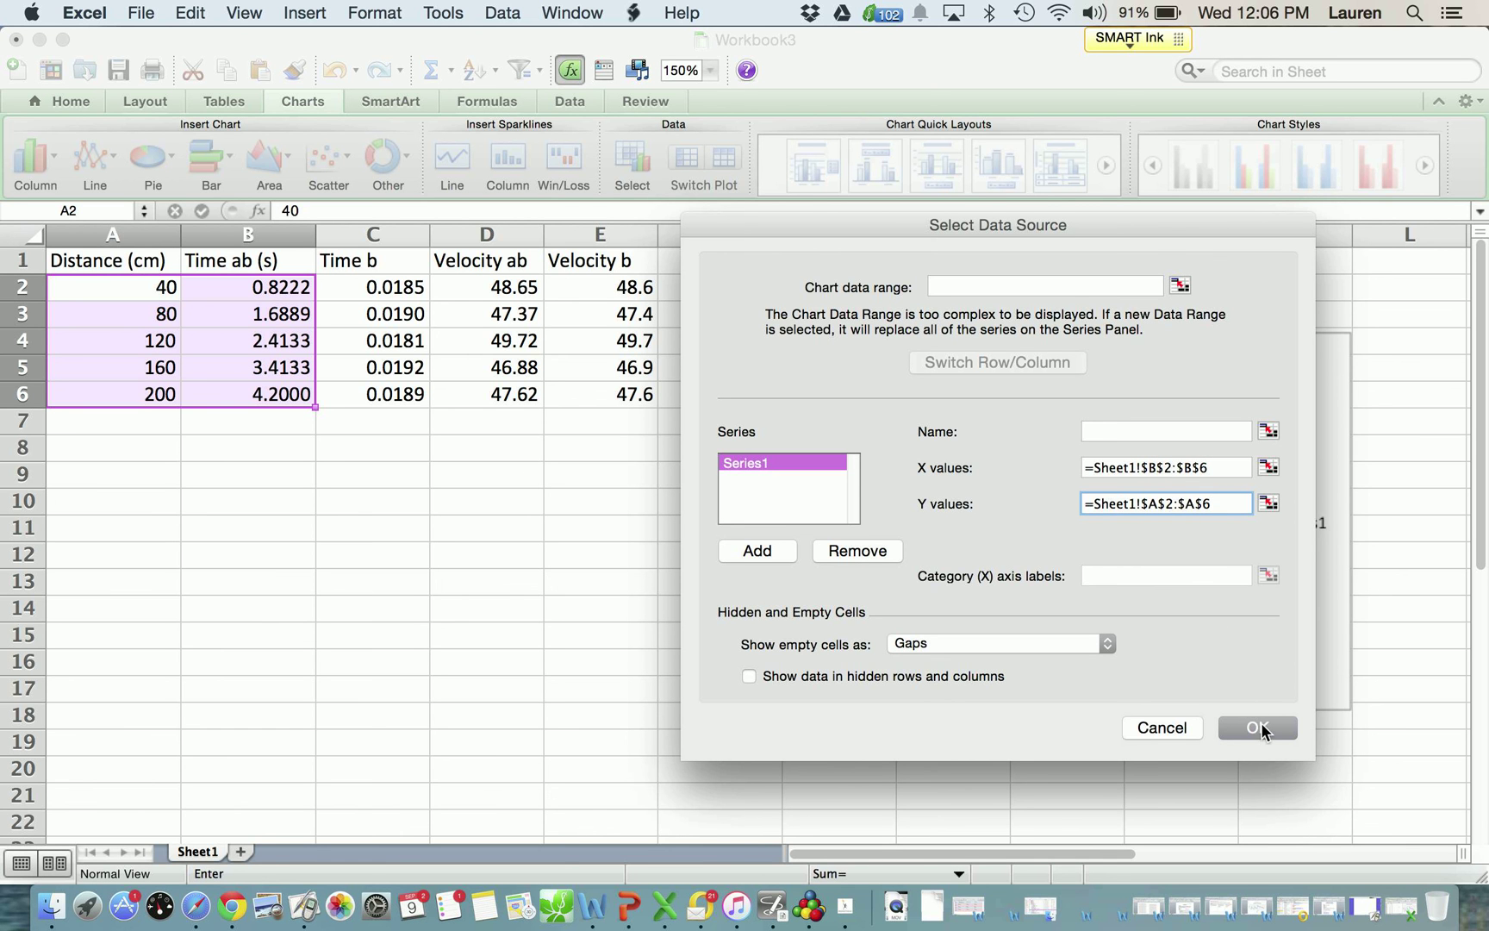
{"action": "left_click", "coordinate": [1255, 728]}
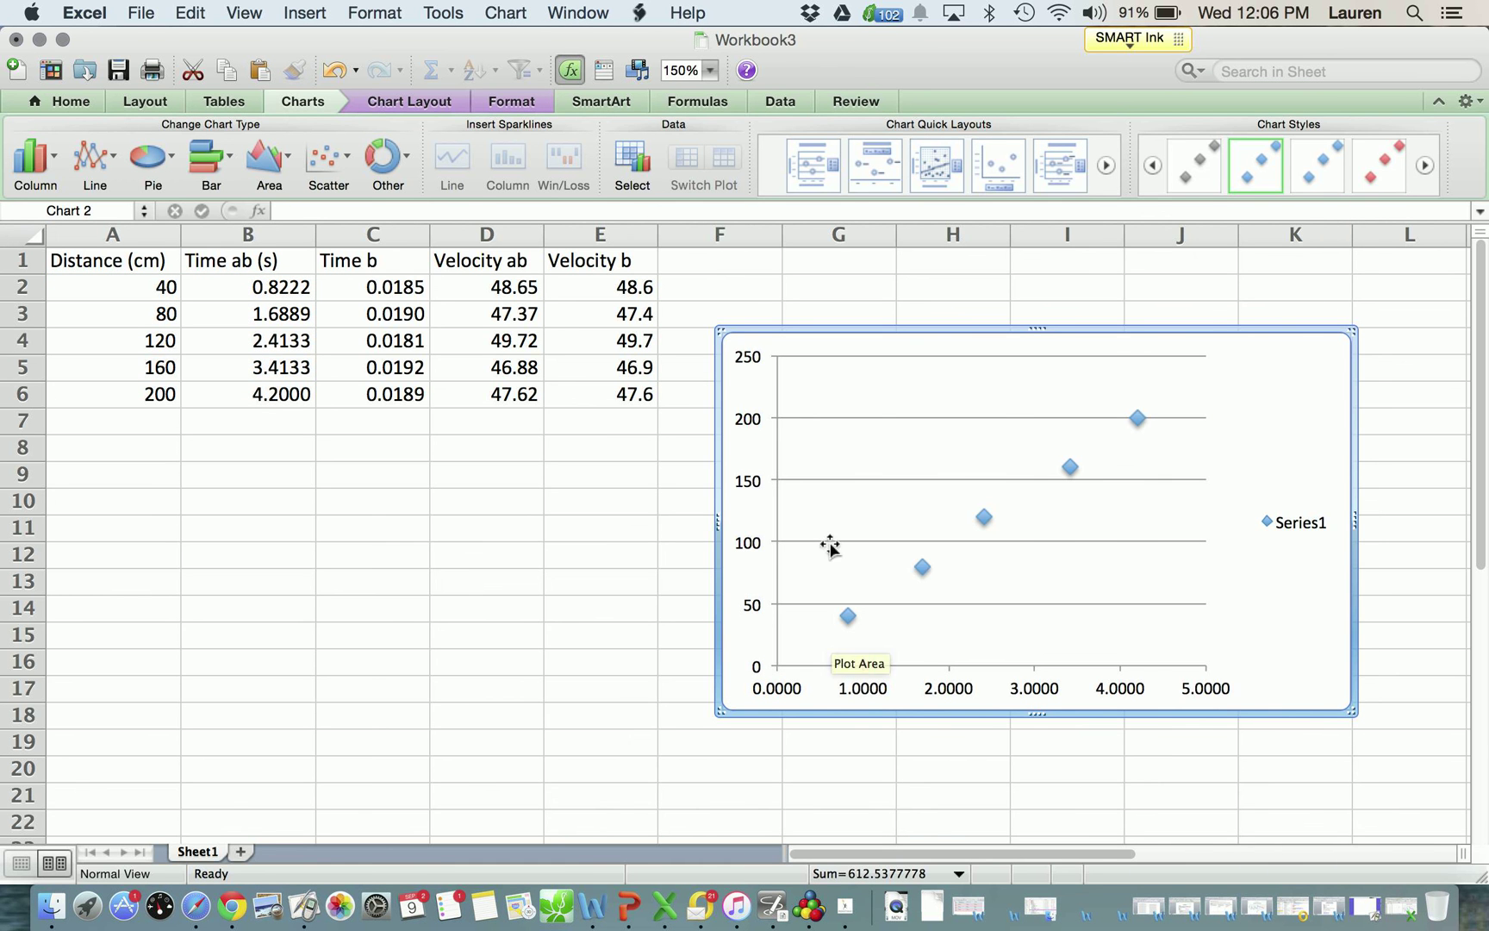
{"action": "mouse_move", "coordinate": [931, 579]}
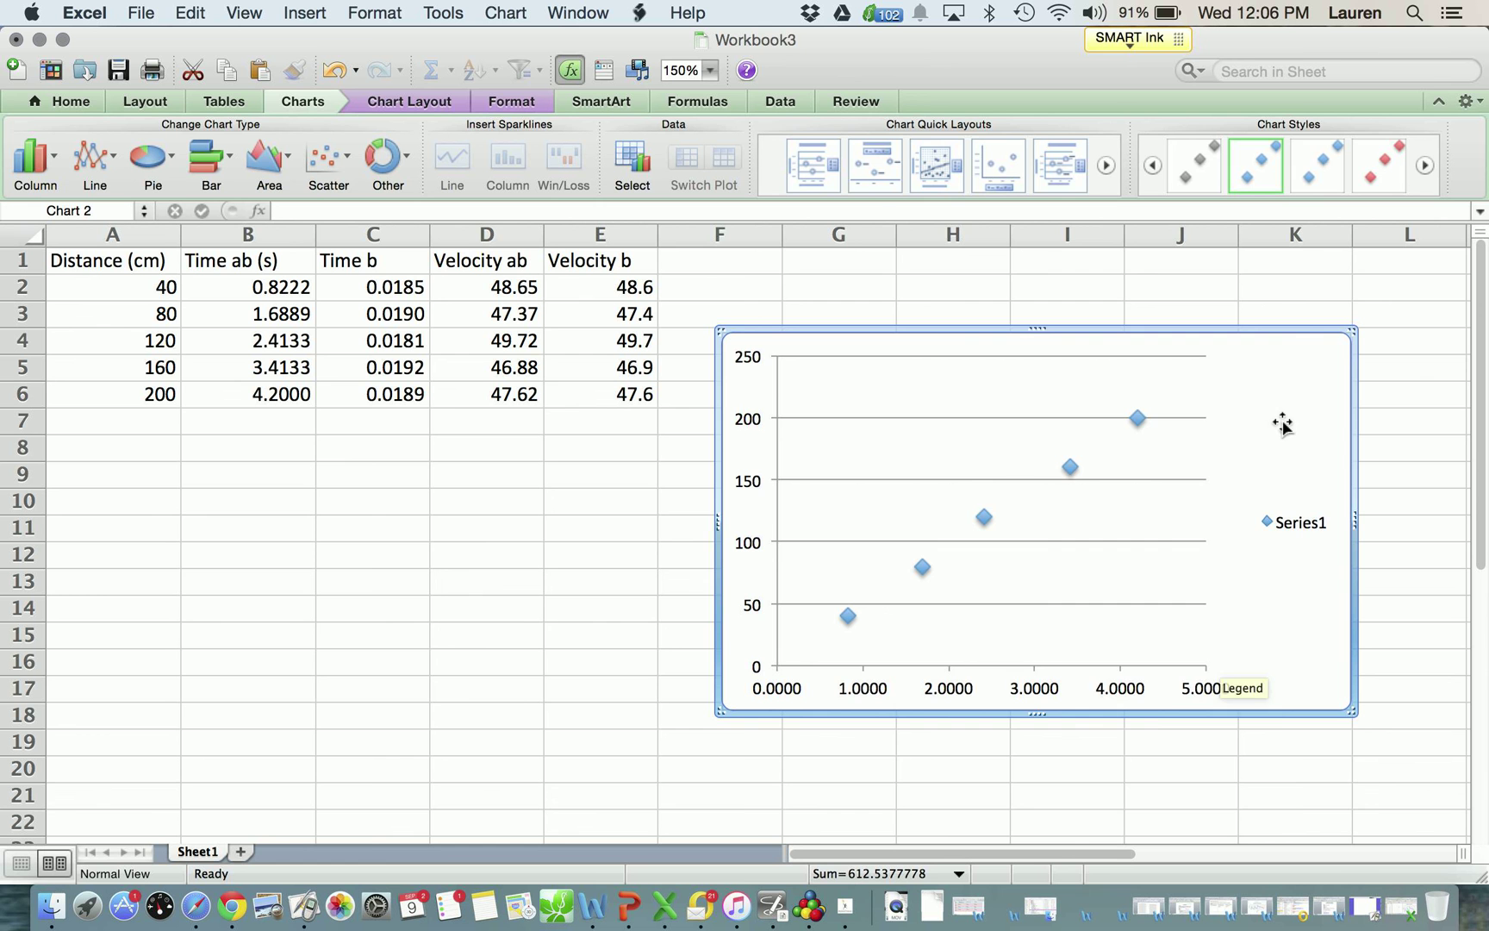
- Cancel out of Select Data unchanged, then select the Series1 legend for deletion
{"action": "right_click", "coordinate": [1282, 423]}
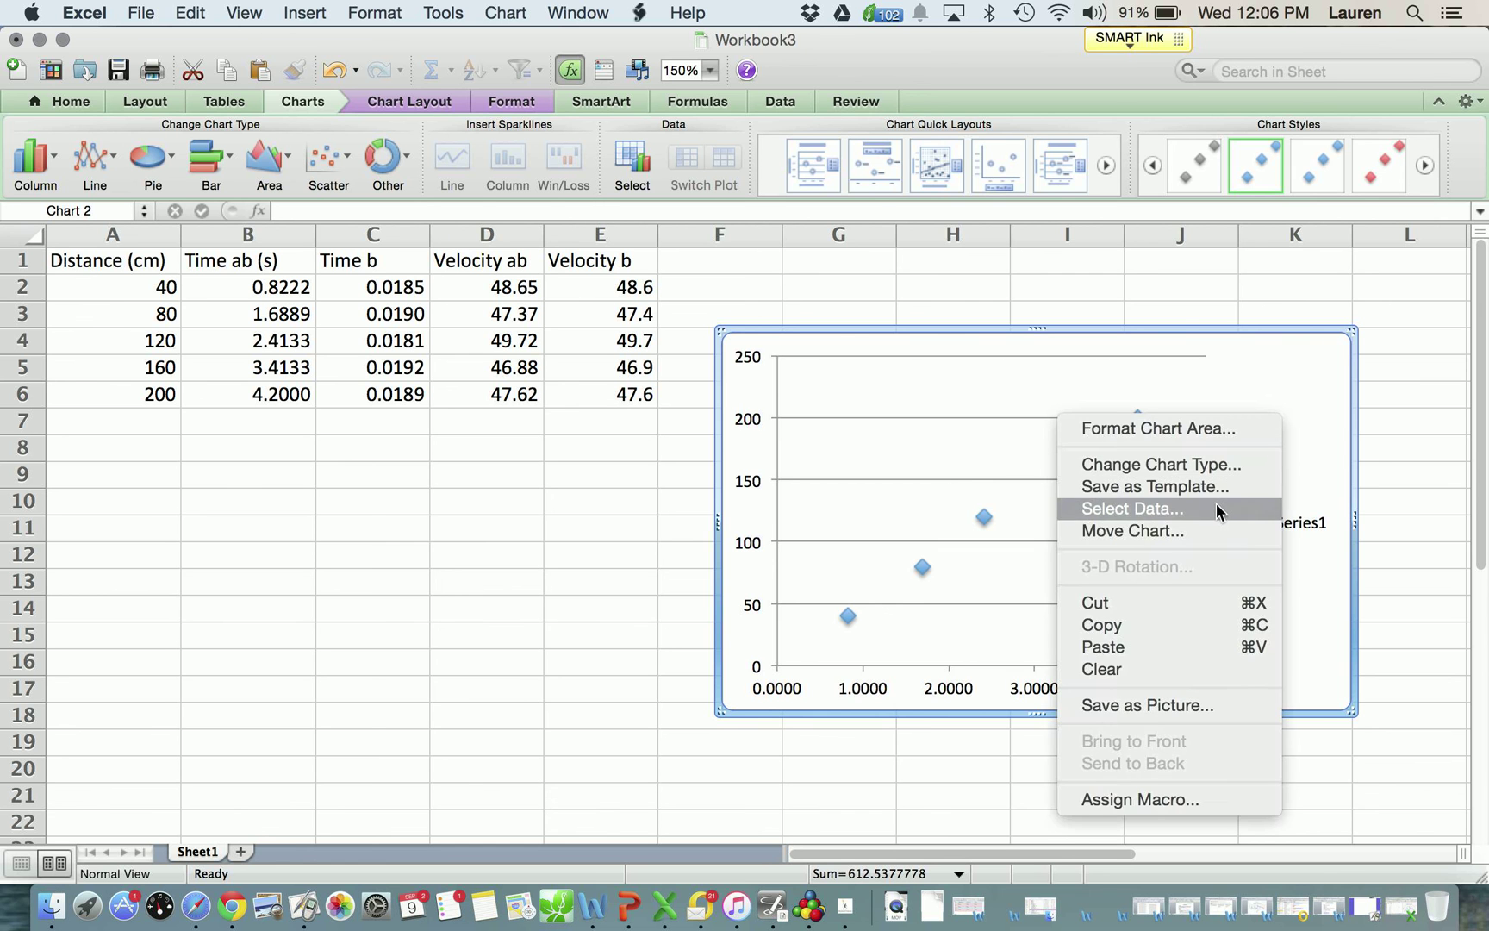
{"action": "left_click", "coordinate": [1129, 508]}
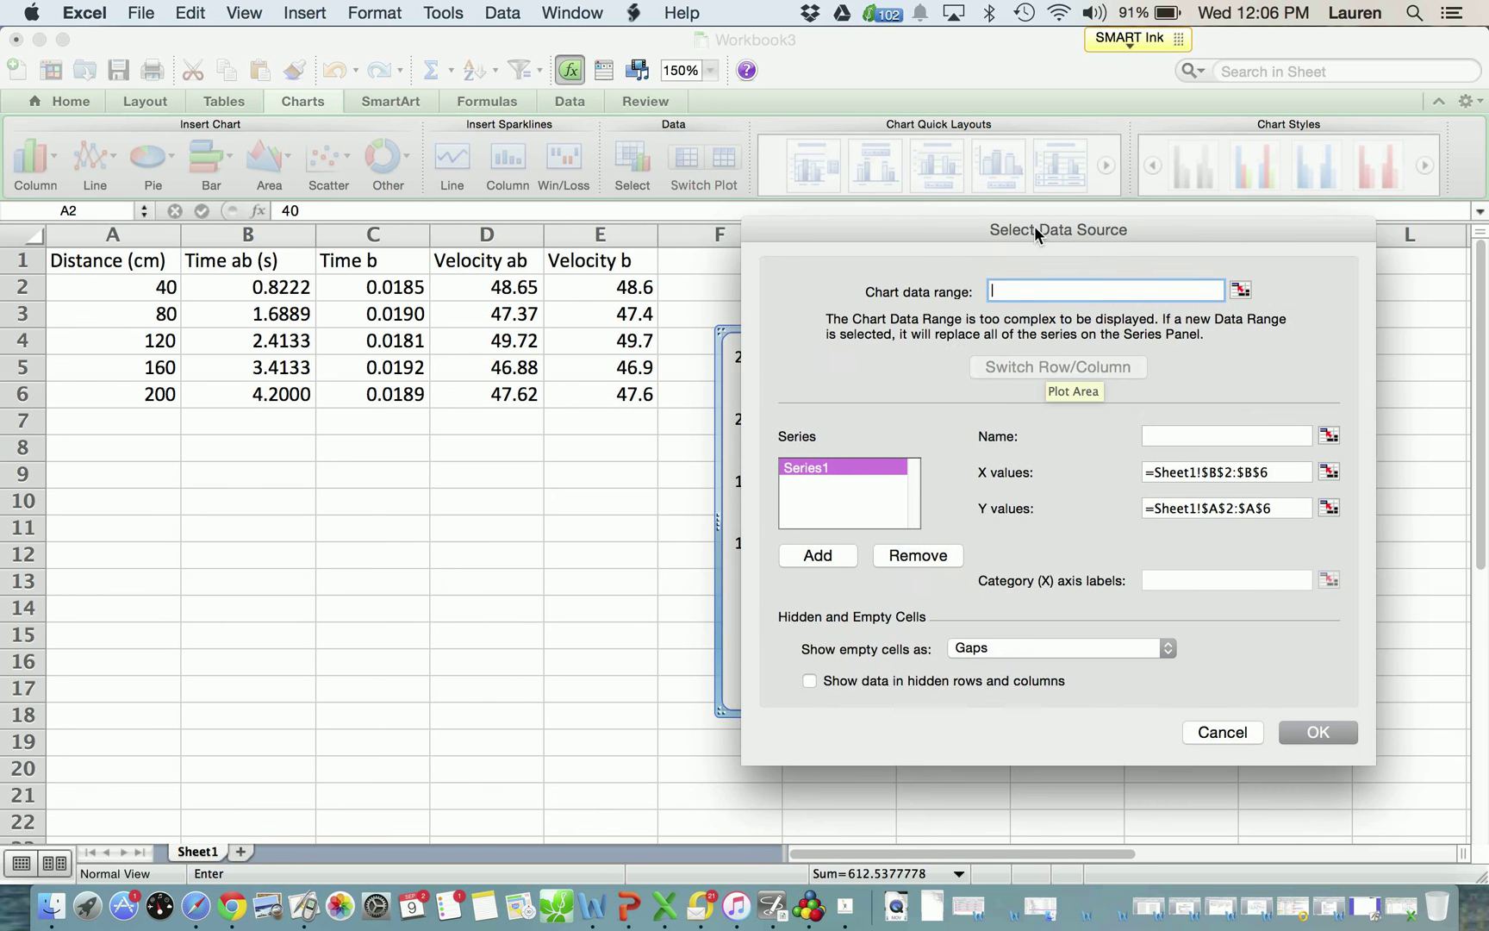
{"action": "left_click", "coordinate": [816, 555]}
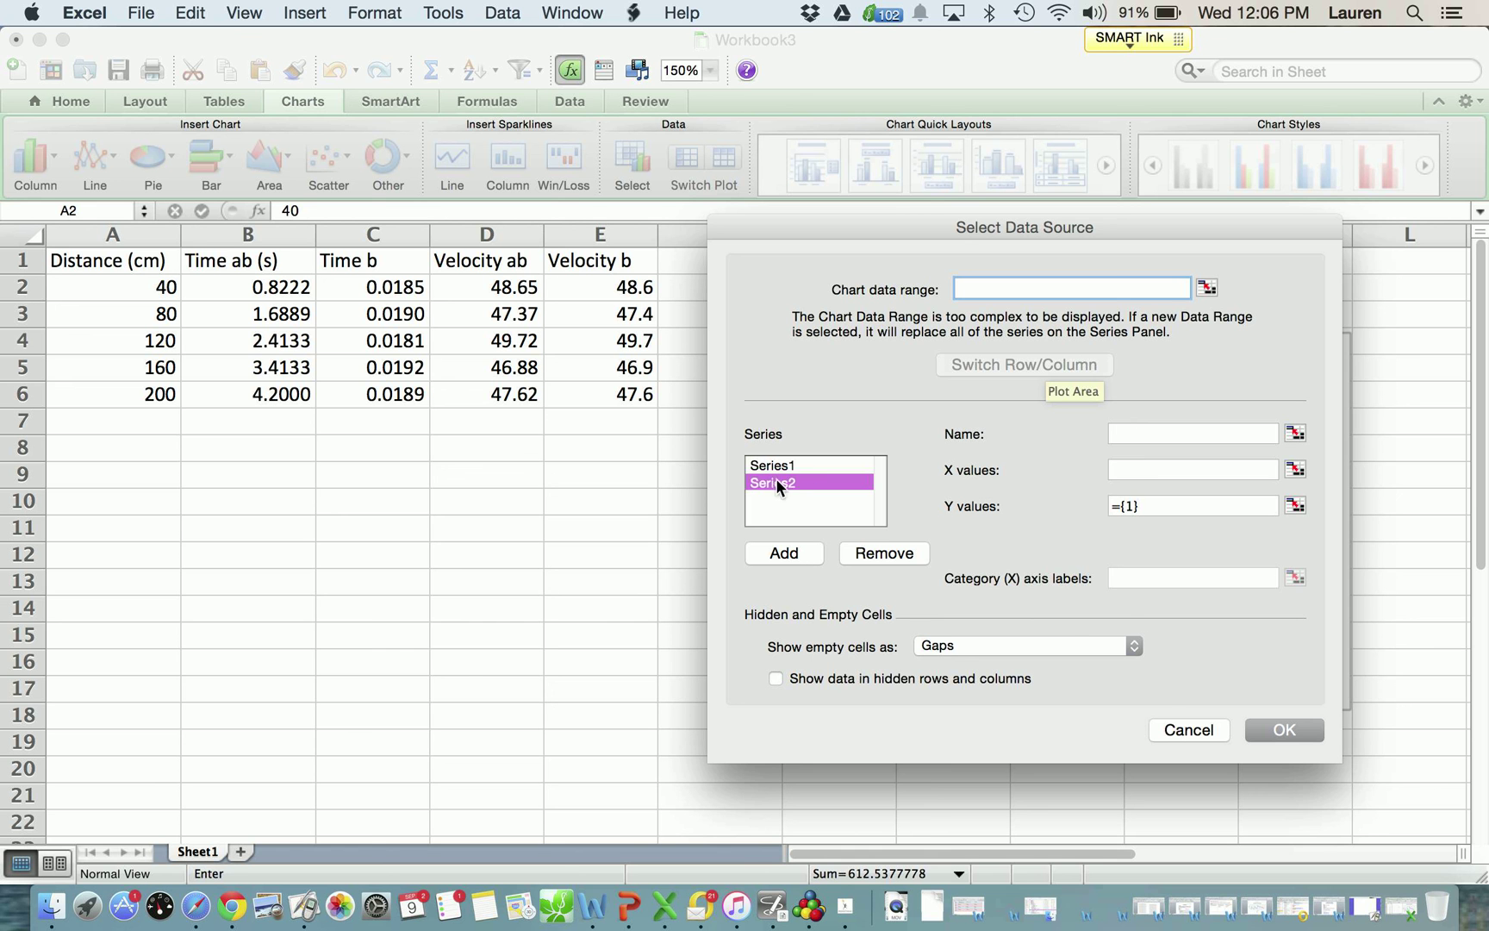
{"action": "left_click", "coordinate": [1191, 469]}
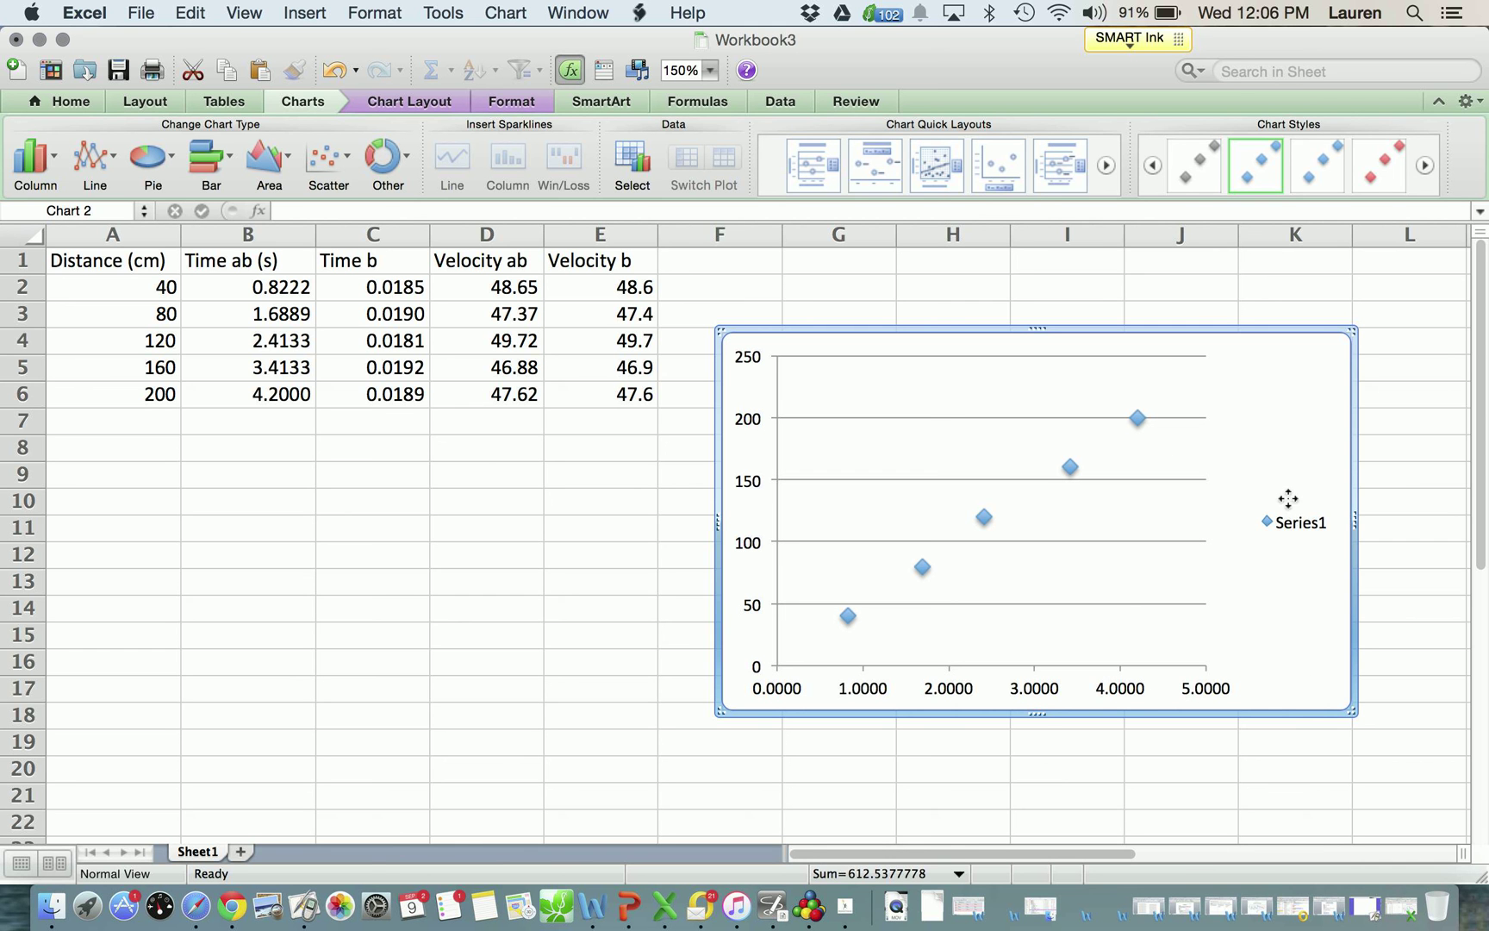
{"action": "mouse_move", "coordinate": [1290, 509]}
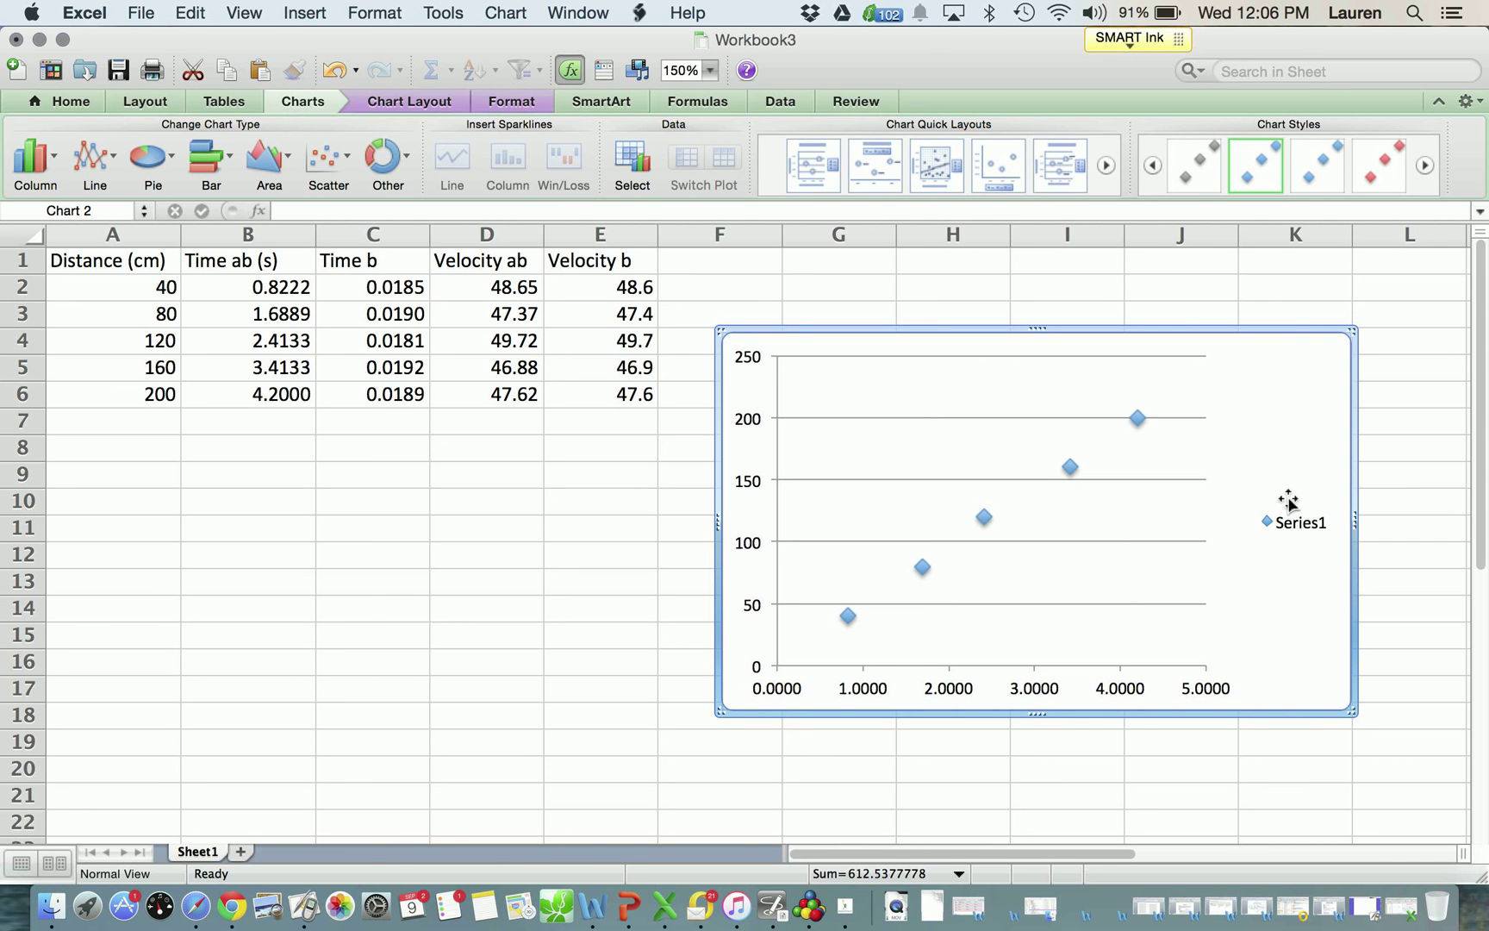
{"action": "mouse_move", "coordinate": [1144, 695]}
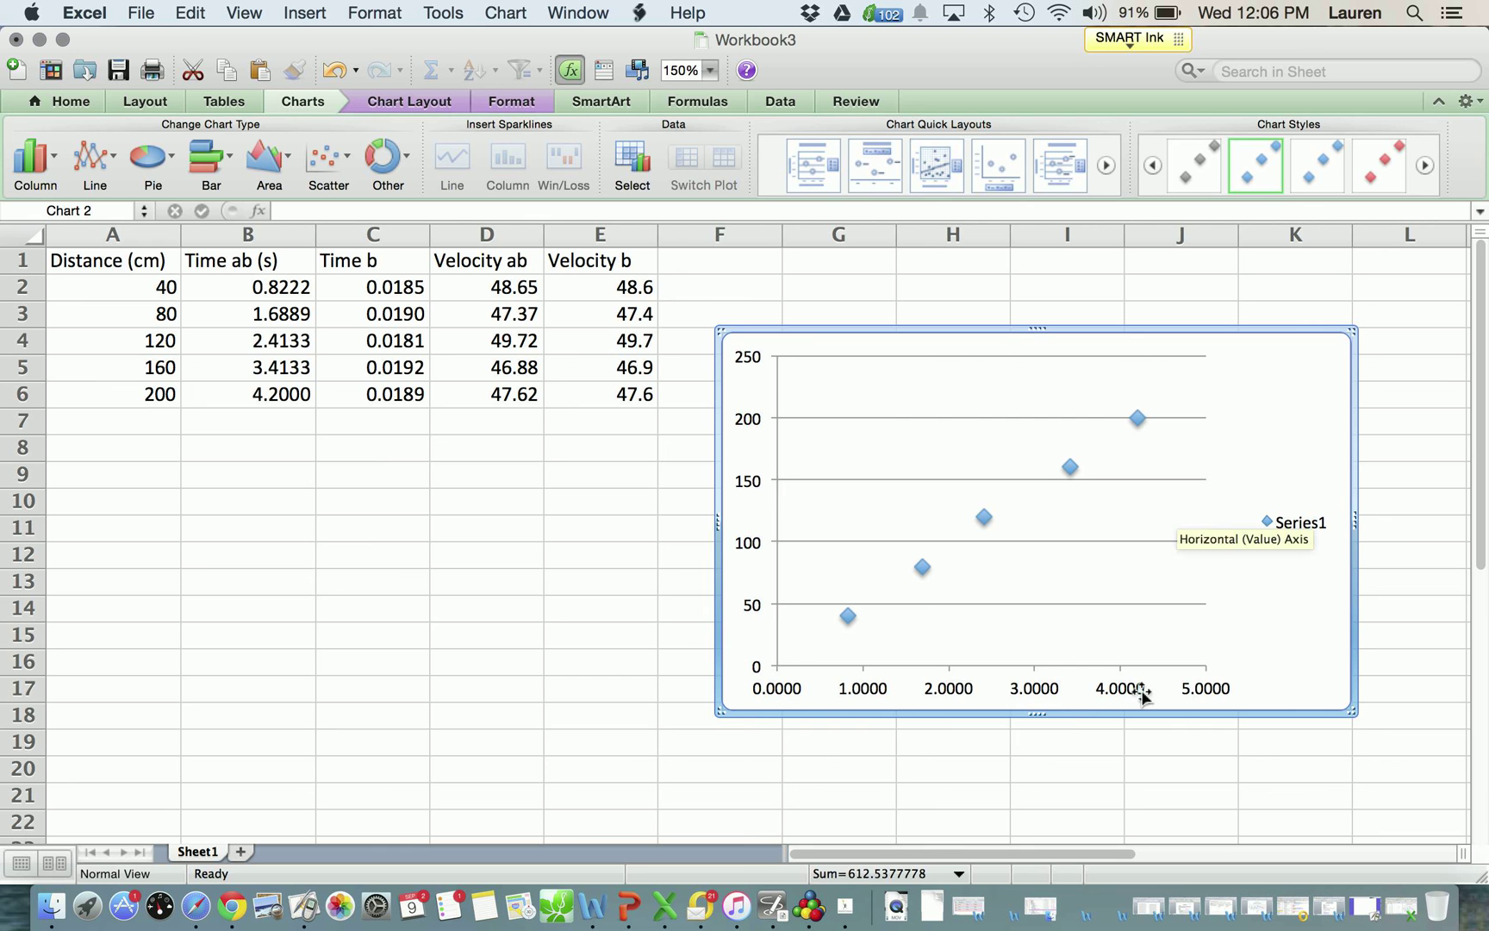
{"action": "mouse_move", "coordinate": [1276, 546]}
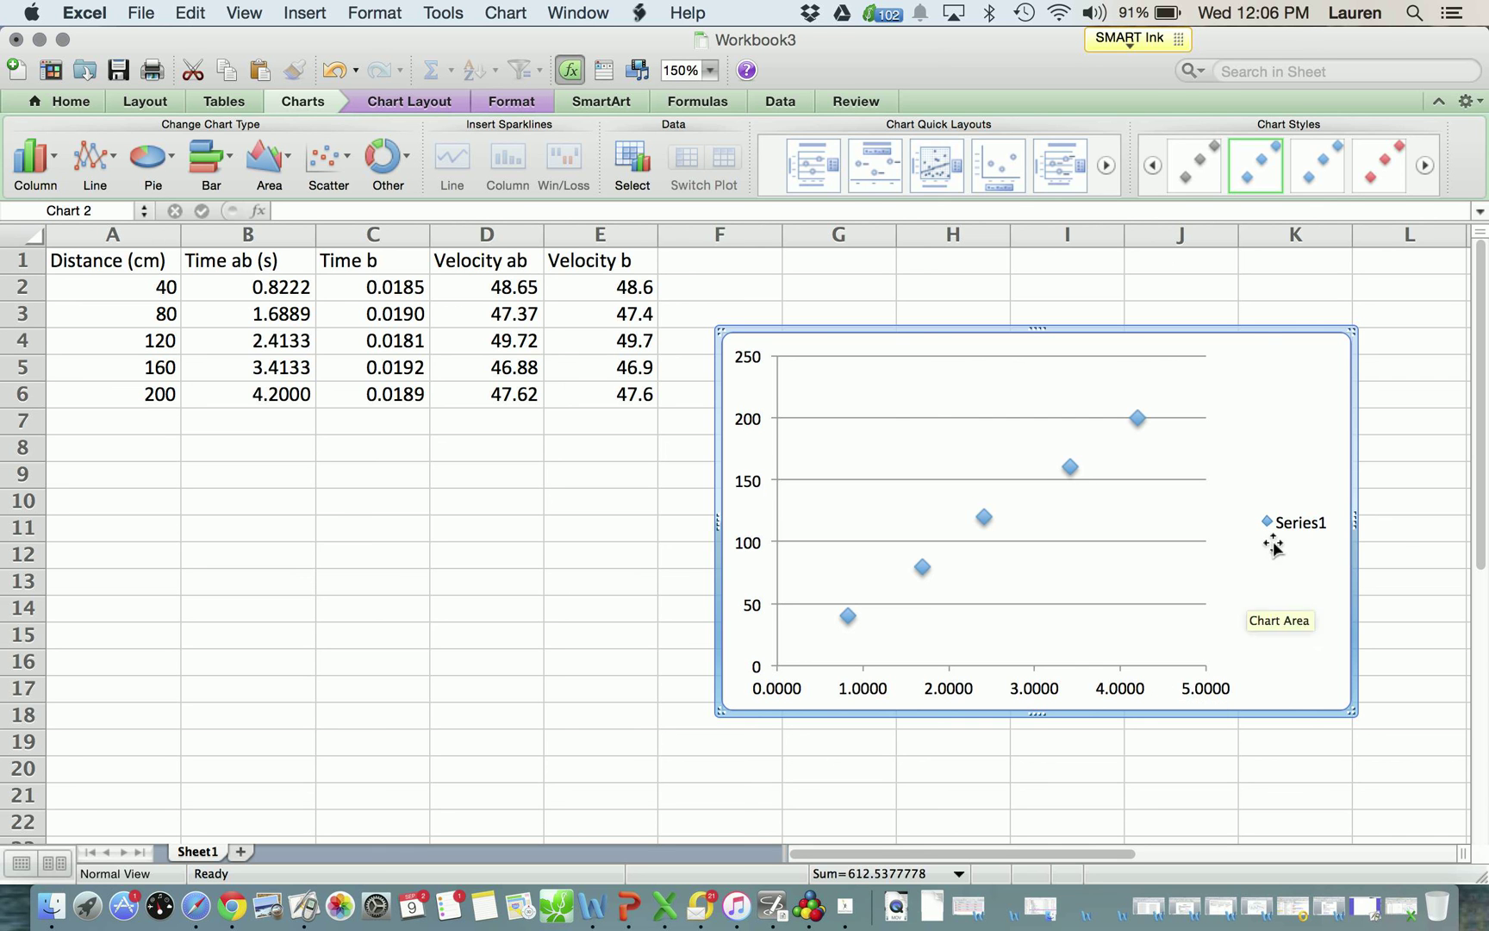
{"action": "left_click", "coordinate": [1292, 522]}
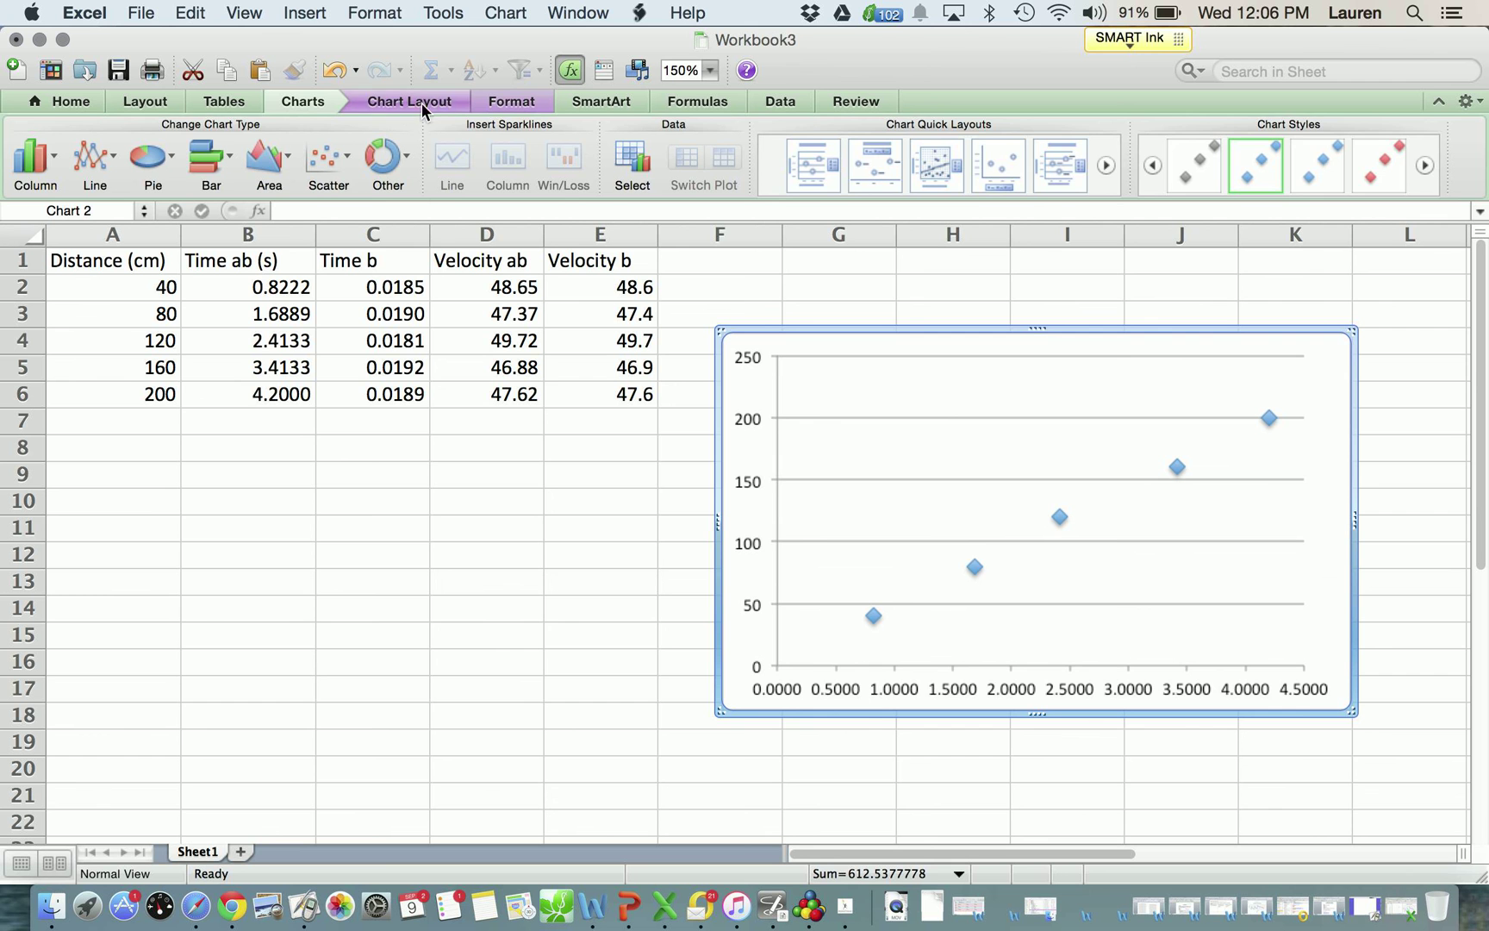
- Add the chart title 'Distance vs. Time' above the plot
{"action": "left_click", "coordinate": [408, 101]}
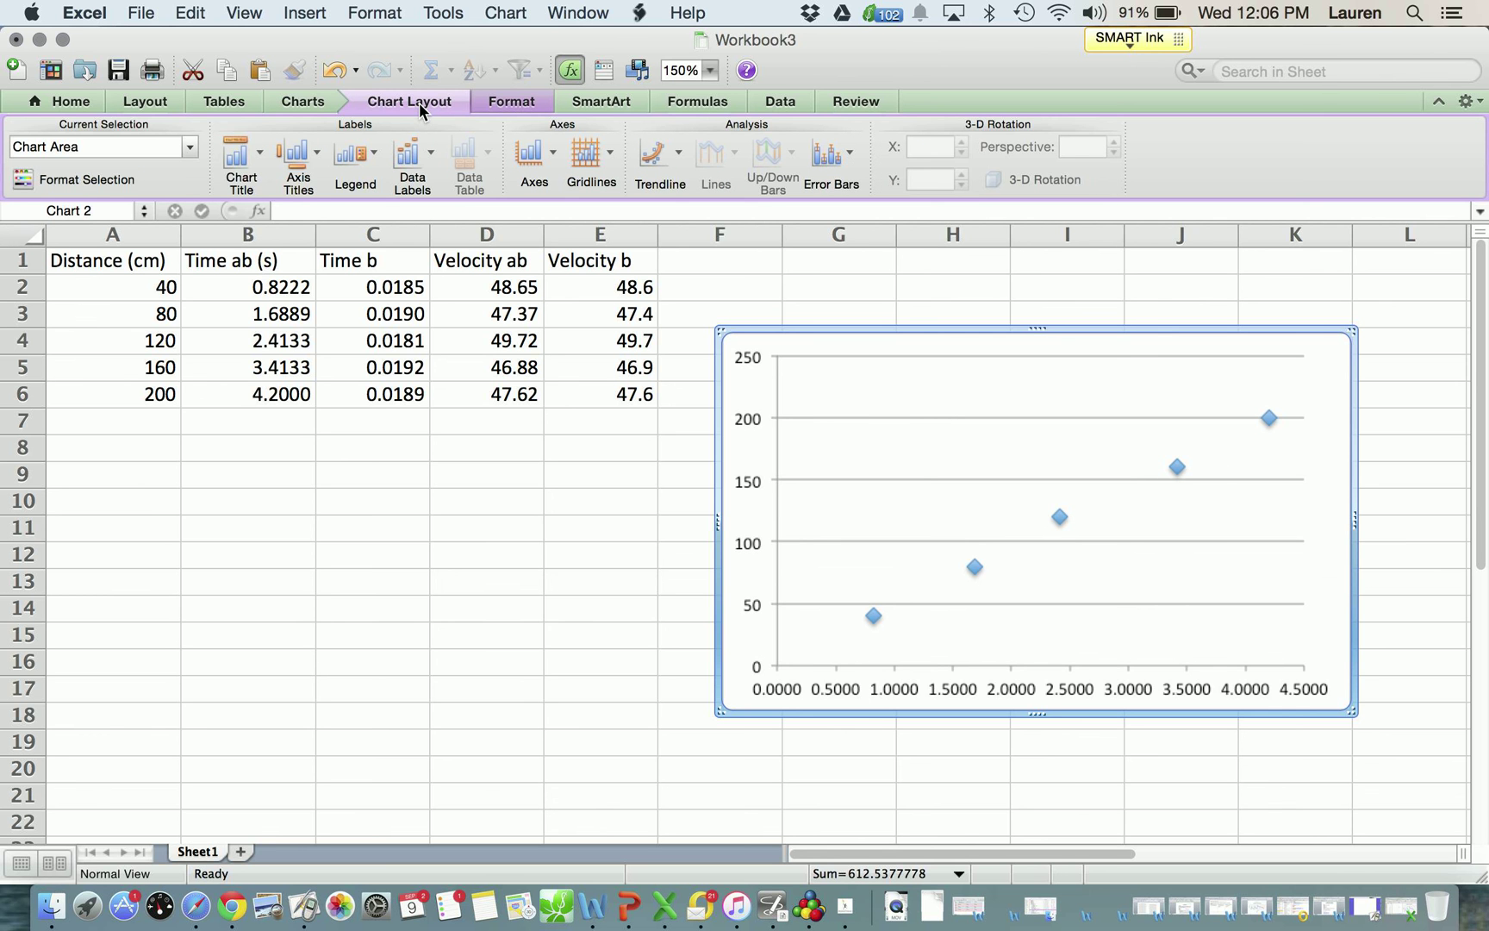
{"action": "left_click", "coordinate": [241, 156]}
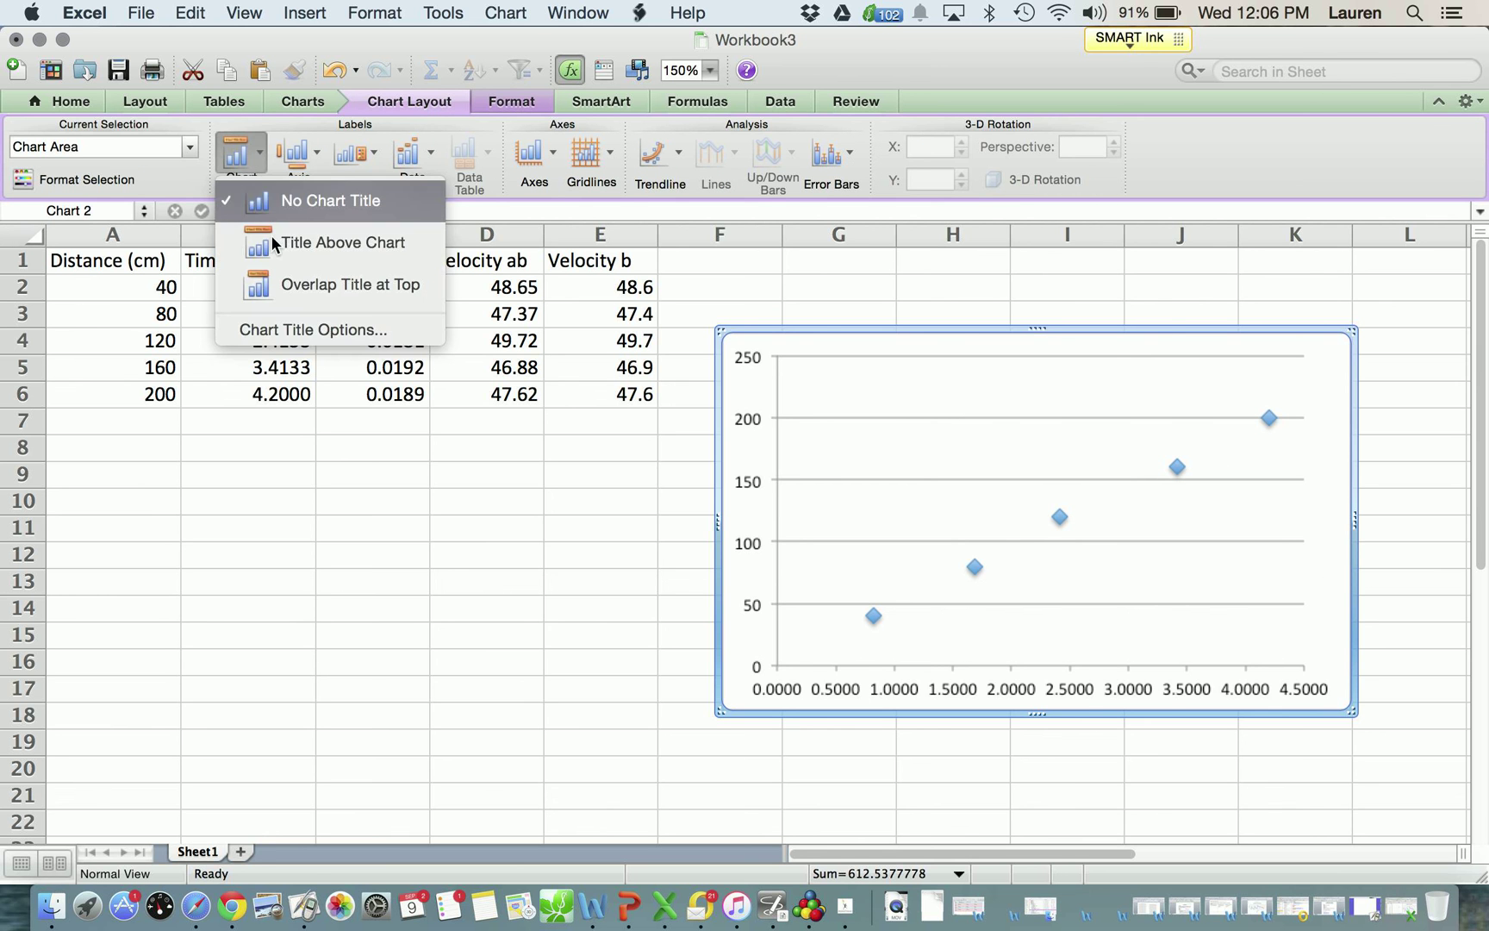
{"action": "left_click", "coordinate": [345, 242]}
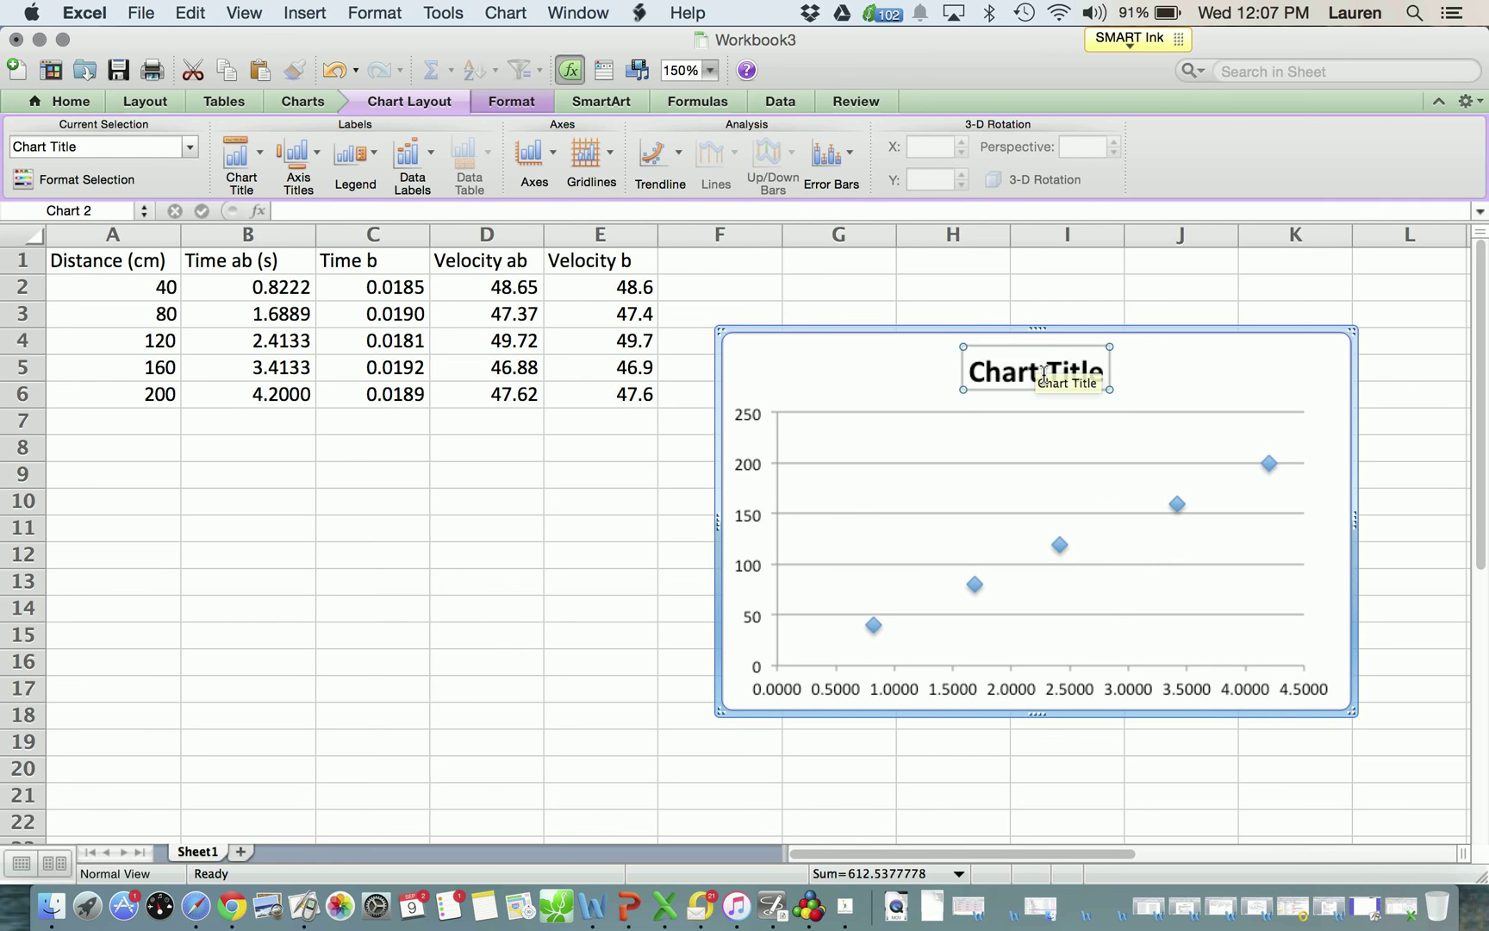
{"action": "left_click", "coordinate": [1035, 370]}
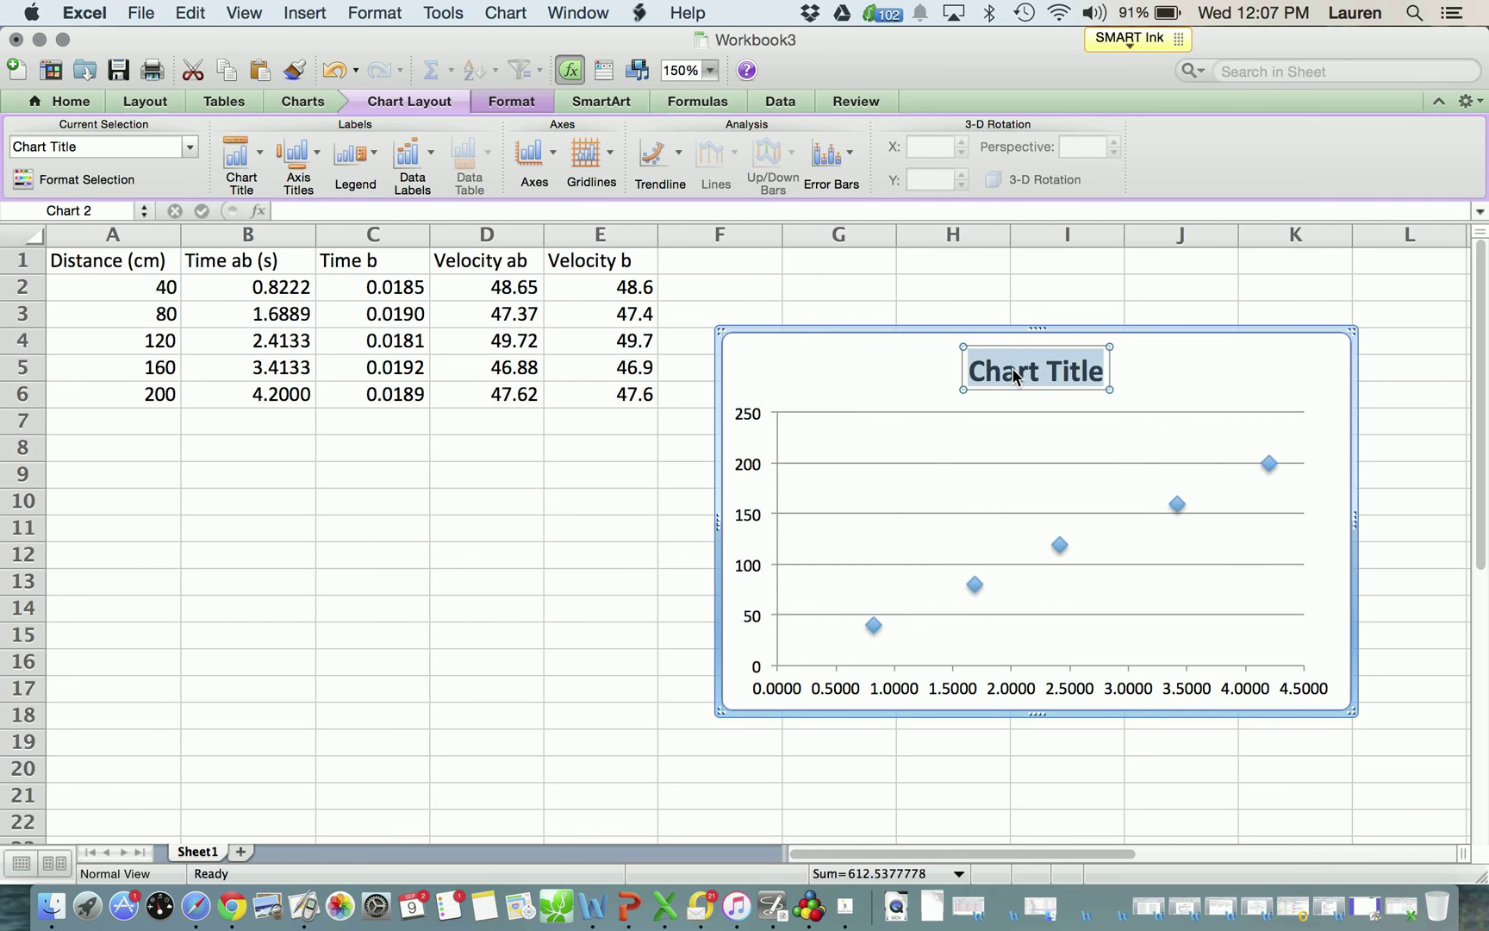
{"action": "type", "text": "Distance"}
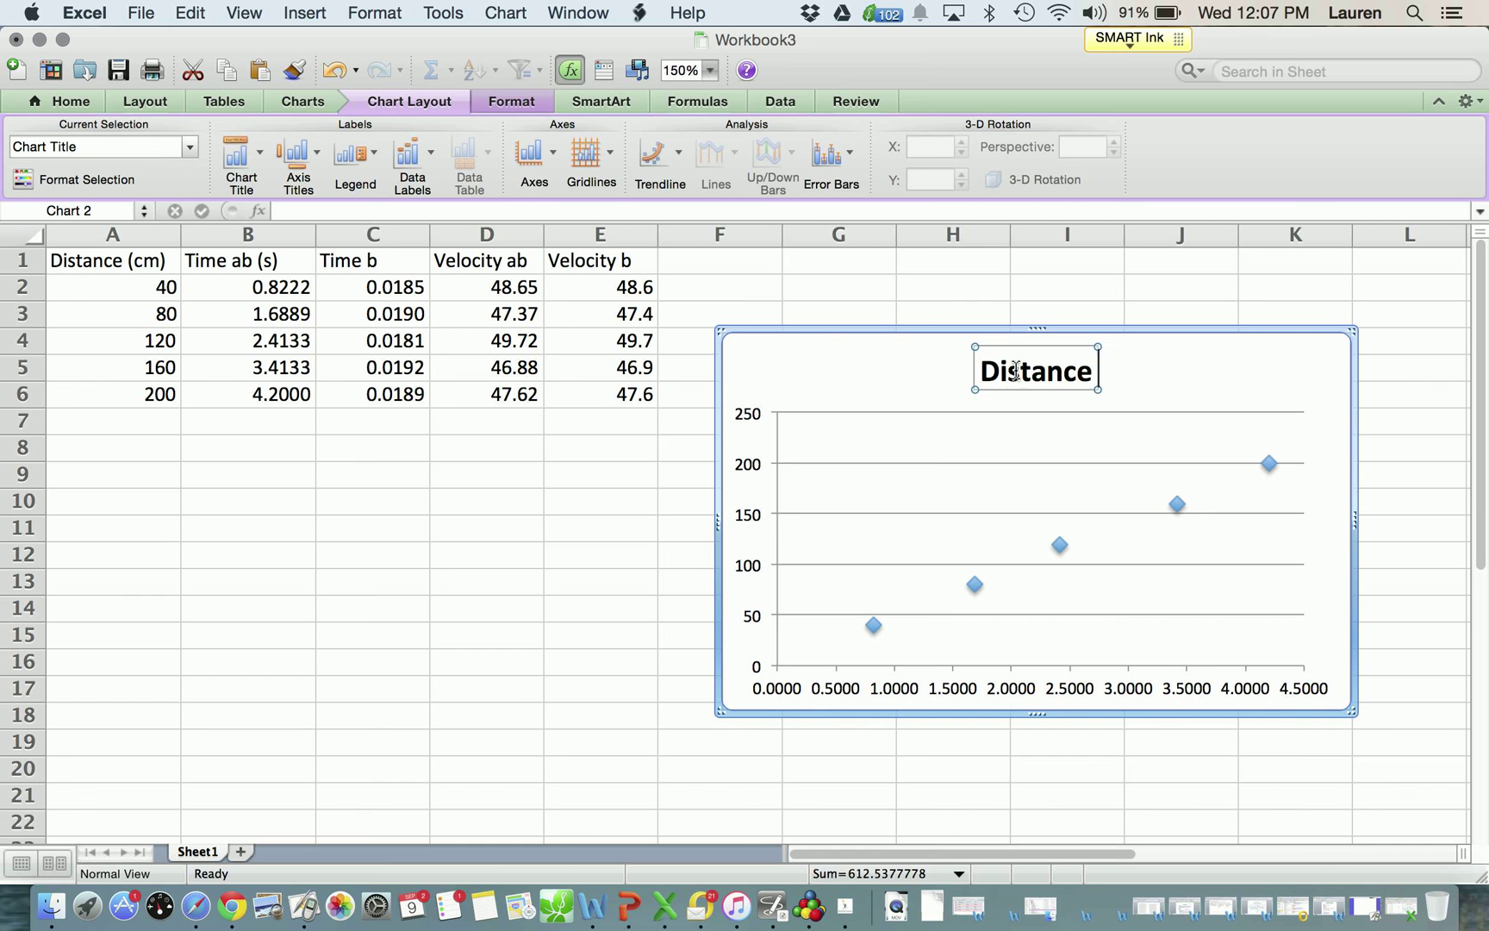
{"action": "type", "text": "vs. Time"}
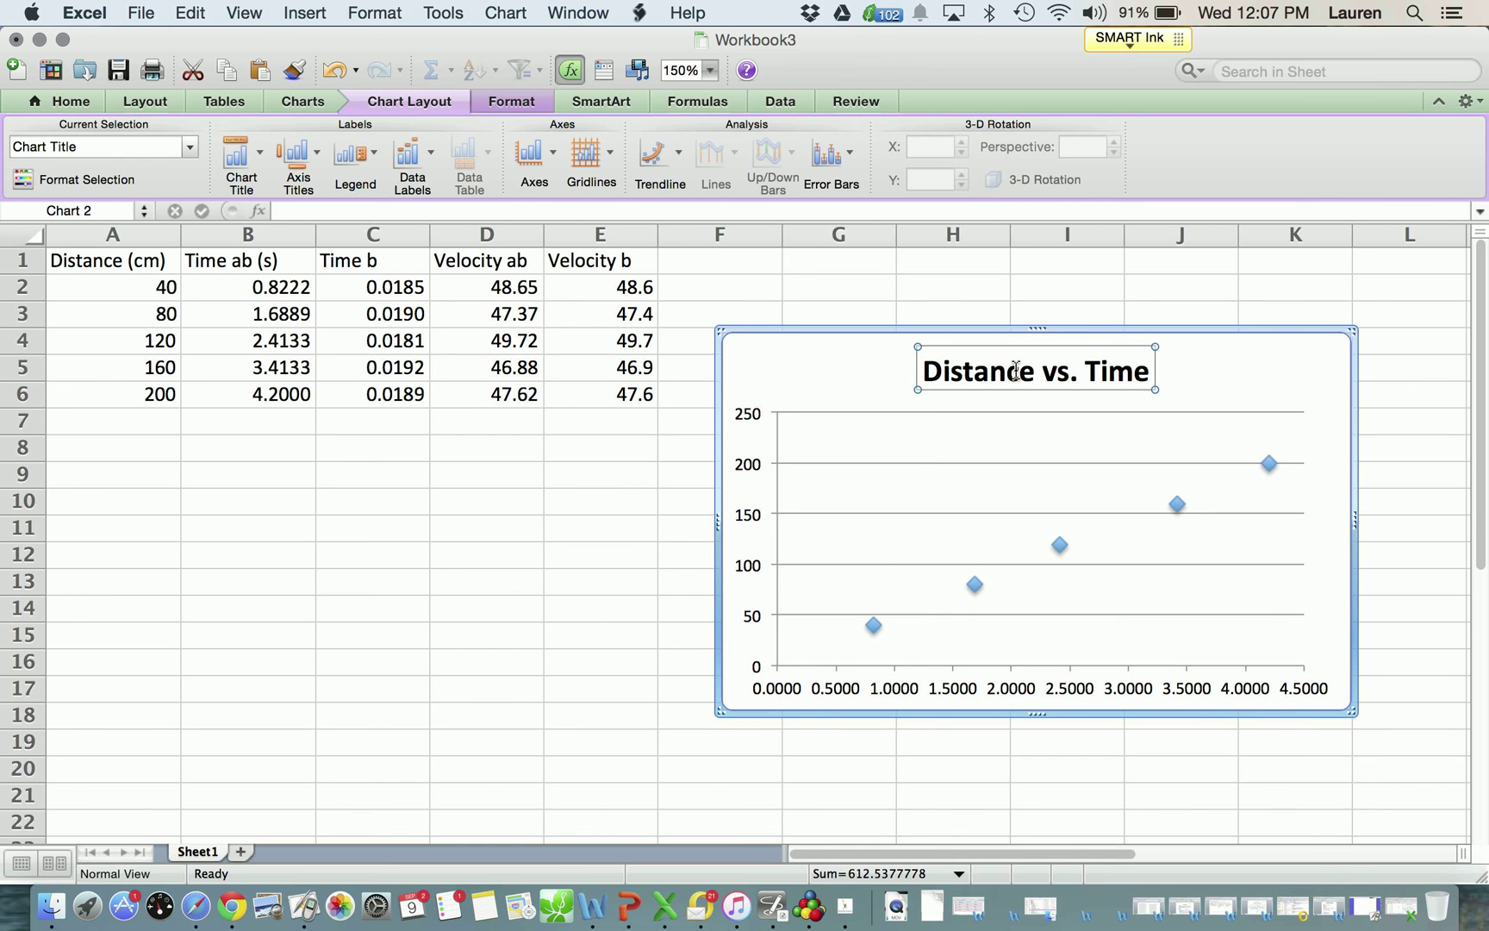
{"action": "left_click", "coordinate": [291, 159]}
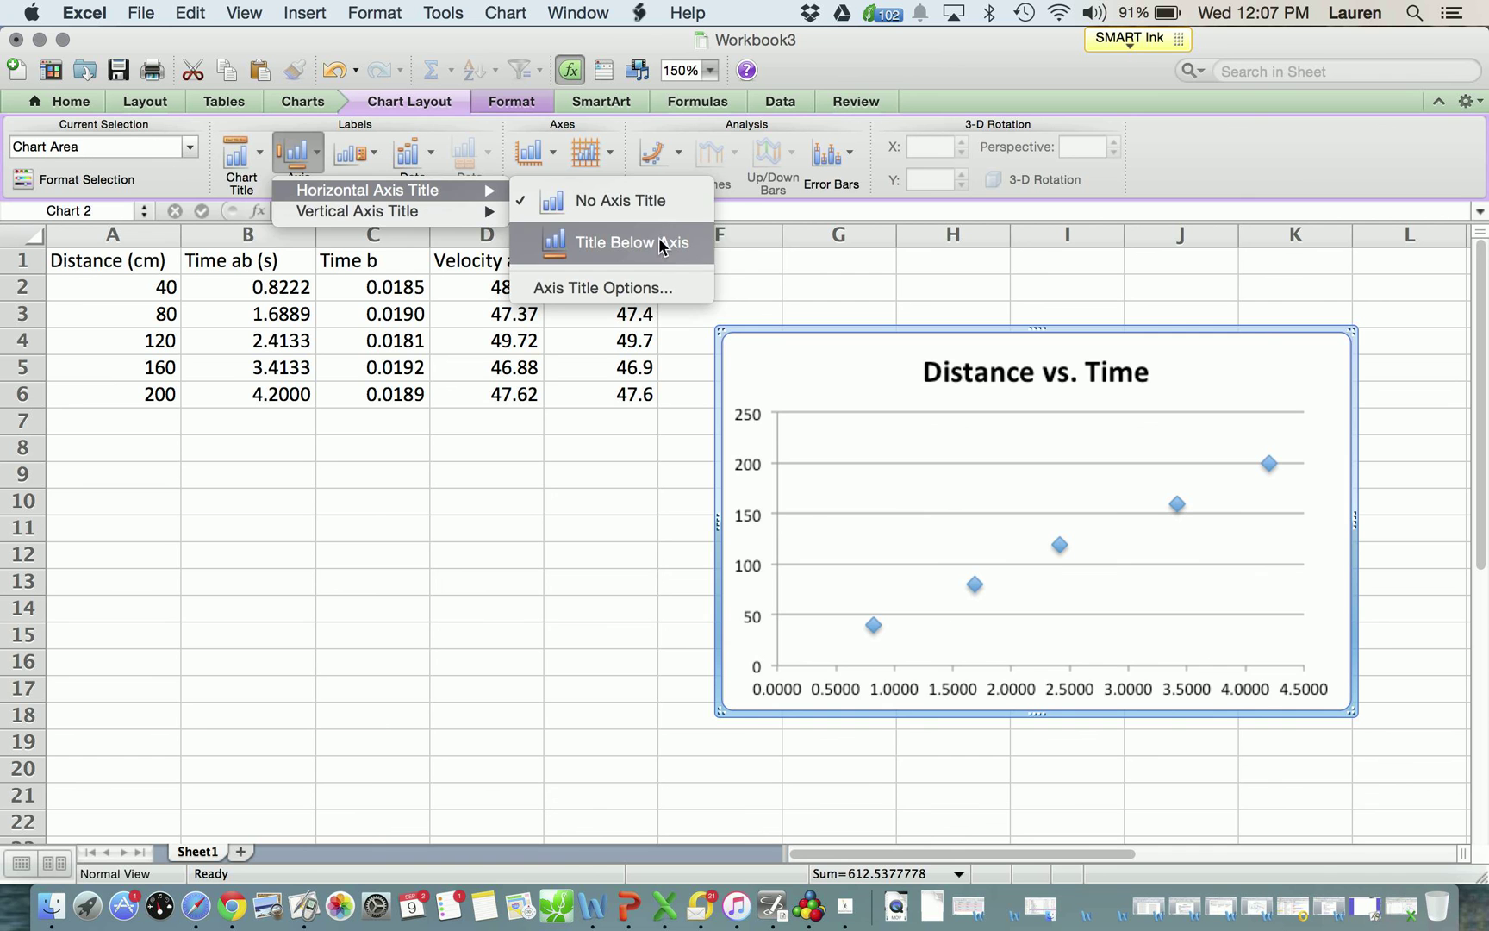
- Add the horizontal axis title 'Time ab (sec)' below the axis
{"action": "left_click", "coordinate": [627, 242]}
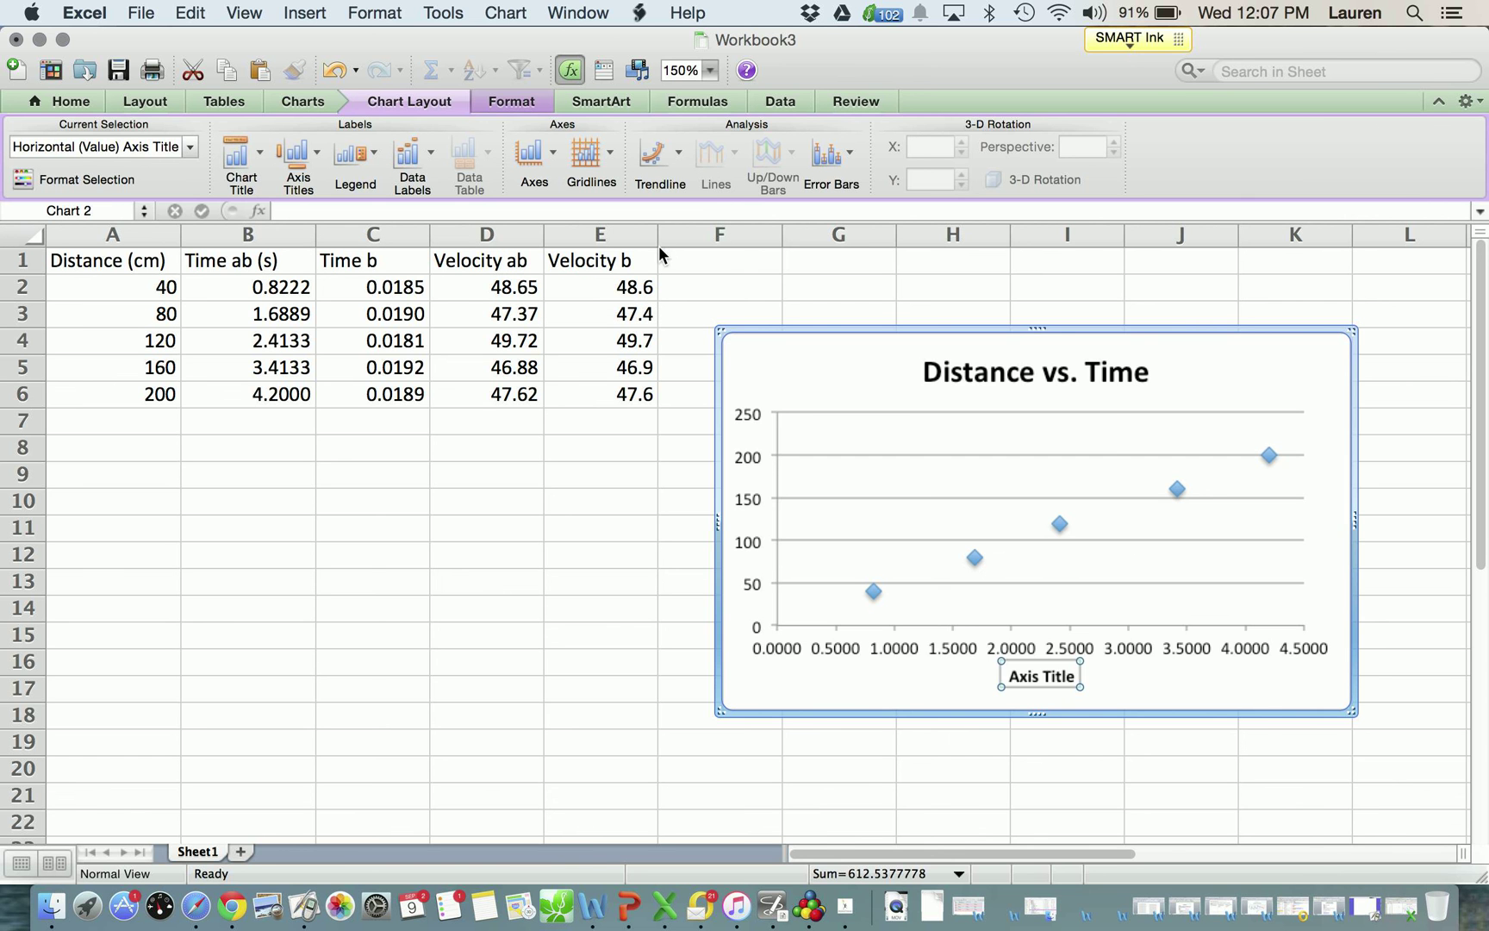
{"action": "type", "text": "Time ab"}
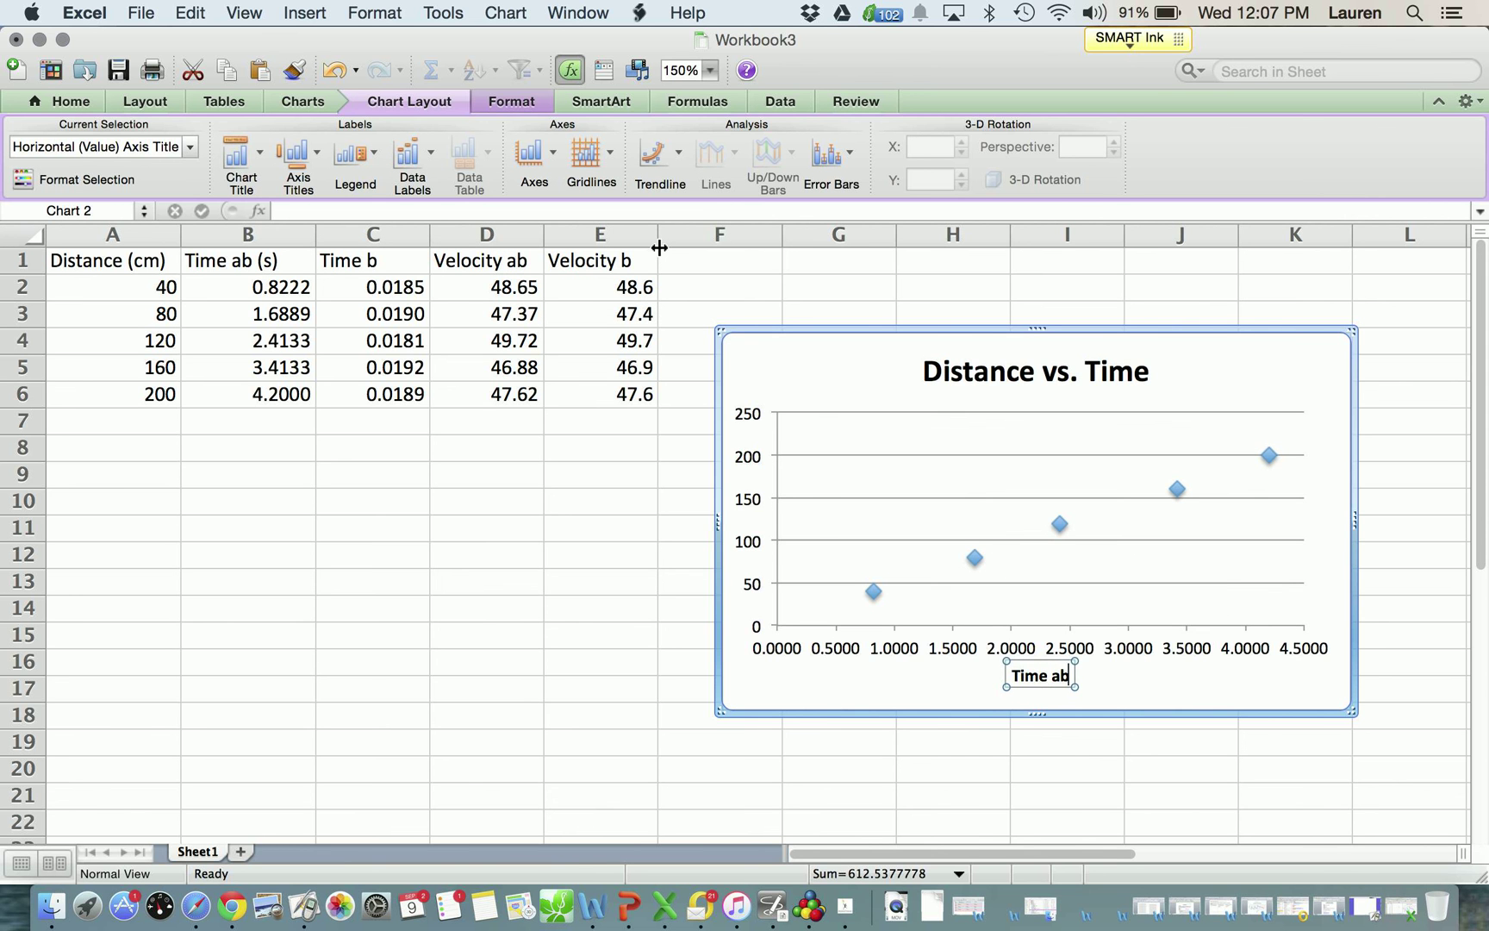
{"action": "type", "text": "(sec)"}
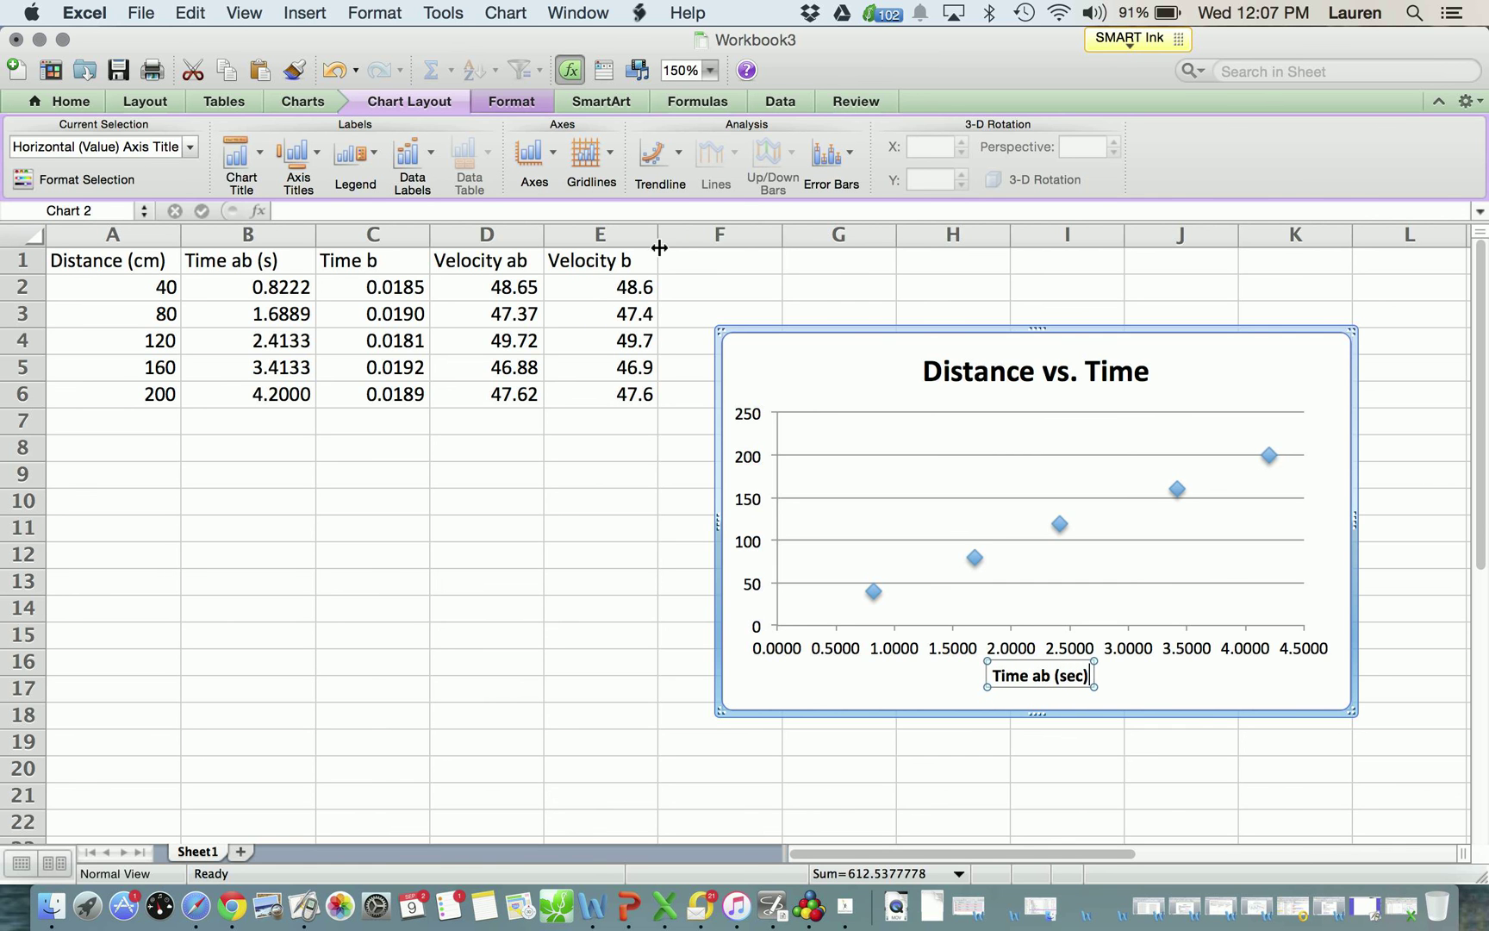
{"action": "mouse_move", "coordinate": [355, 186]}
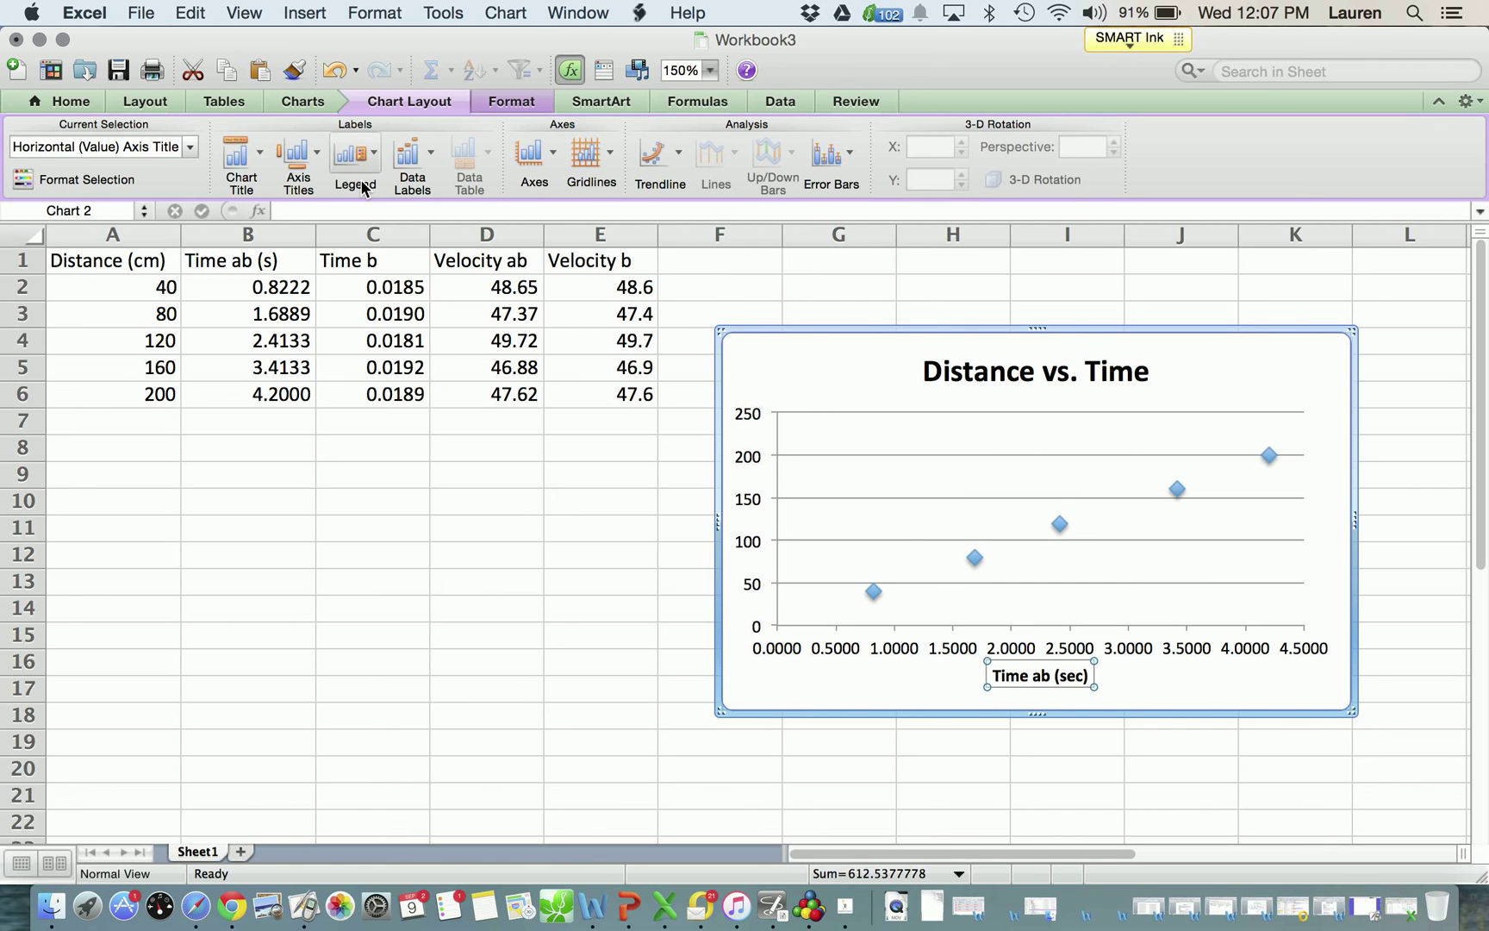
{"action": "left_click", "coordinate": [298, 161]}
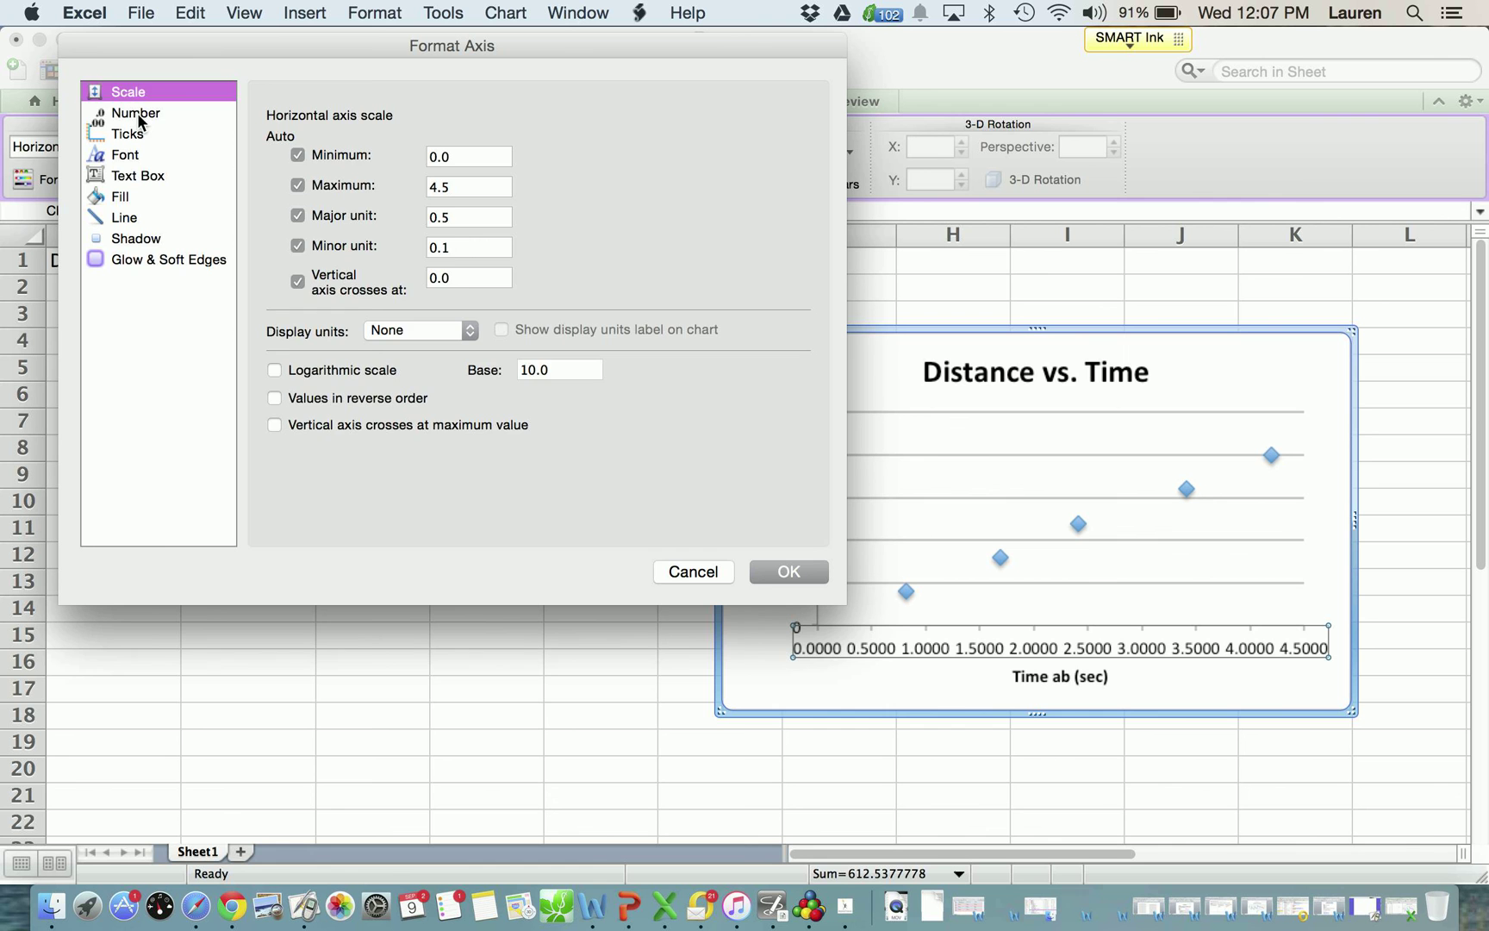
- Unlink the horizontal axis number format from source and set 2 decimal places
{"action": "left_click", "coordinate": [136, 112]}
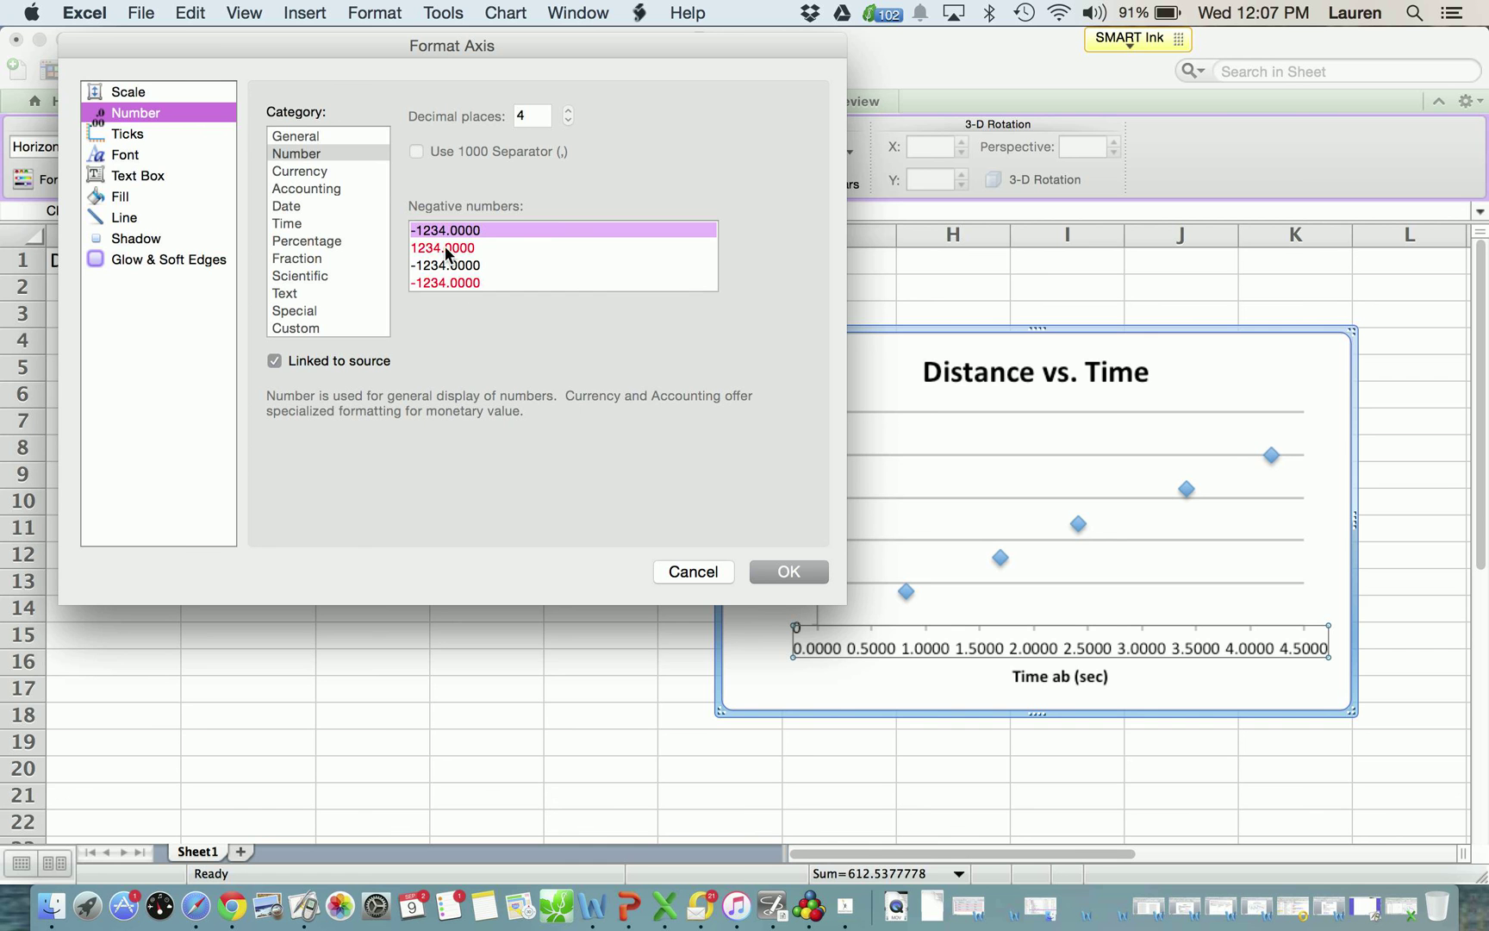
{"action": "left_click", "coordinate": [273, 360]}
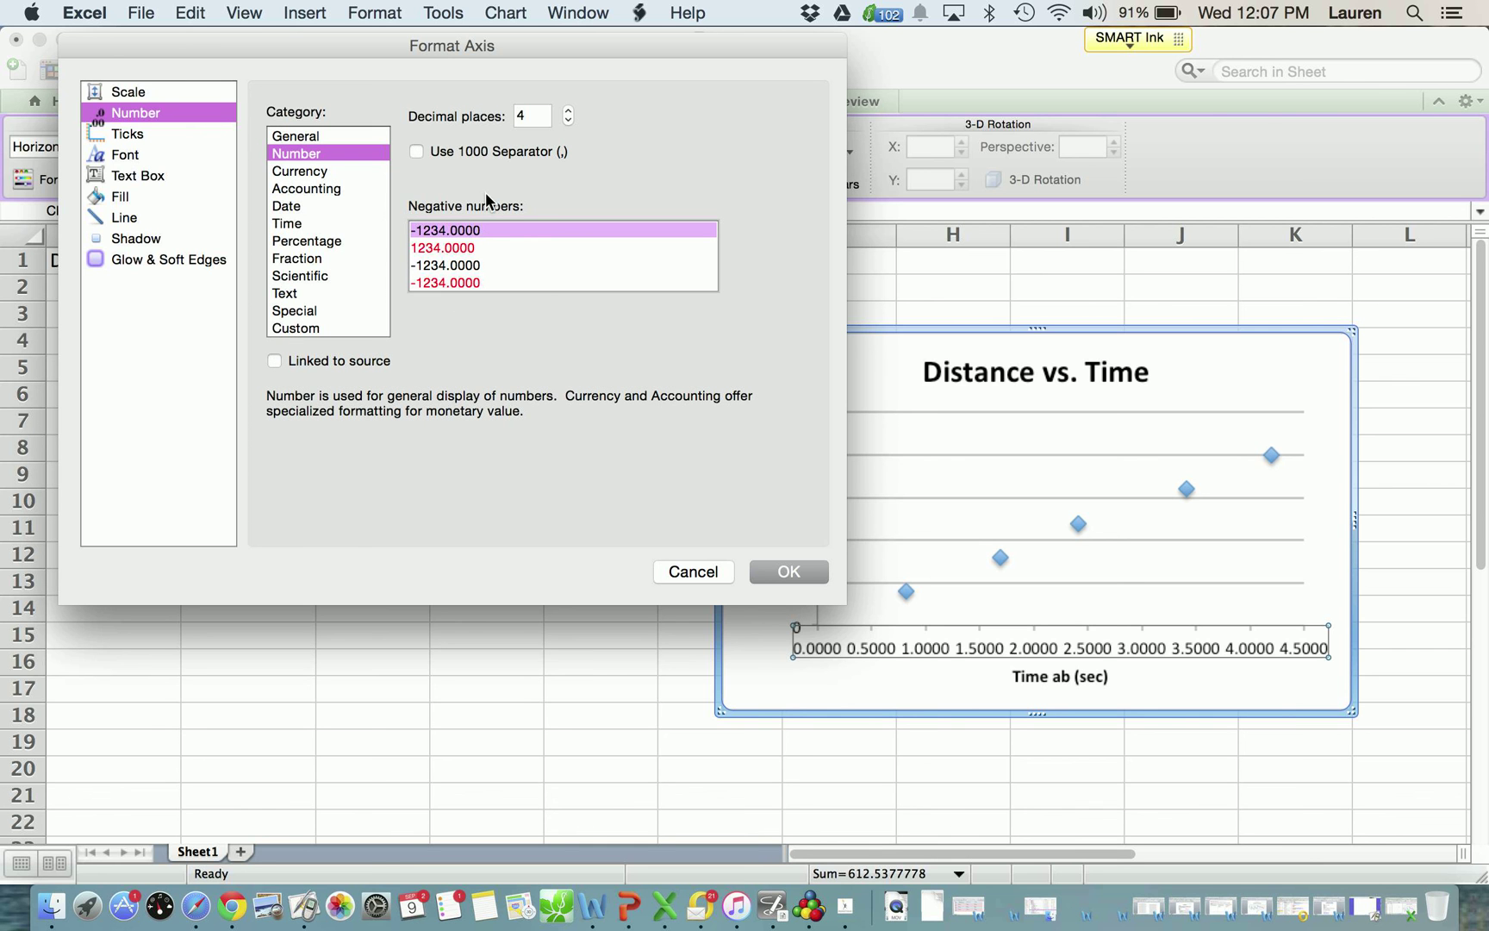
{"action": "left_click", "coordinate": [568, 120]}
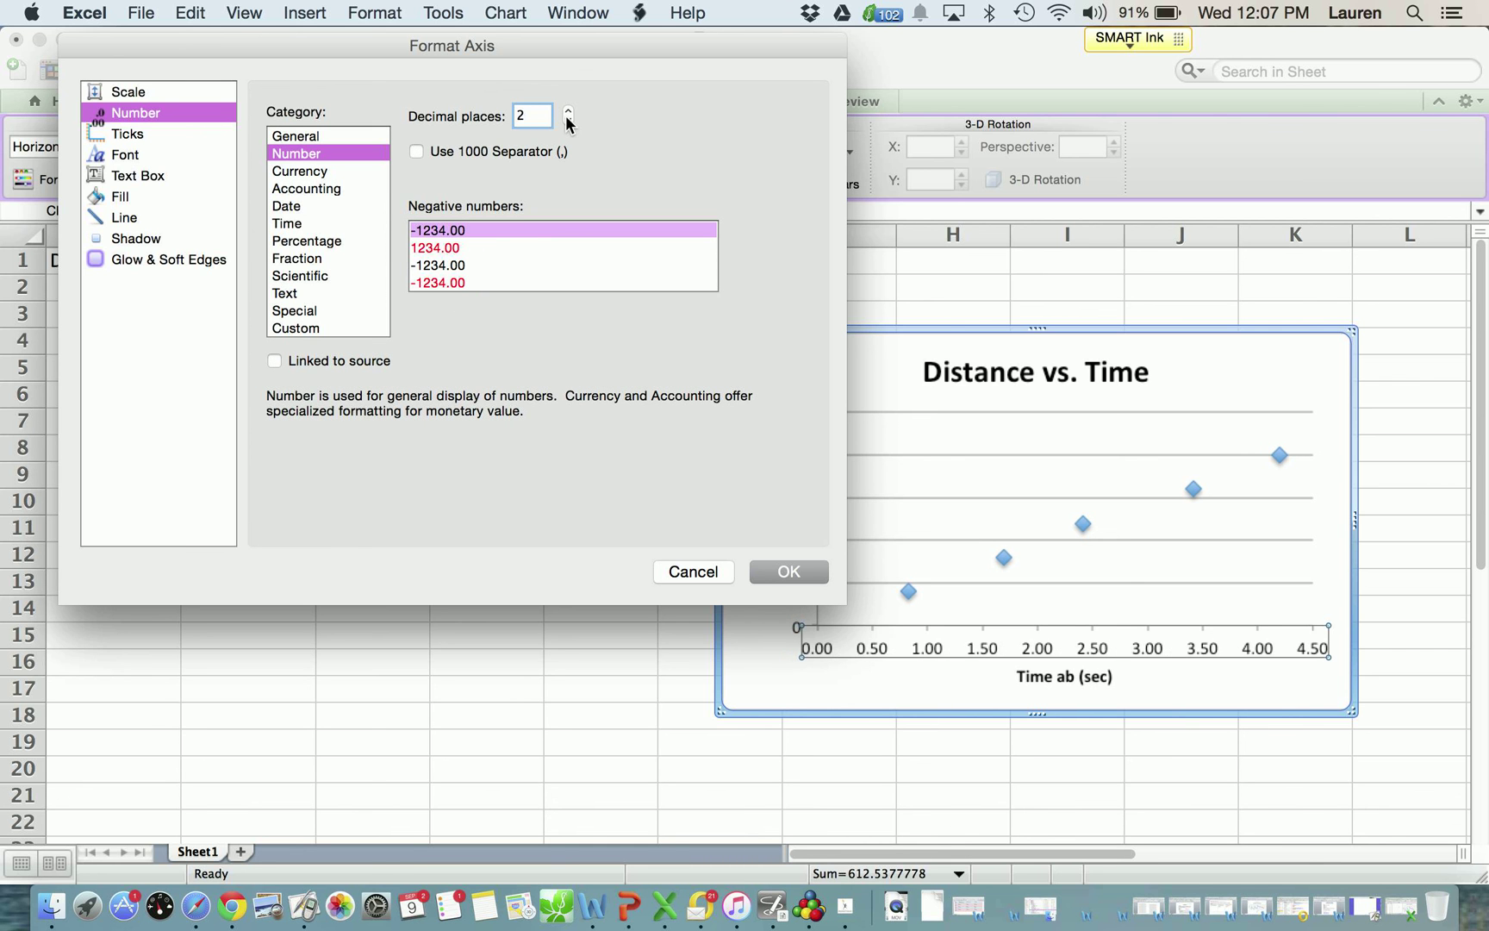
{"action": "left_click", "coordinate": [787, 571]}
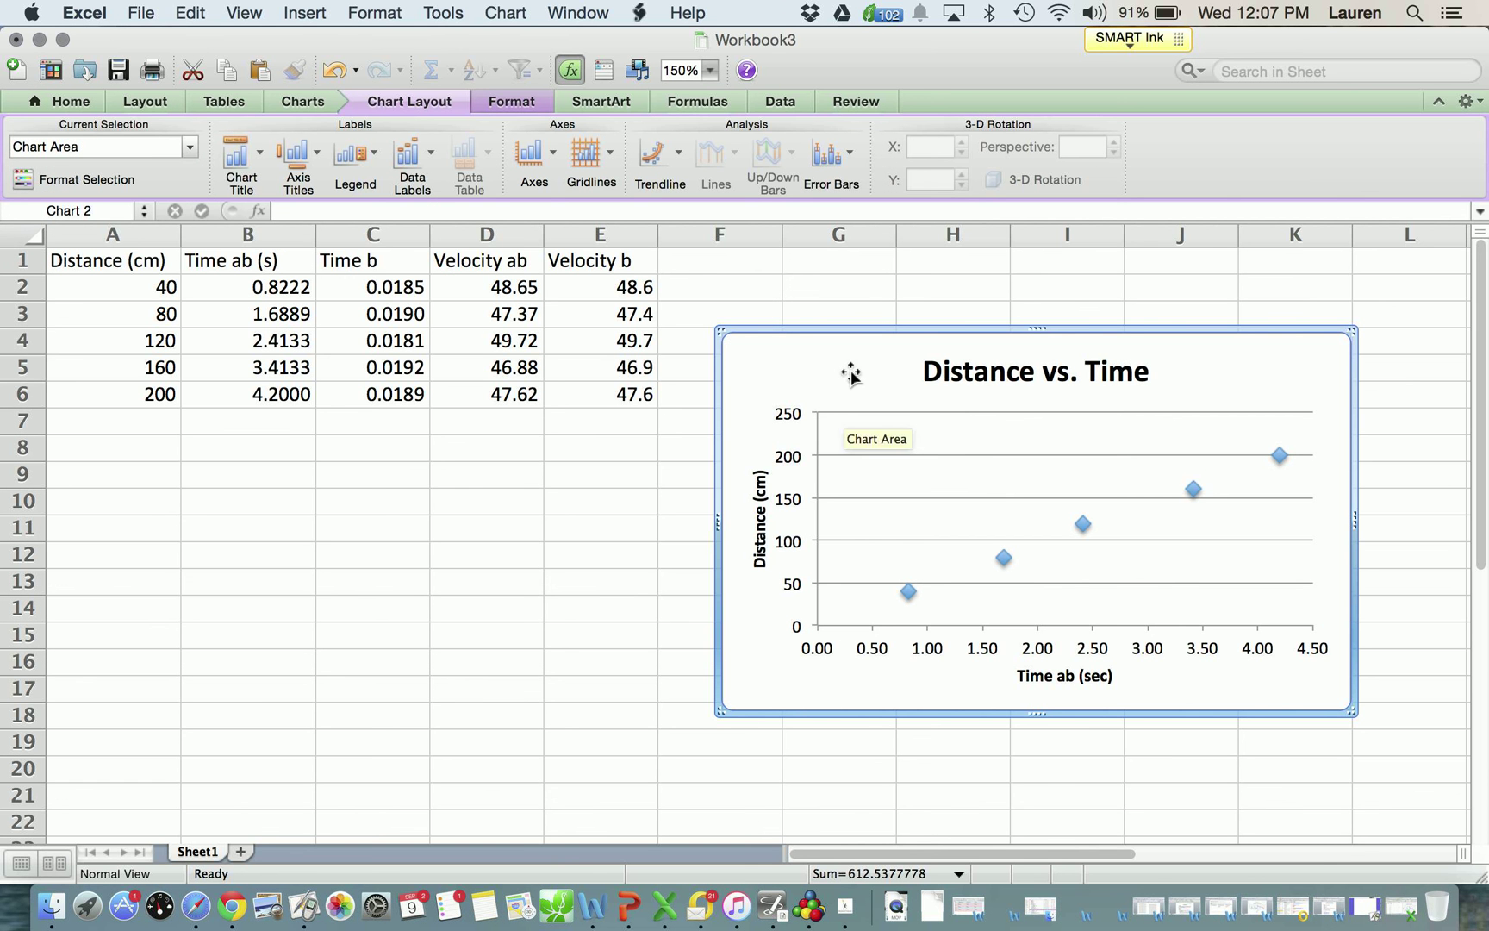
- Add major and minor vertical gridlines behind the chart's data points
{"action": "left_click", "coordinate": [590, 155]}
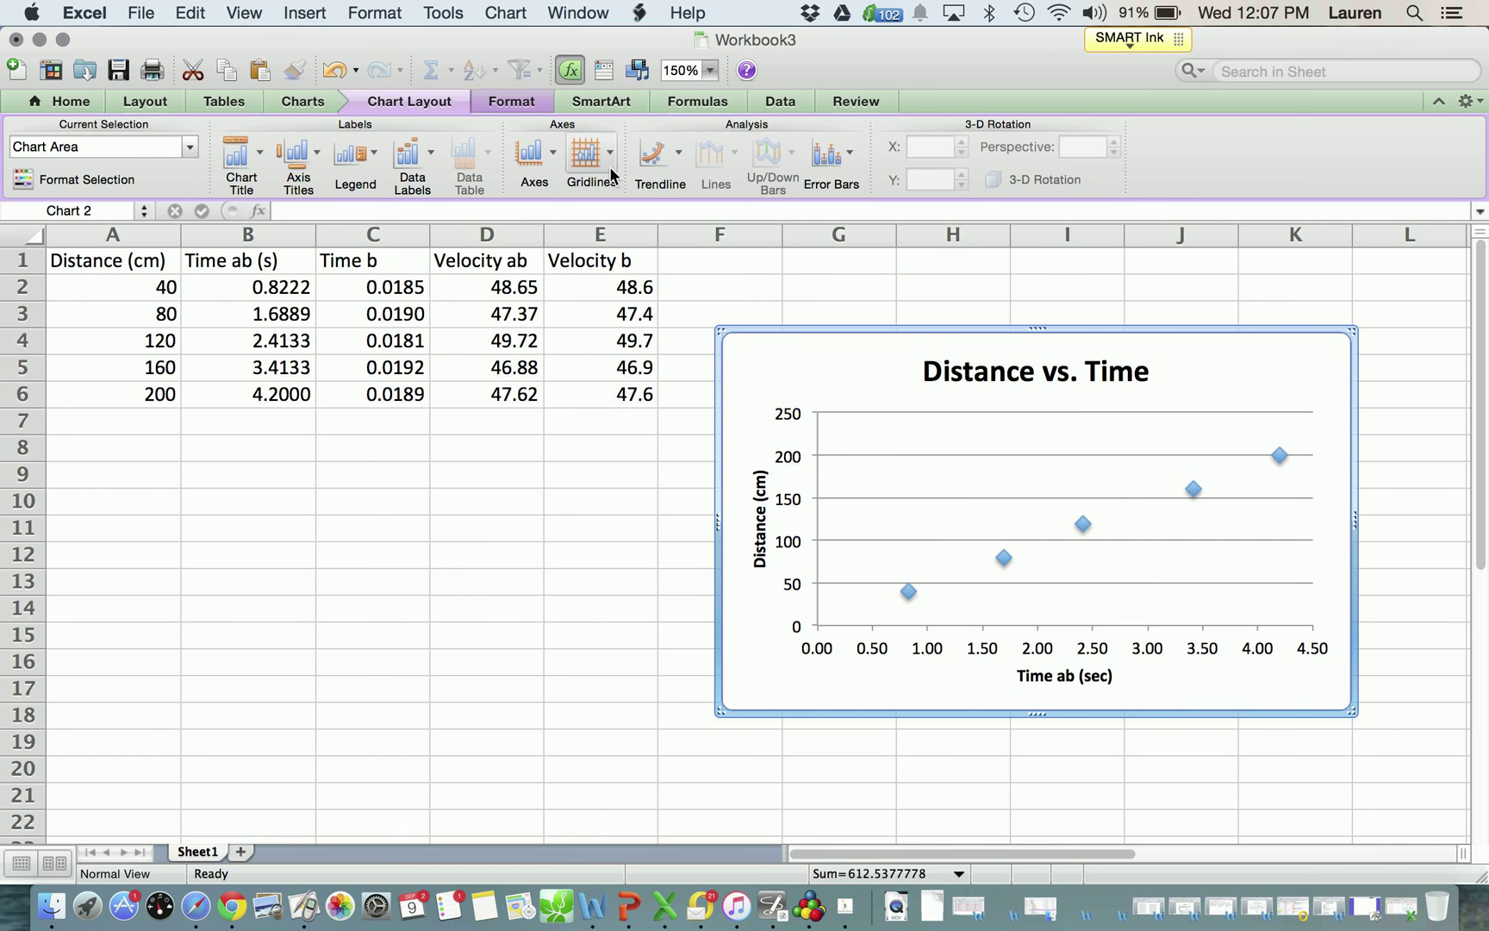
{"action": "left_click", "coordinate": [591, 155]}
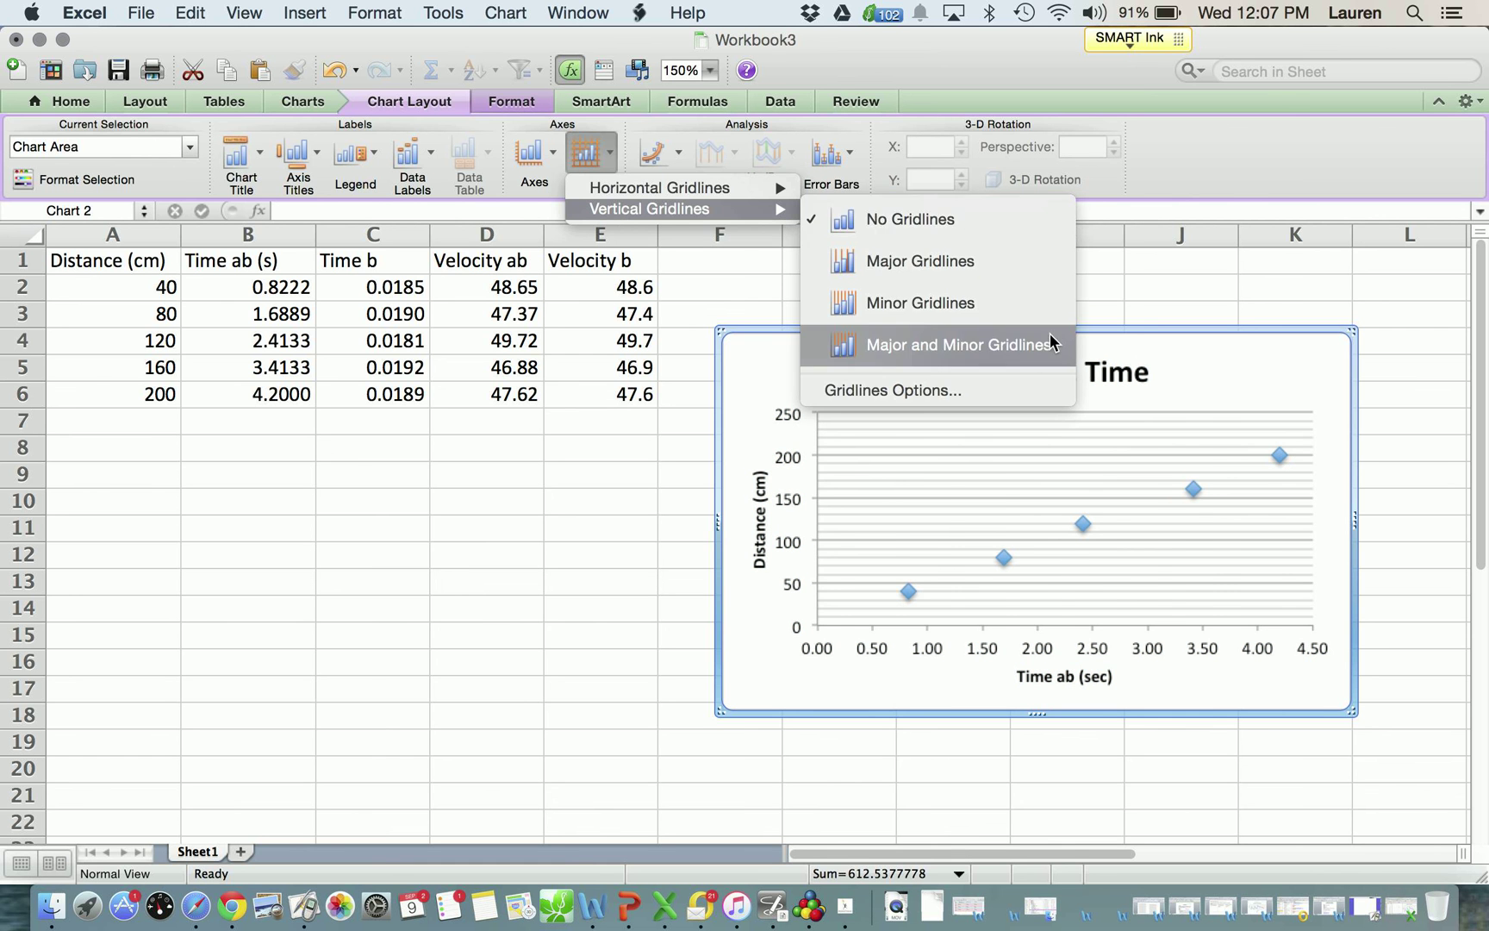
{"action": "left_click", "coordinate": [959, 343]}
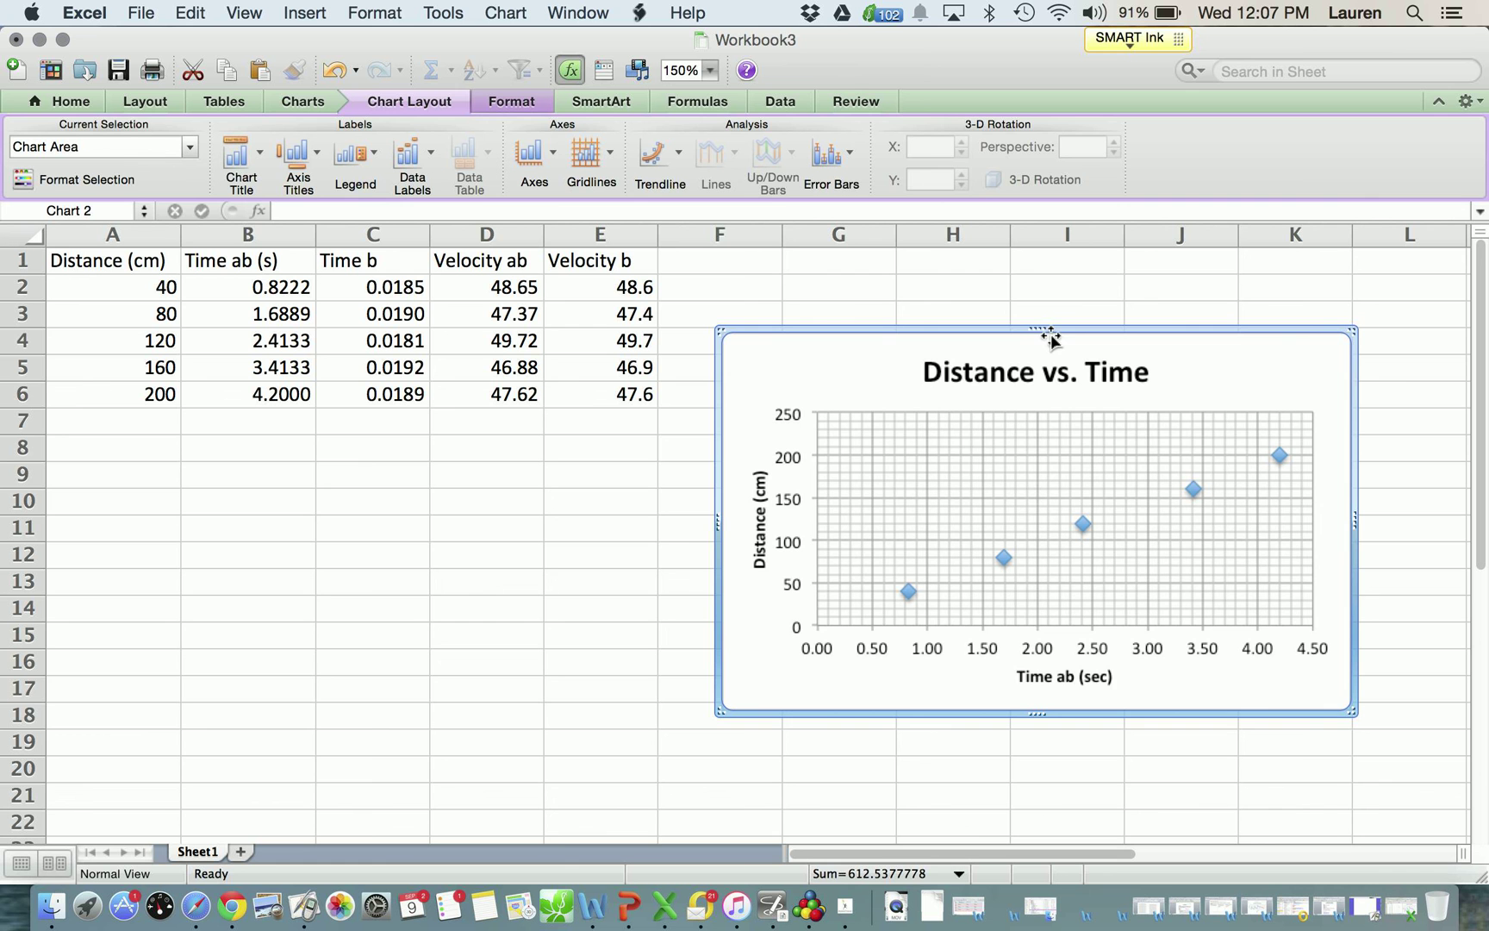
{"action": "mouse_move", "coordinate": [352, 133]}
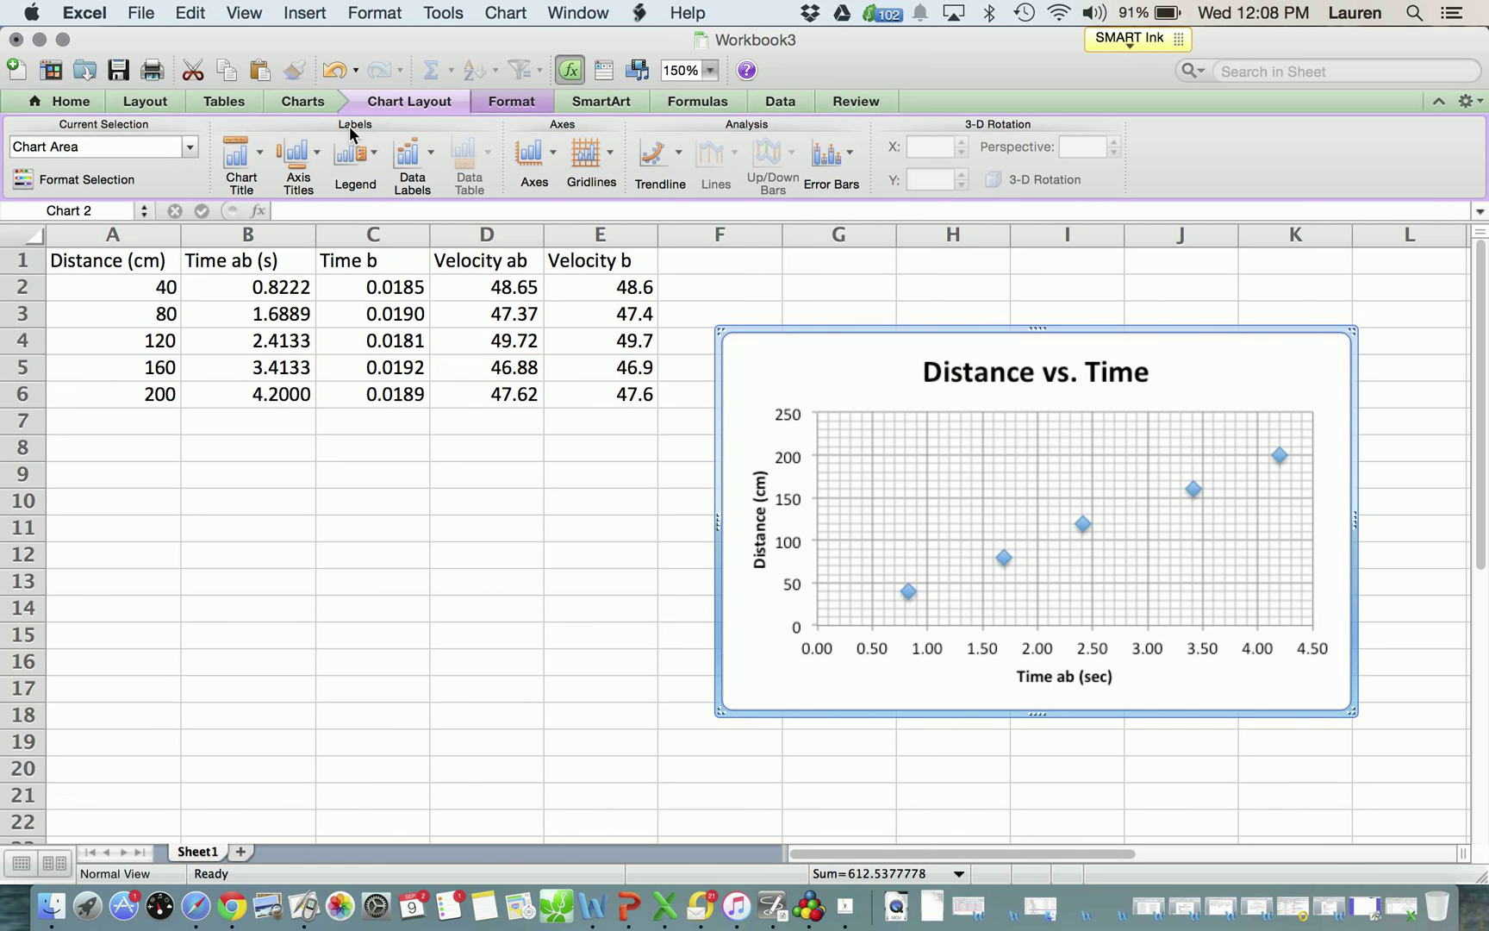
{"action": "mouse_move", "coordinate": [640, 173]}
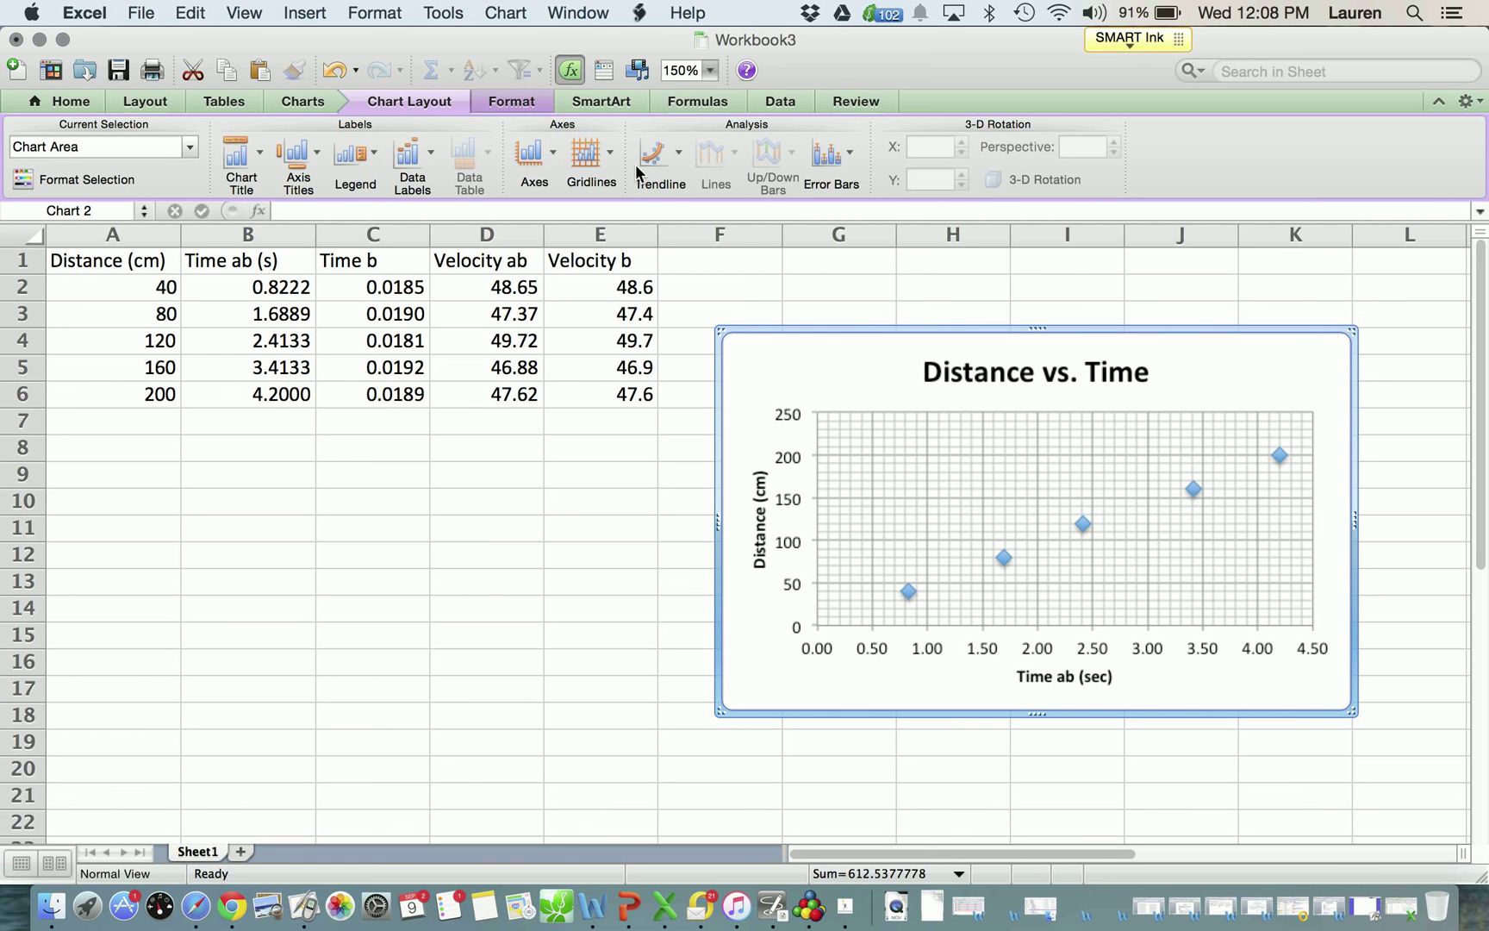
- Add a linear trendline through the five Distance vs. Time points and select it
{"action": "left_click", "coordinate": [661, 156]}
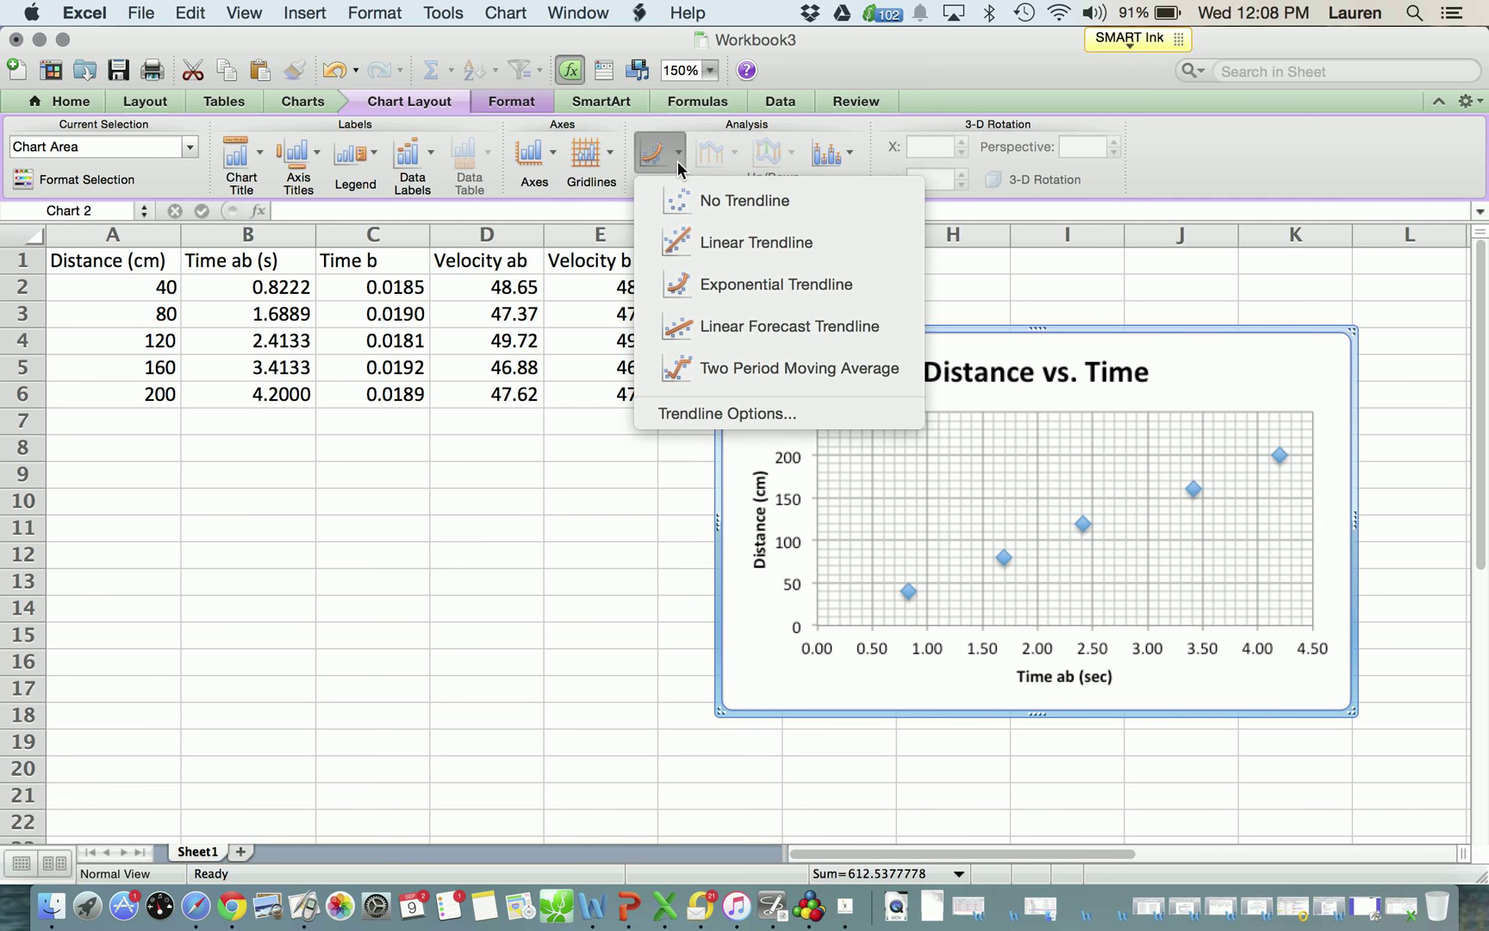
{"action": "mouse_move", "coordinate": [732, 242]}
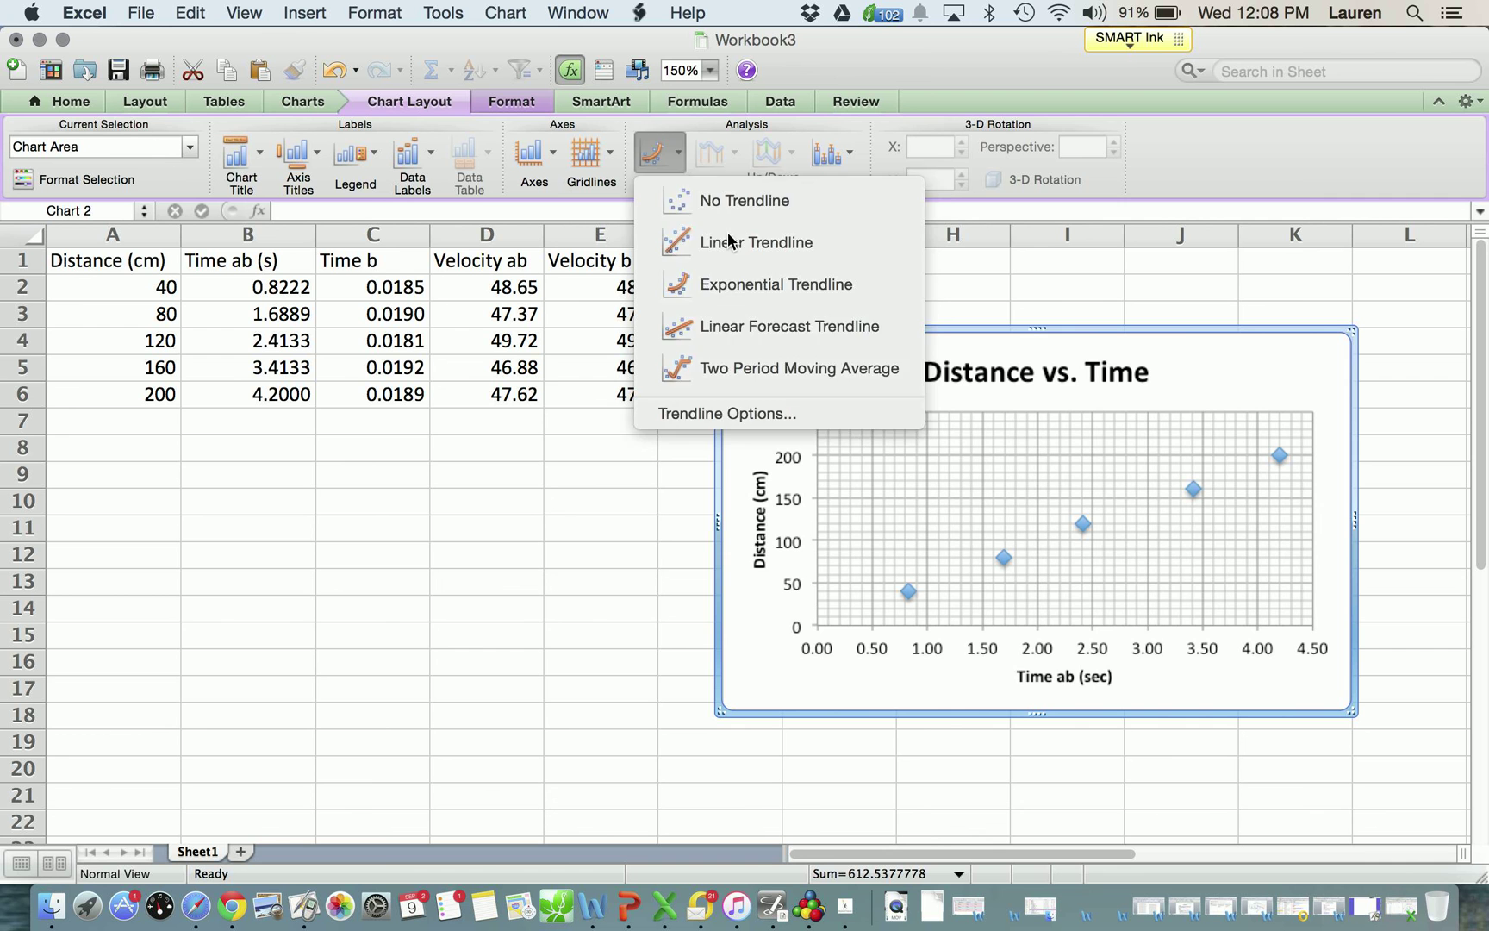
{"action": "left_click", "coordinate": [757, 242]}
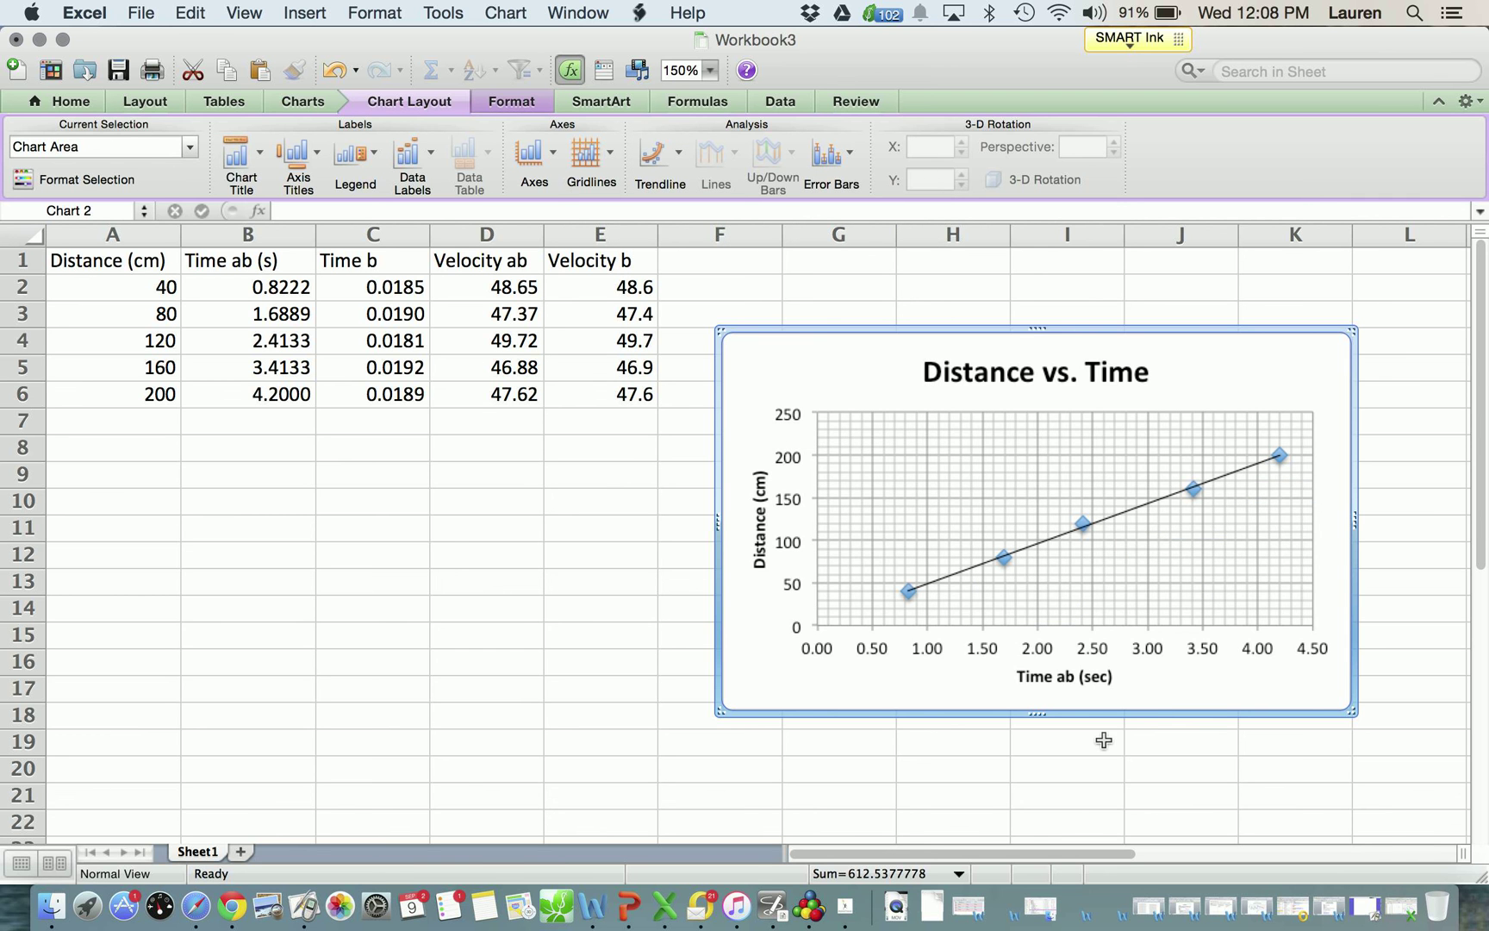
{"action": "left_click", "coordinate": [1021, 556]}
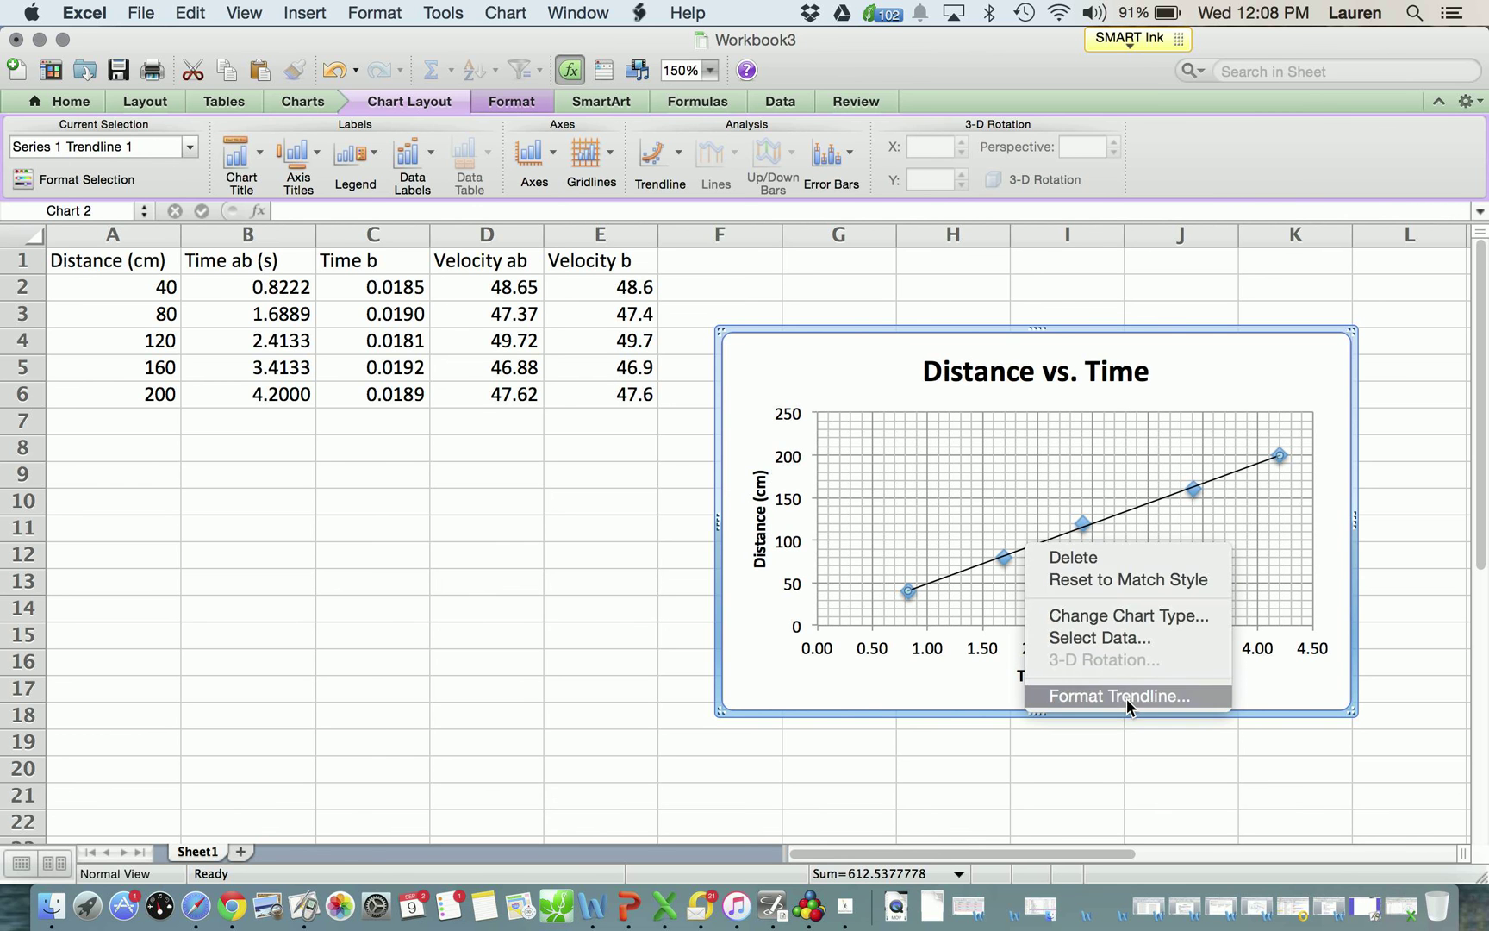
- Display the trendline equation y = 47.083x + 1.9358 on the chart, placed above the line
{"action": "left_click", "coordinate": [1125, 695]}
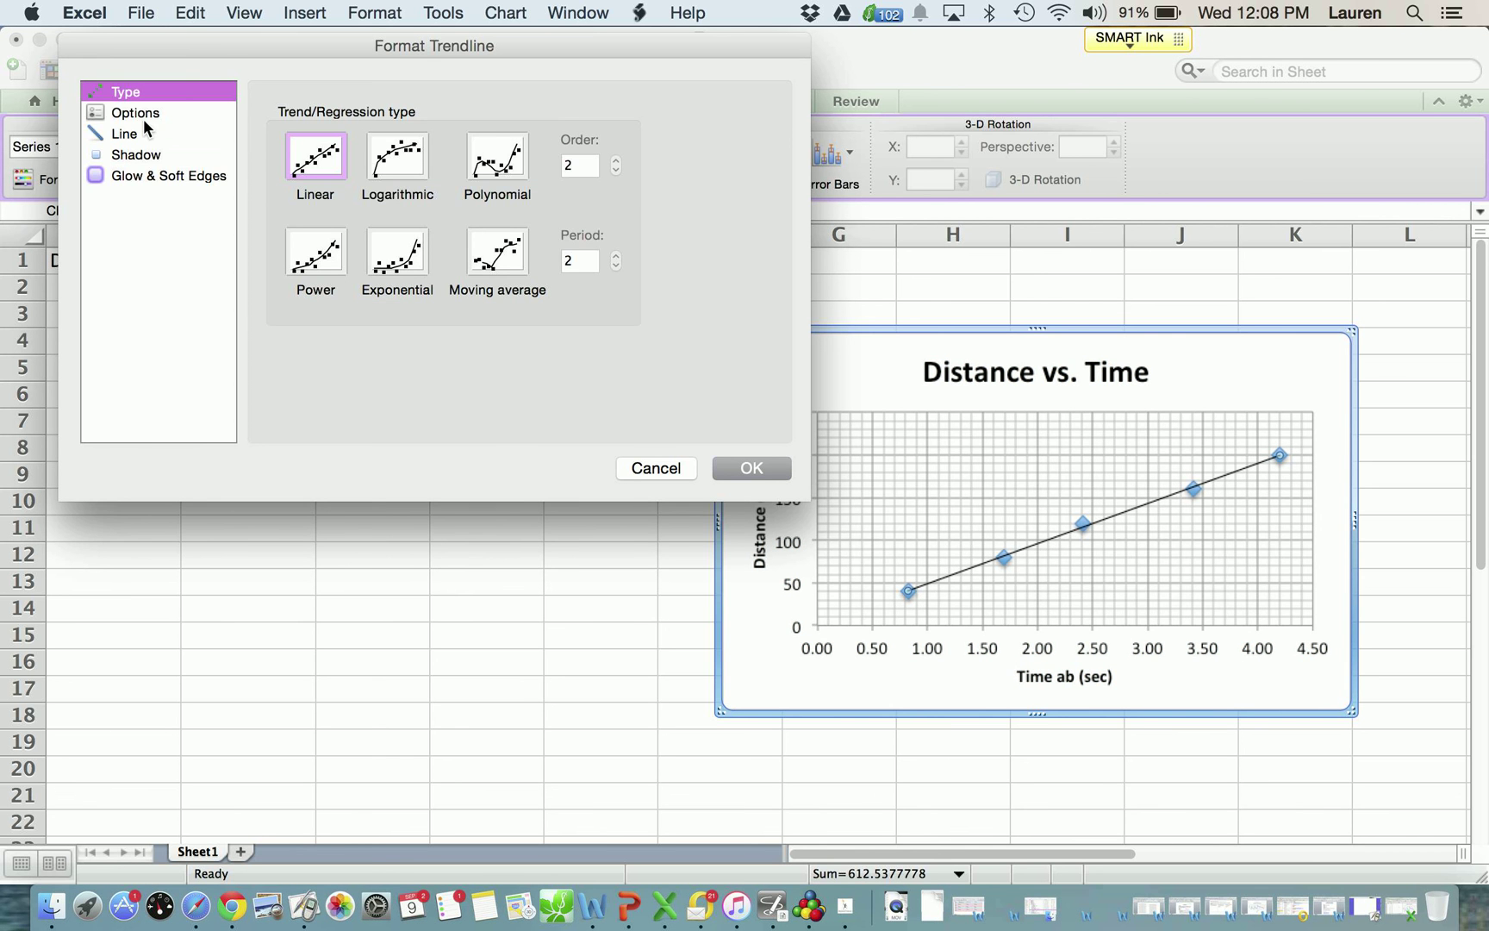
{"action": "left_click", "coordinate": [170, 176]}
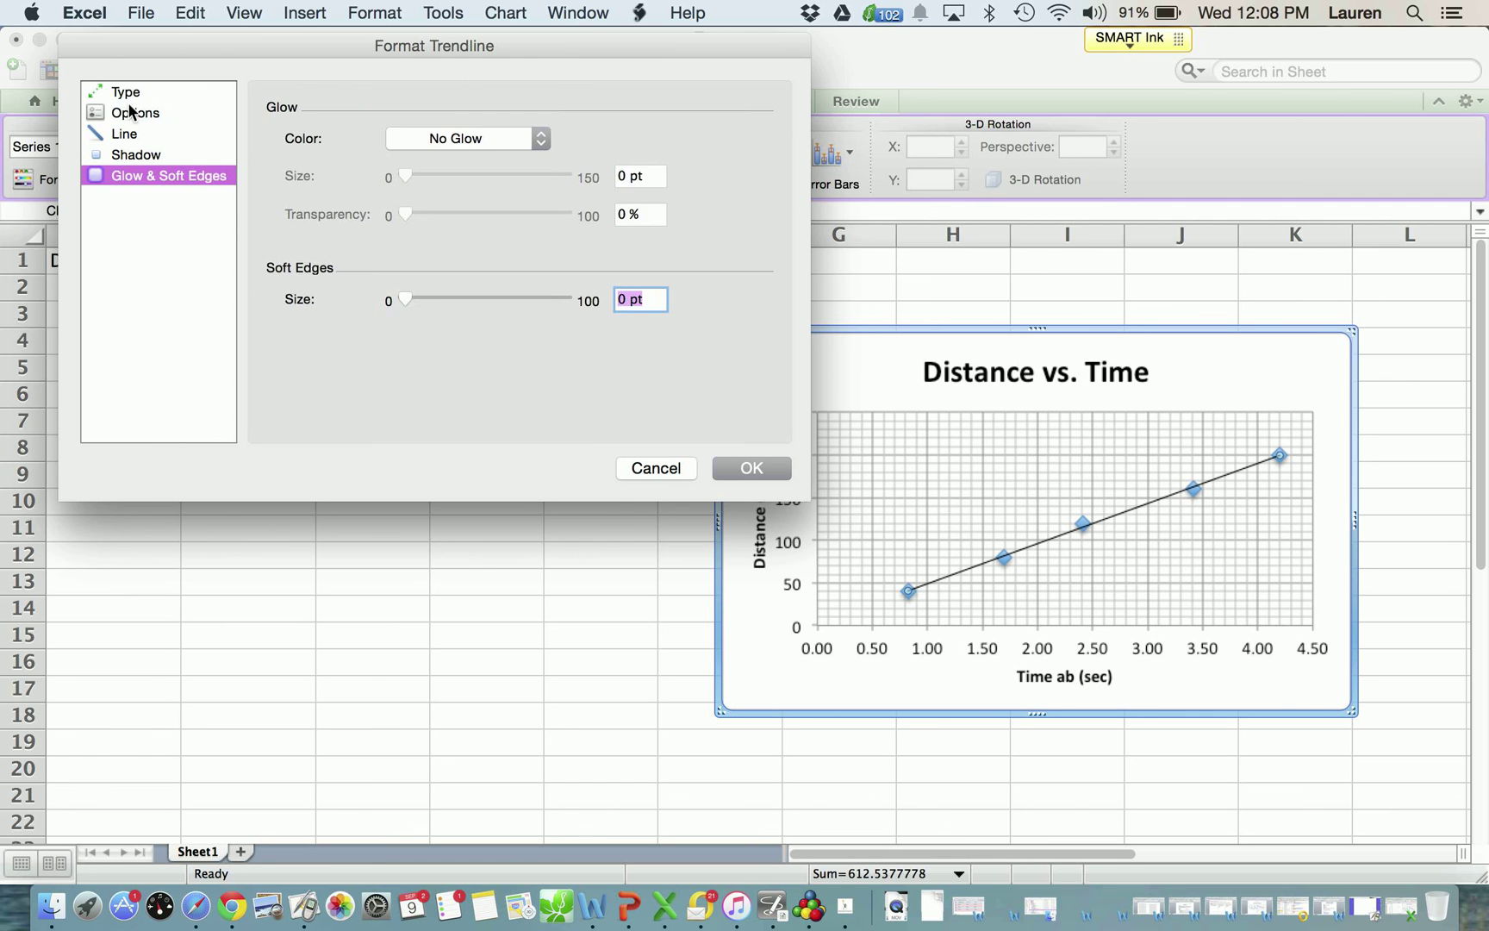
{"action": "left_click", "coordinate": [136, 112]}
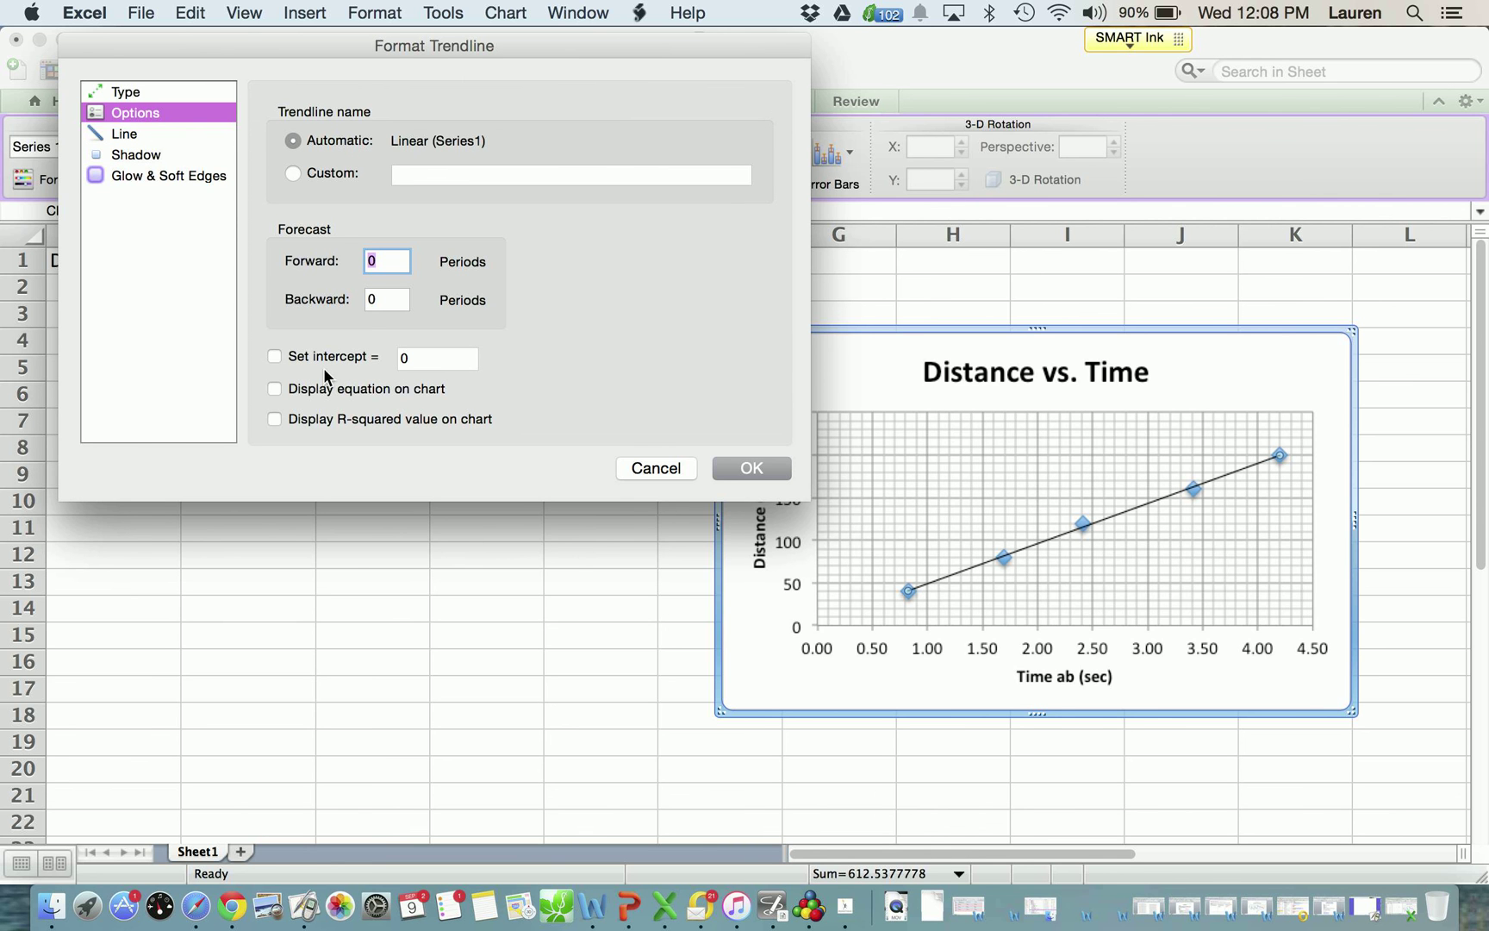
{"action": "left_click", "coordinate": [274, 389]}
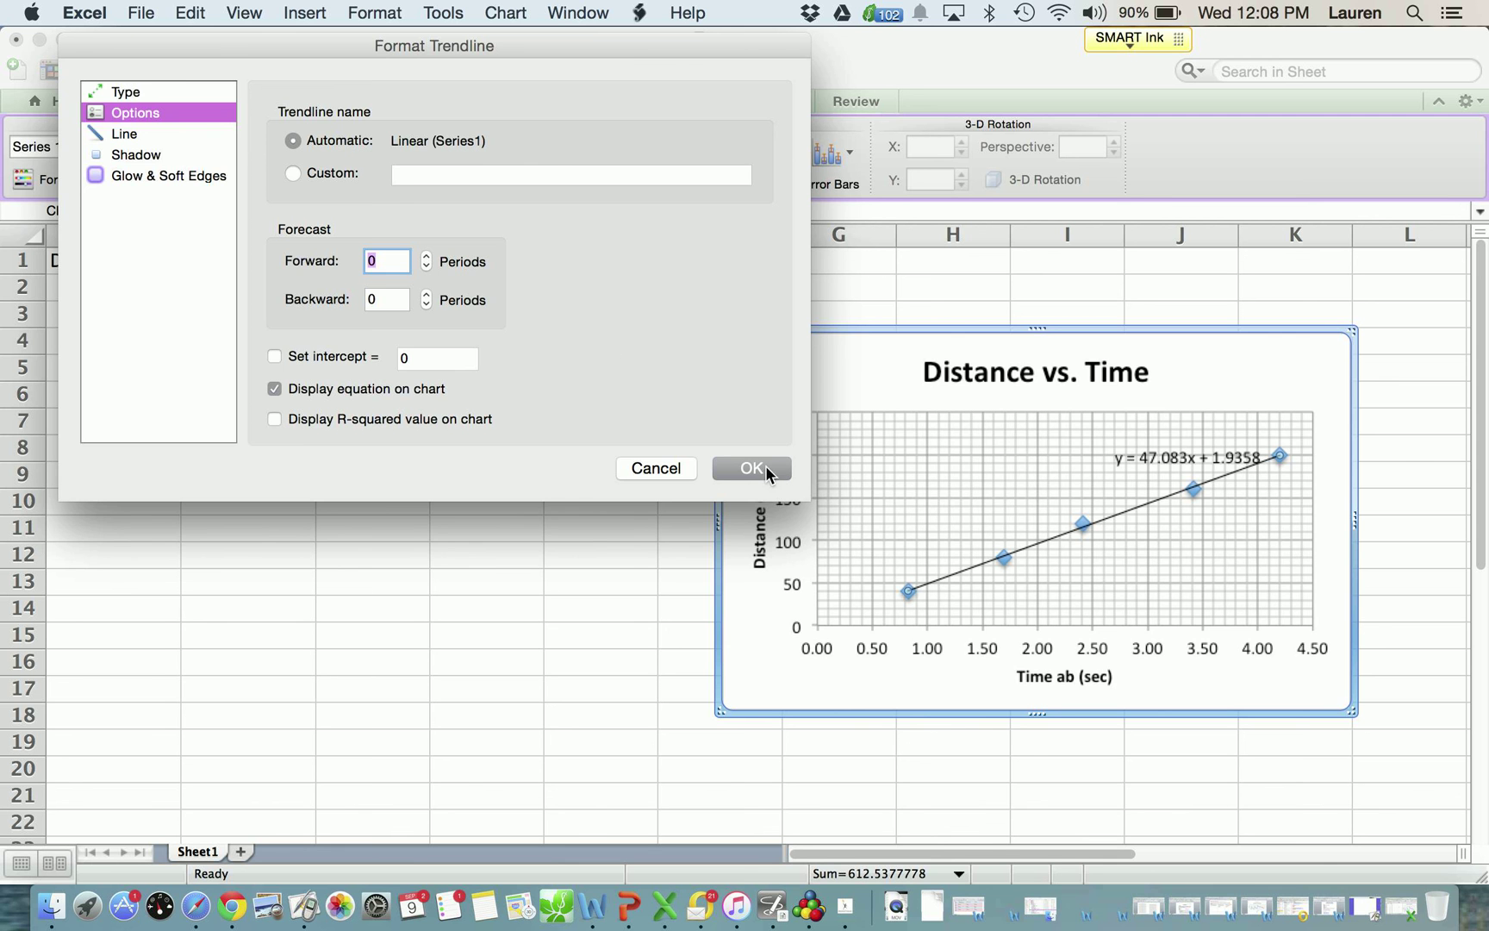
{"action": "left_click", "coordinate": [750, 467]}
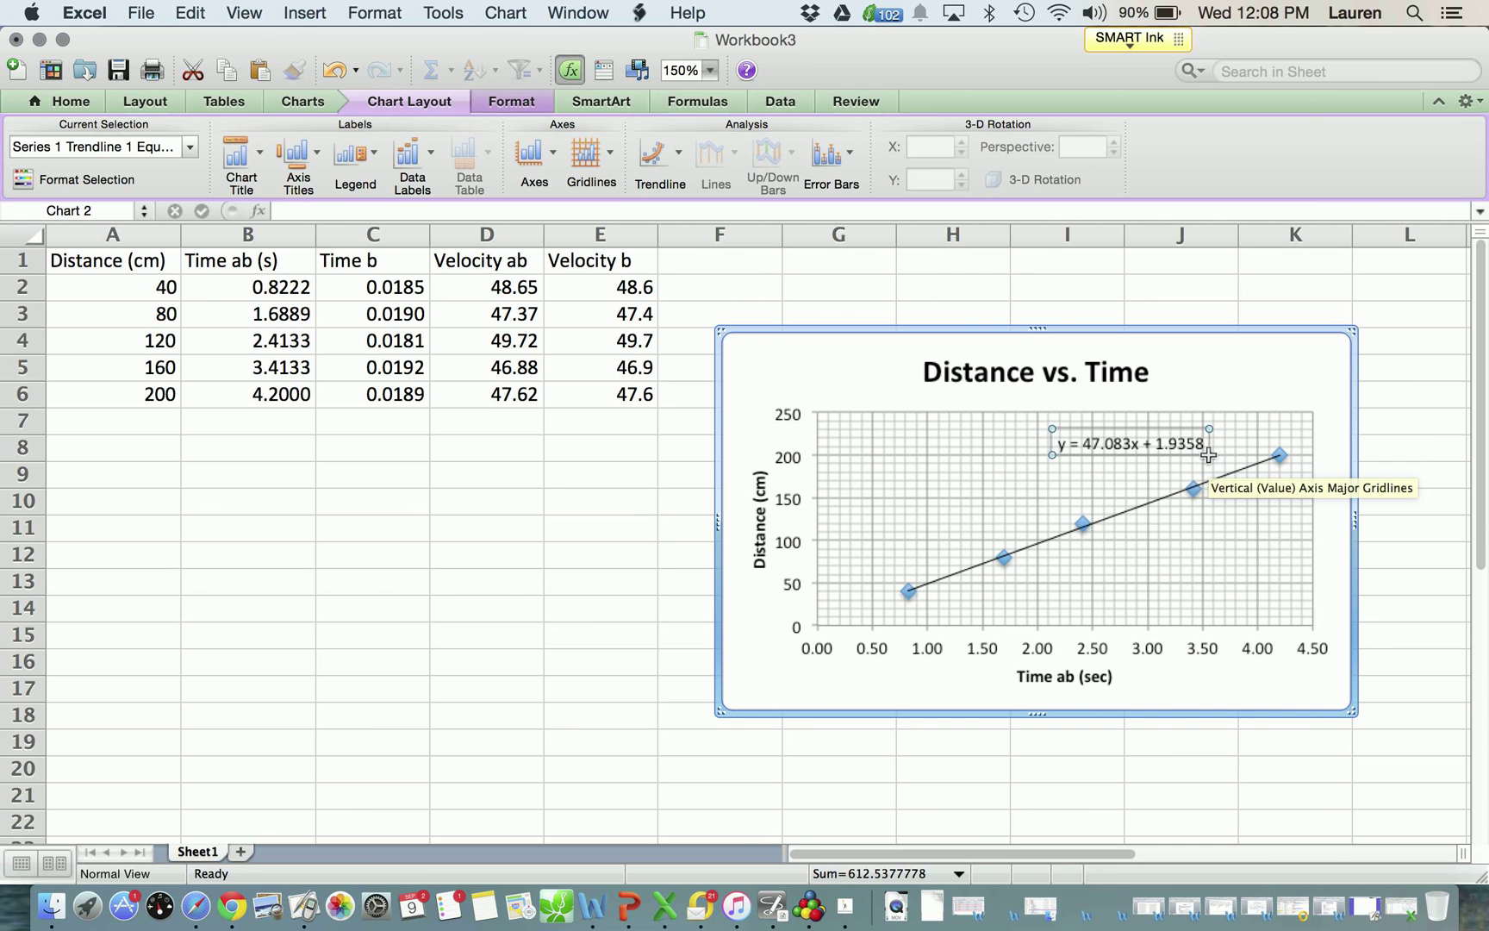
{"action": "left_click", "coordinate": [798, 512]}
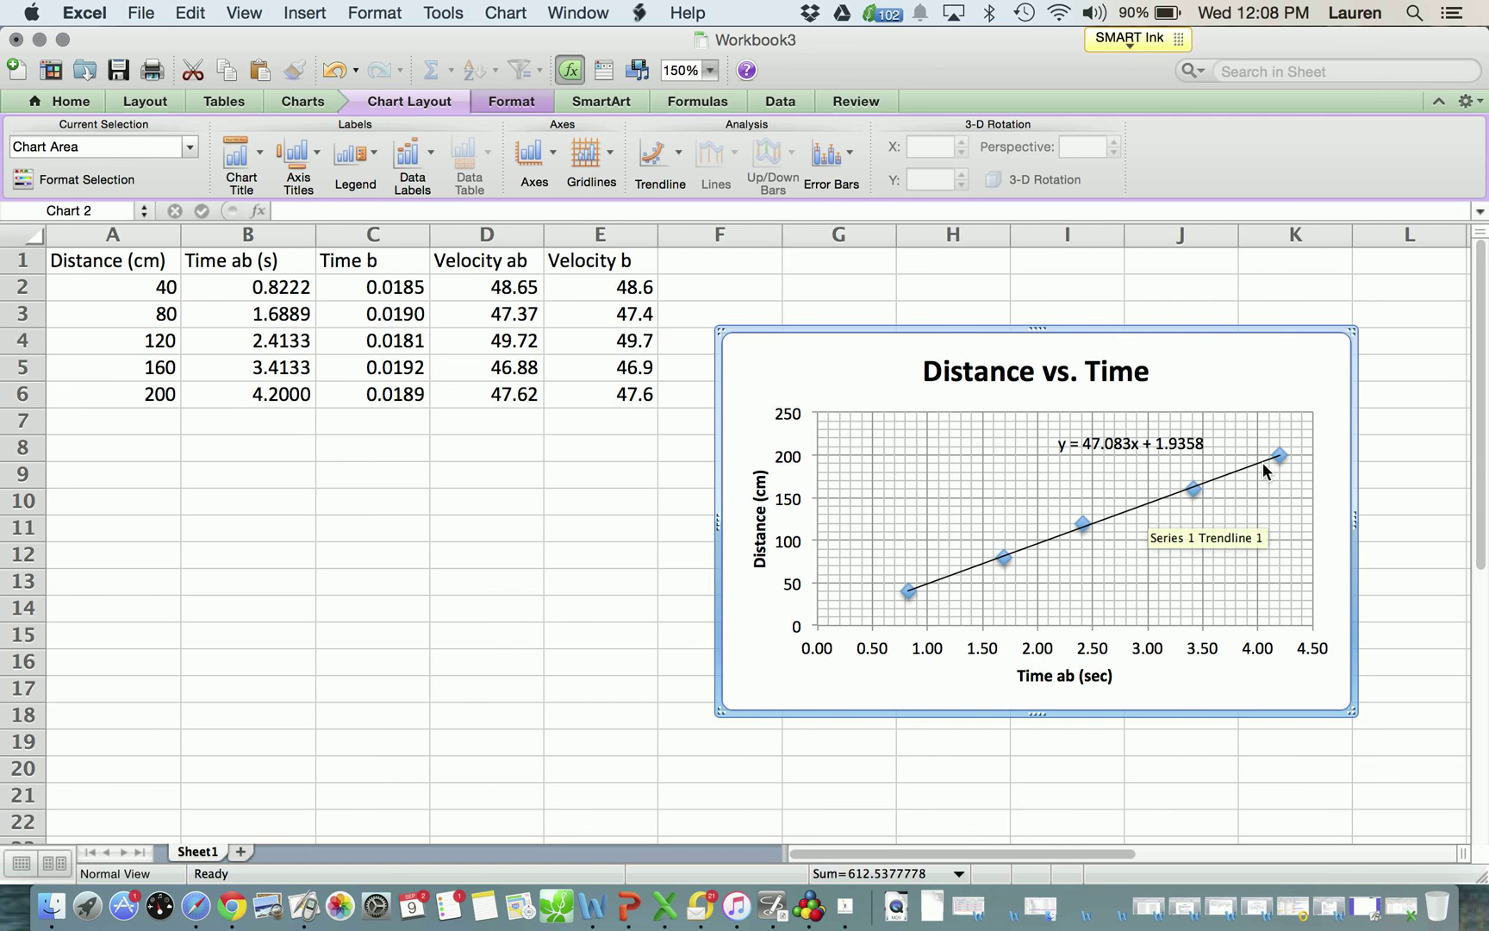
{"action": "mouse_move", "coordinate": [1110, 473]}
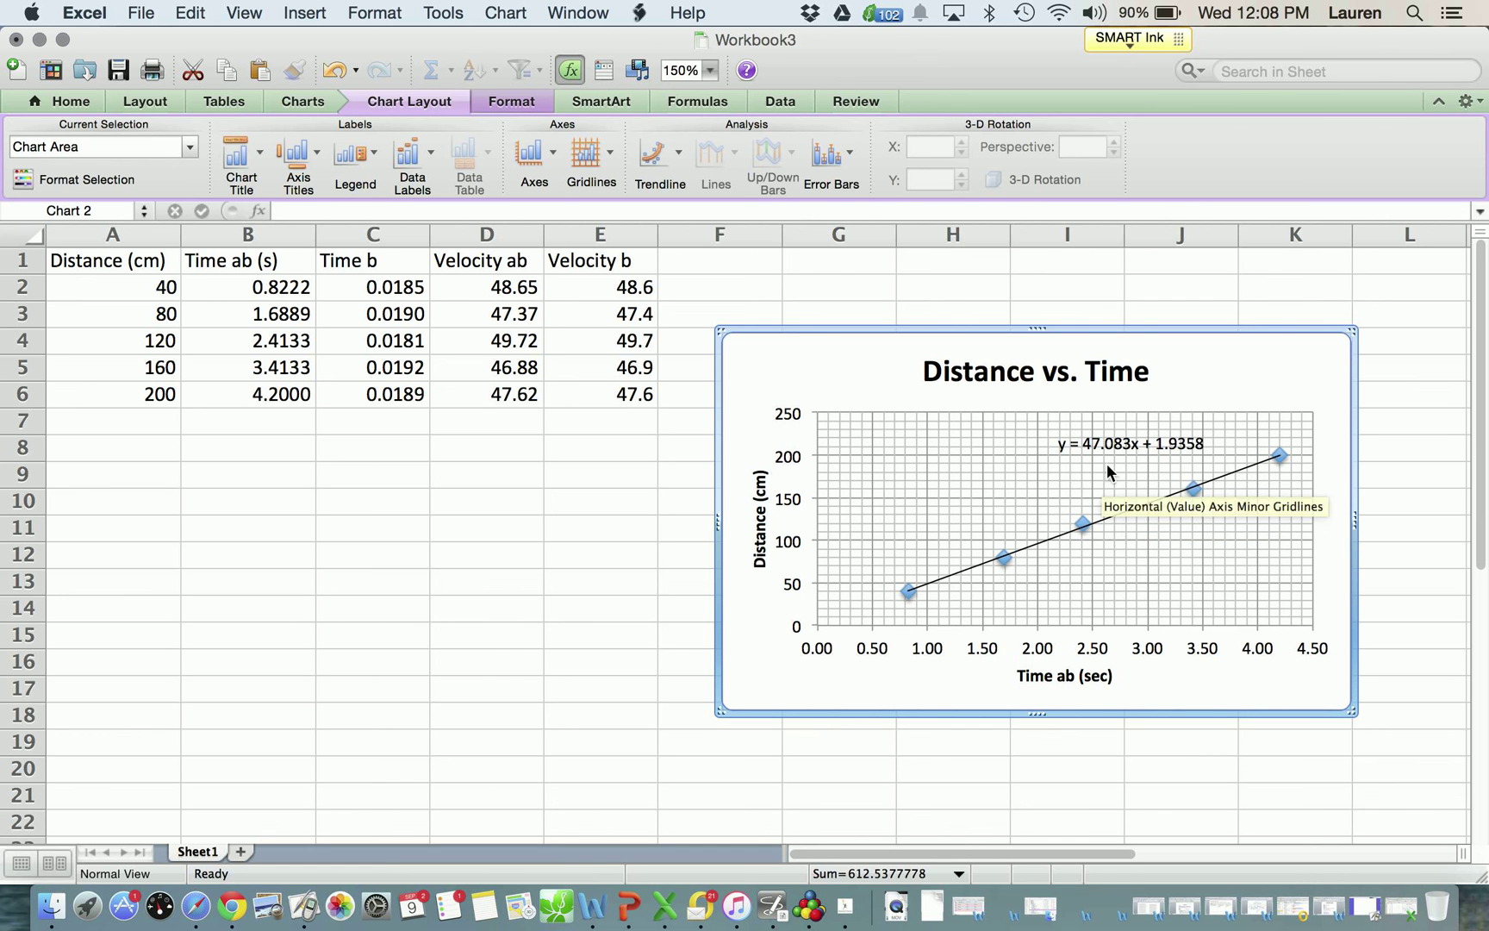
{"action": "mouse_move", "coordinate": [507, 286]}
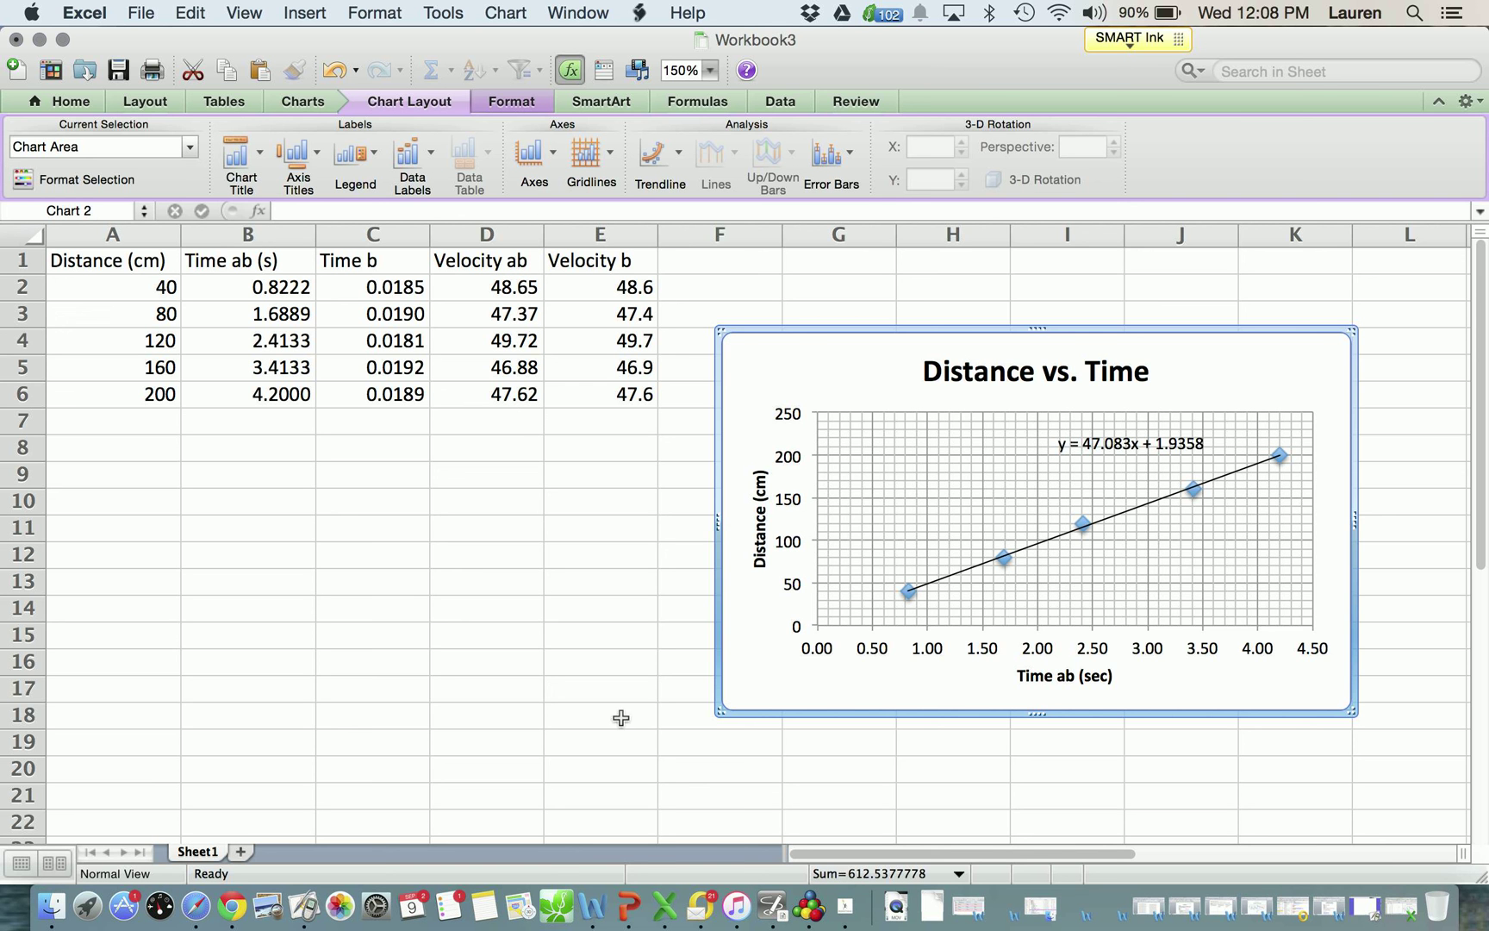
{"action": "mouse_move", "coordinate": [815, 378]}
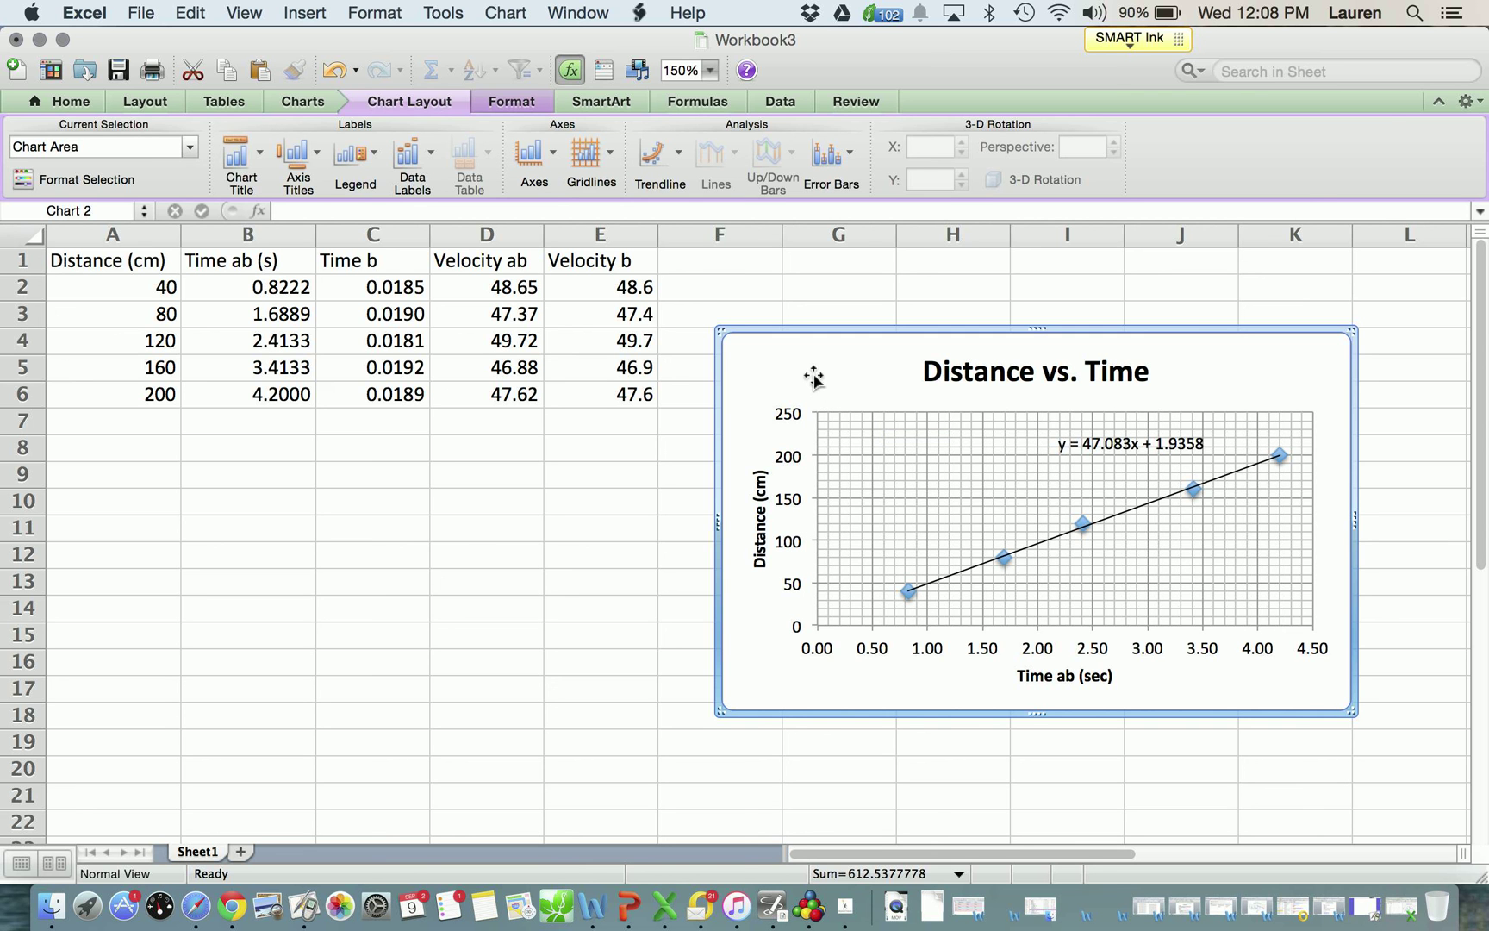
- Select the data table A1:E6 and apply All Borders to every cell
{"action": "left_click", "coordinate": [371, 474]}
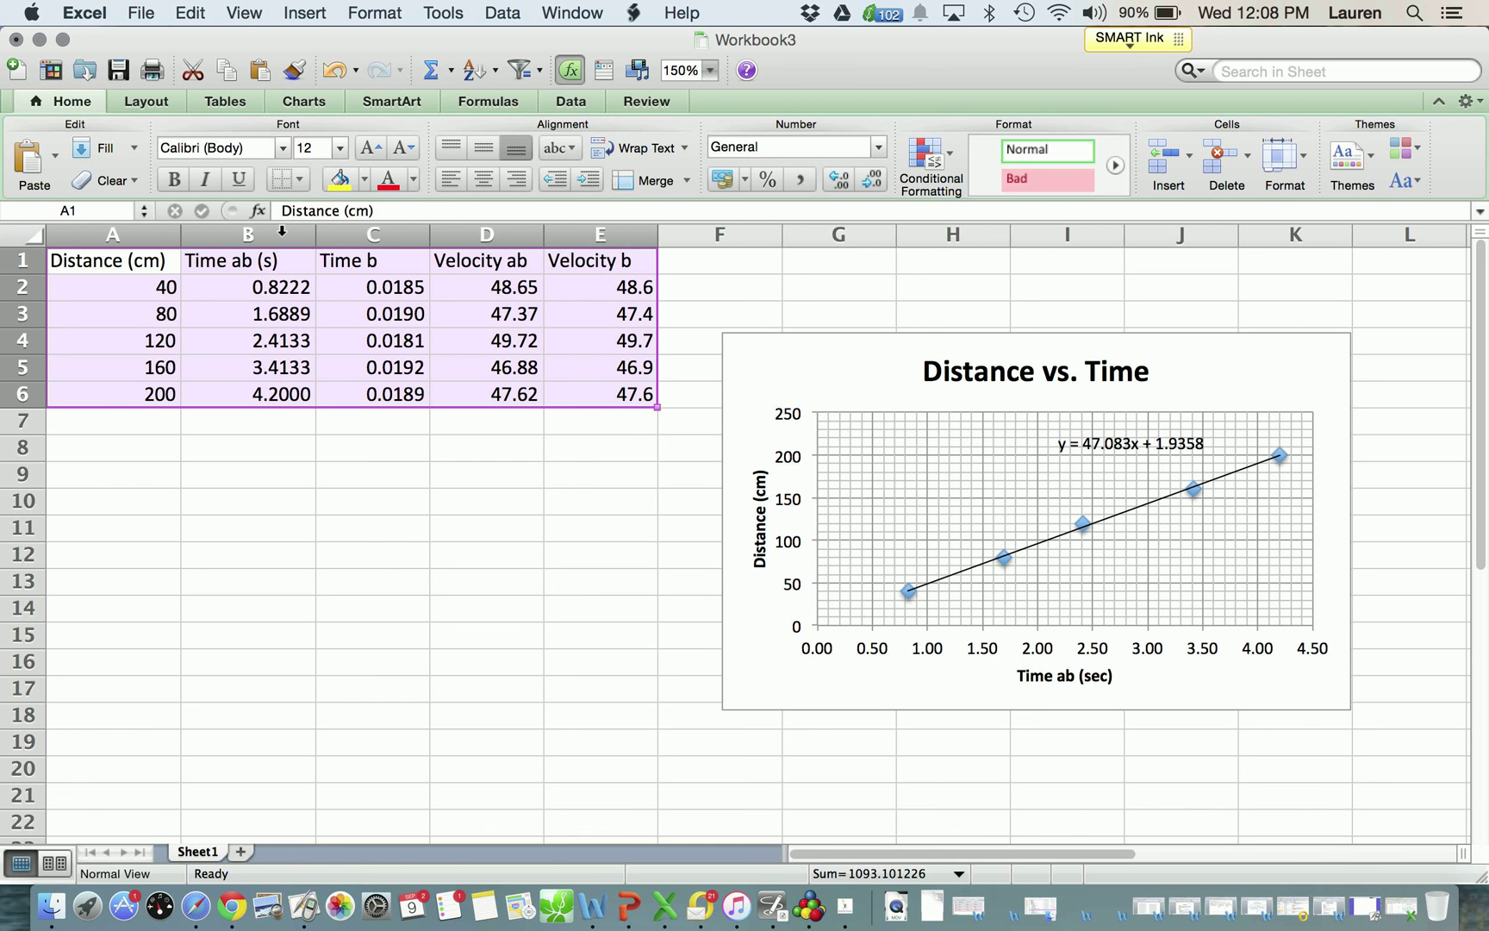
{"action": "left_click", "coordinate": [301, 179]}
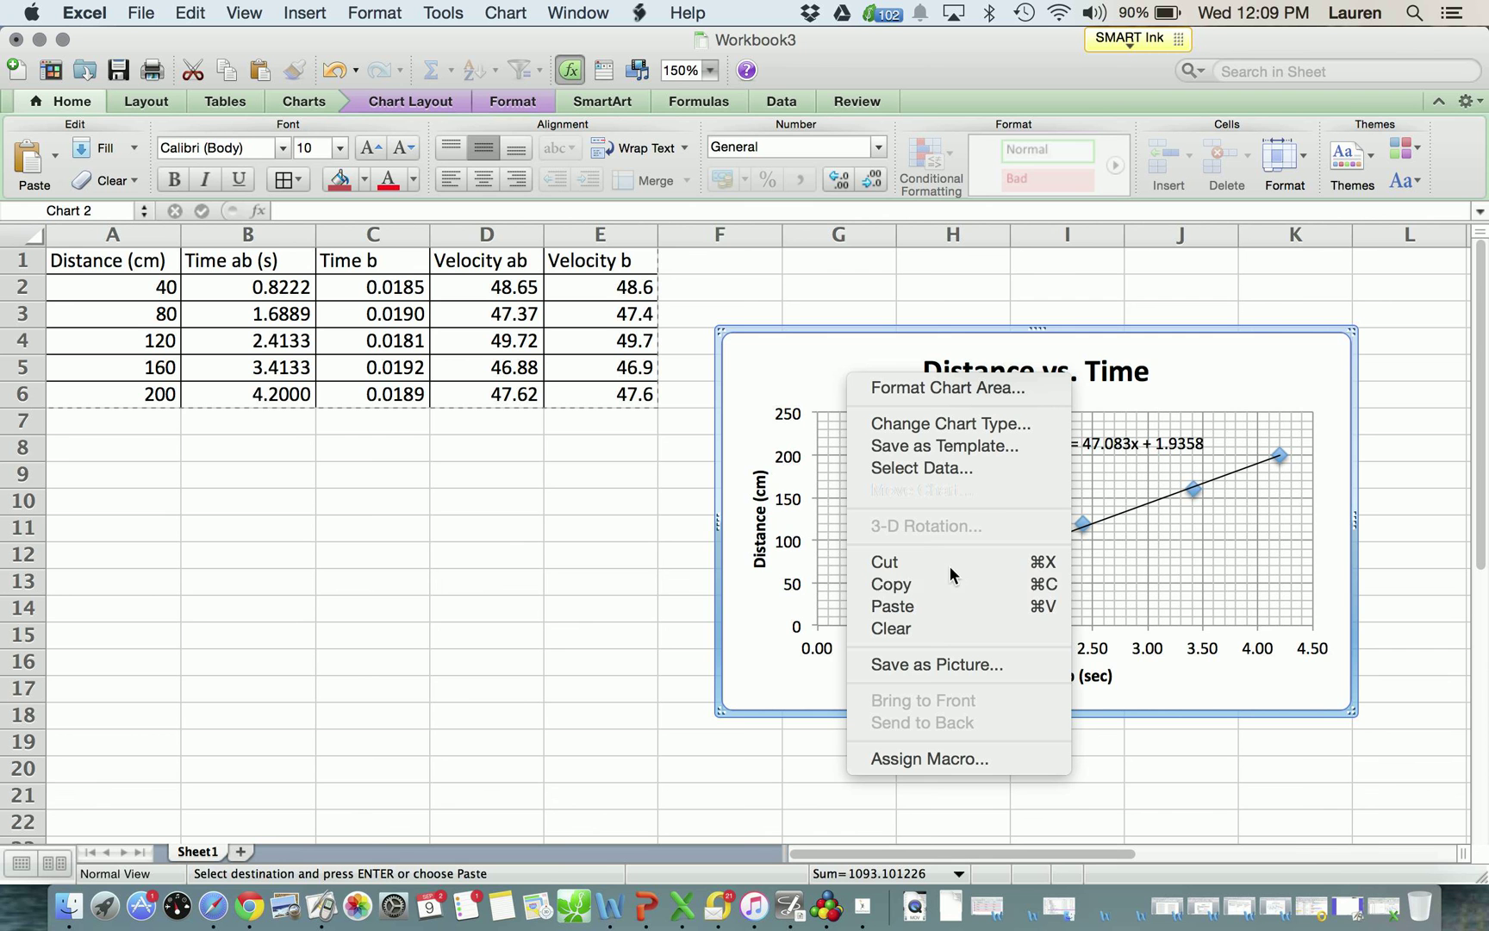
{"action": "mouse_move", "coordinate": [955, 584]}
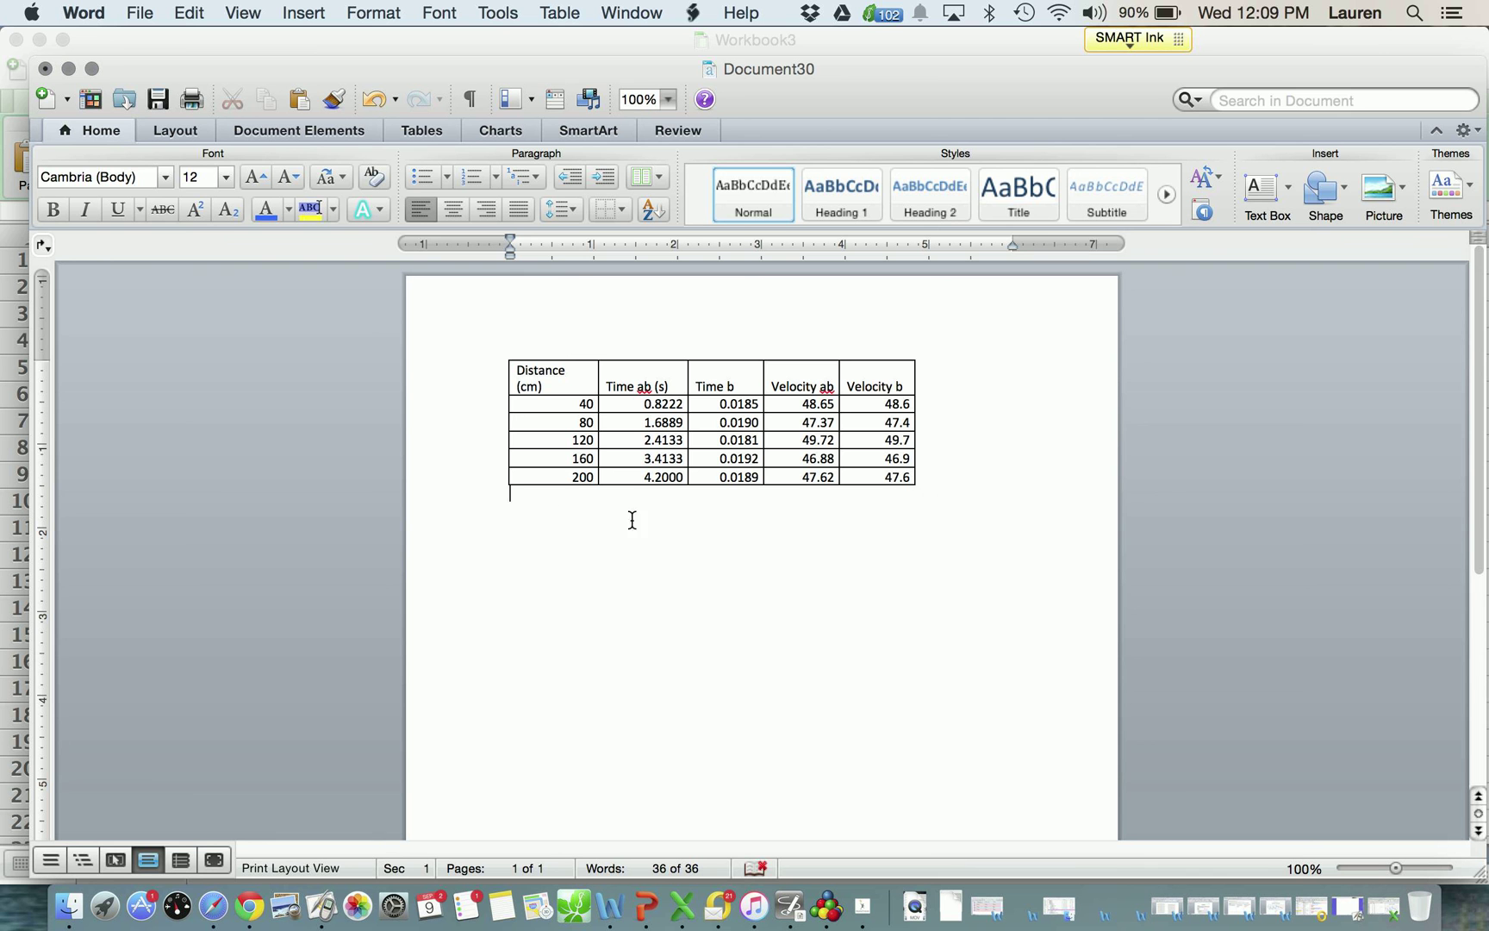
- Paste the Distance vs. Time chart into Word directly below the bordered table
{"action": "right_click", "coordinate": [631, 519]}
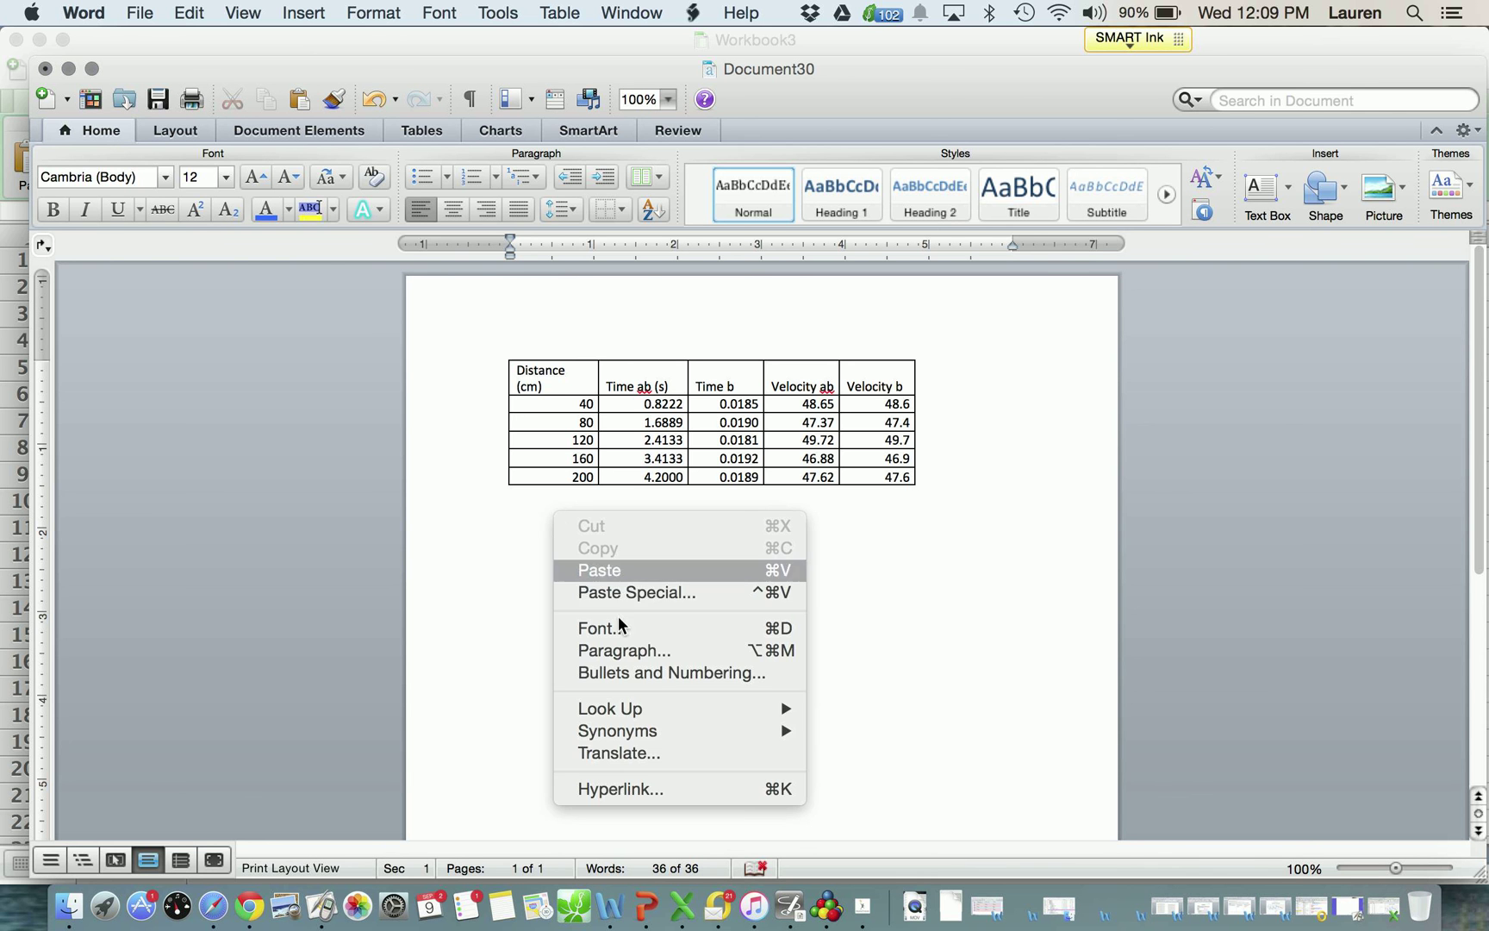
{"action": "left_click", "coordinate": [615, 579]}
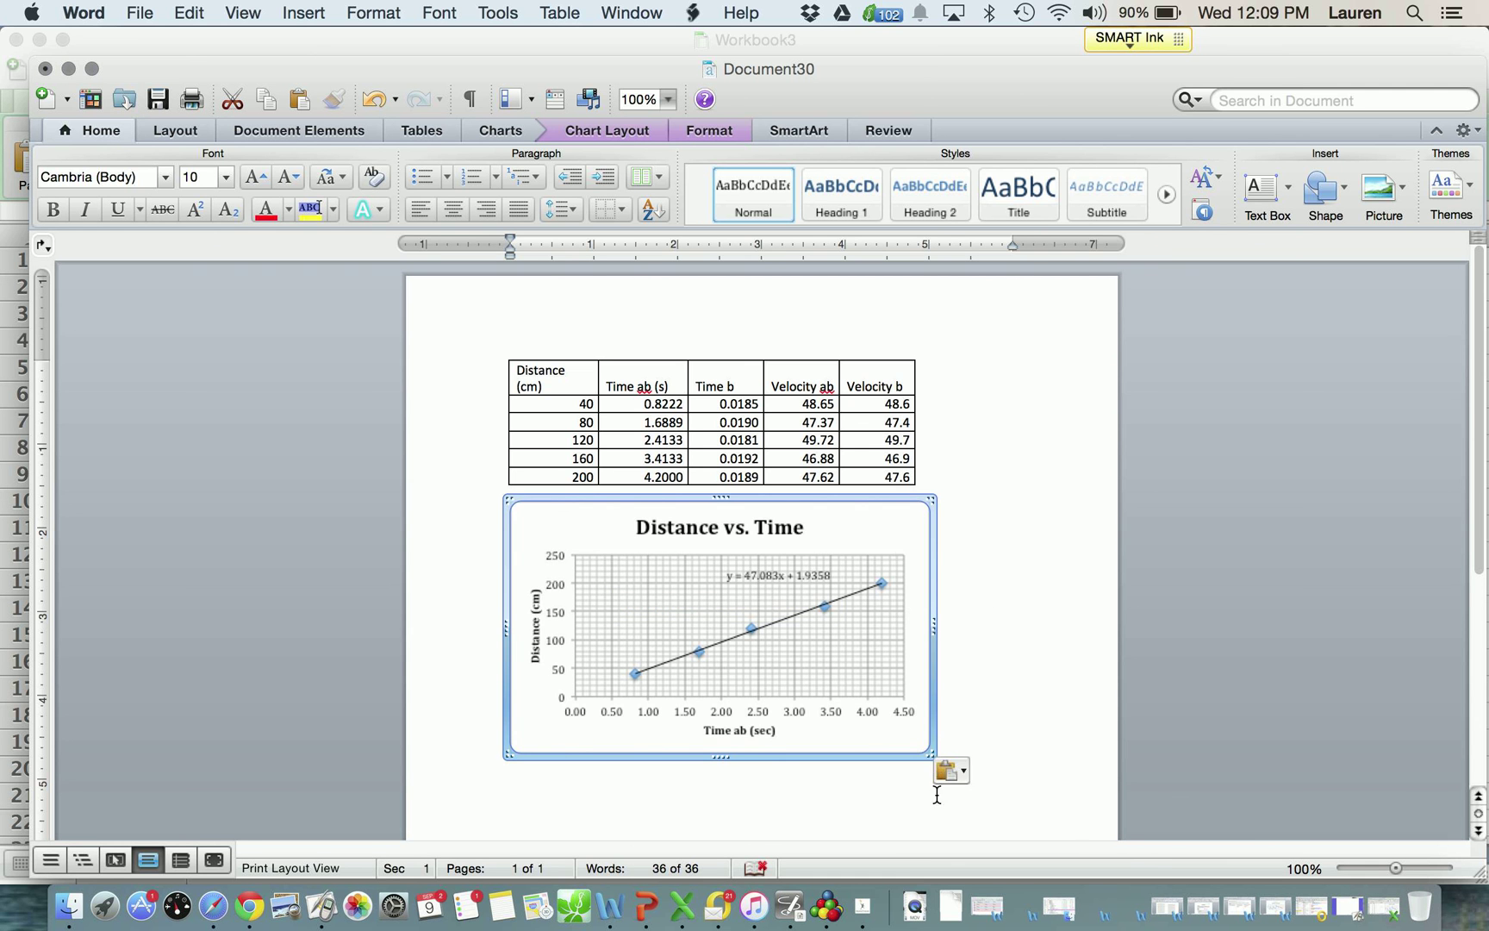
{"action": "left_click_drag", "start_coordinate": [929, 755], "coordinate": [994, 792]}
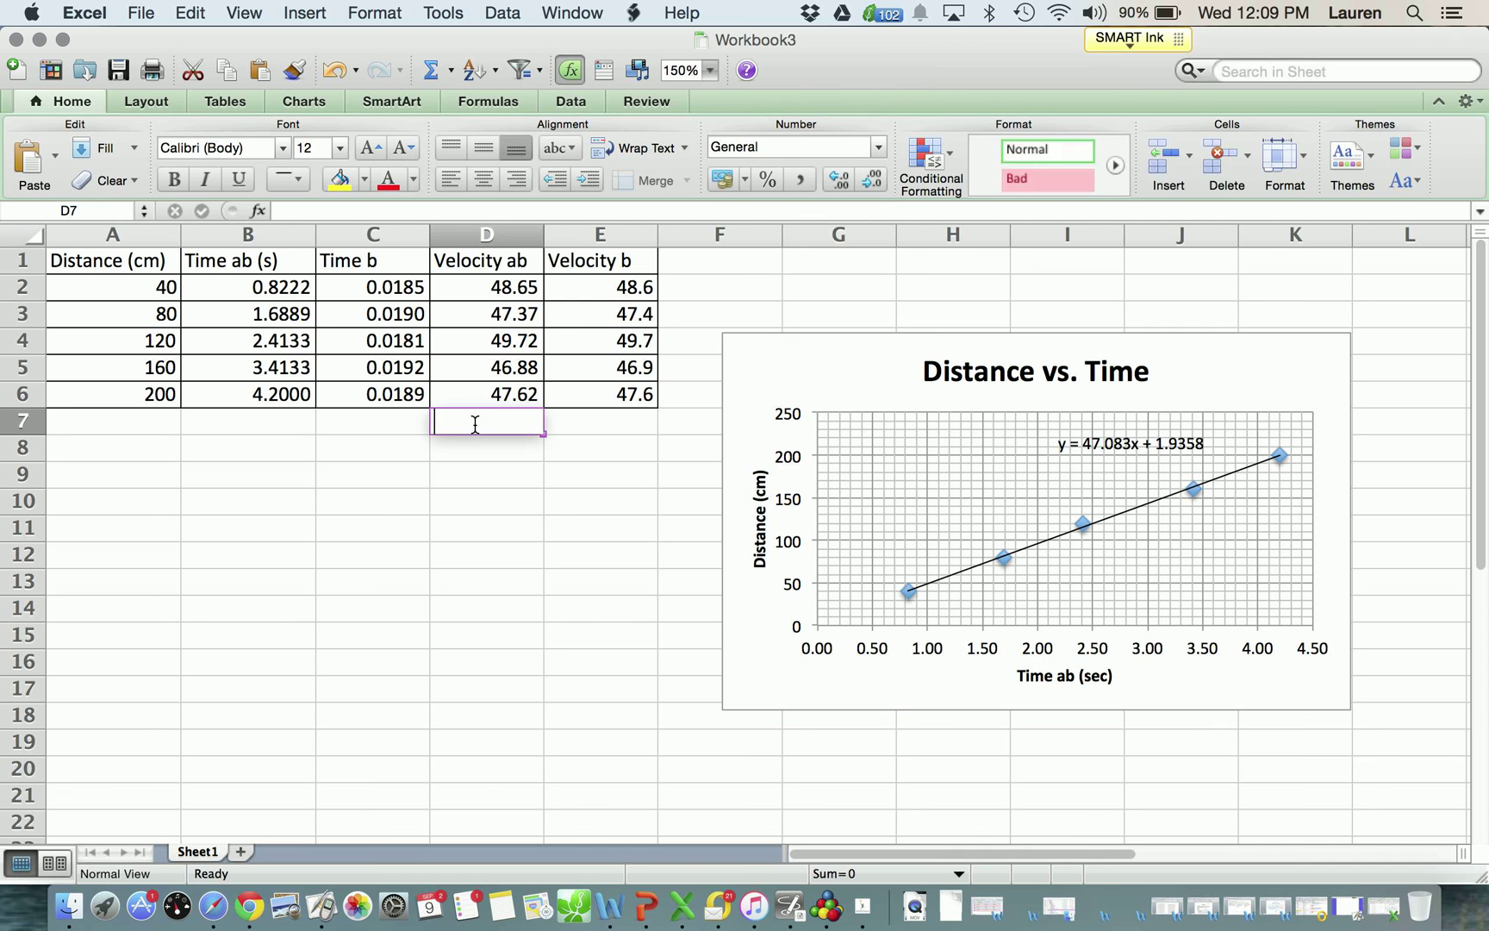
- Enter =AVERAGE(D2:D6) in D7 (48.05) and the matching Velocity b average in E7
{"action": "type", "text": "="}
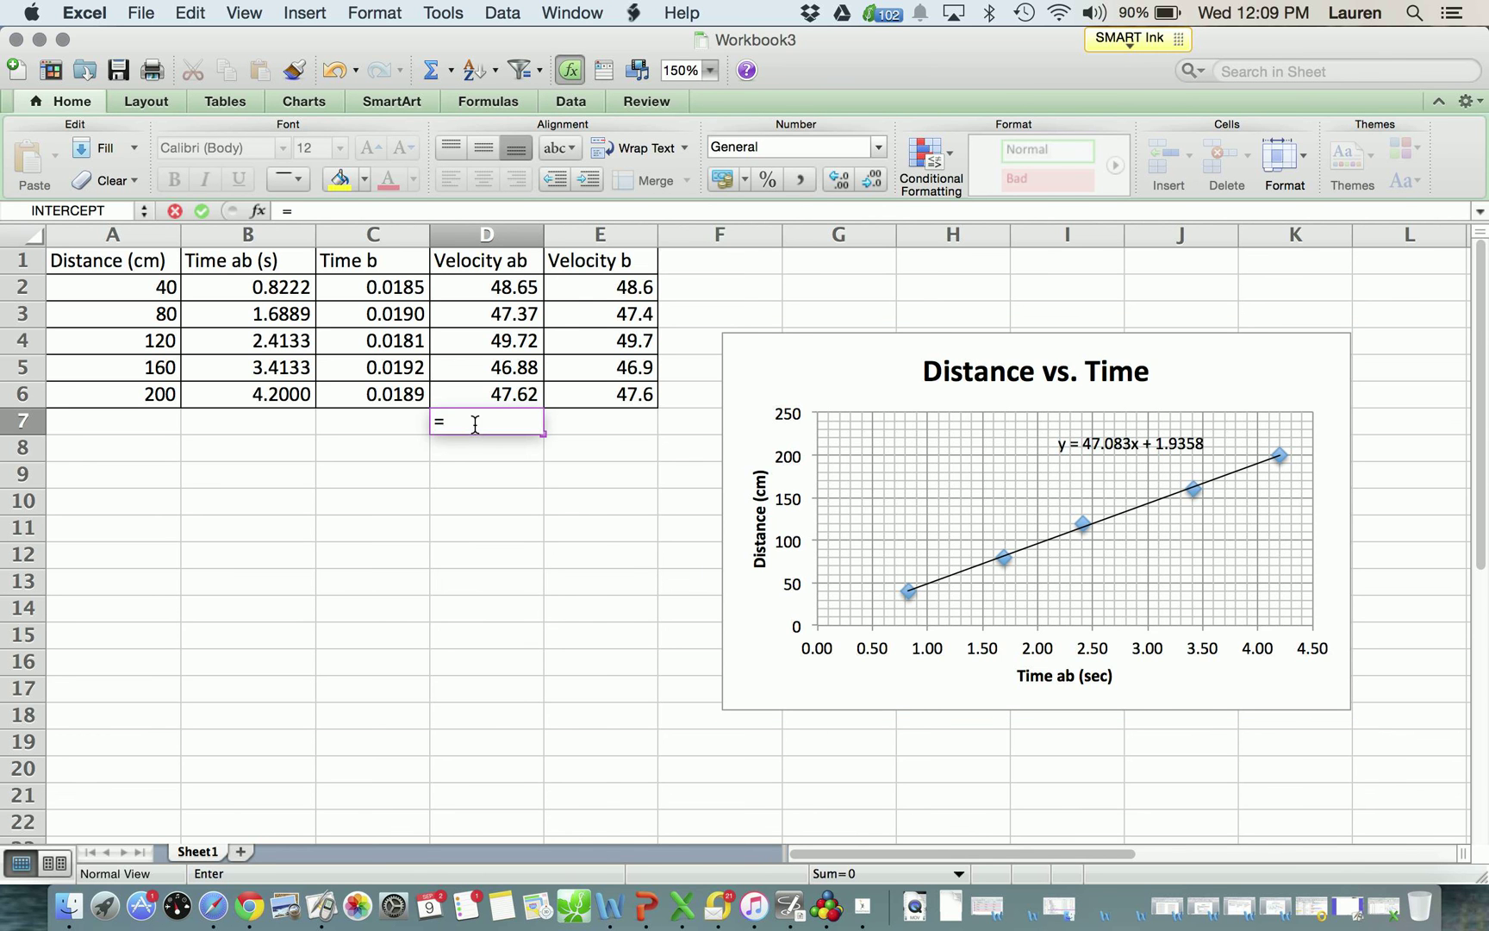
{"action": "type", "text": "AVERAGE"}
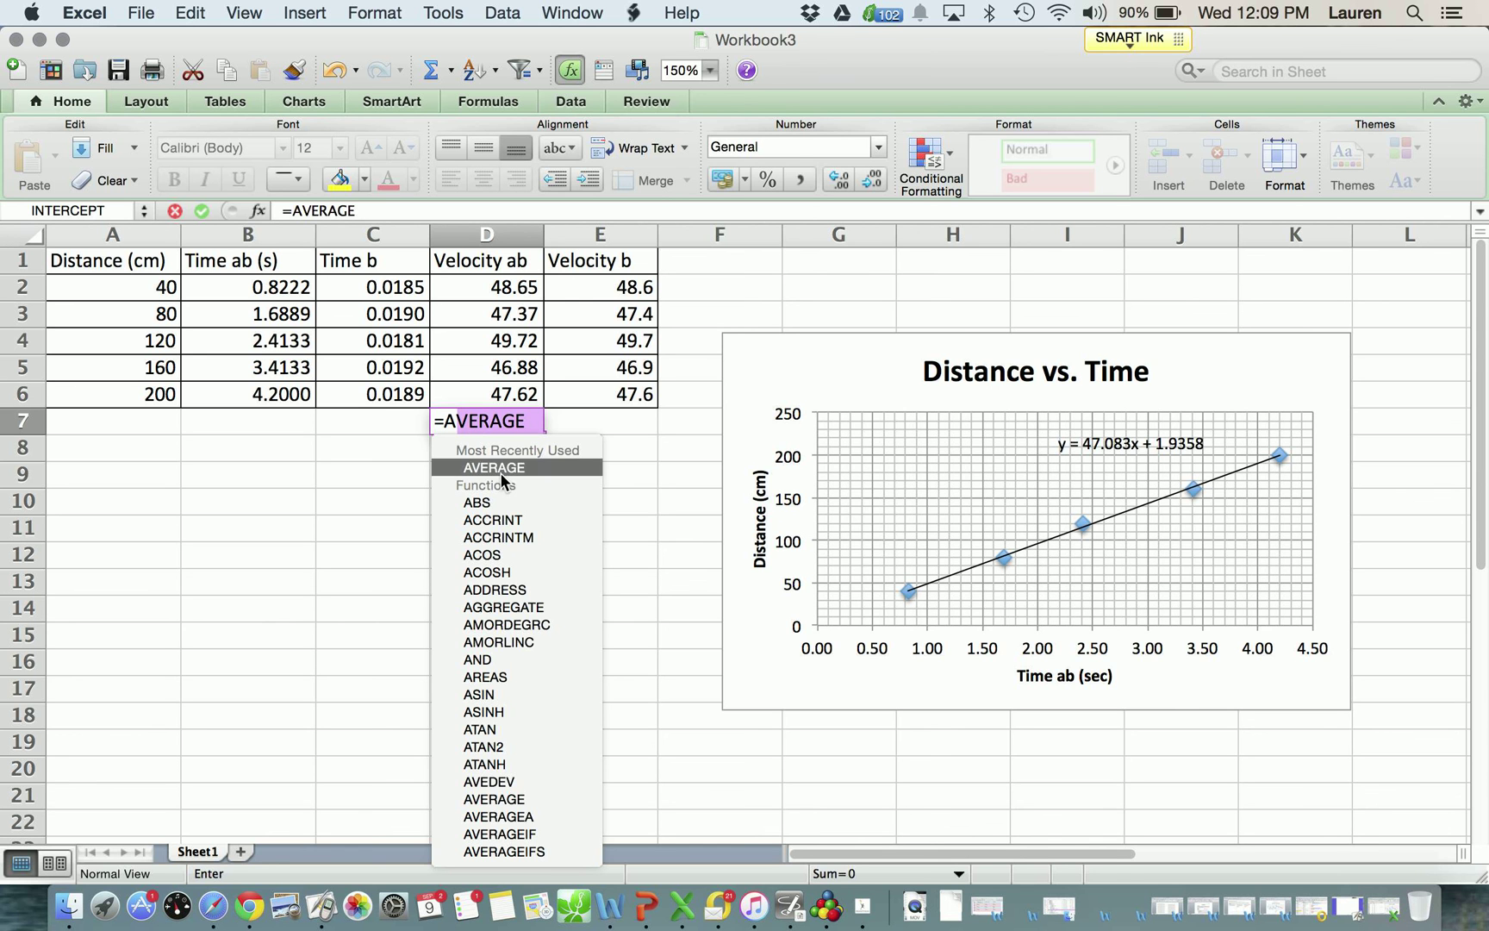
{"action": "left_click", "coordinate": [493, 467]}
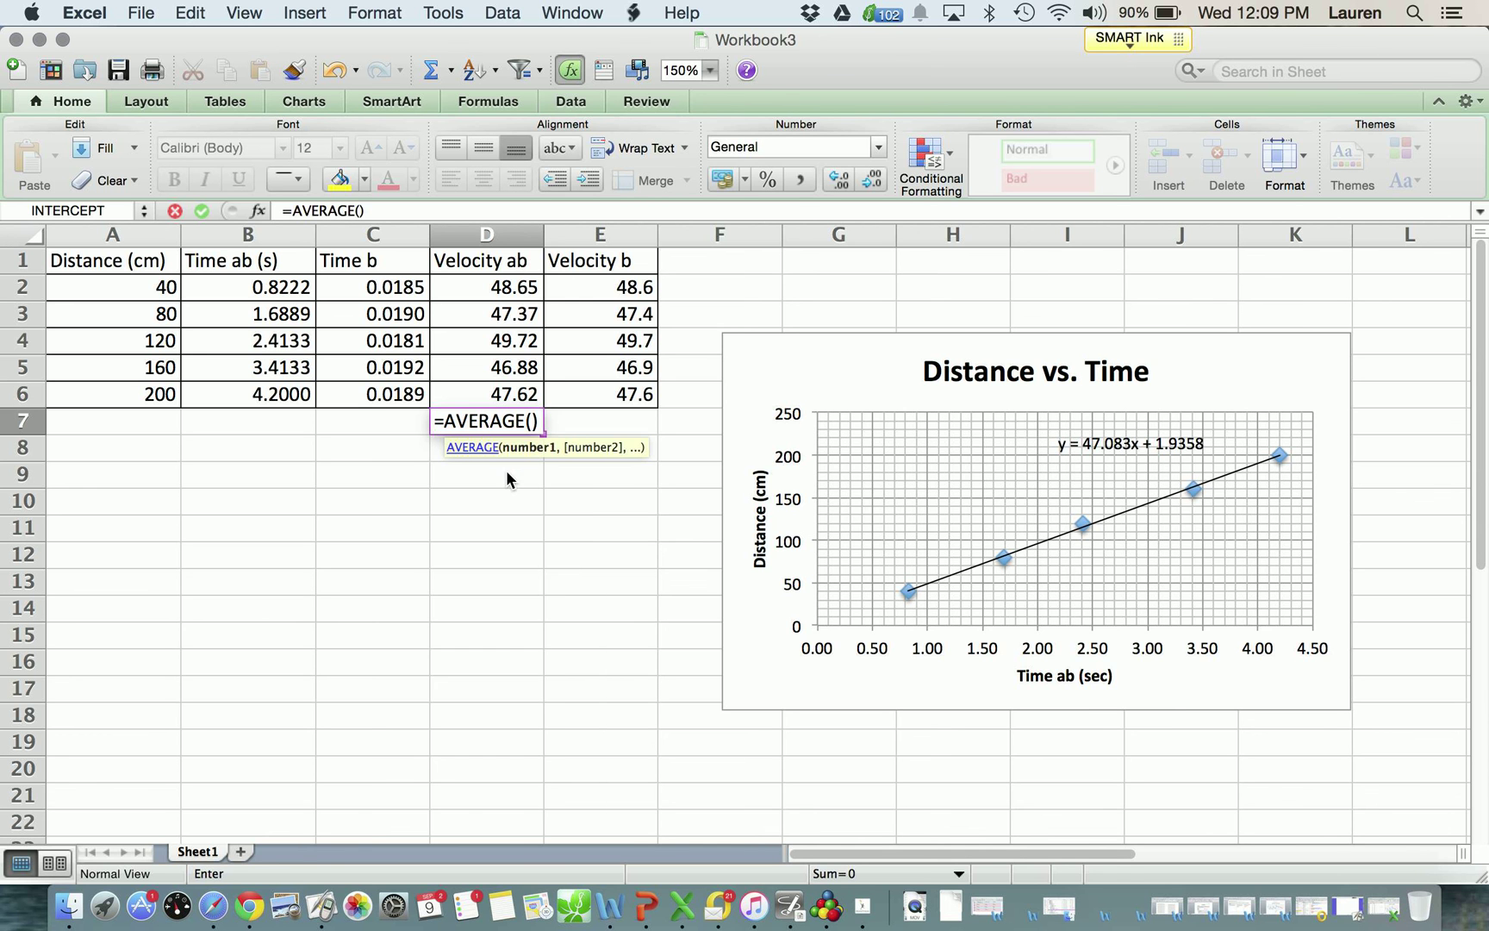
{"action": "left_click_drag", "start_coordinate": [486, 287], "coordinate": [486, 394]}
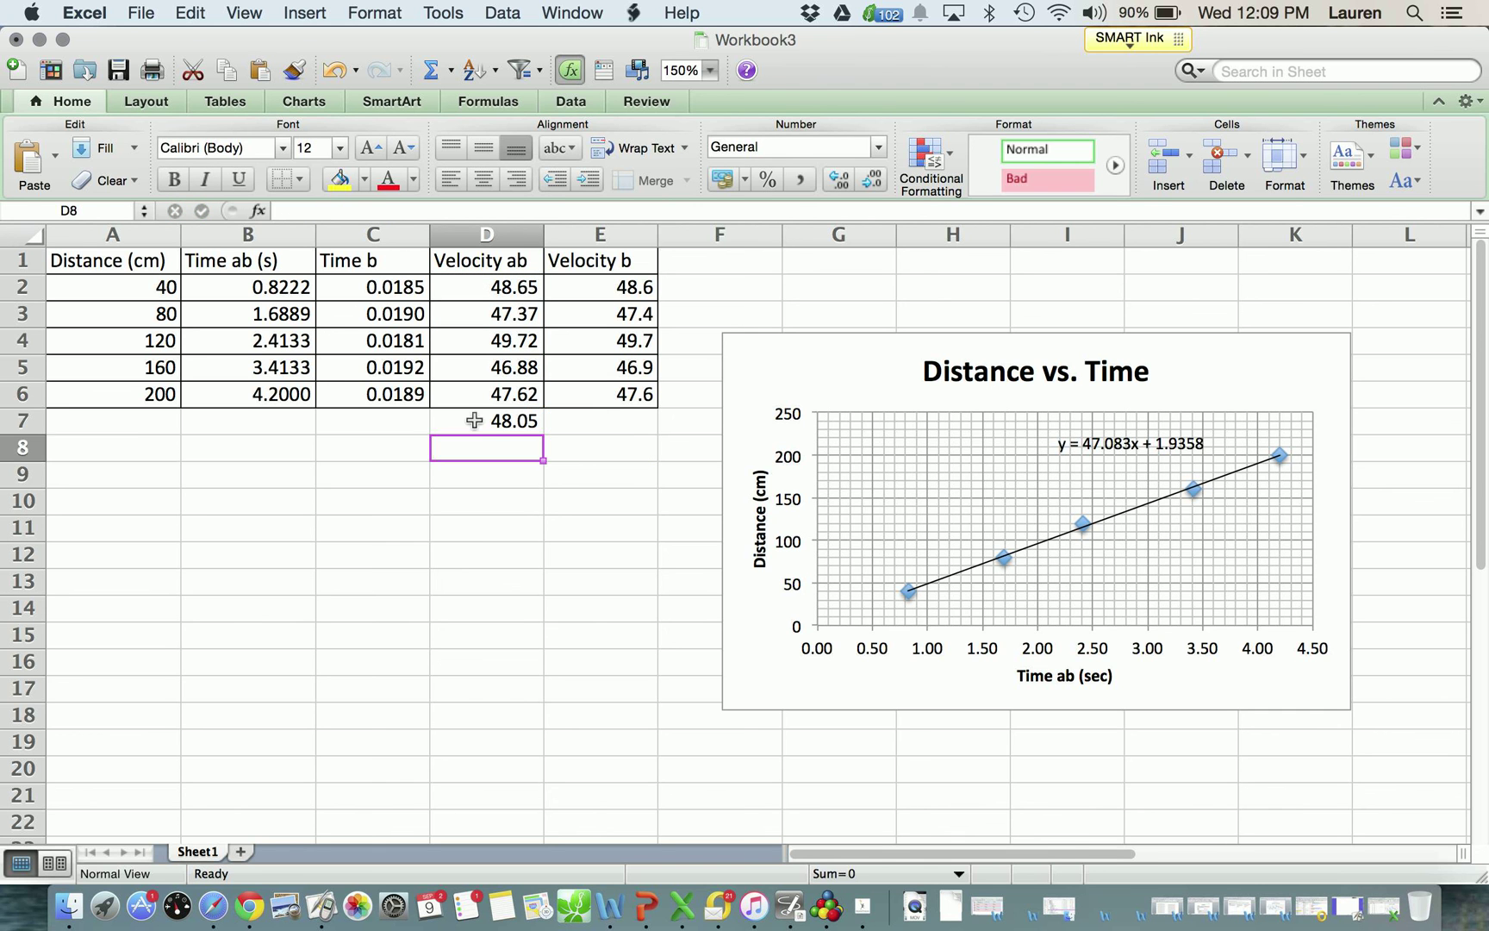
{"action": "left_click", "coordinate": [600, 421]}
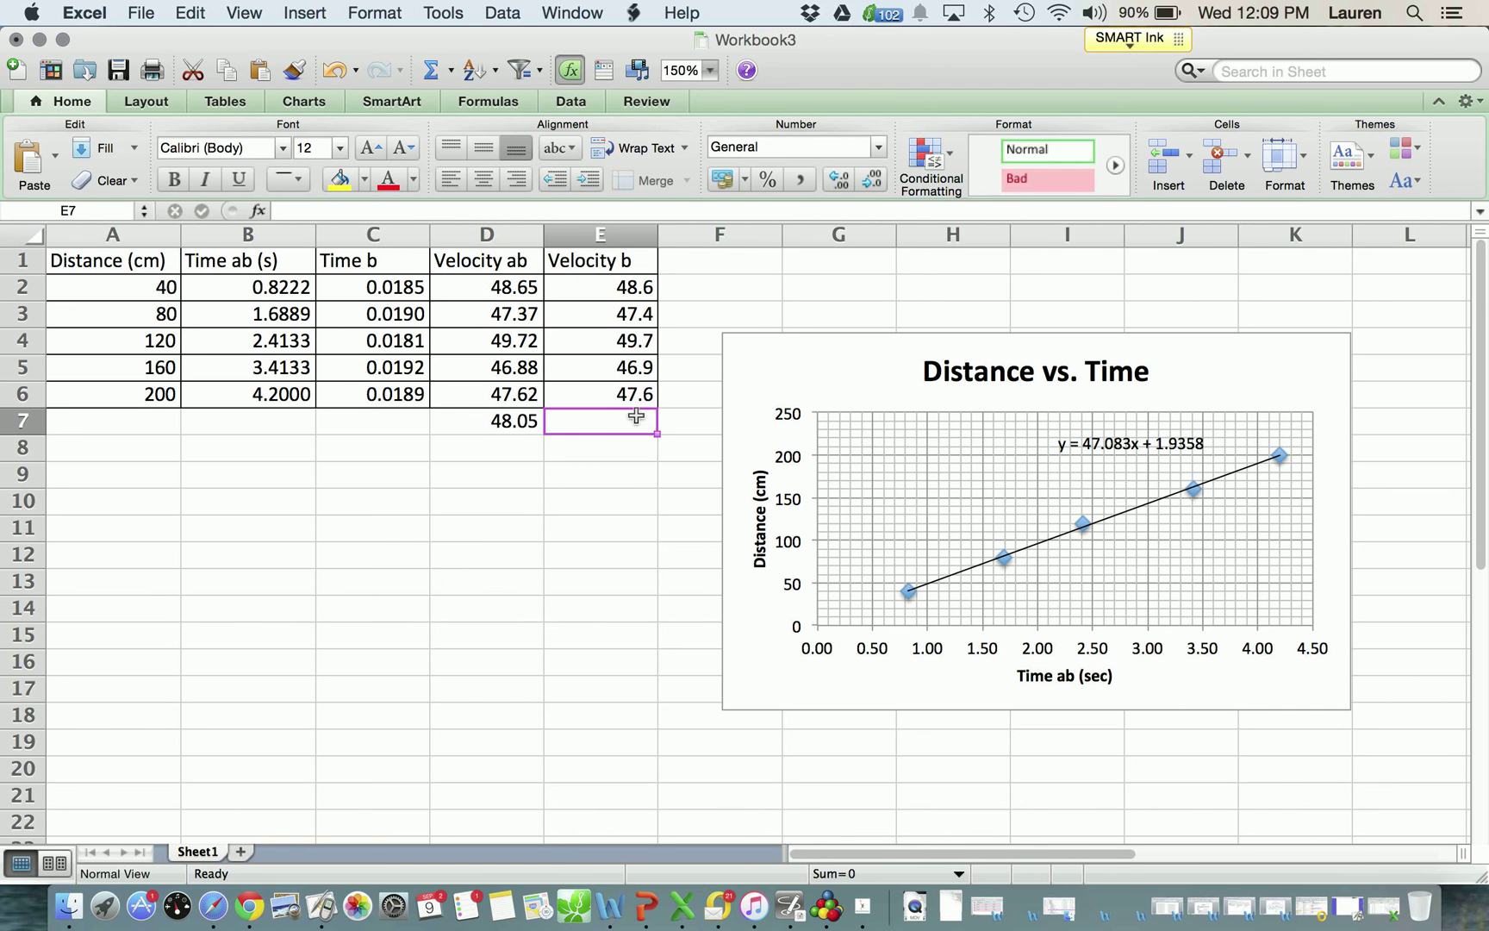
{"action": "type", "text": "="}
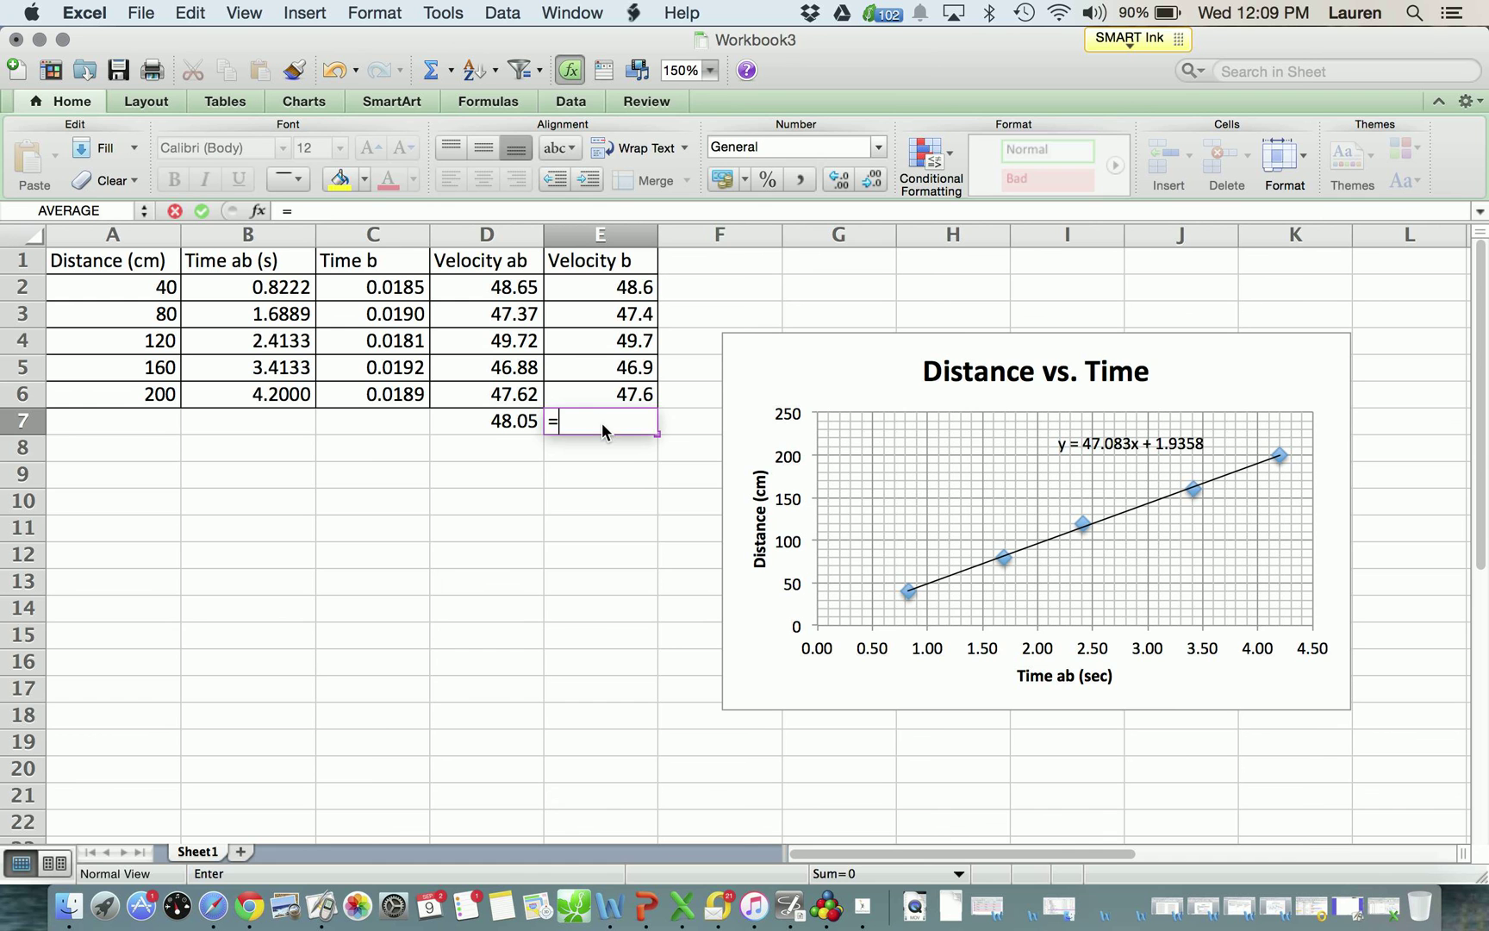
{"action": "type", "text": "avERAGE"}
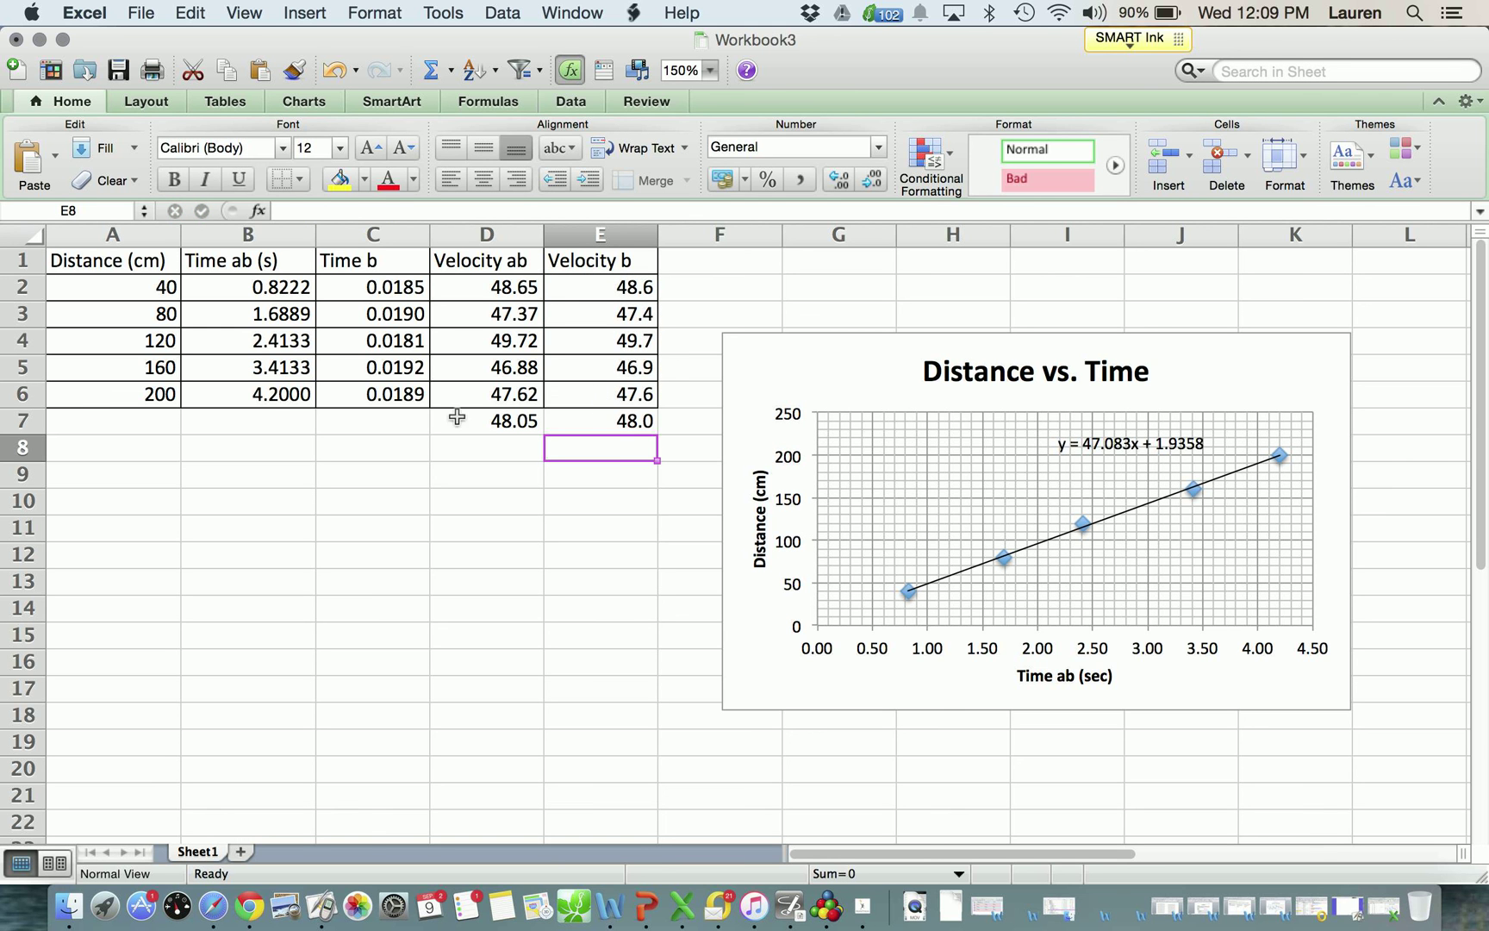
{"action": "mouse_move", "coordinate": [657, 422]}
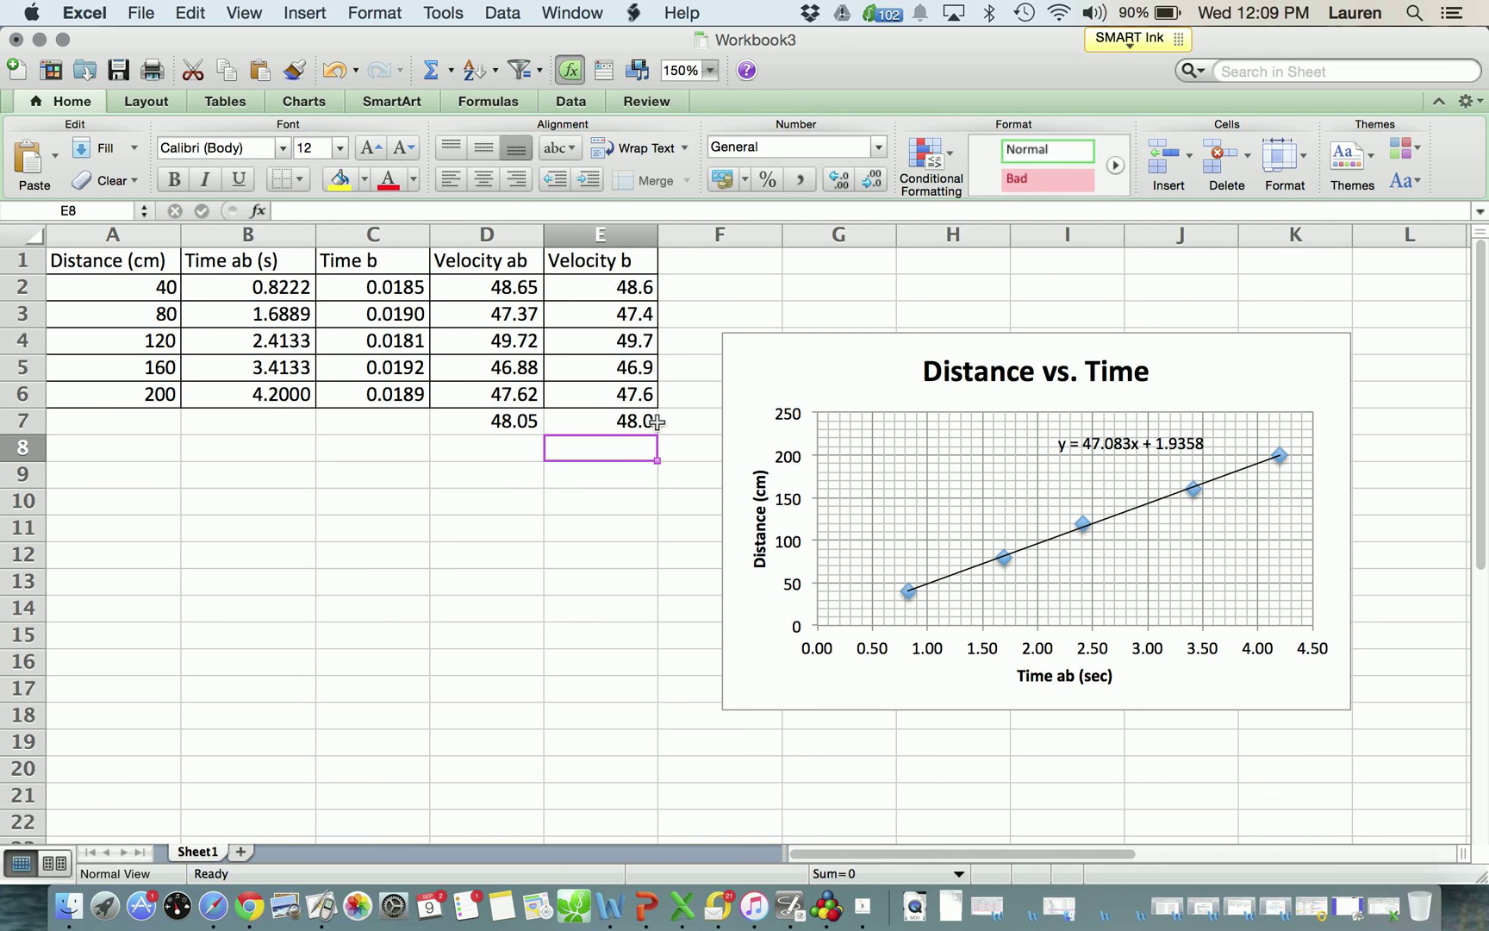